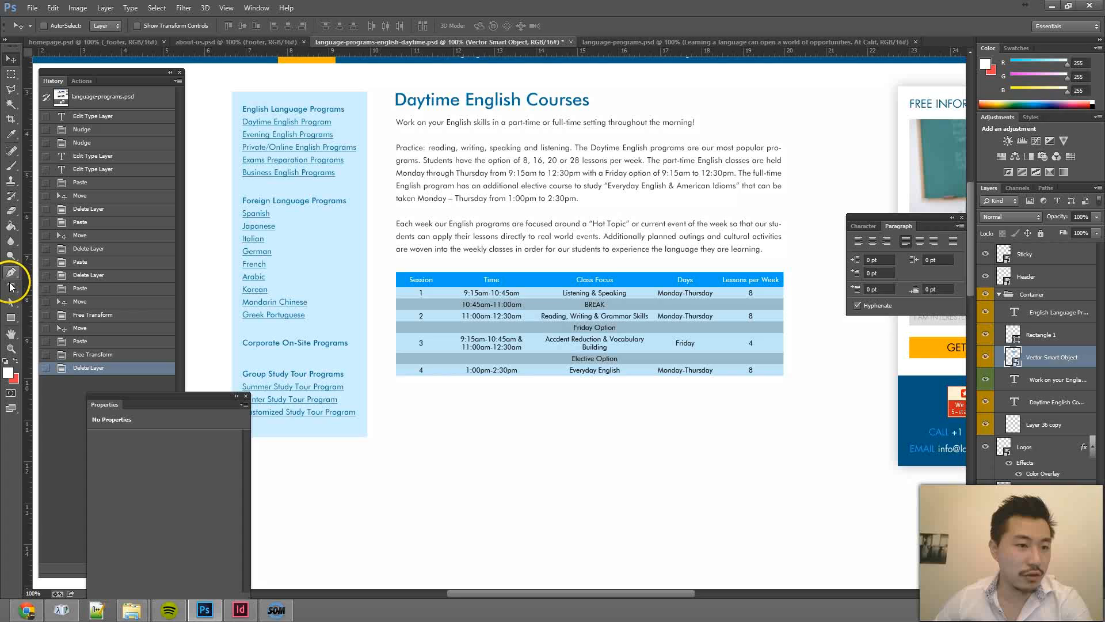
# Create a new untitled InDesign document and zoom in to 125%.
pyautogui.click(12, 287)
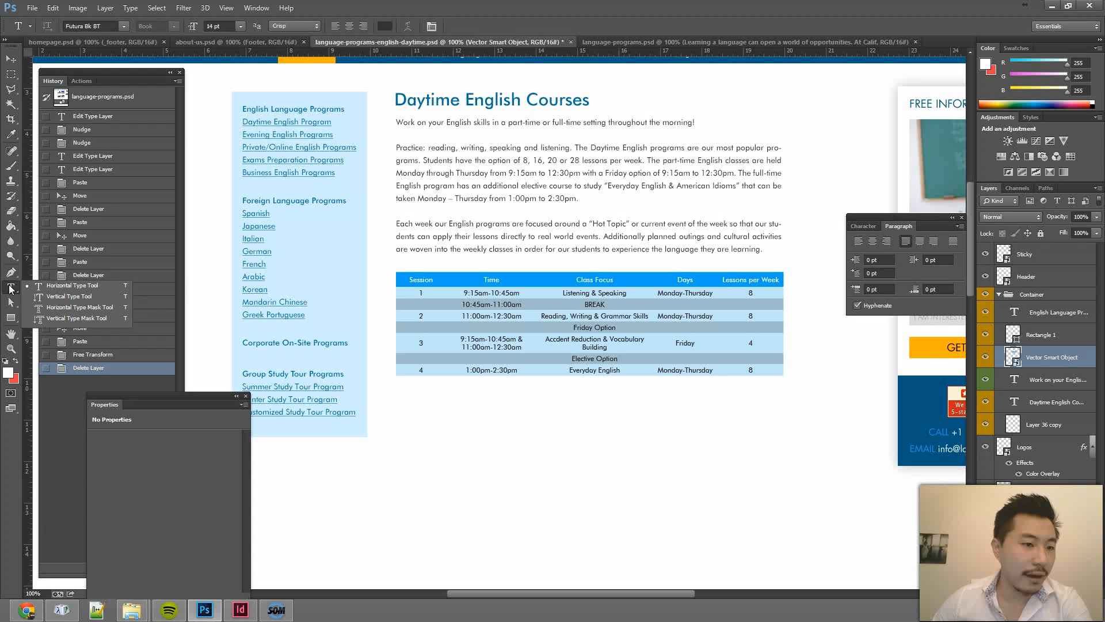
pyautogui.click(11, 319)
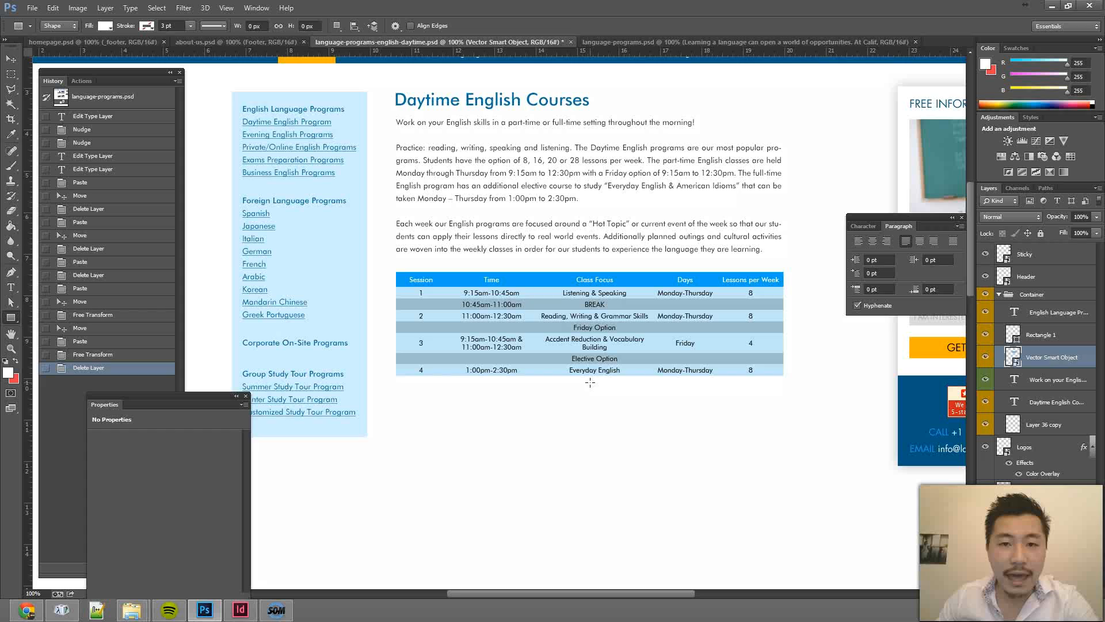
pyautogui.scroll(-3)
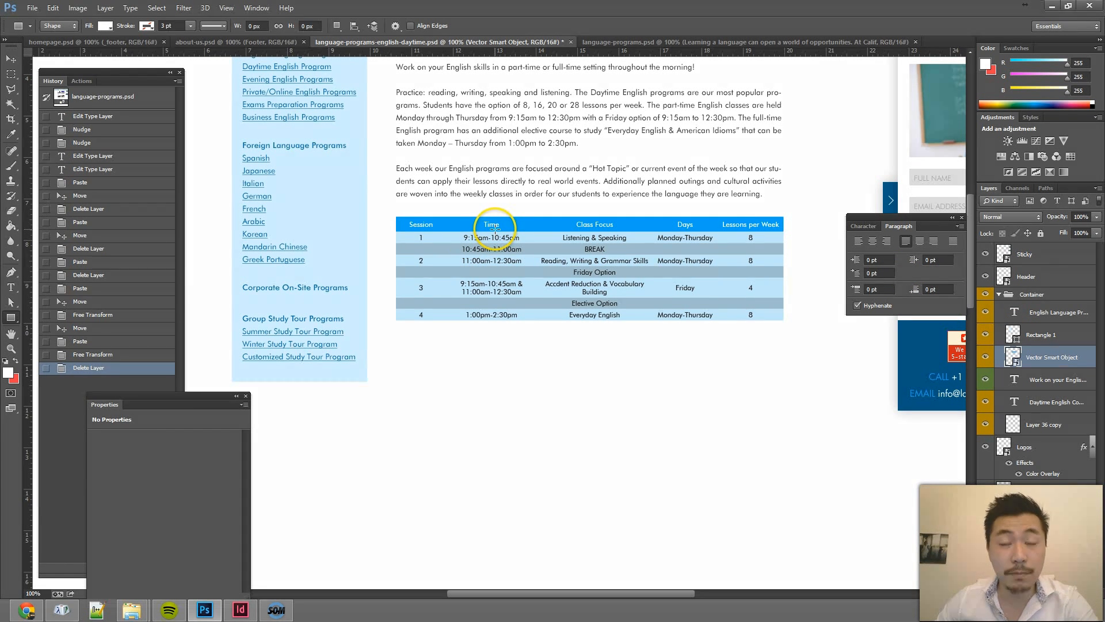
pyautogui.moveTo(462, 293)
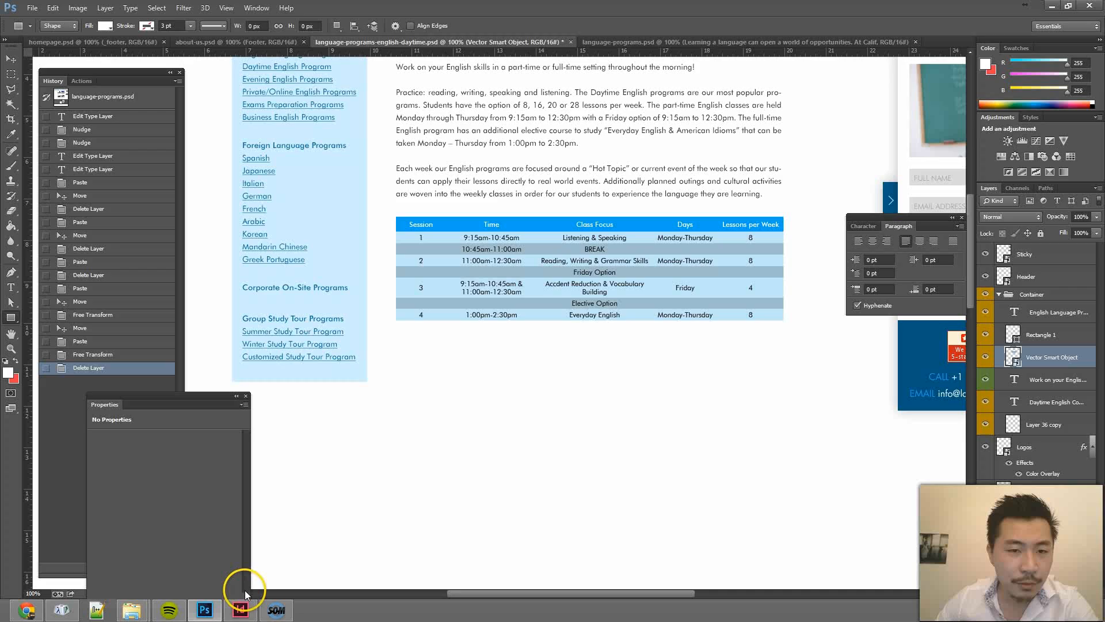
pyautogui.click(240, 610)
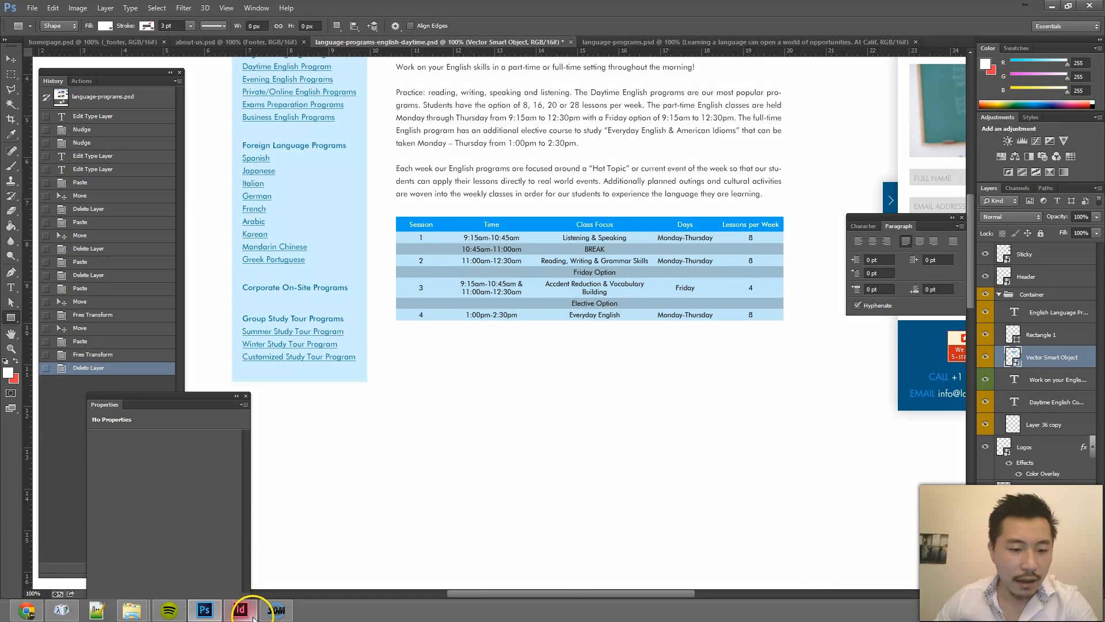
pyautogui.click(241, 609)
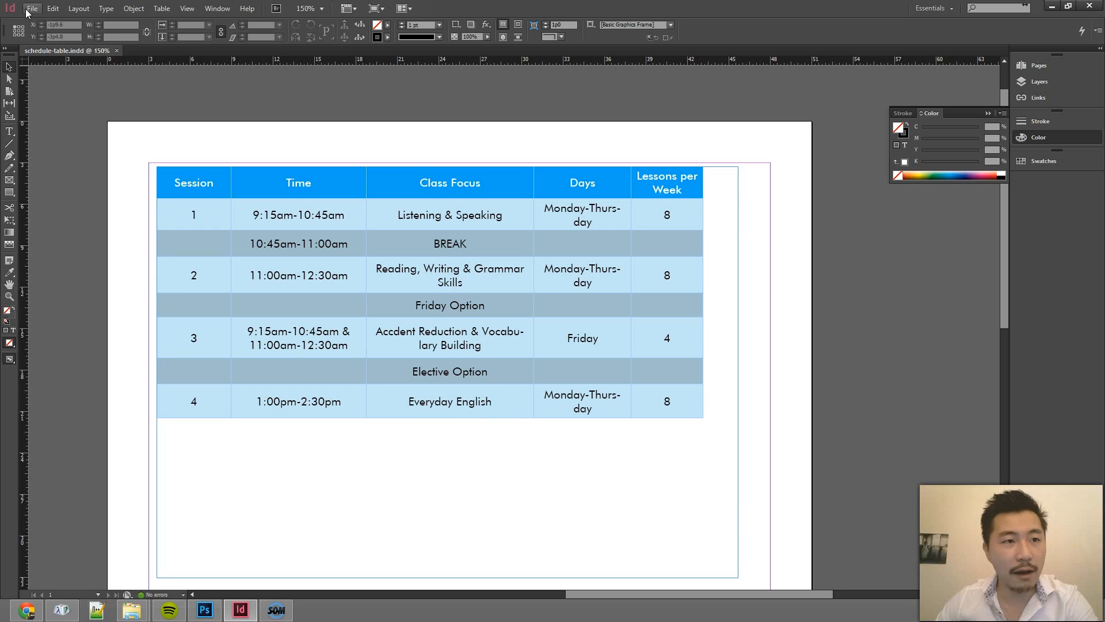
pyautogui.click(32, 7)
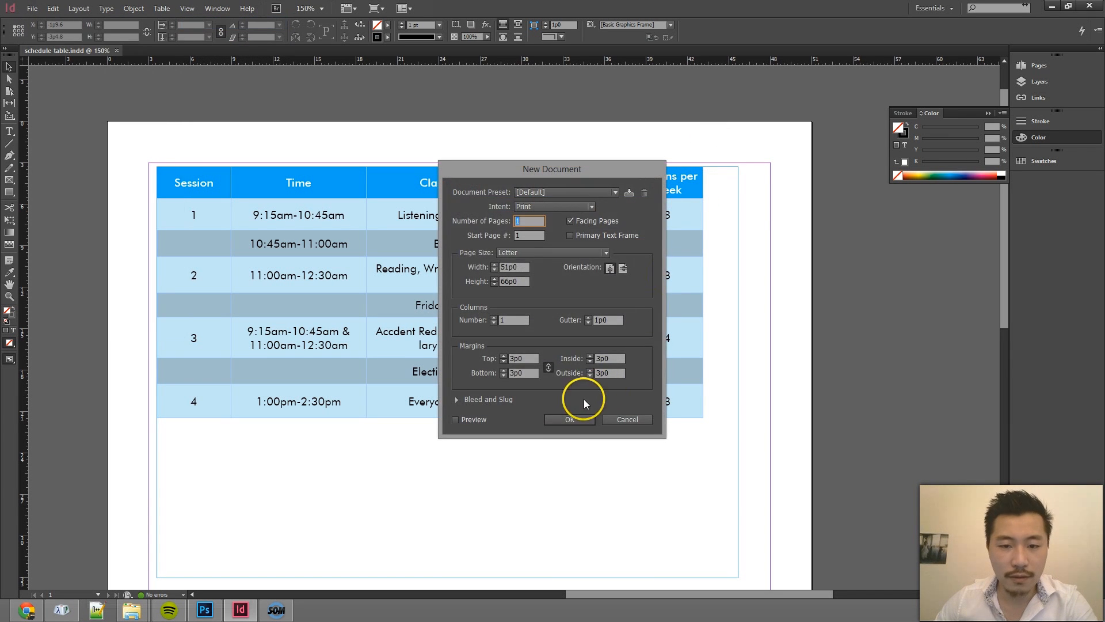
pyautogui.click(569, 419)
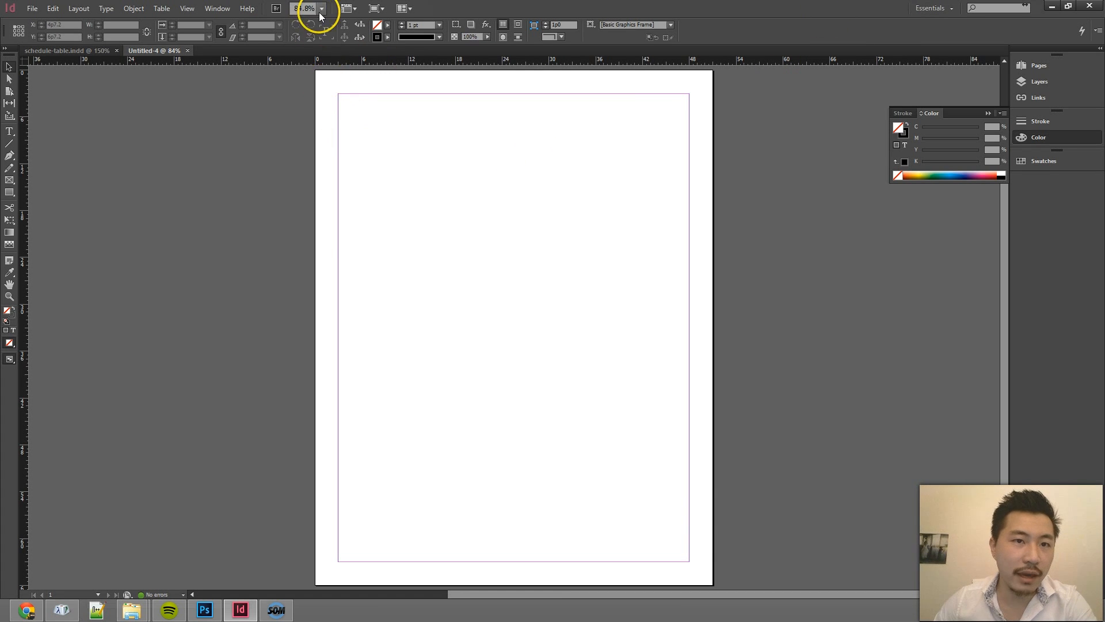
pyautogui.click(309, 8)
pyautogui.write('125')
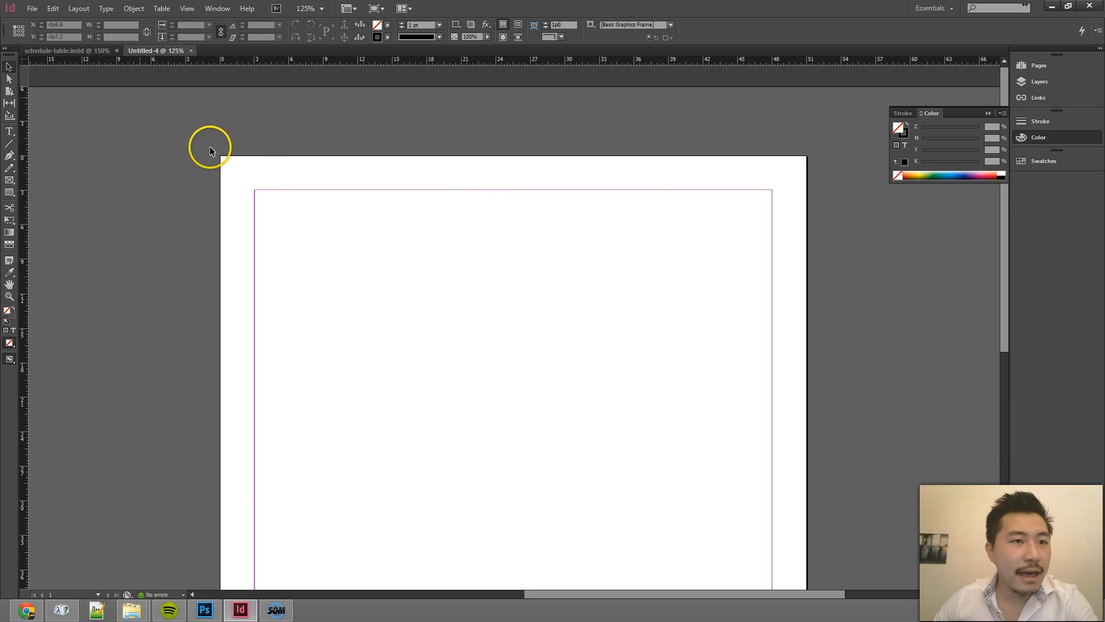
# Insert an 8-row, 5-column table into a text frame on the page.
pyautogui.click(161, 8)
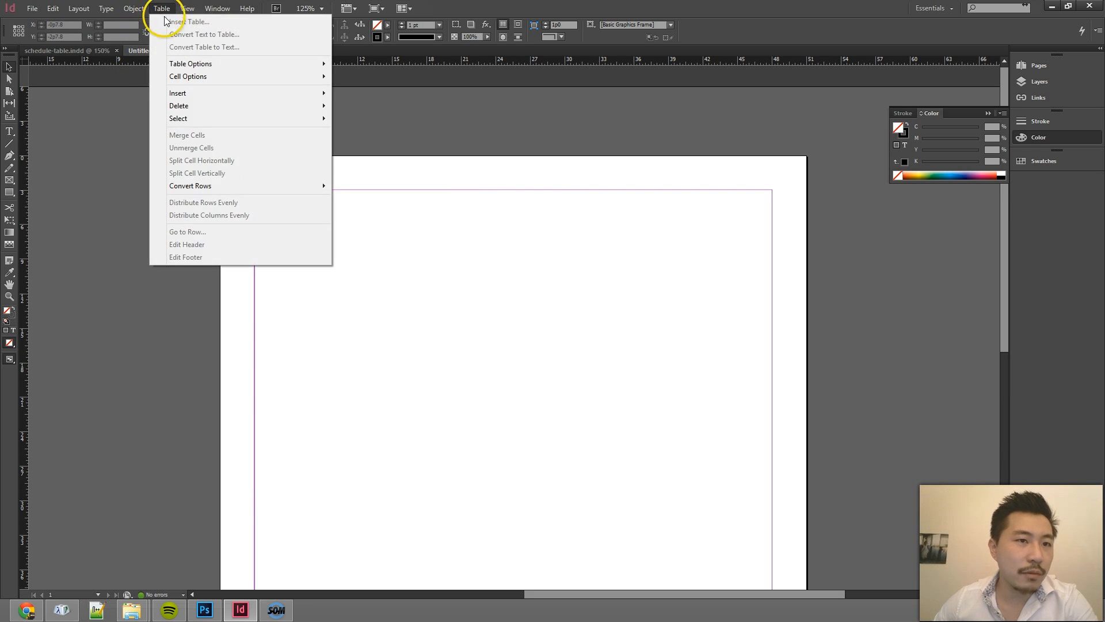
pyautogui.moveTo(191, 22)
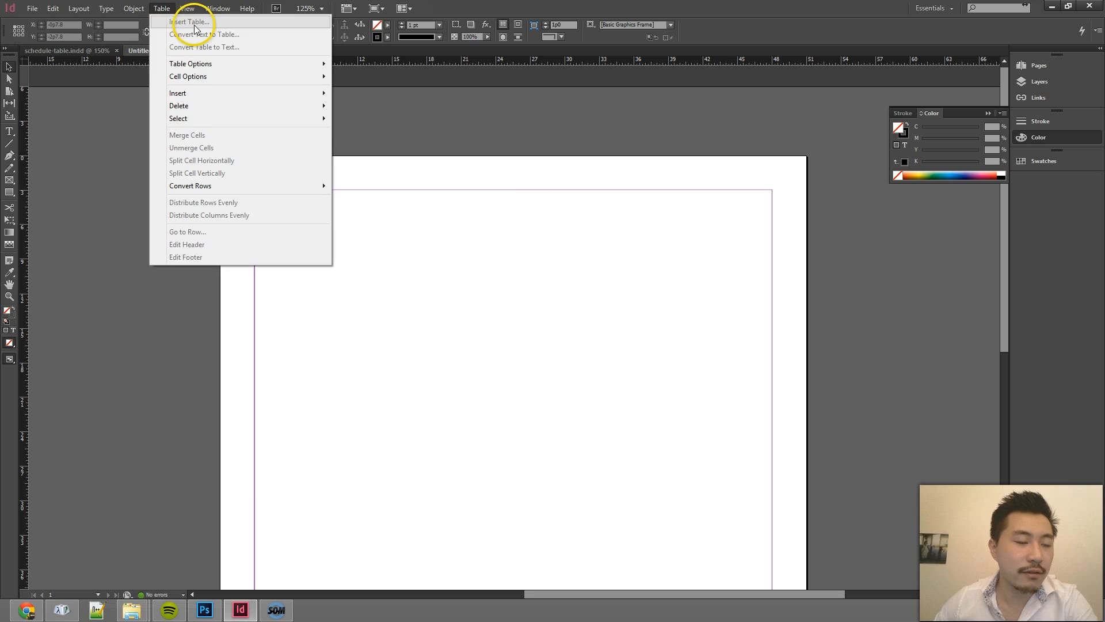
pyautogui.click(10, 132)
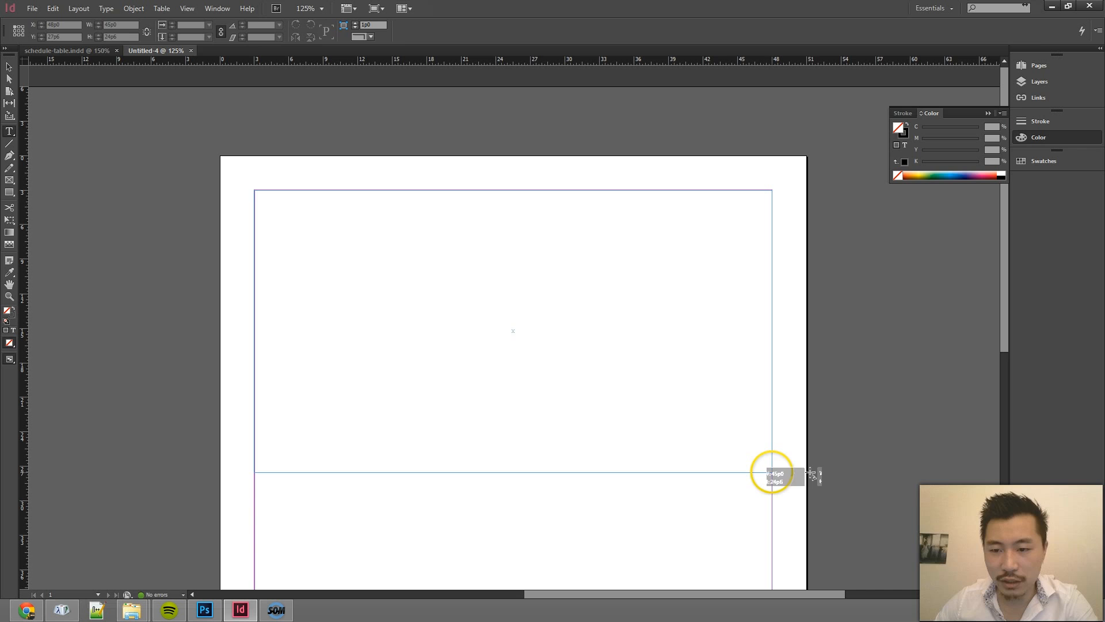
pyautogui.click(161, 9)
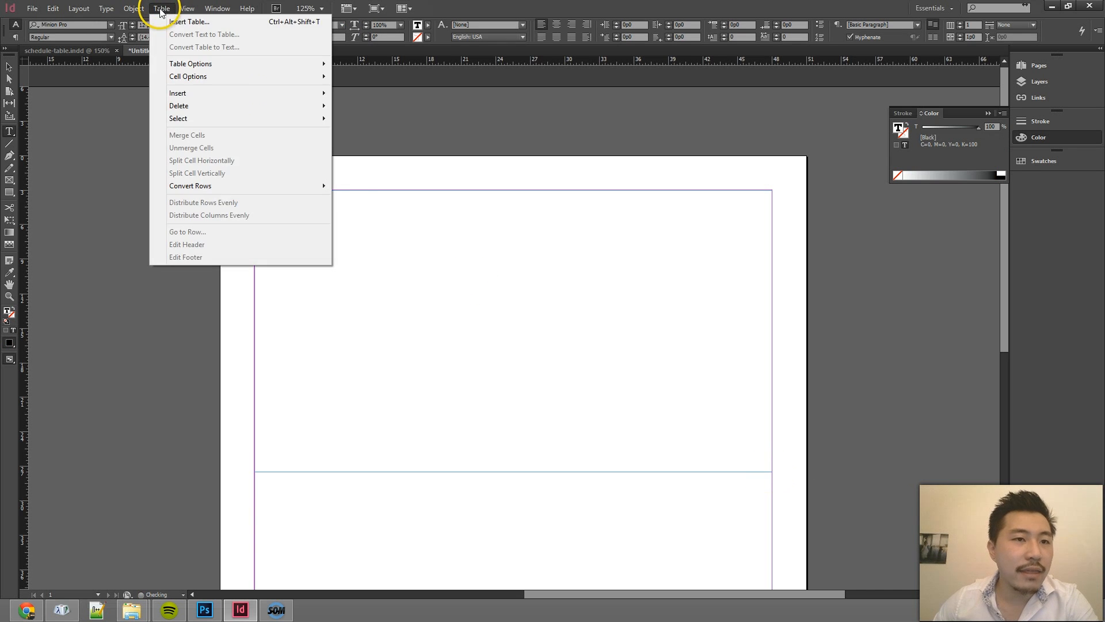
pyautogui.click(190, 21)
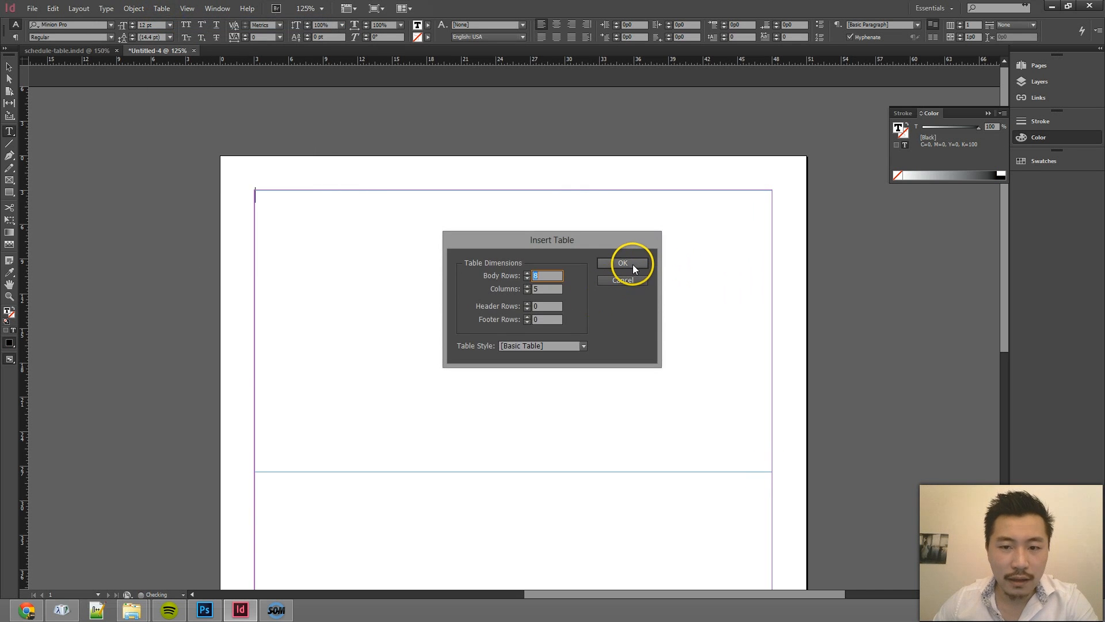
pyautogui.click(622, 262)
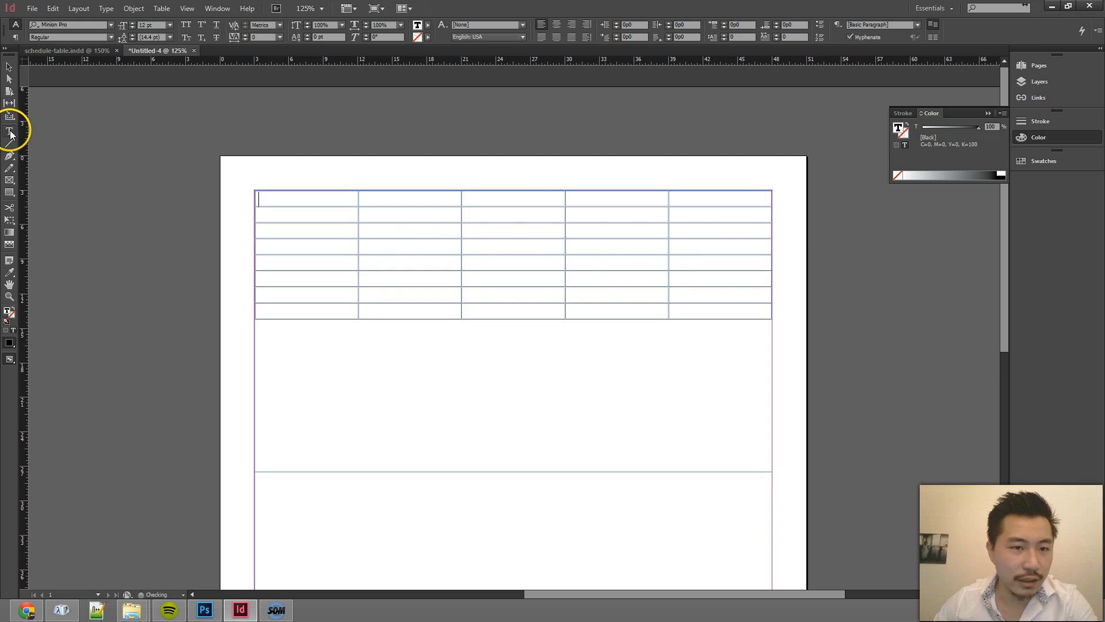
pyautogui.moveTo(426, 263)
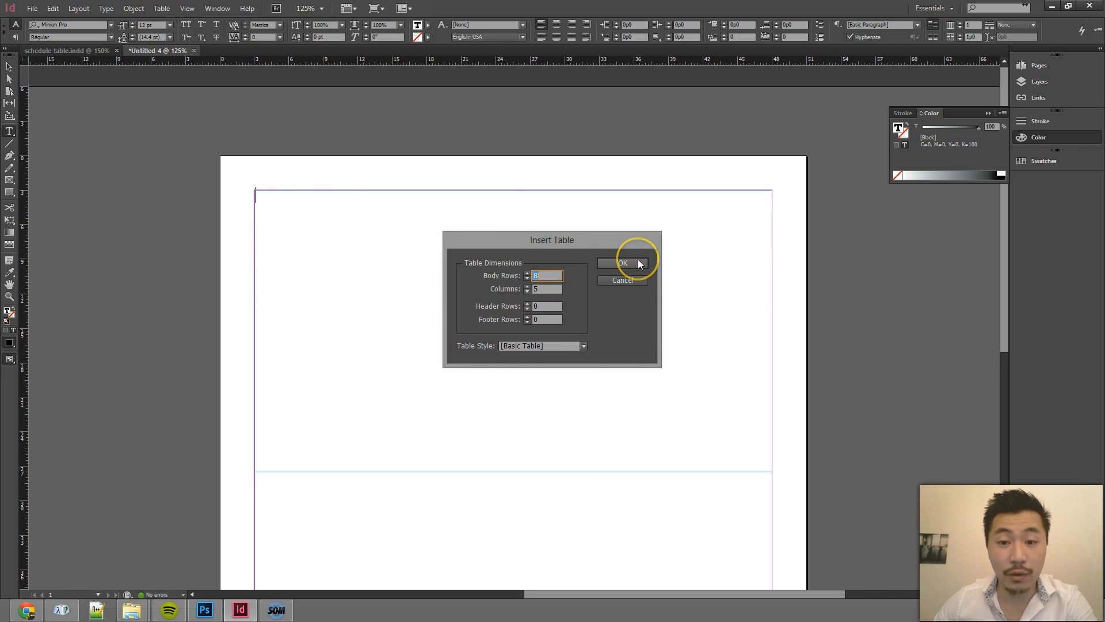
pyautogui.click(621, 262)
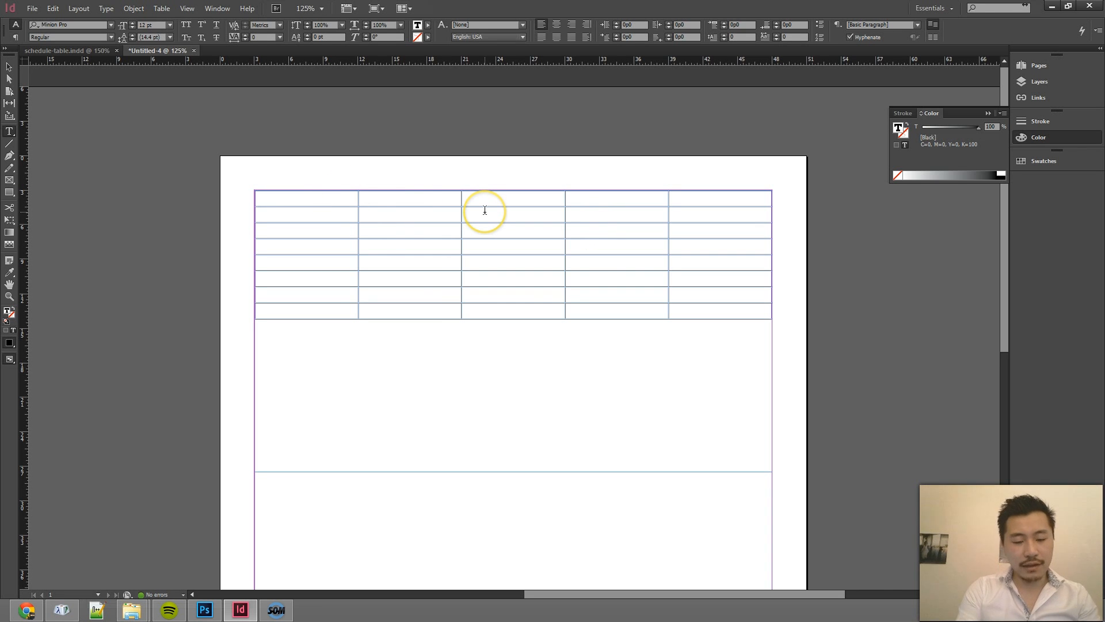
# Type Header 1 through Header 5 across the table's top row.
pyautogui.write('Header')
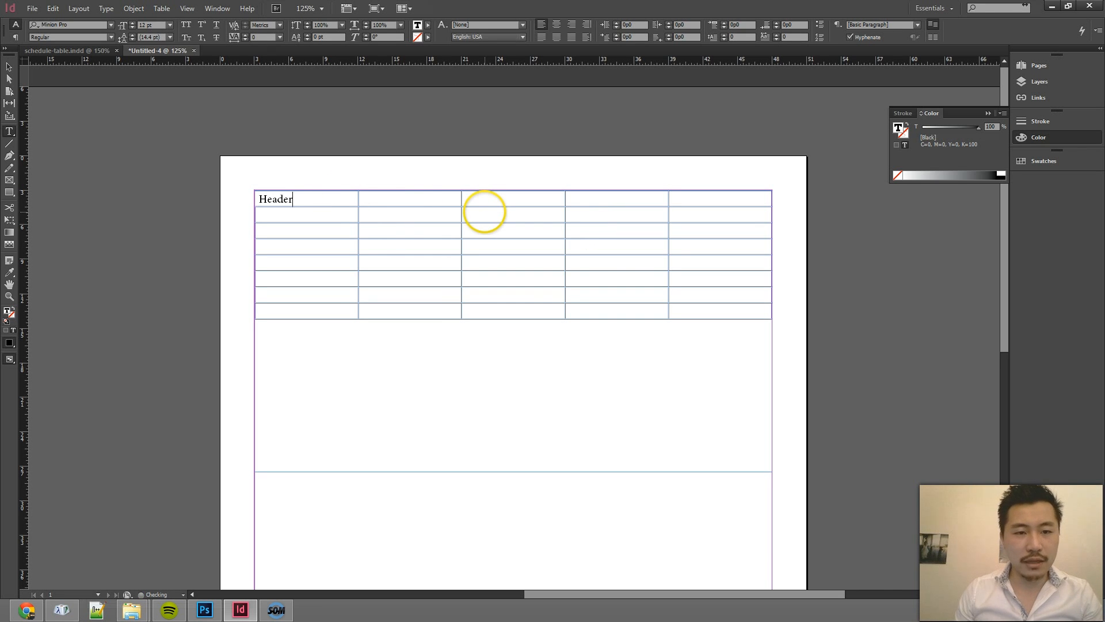
pyautogui.write('1')
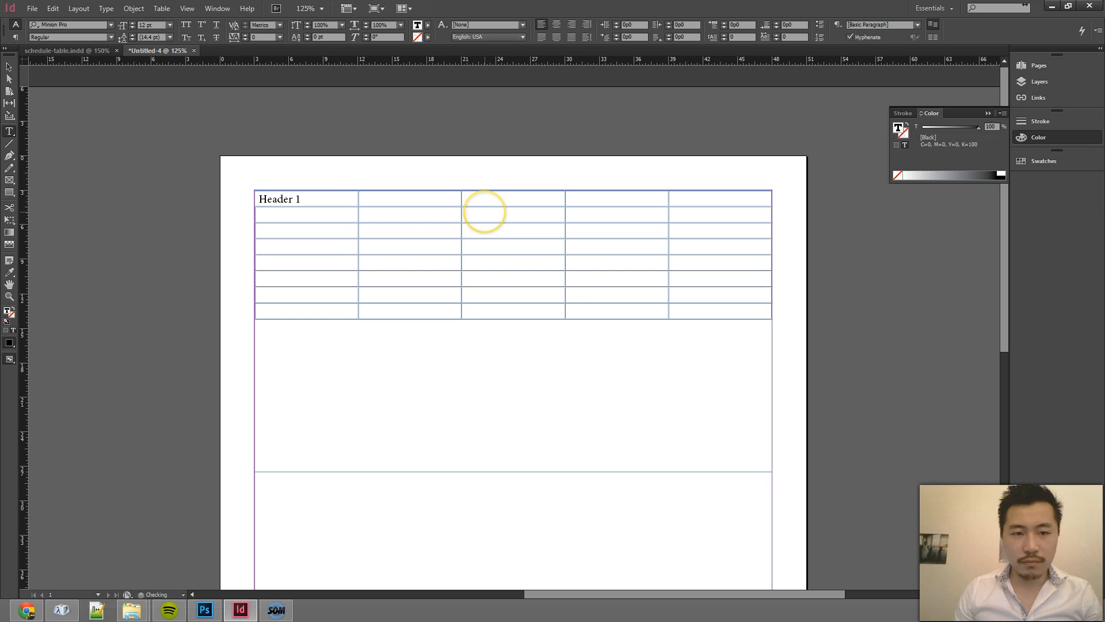
pyautogui.doubleClick(279, 199)
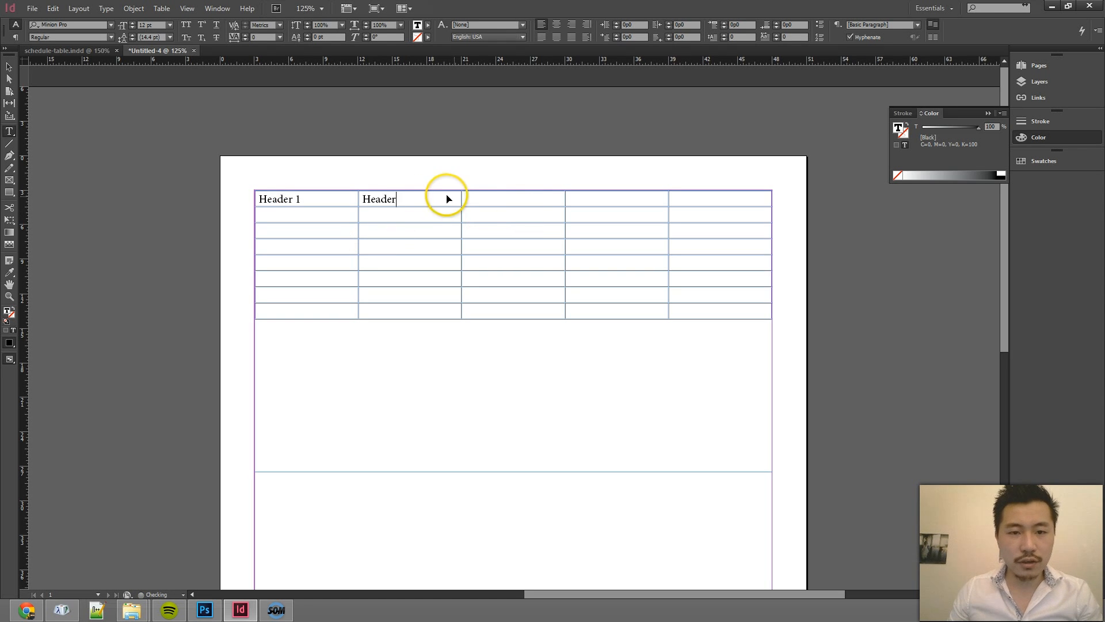
pyautogui.write('2')
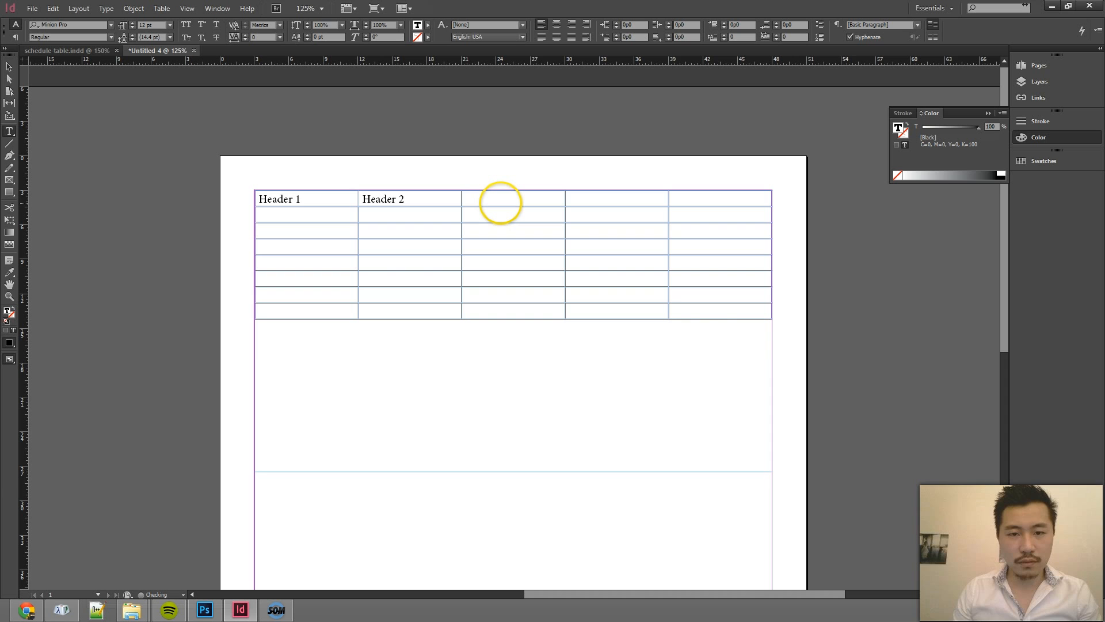
pyautogui.write('Header 3')
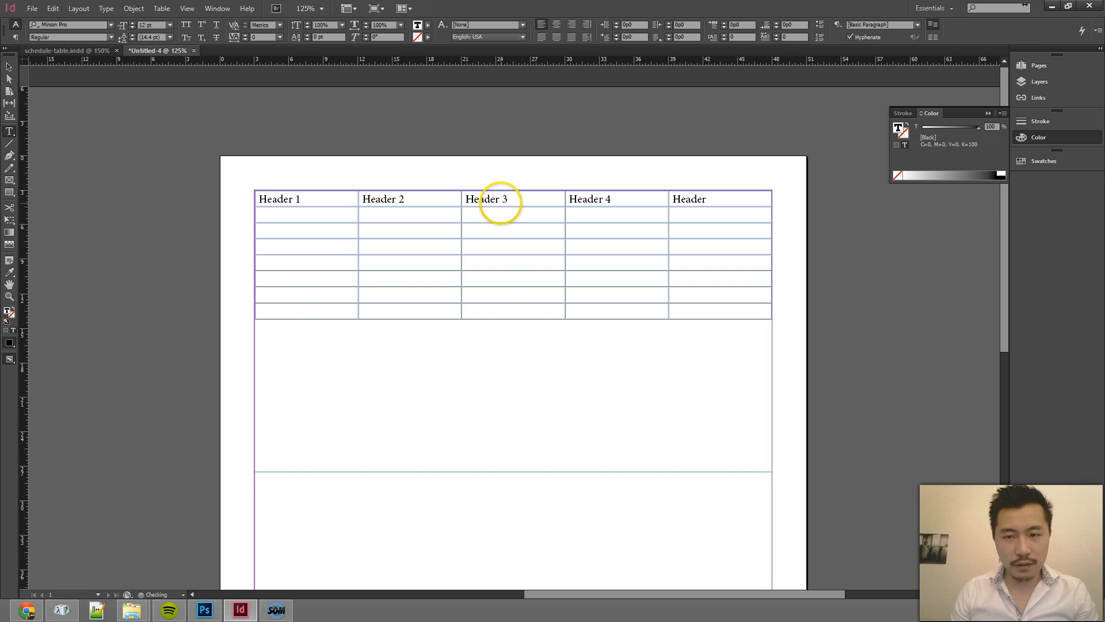
pyautogui.moveTo(603, 211)
pyautogui.write(' 5')
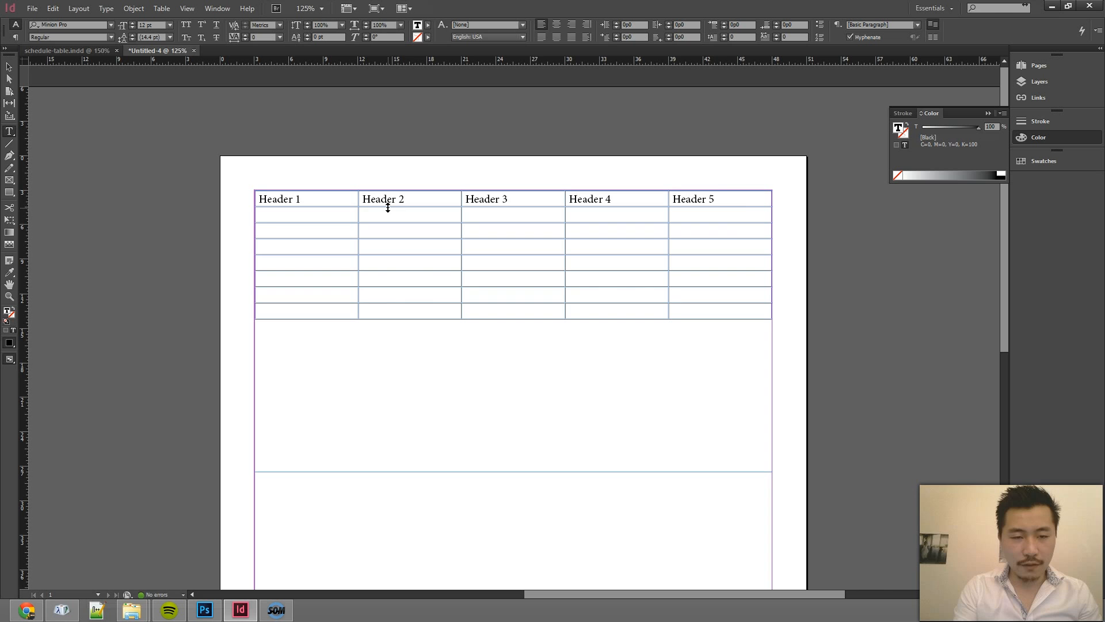
# Fill every body row with Hello, Hi, Howdy, Java, Cup.
pyautogui.write('Hello')
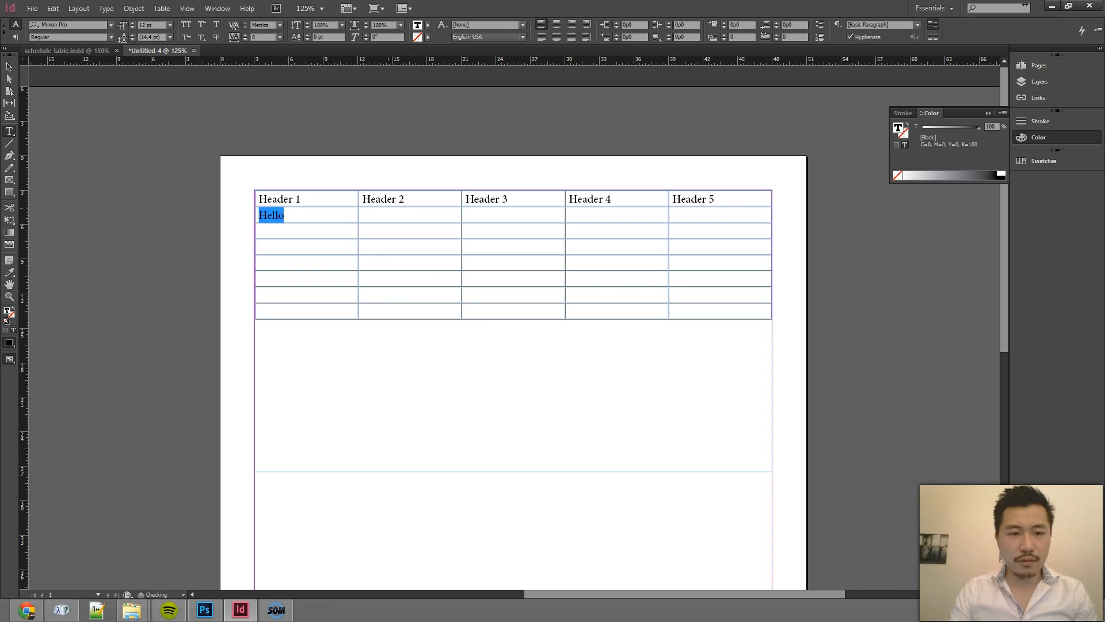
pyautogui.write('Hi')
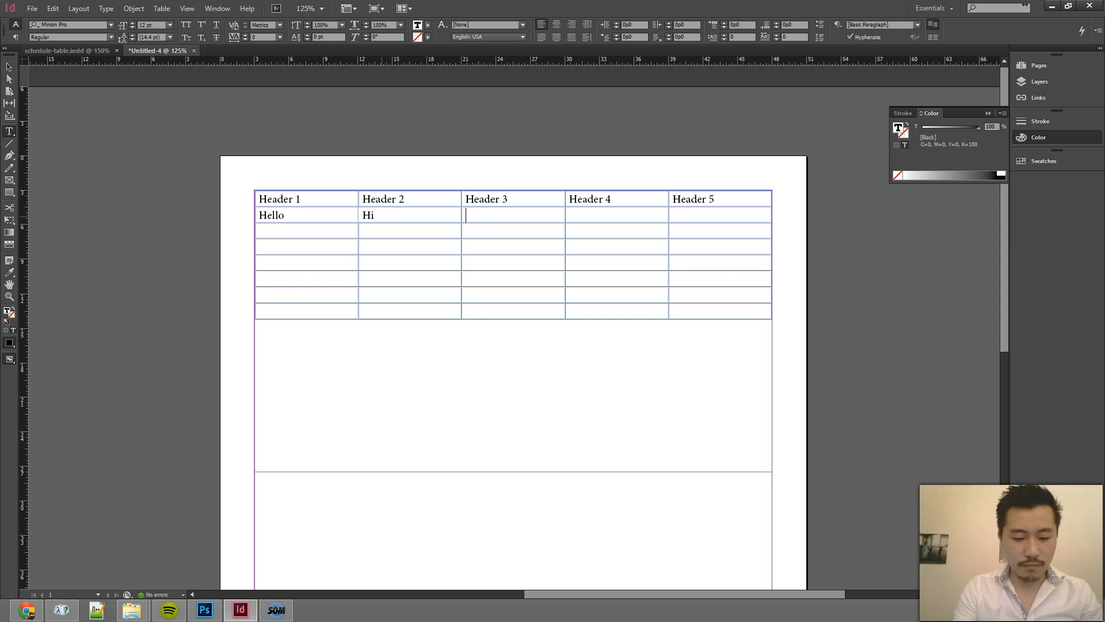
pyautogui.write('Howdy')
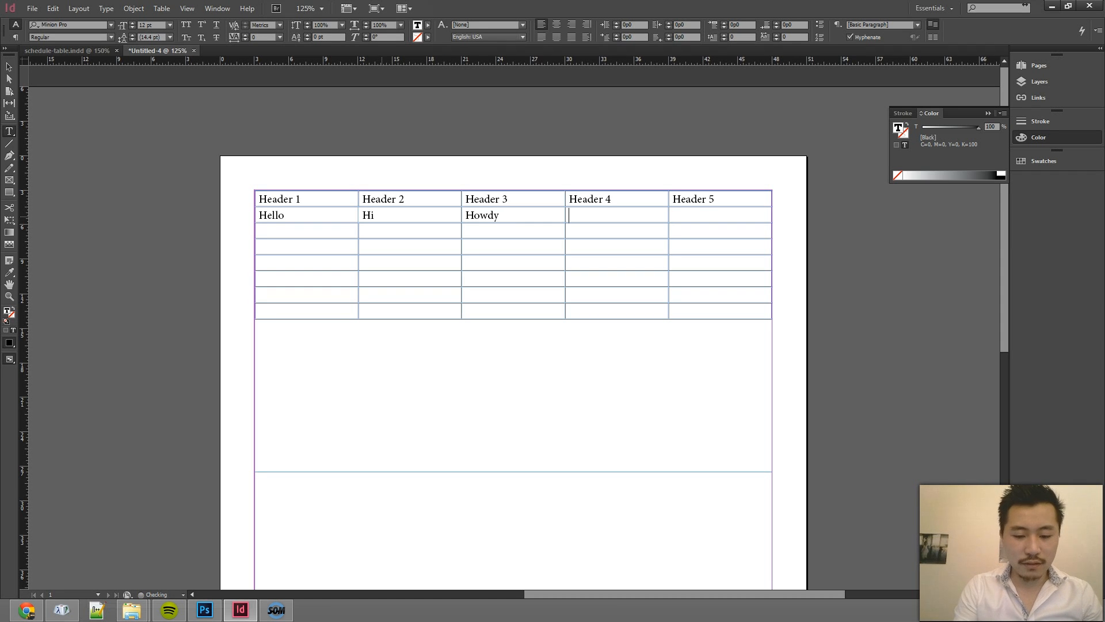
pyautogui.write('J')
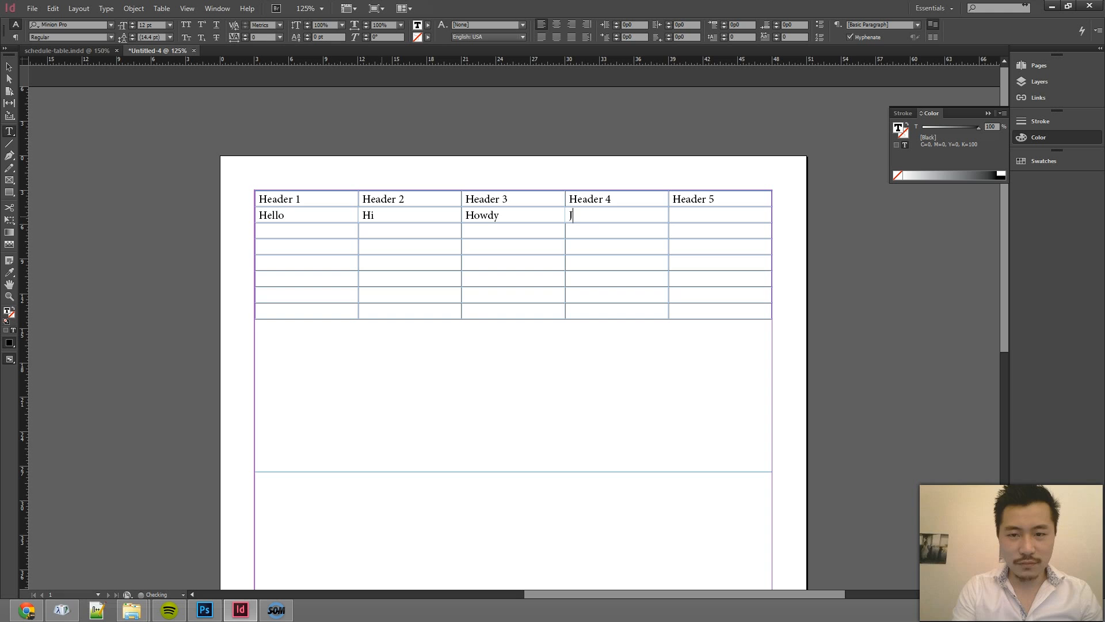
pyautogui.write('ava')
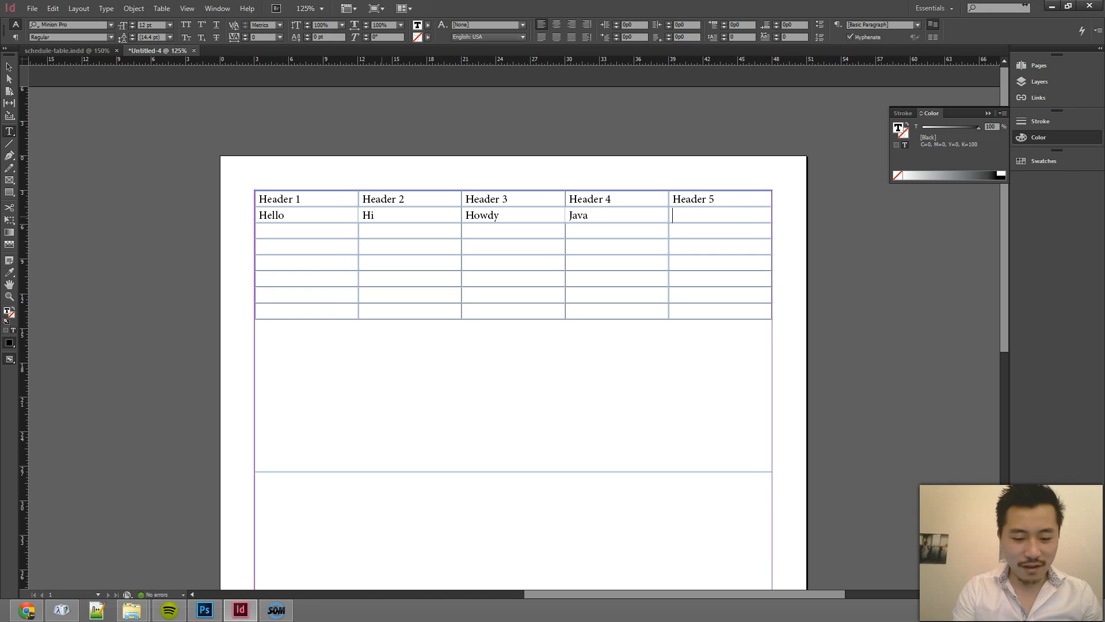
pyautogui.write('Cu')
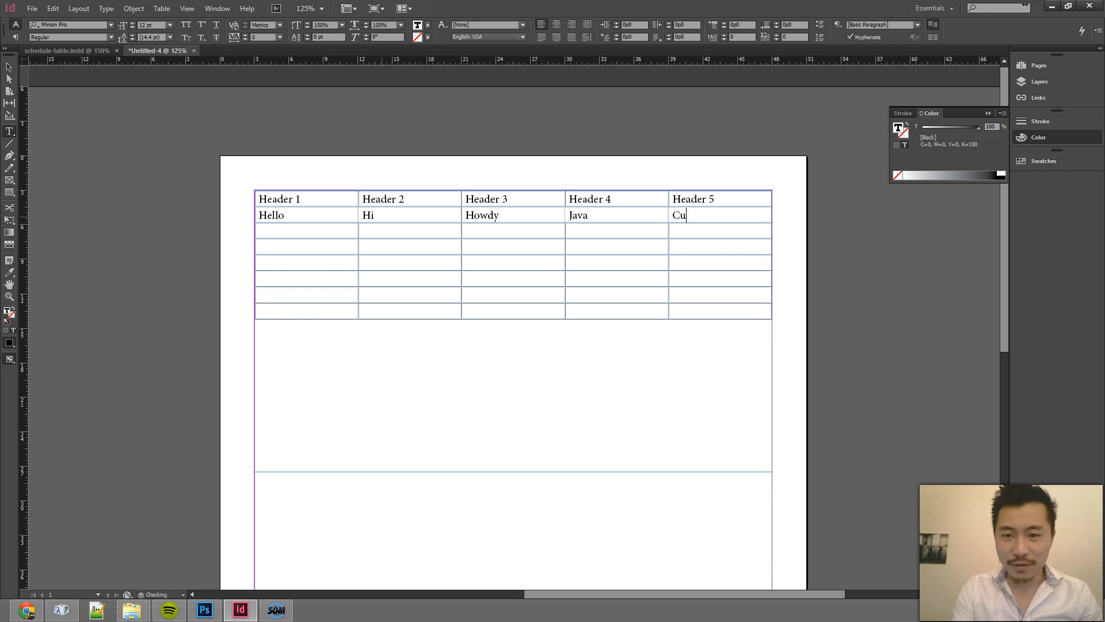
pyautogui.write('p')
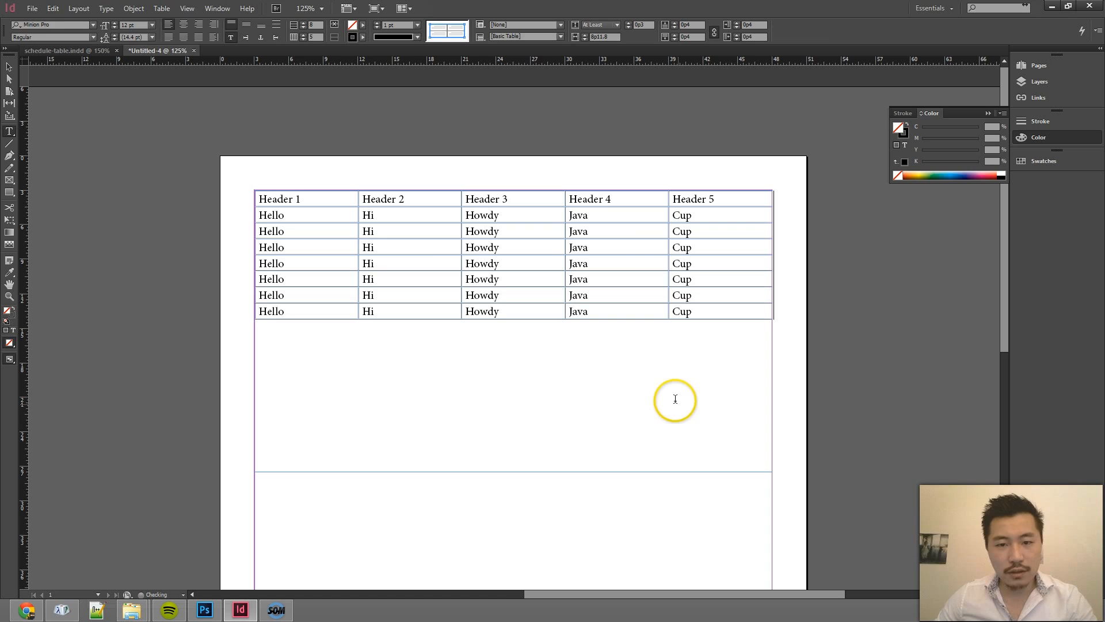
pyautogui.click(10, 132)
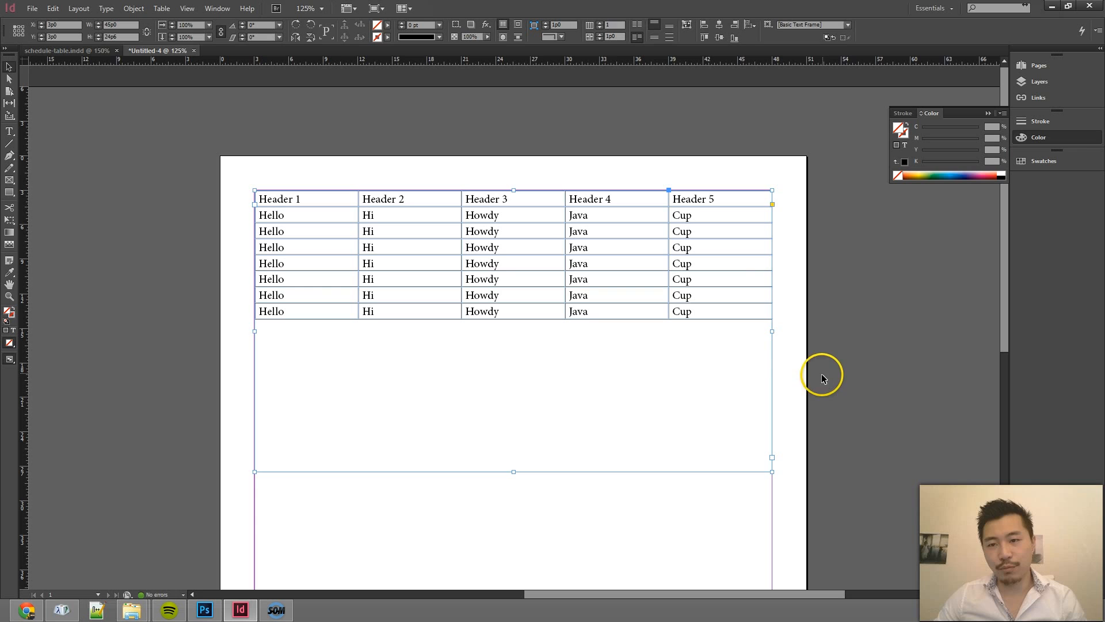
pyautogui.click(204, 610)
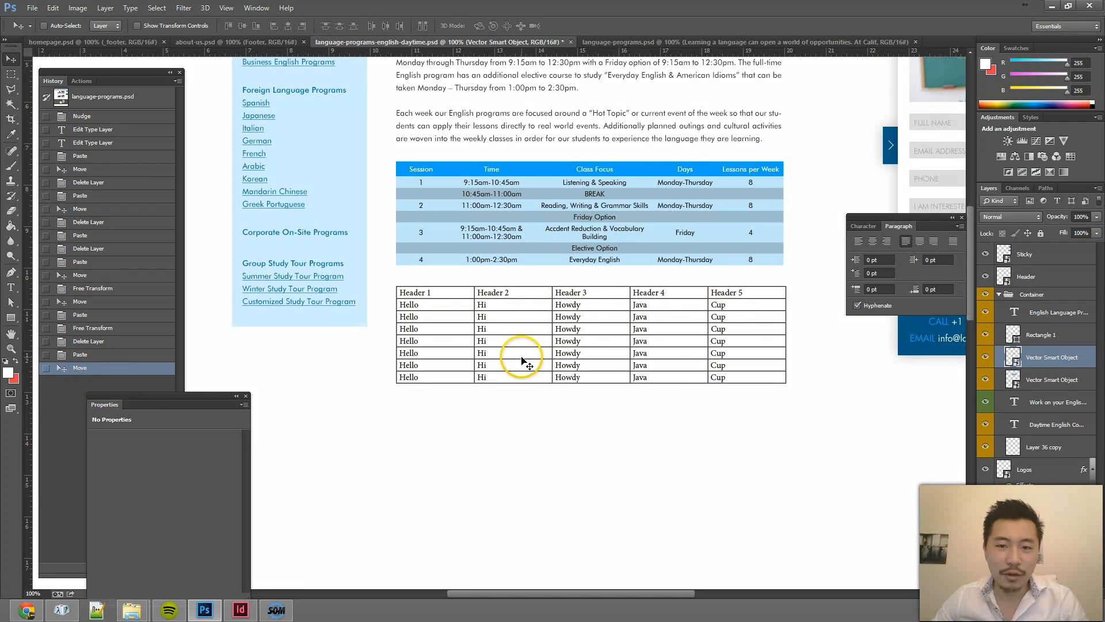
pyautogui.moveTo(631, 201)
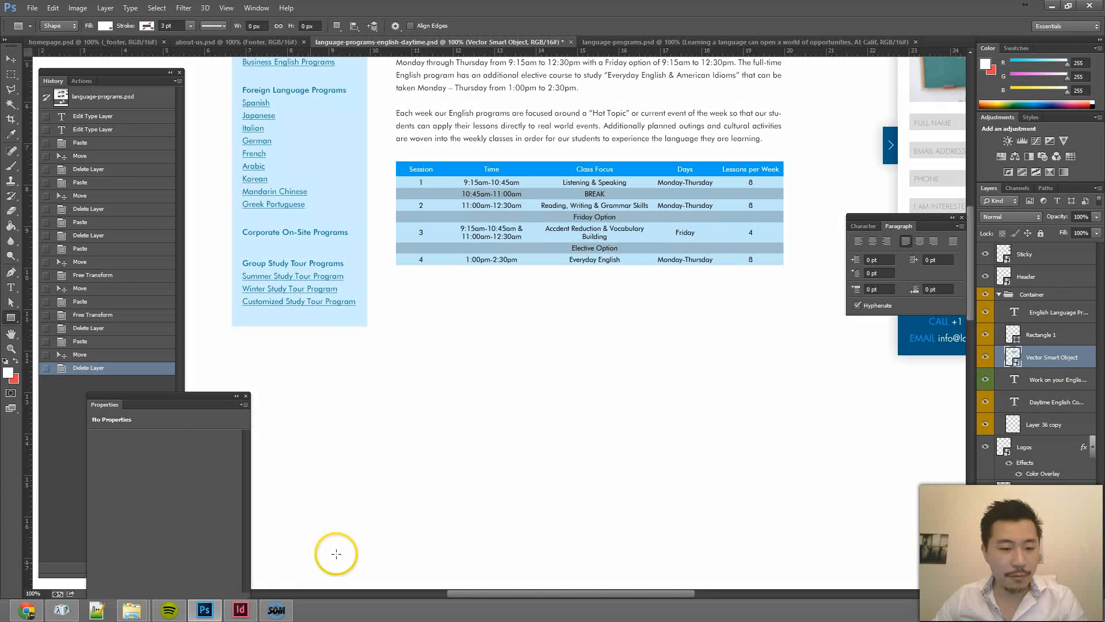
pyautogui.click(241, 610)
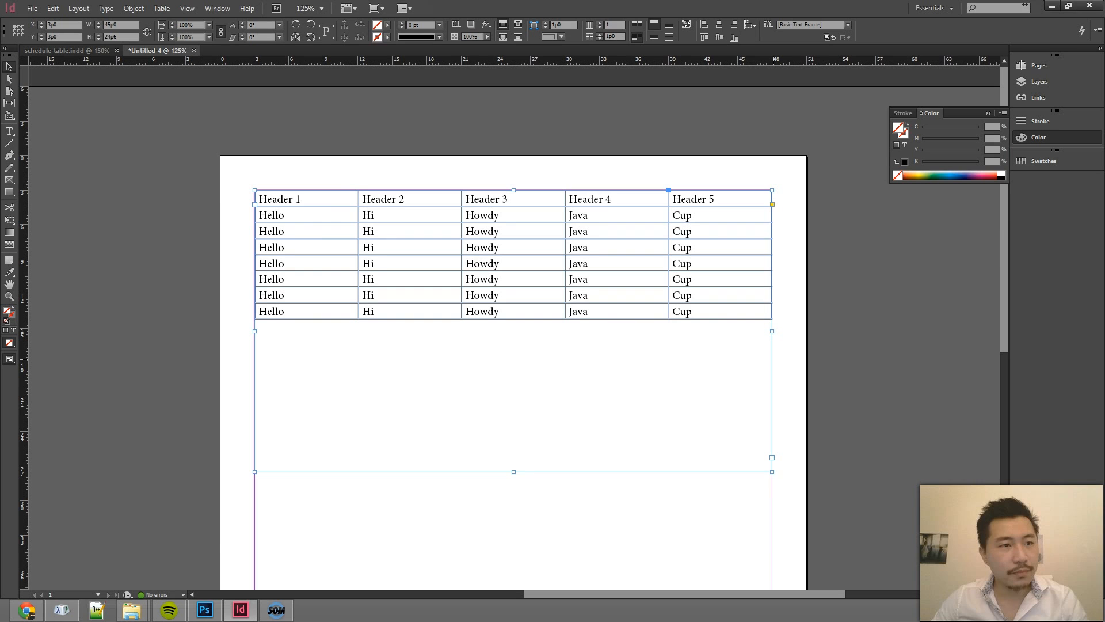
# Change the table border weight in Table Options > Table Setup, then deselect the cells.
pyautogui.click(279, 199)
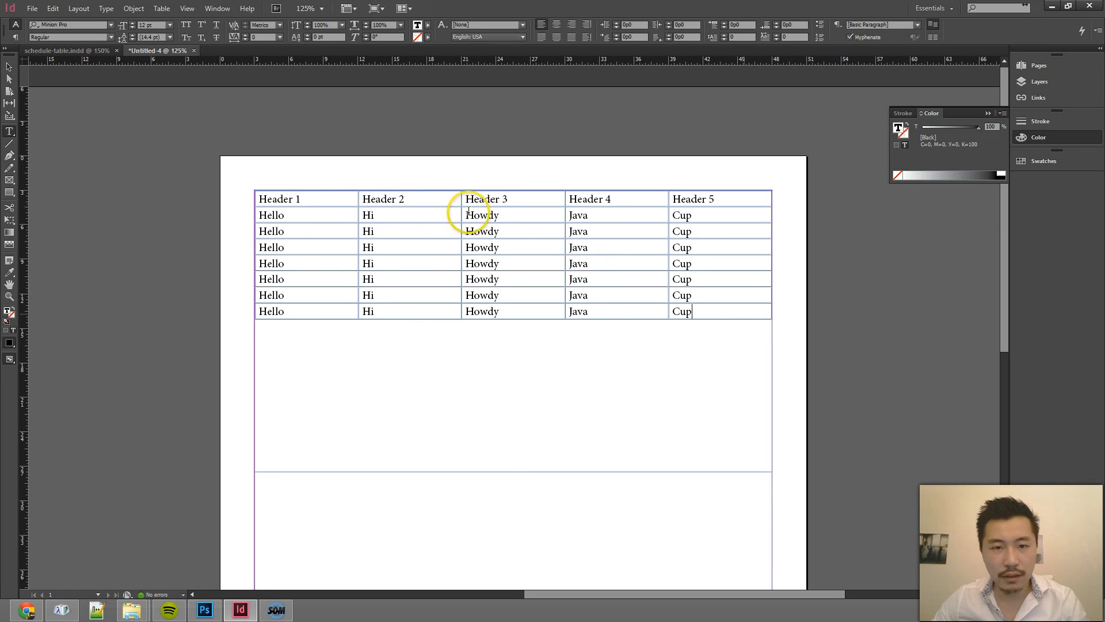
pyautogui.rightClick(339, 201)
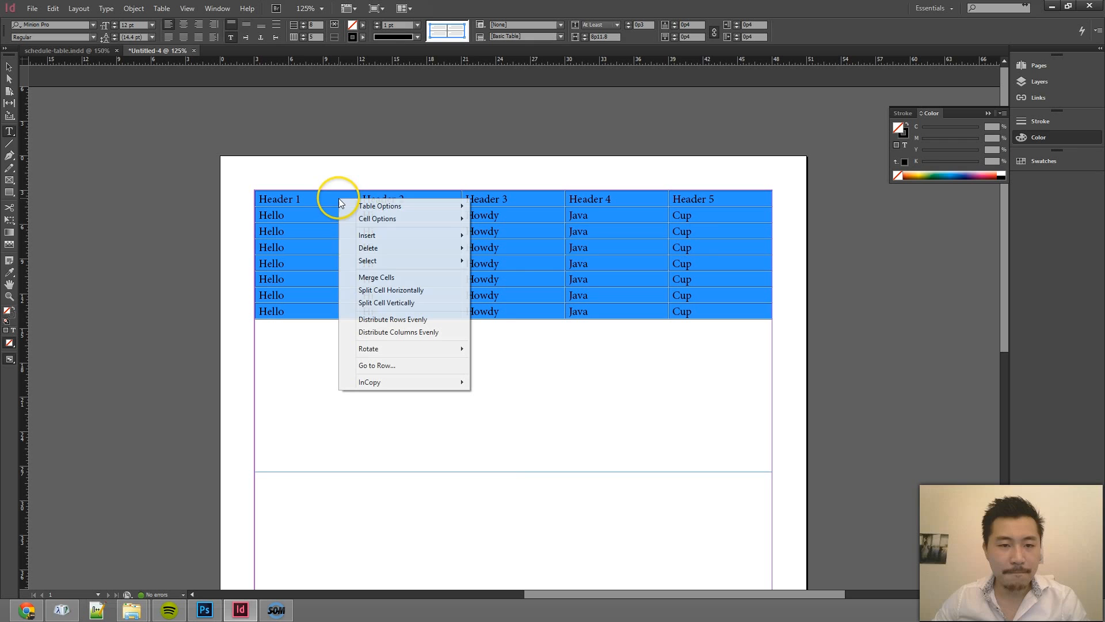
pyautogui.moveTo(380, 205)
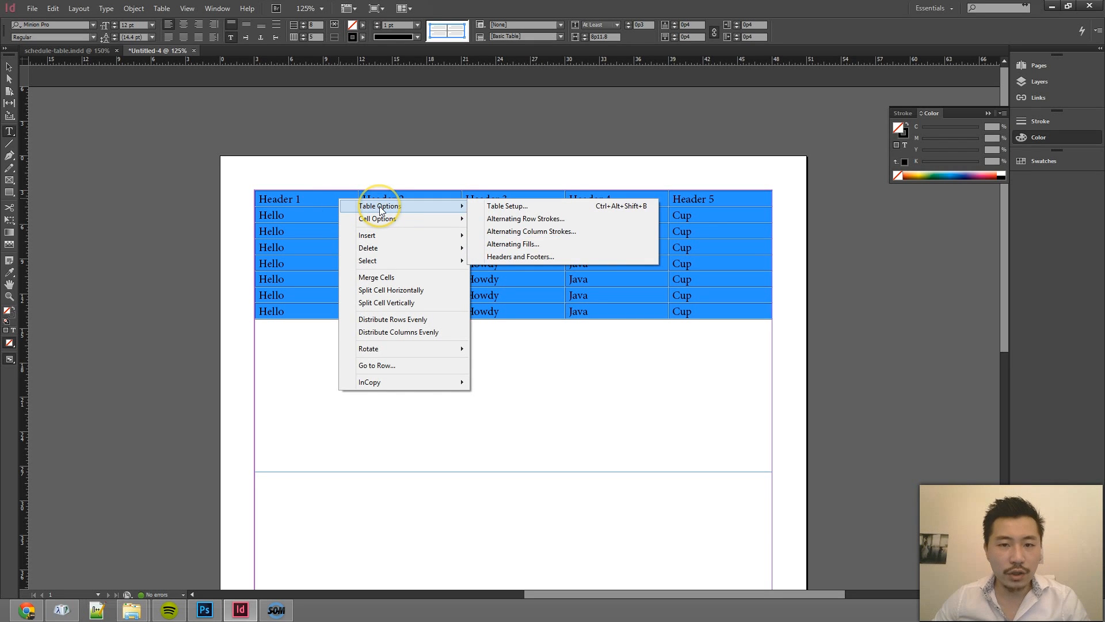
pyautogui.moveTo(549, 206)
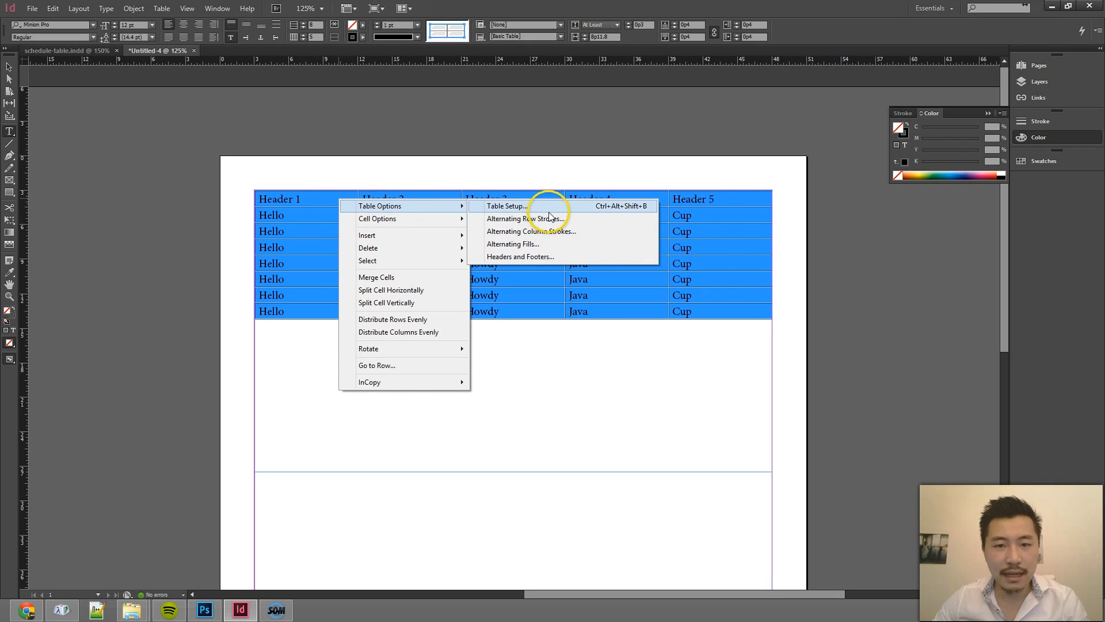
pyautogui.click(503, 206)
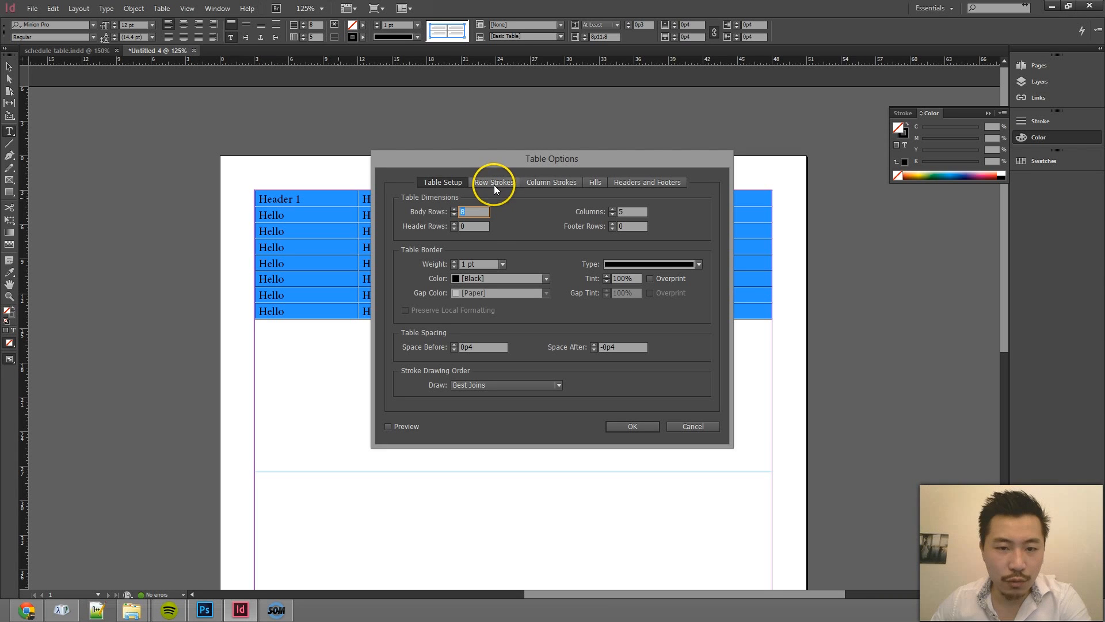
pyautogui.moveTo(462, 278)
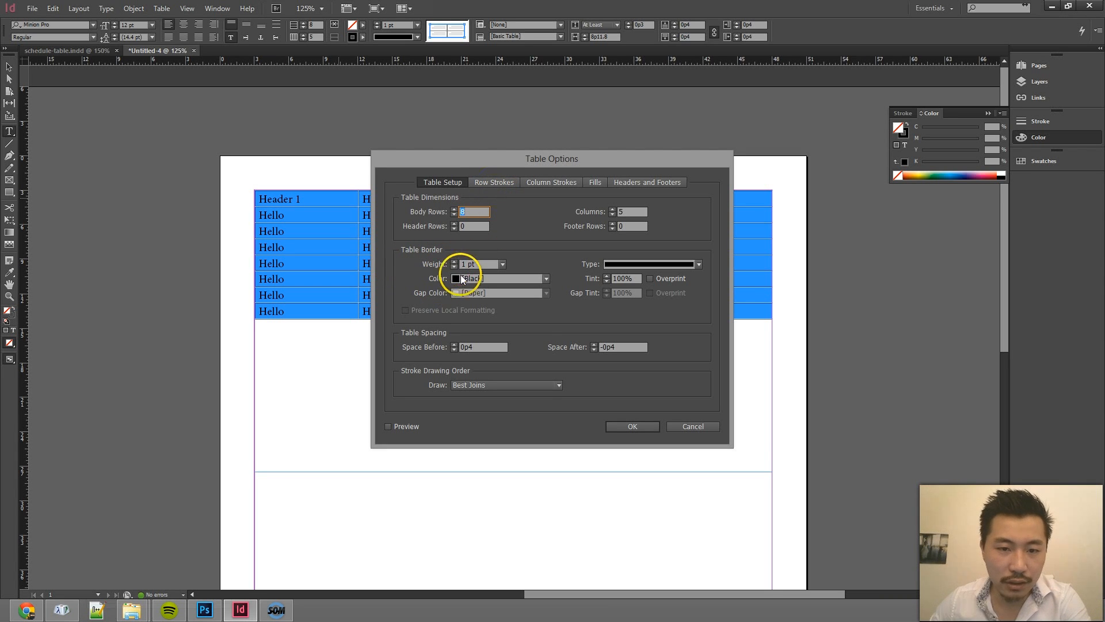
pyautogui.click(502, 278)
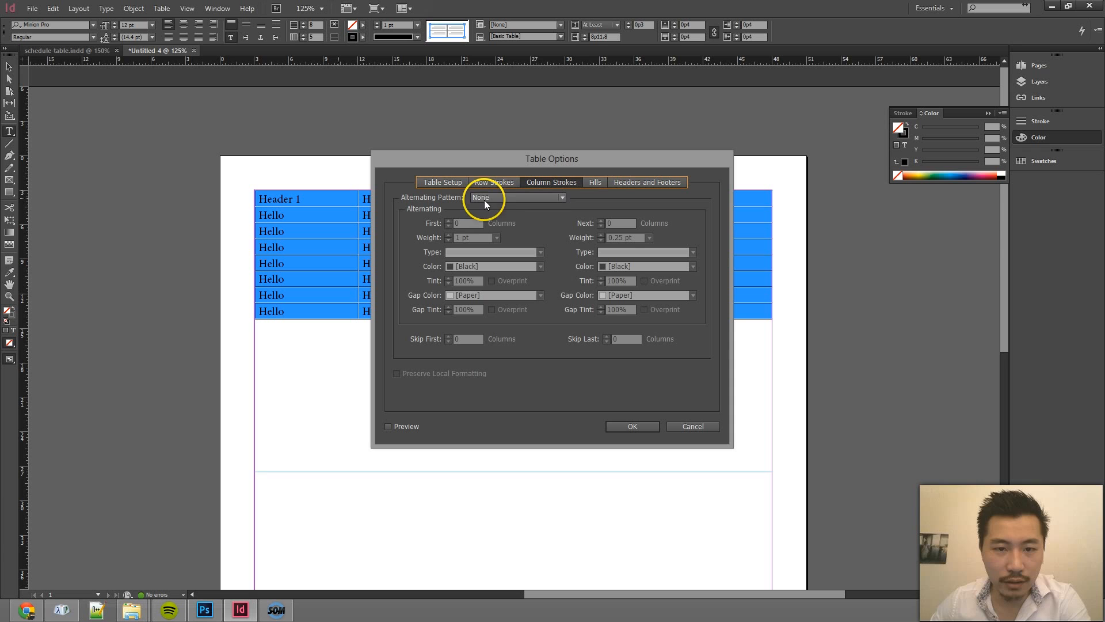
pyautogui.moveTo(581, 197)
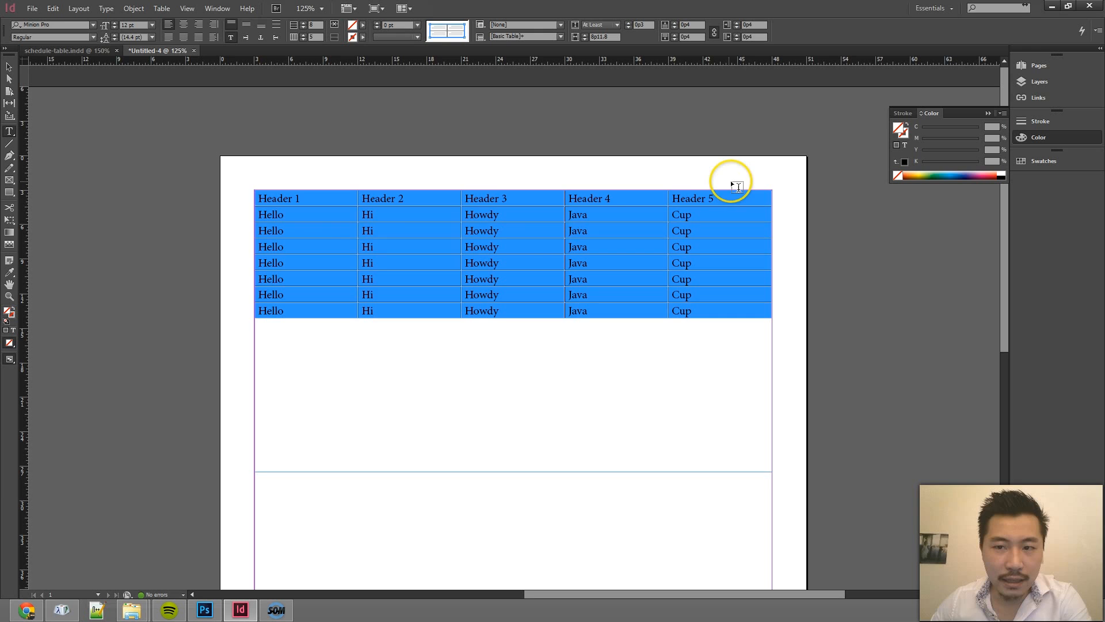
pyautogui.click(785, 211)
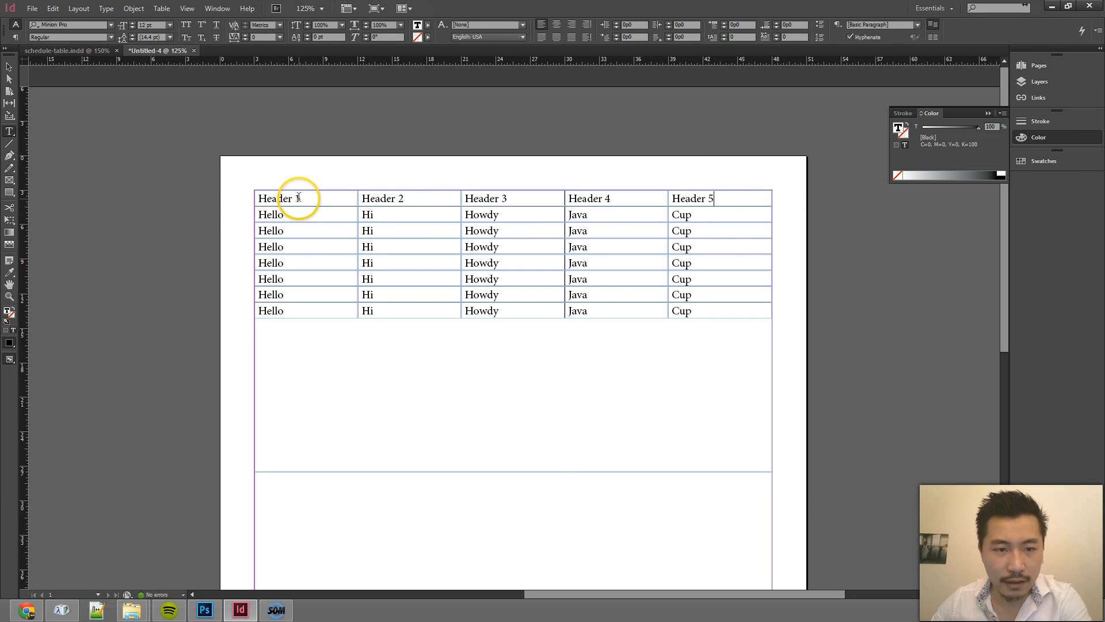
# Lighten the stroke of all cells in Cell Options > Strokes and Fills.
pyautogui.rightClick(681, 286)
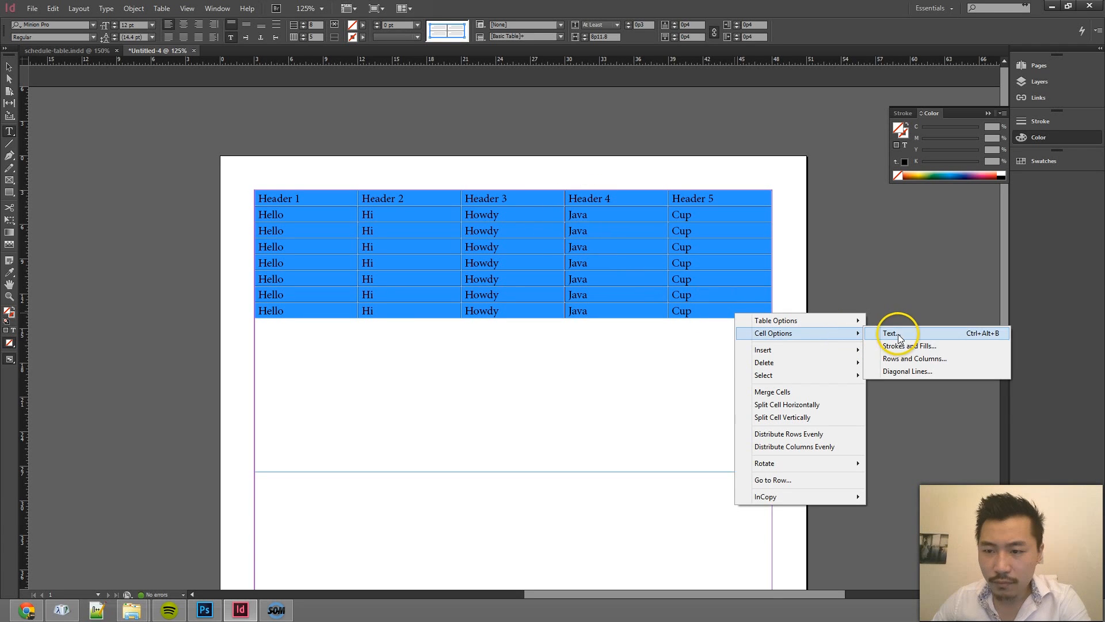
pyautogui.click(910, 346)
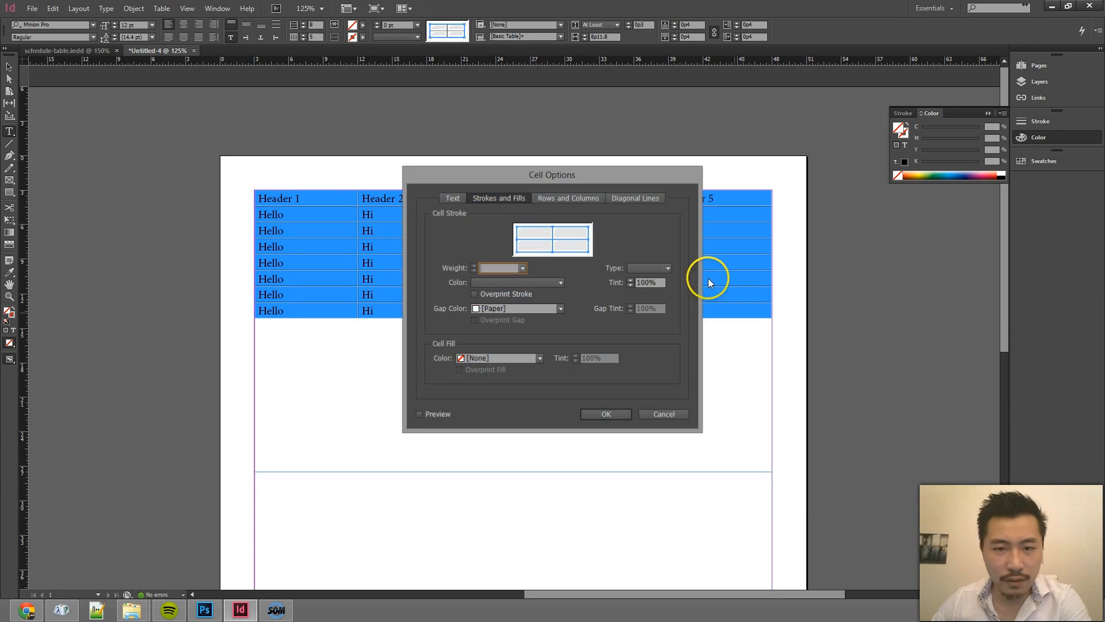
pyautogui.moveTo(634, 275)
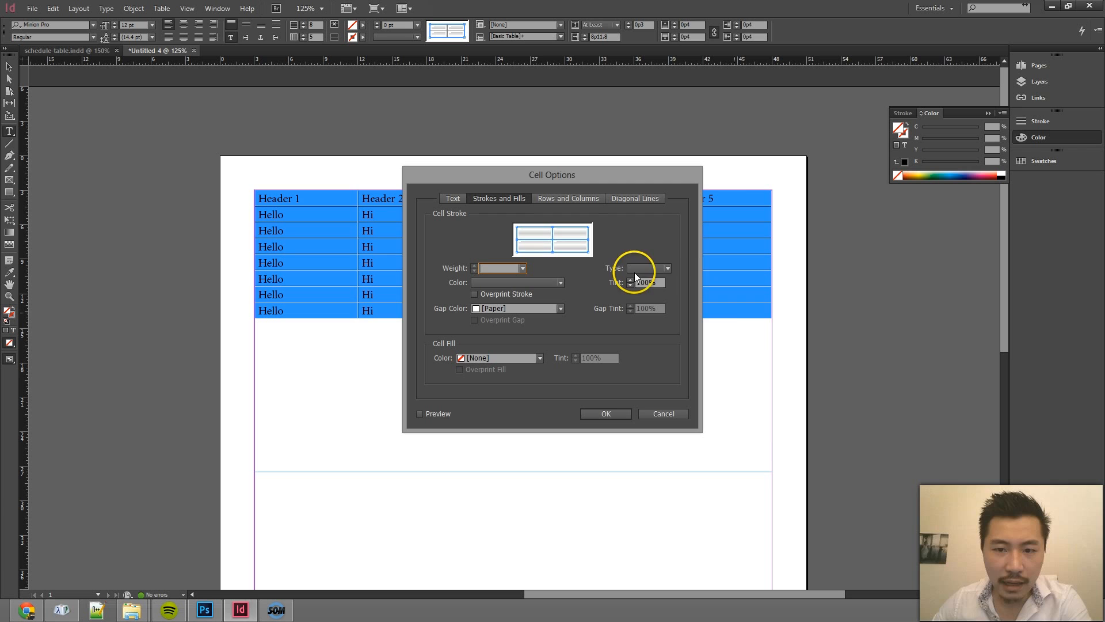
pyautogui.click(647, 268)
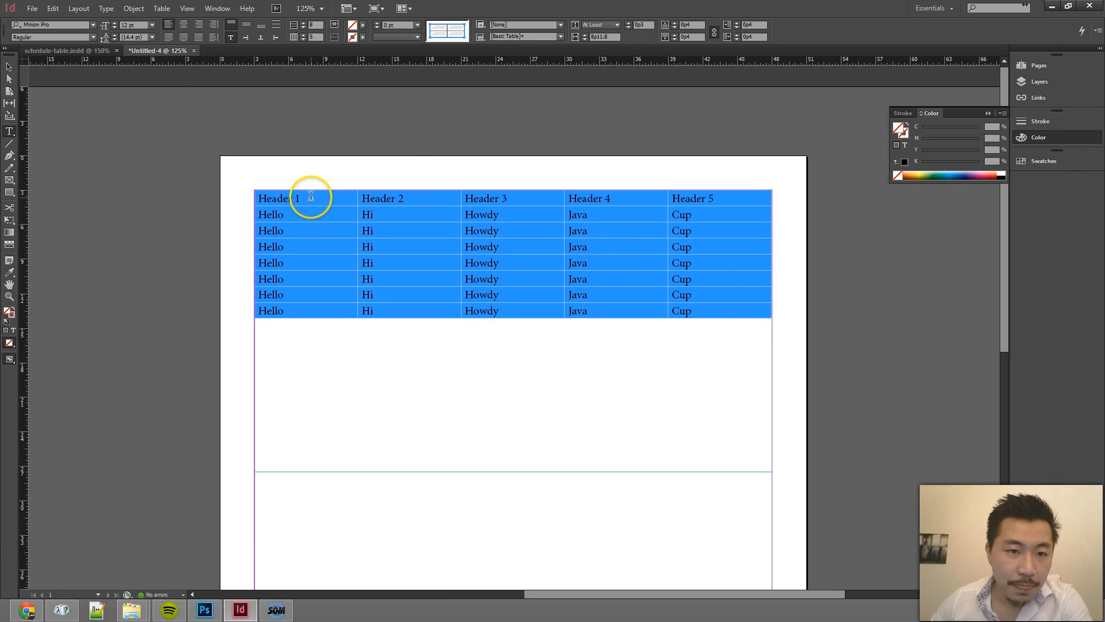
pyautogui.click(749, 204)
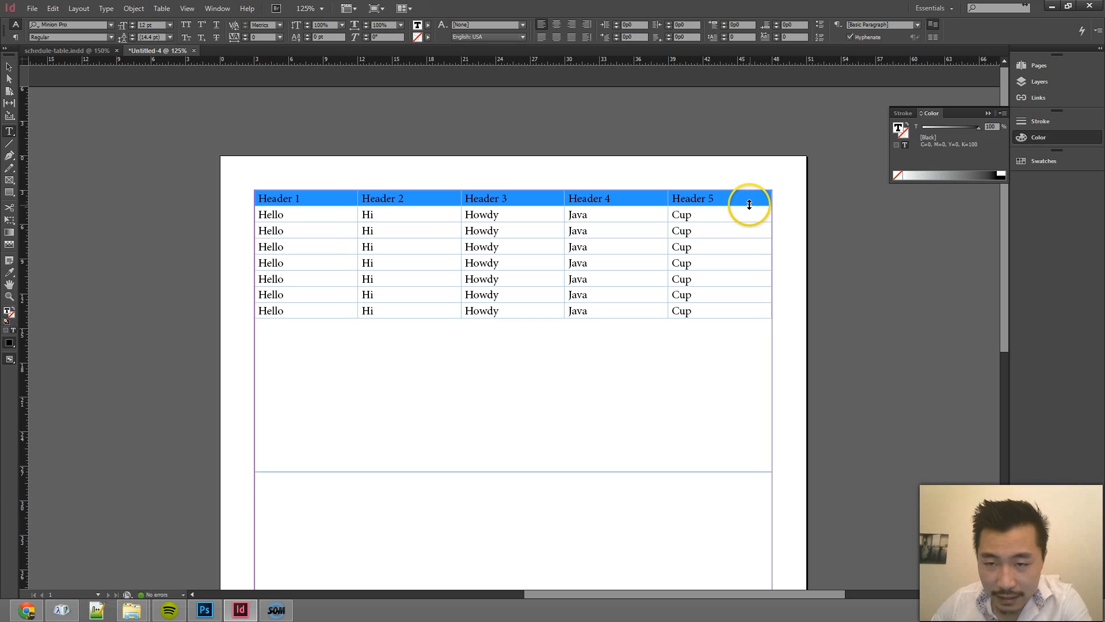
pyautogui.click(751, 198)
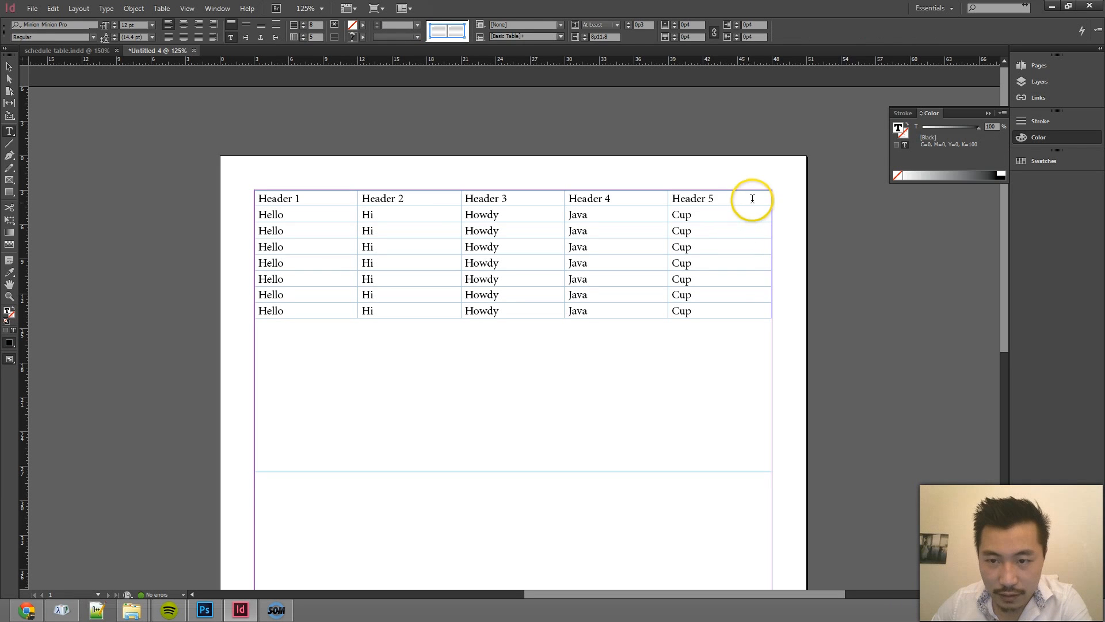
pyautogui.rightClick(747, 204)
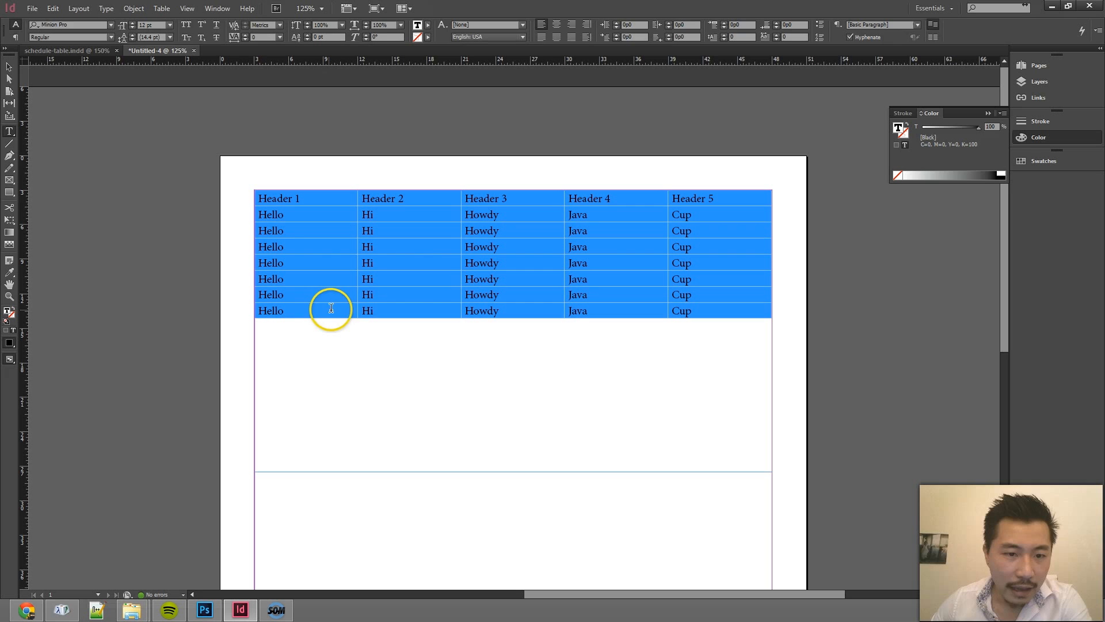
pyautogui.rightClick(332, 310)
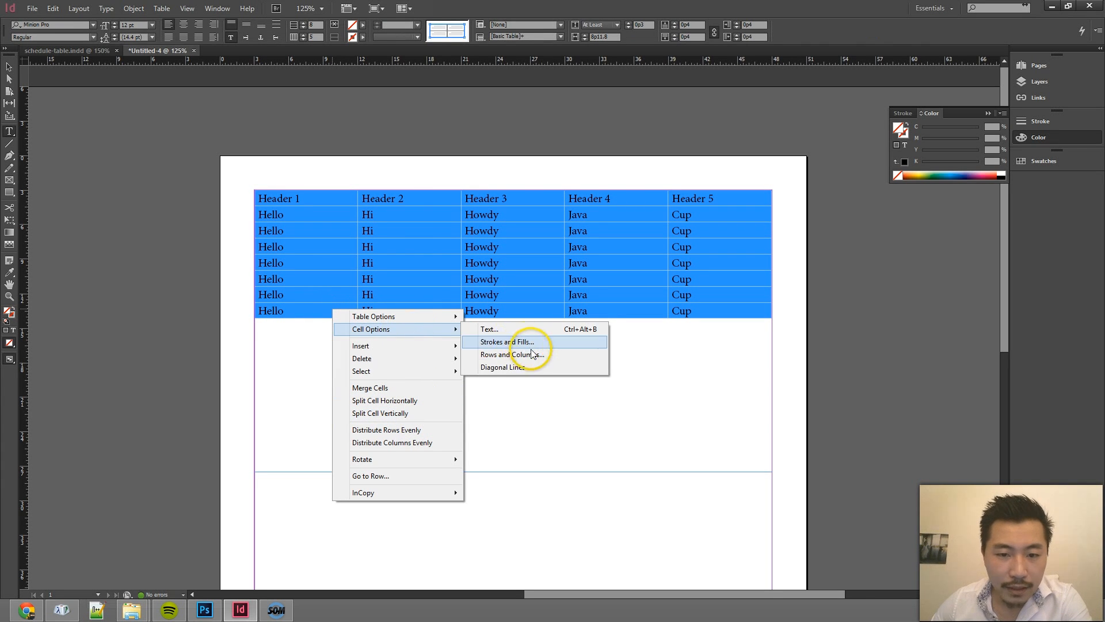
pyautogui.moveTo(374, 316)
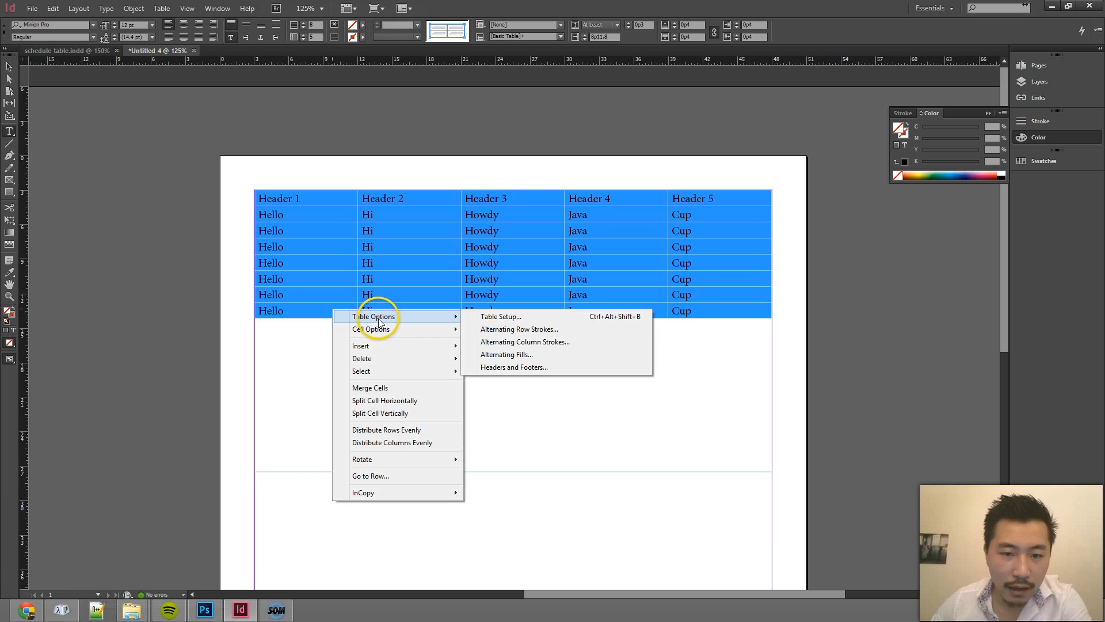
pyautogui.moveTo(379, 320)
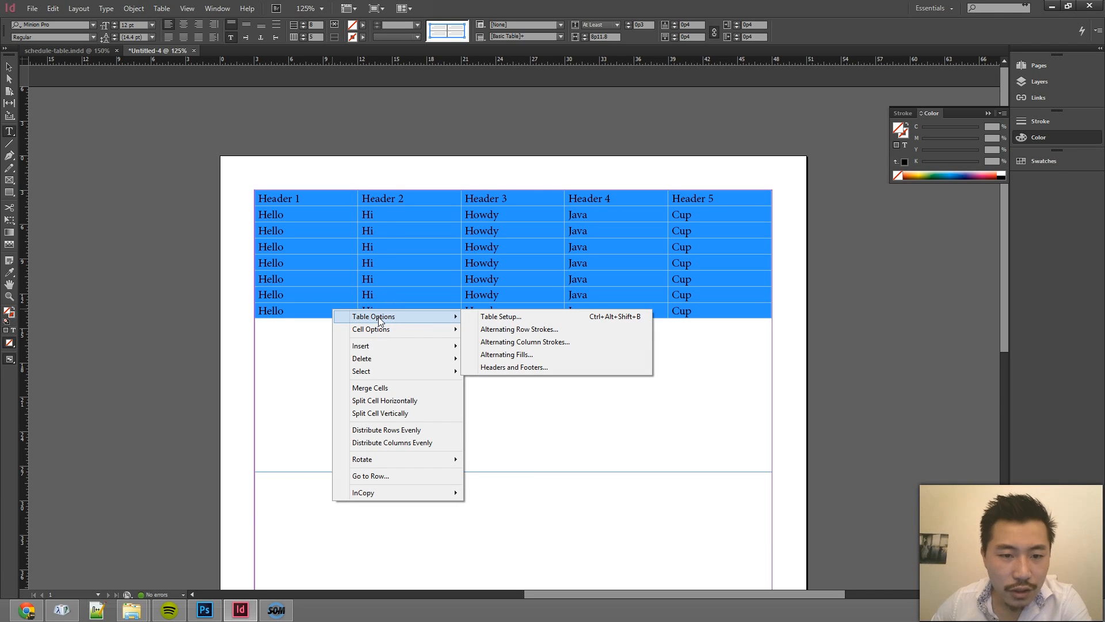
pyautogui.moveTo(332, 197)
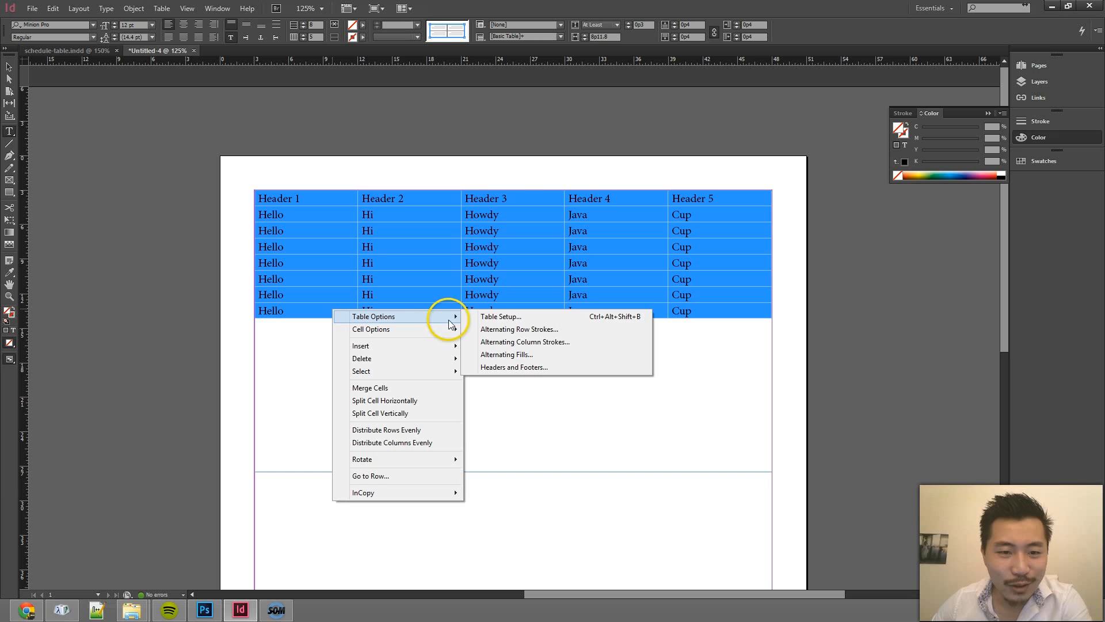
pyautogui.moveTo(541, 329)
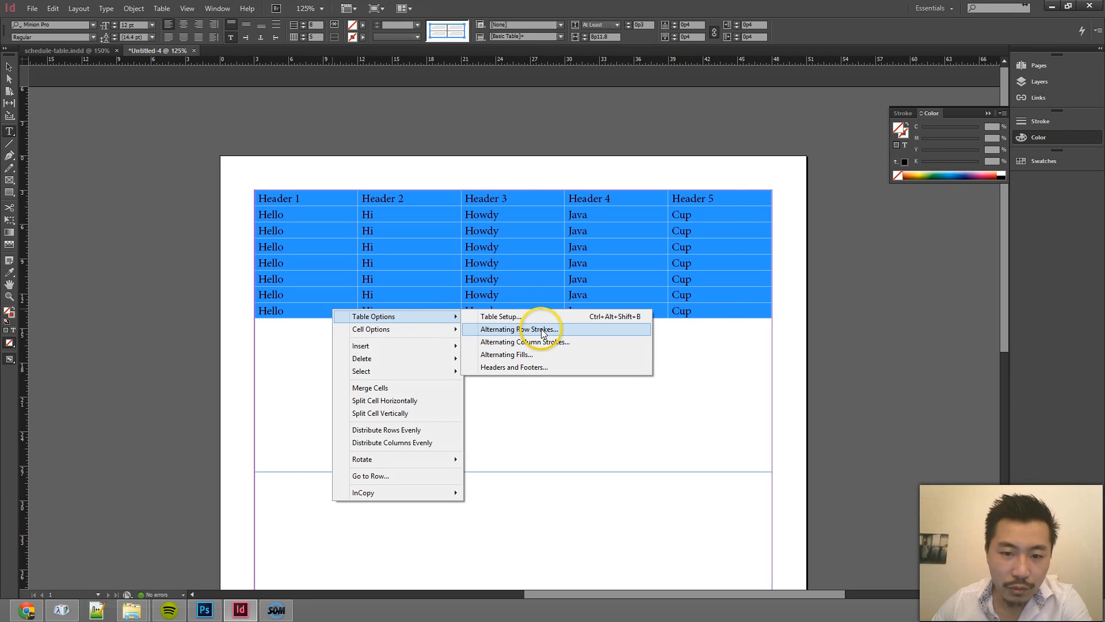
pyautogui.click(519, 329)
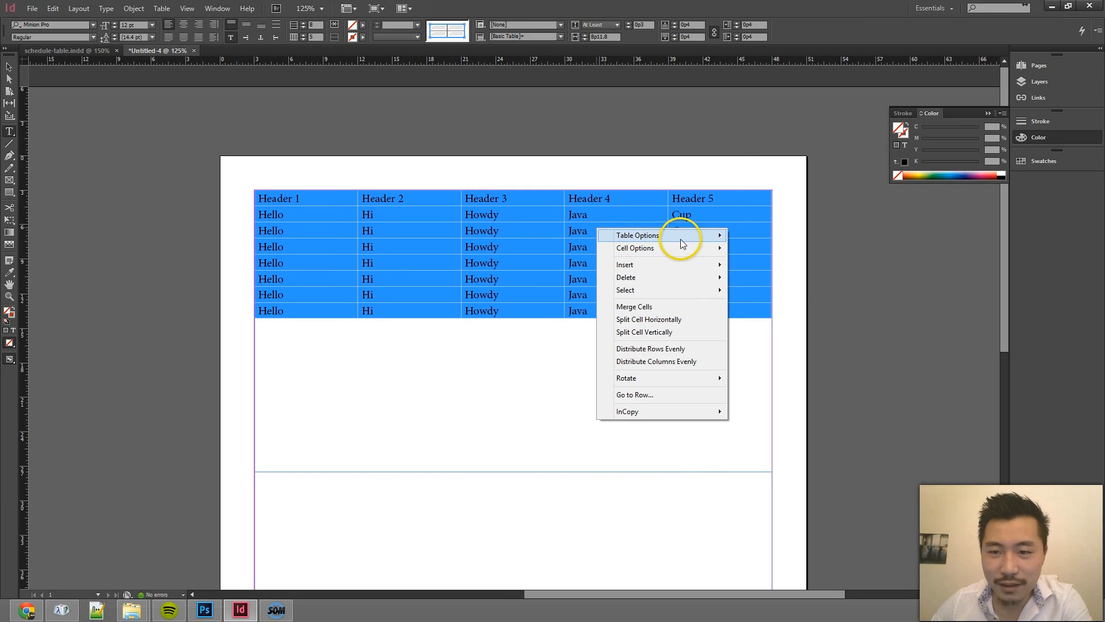
# Set alternating fills every other row: yellow at 20% tint, then magenta.
pyautogui.click(636, 235)
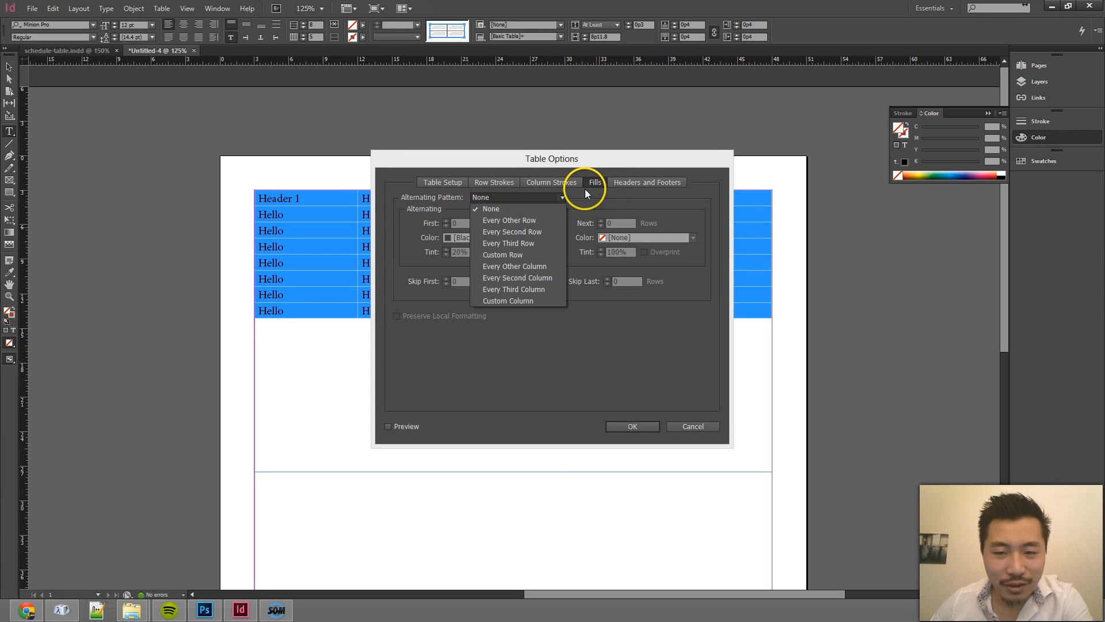
pyautogui.moveTo(509, 220)
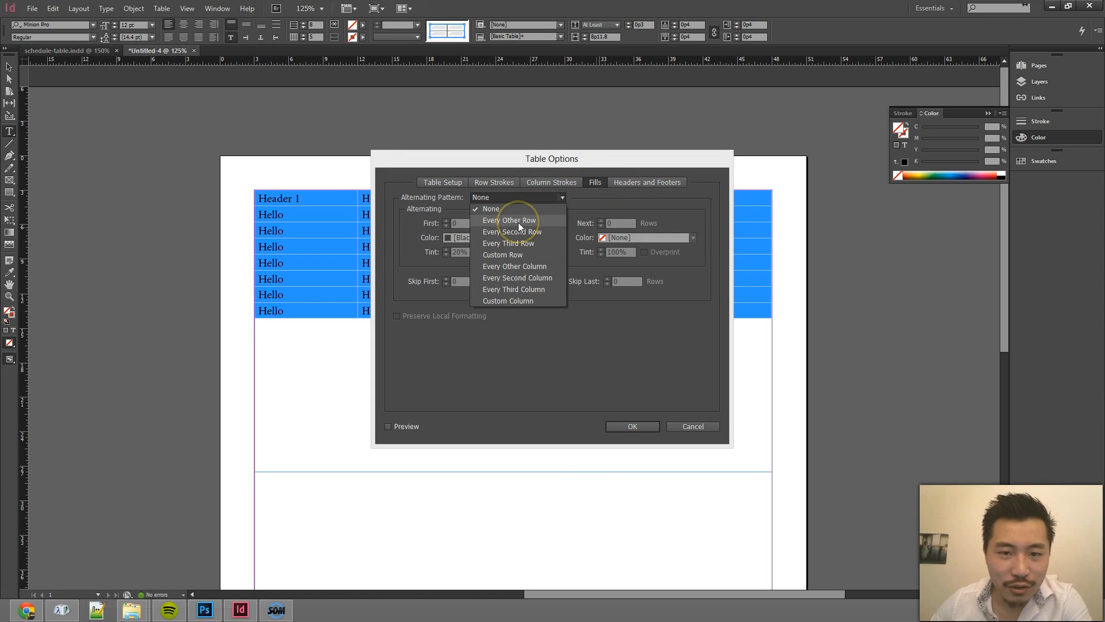
pyautogui.click(509, 219)
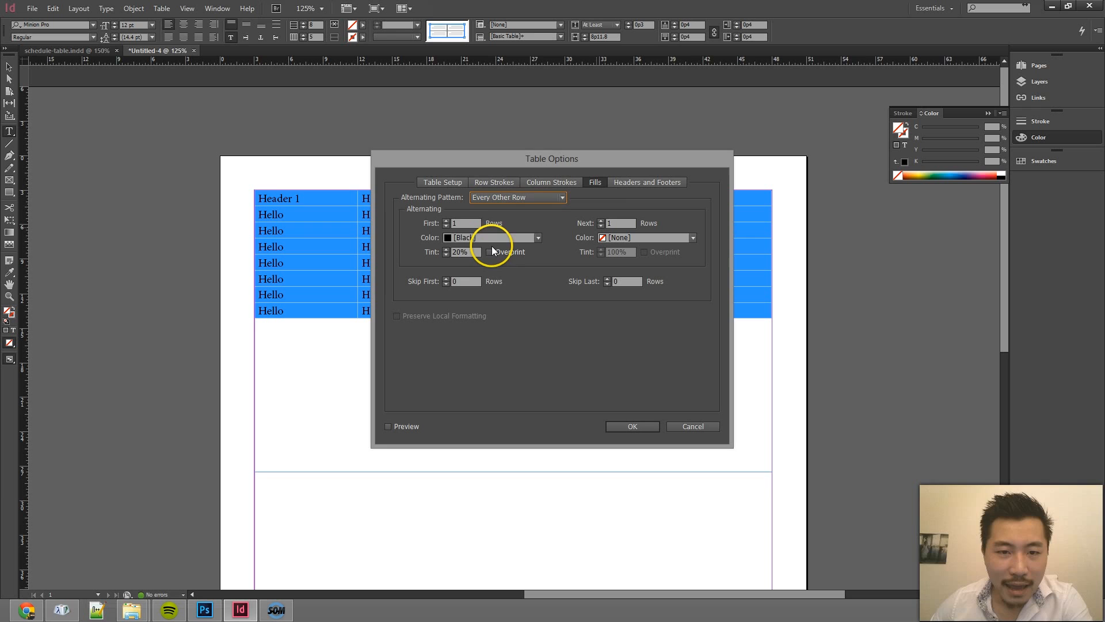
pyautogui.click(537, 238)
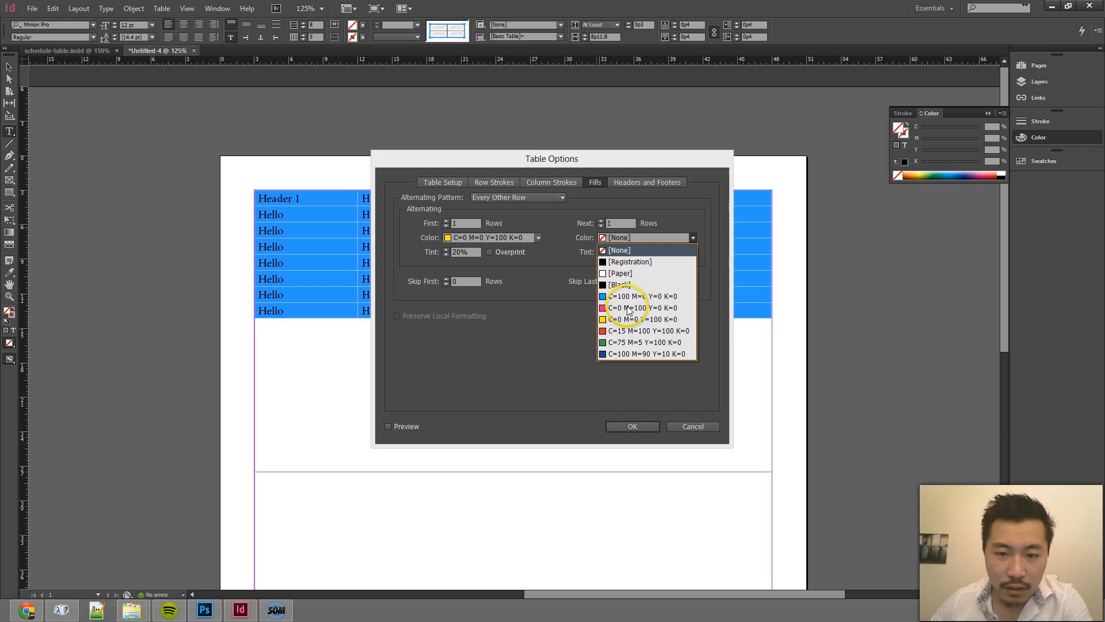
pyautogui.click(640, 307)
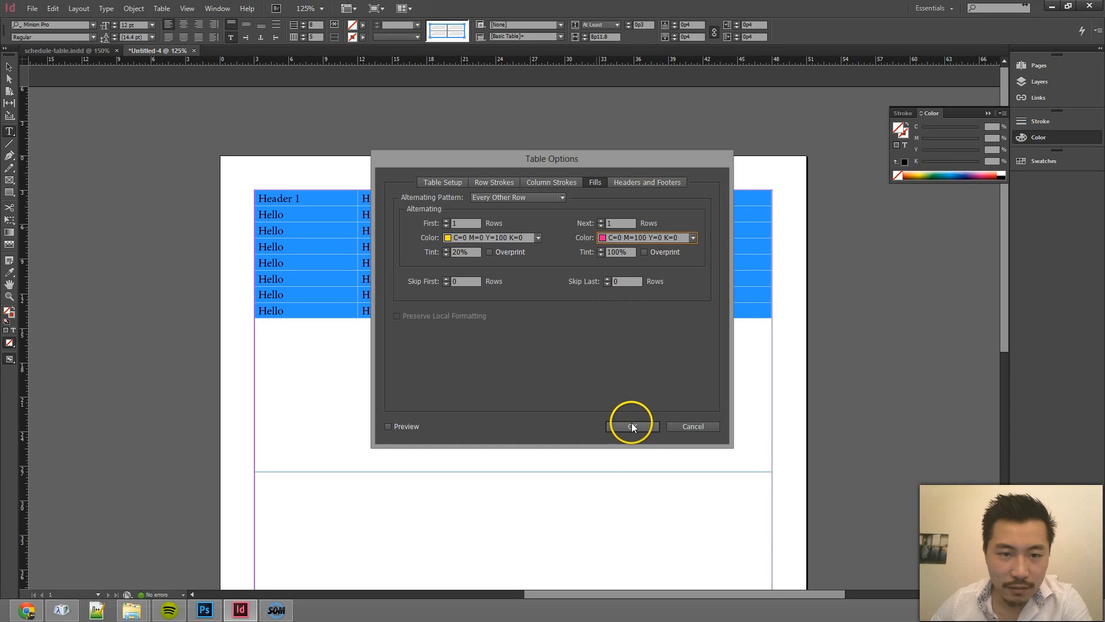
pyautogui.click(632, 426)
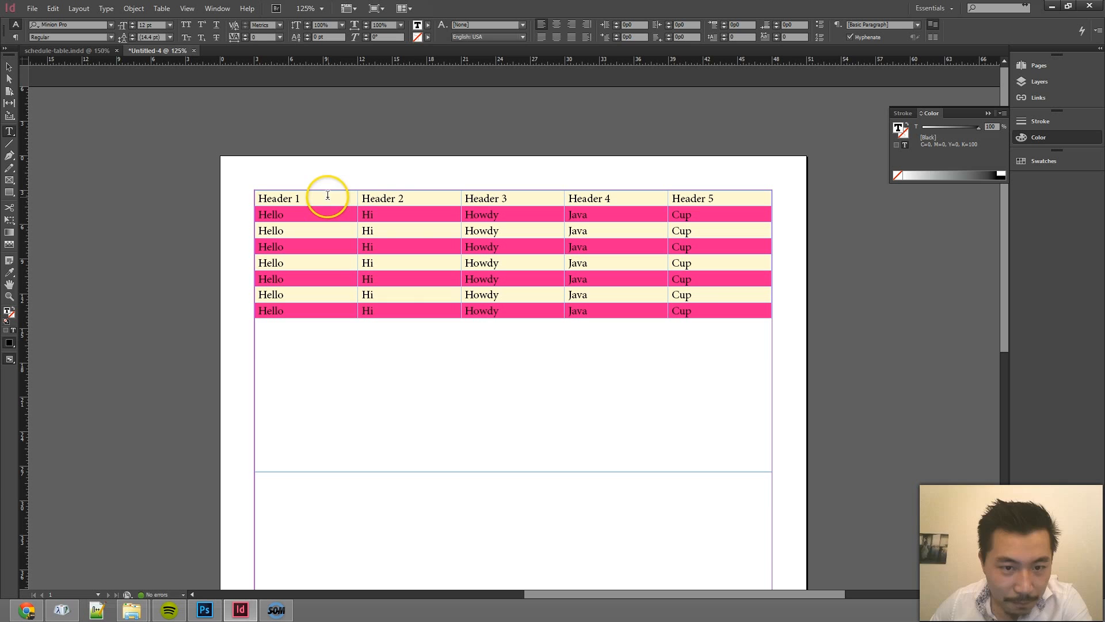
pyautogui.moveTo(420, 25)
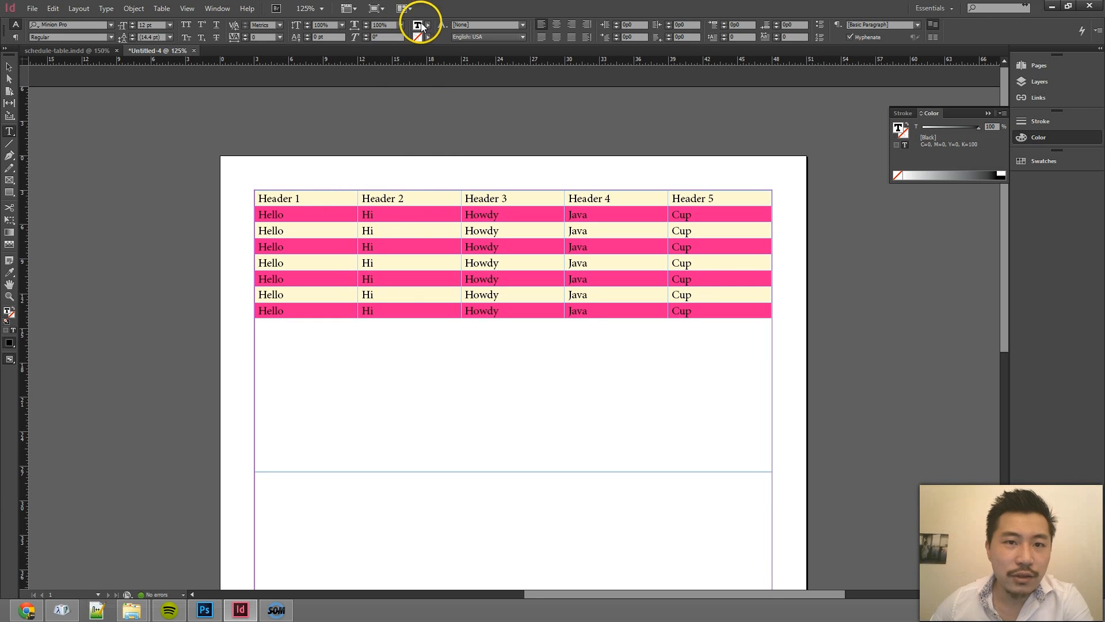
# Duplicate the cyan C=100 M=0 Y=0 K=0 swatch from the Control panel swatch list.
pyautogui.click(417, 26)
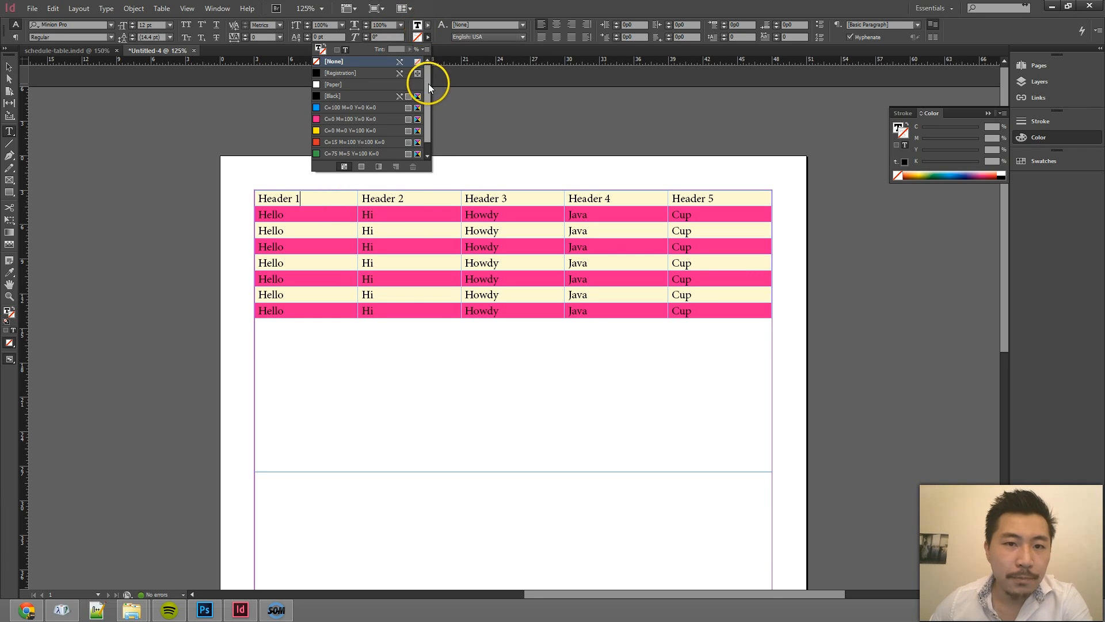
pyautogui.click(356, 96)
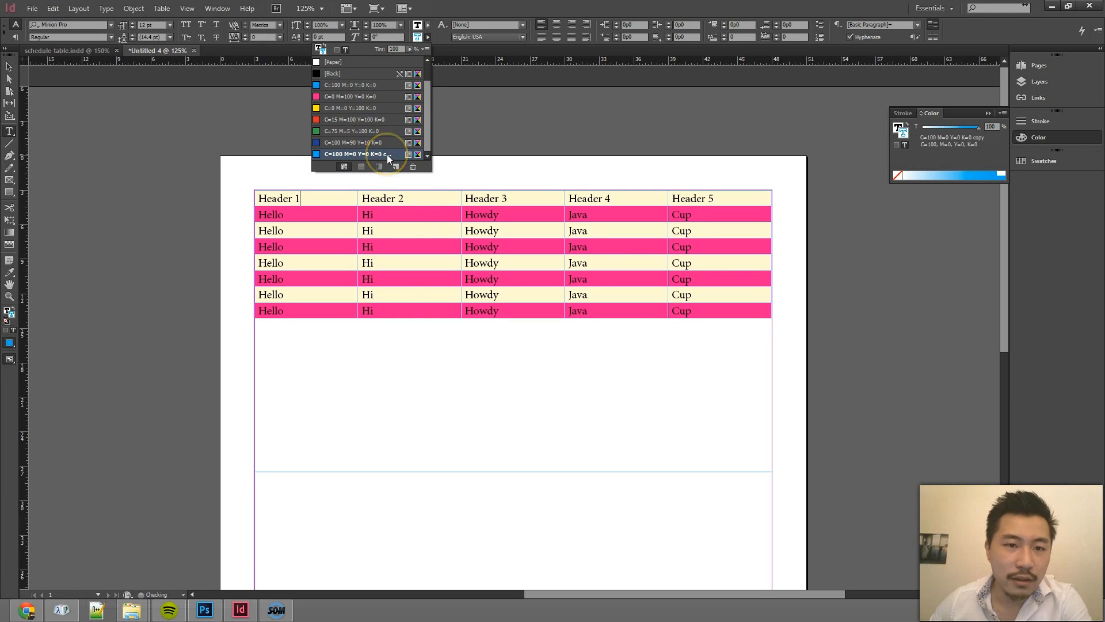
# Open Swatch Options for the cyan copy and keep its colour mode on CMYK.
pyautogui.doubleClick(360, 154)
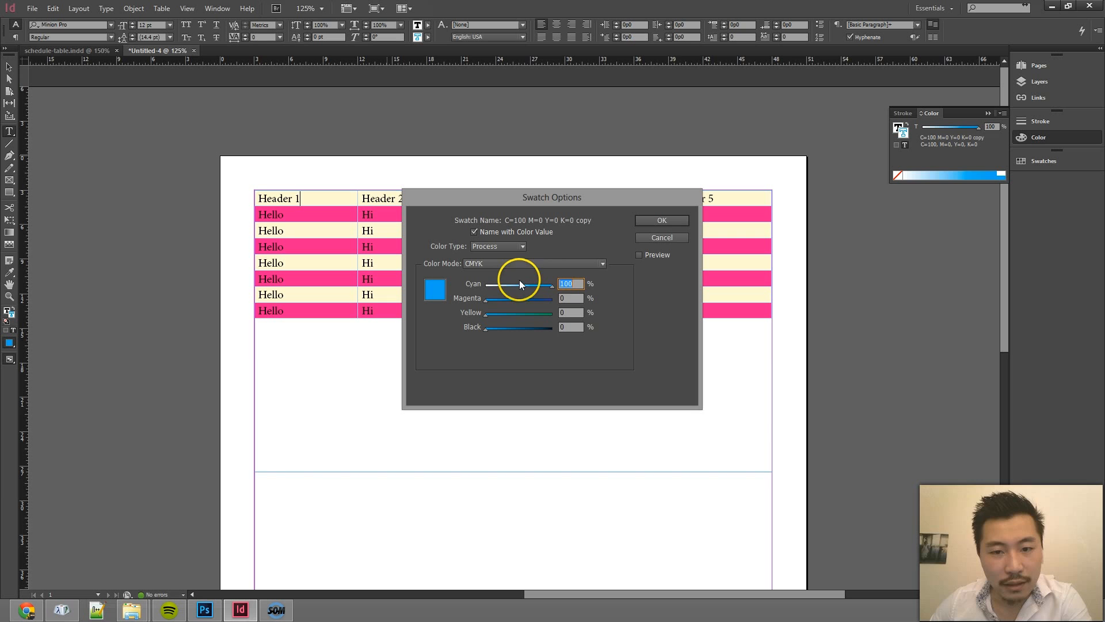
pyautogui.moveTo(452, 343)
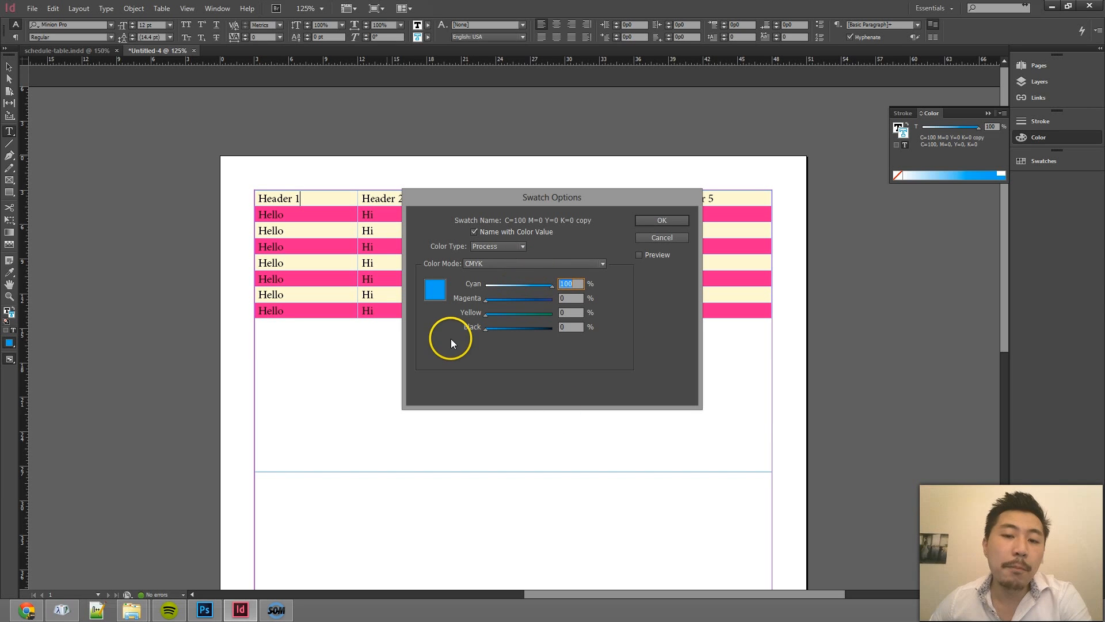
pyautogui.moveTo(435, 295)
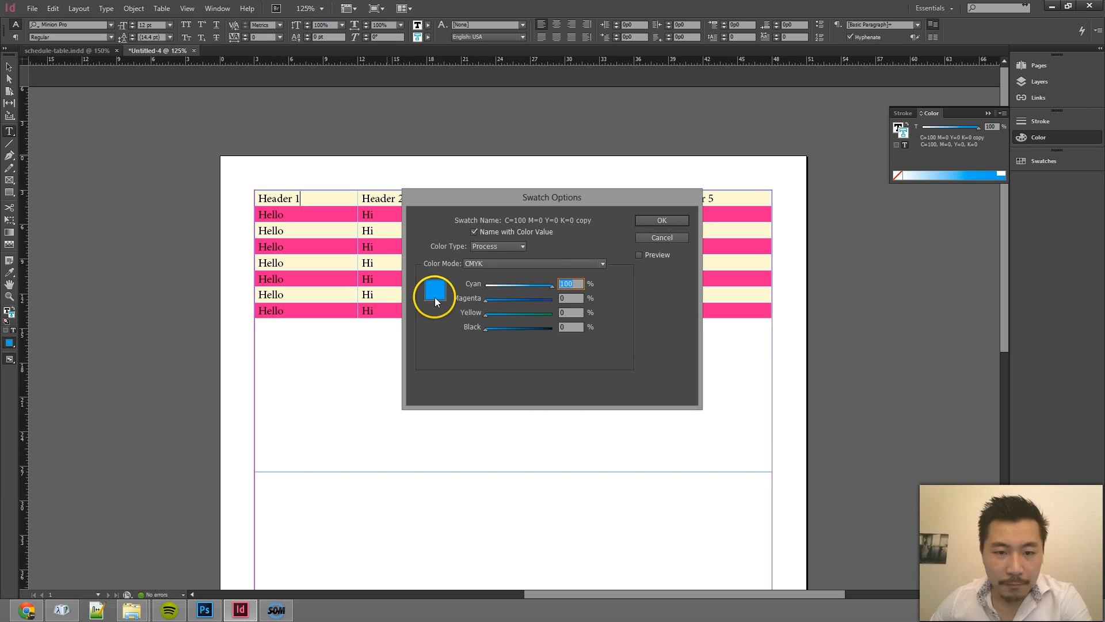
pyautogui.click(600, 263)
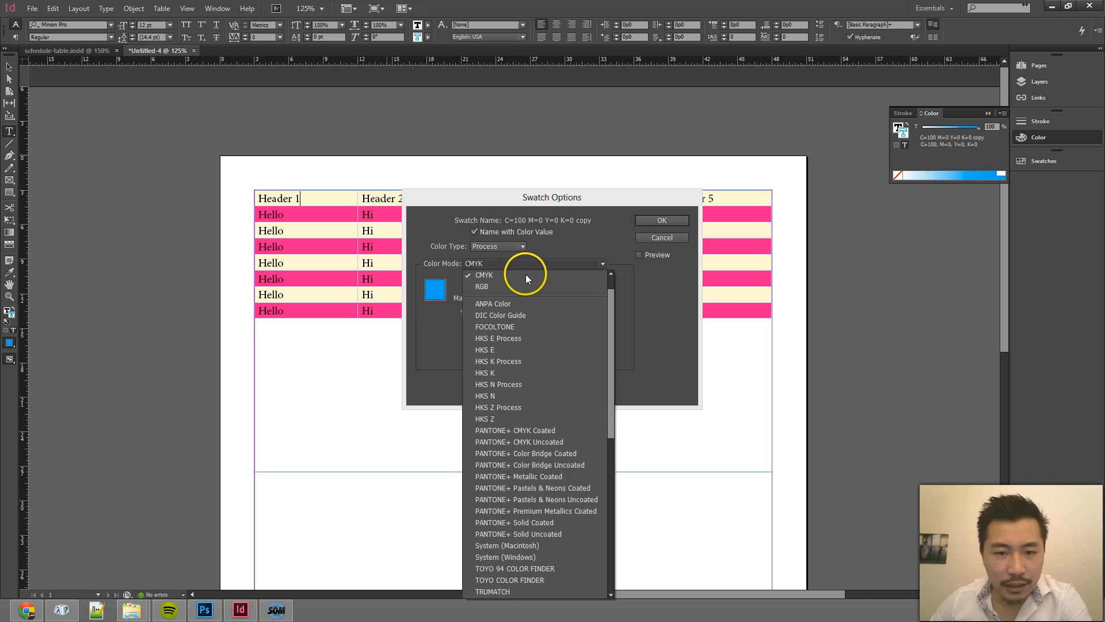
pyautogui.click(484, 275)
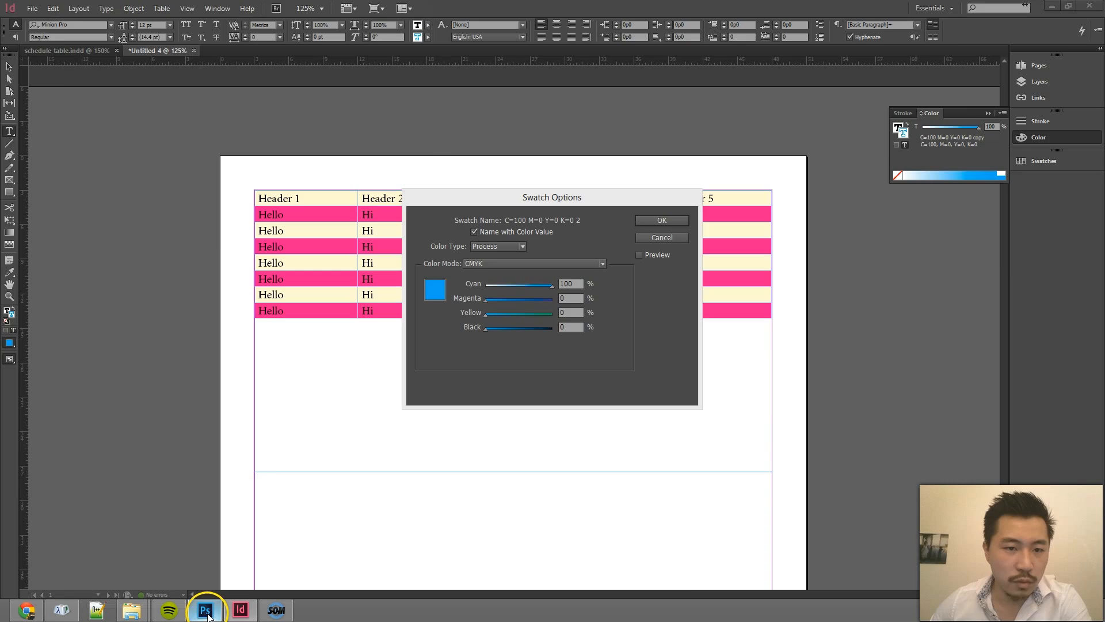
pyautogui.click(204, 610)
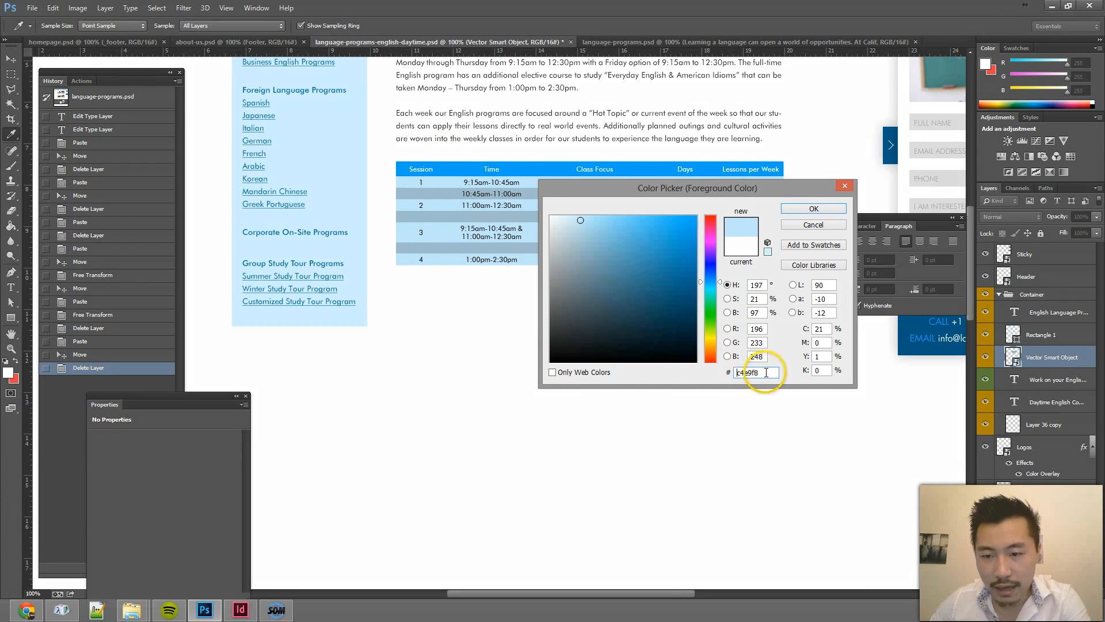
pyautogui.tripleClick(757, 373)
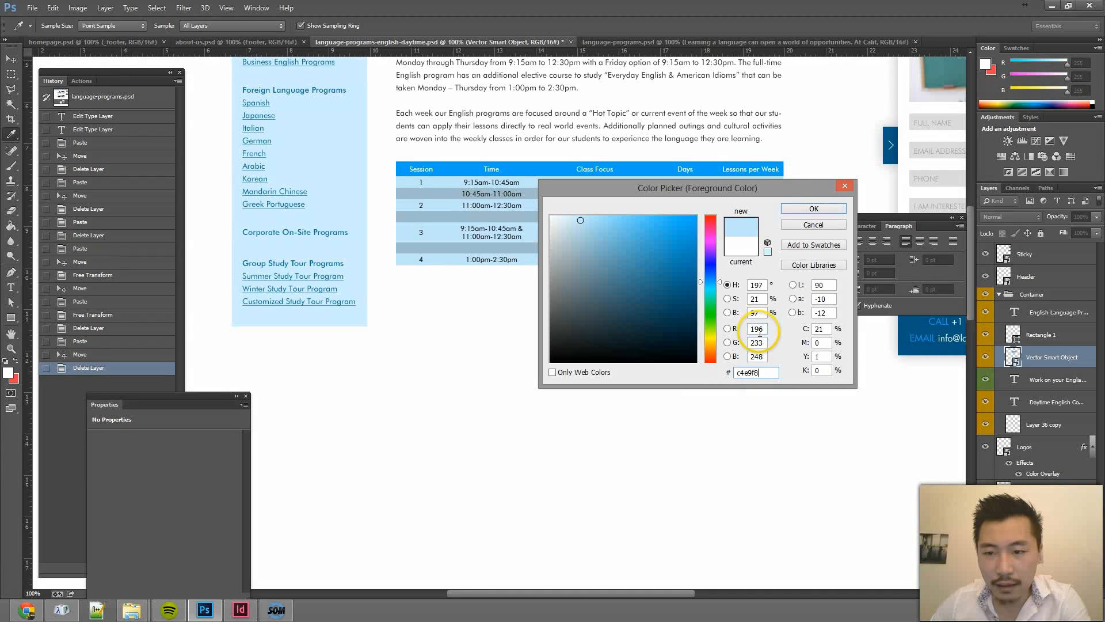
pyautogui.tripleClick(757, 329)
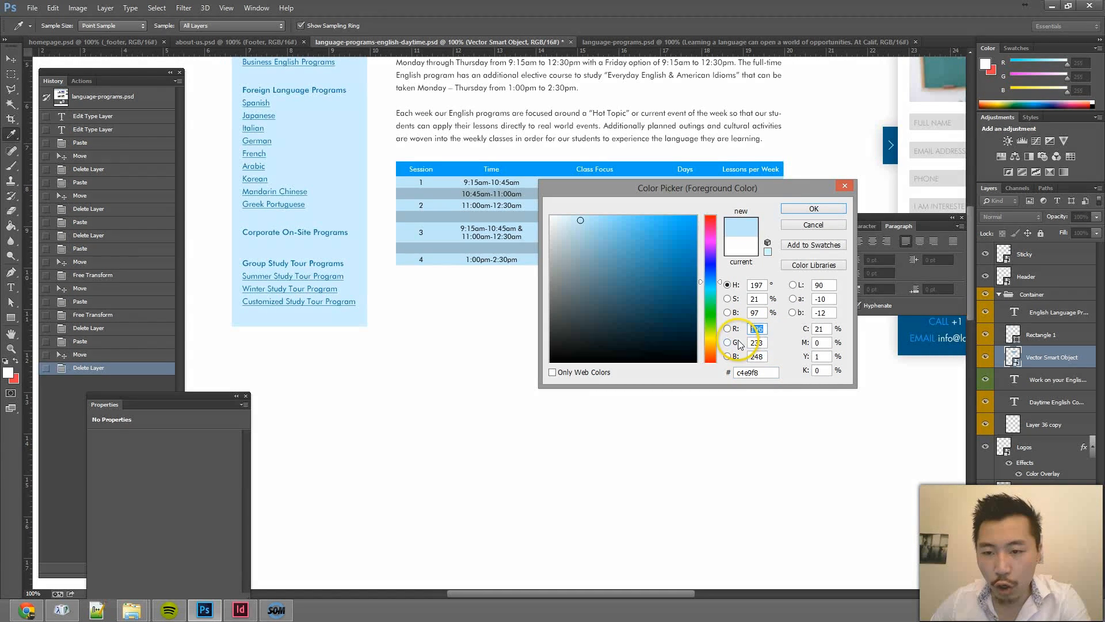
pyautogui.rightClick(755, 329)
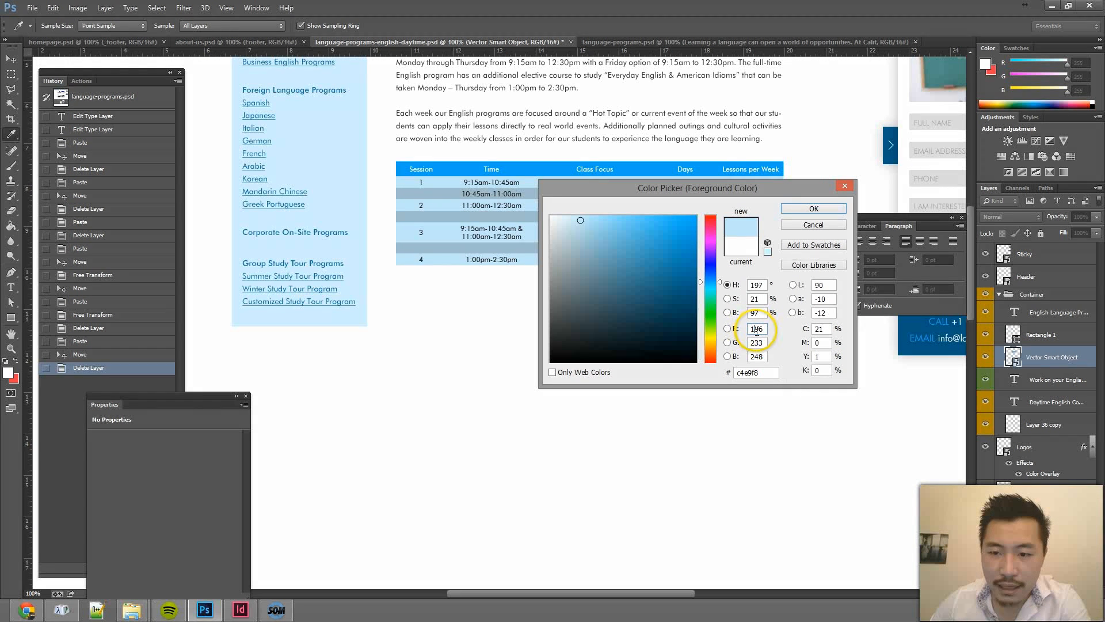
pyautogui.click(240, 609)
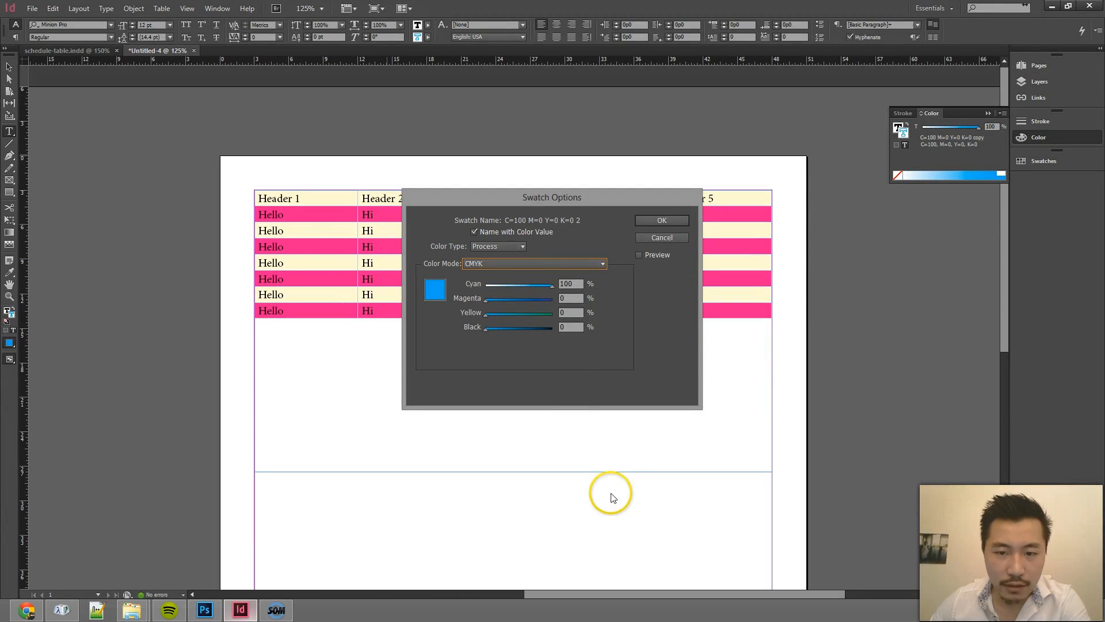
# Convert the cyan copy to an RGB light blue R=196 G=233 B=248.
pyautogui.click(601, 263)
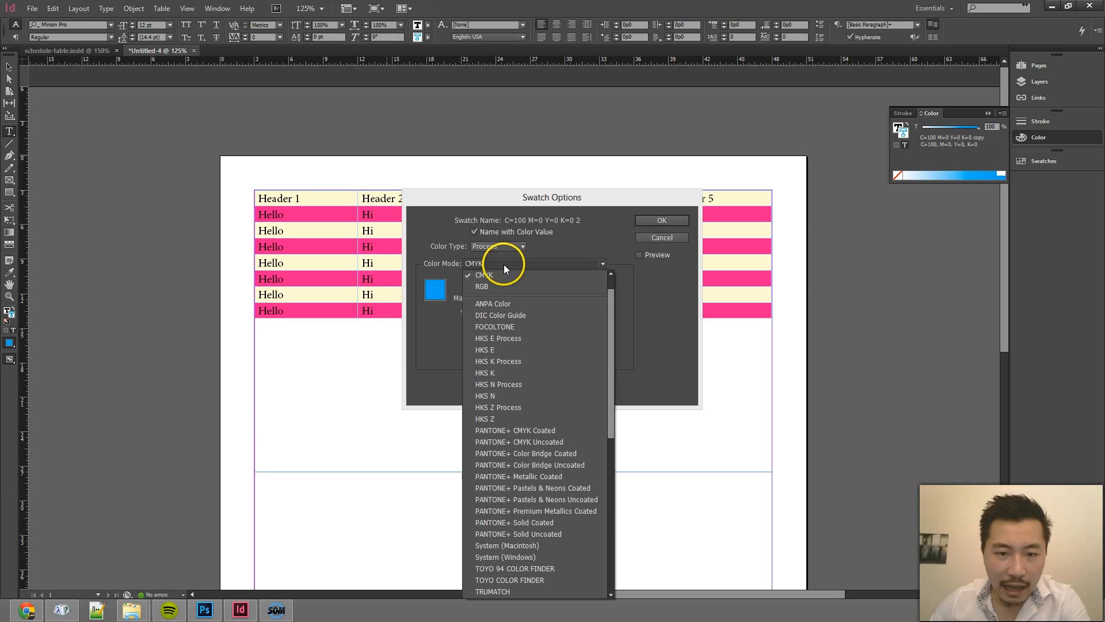
pyautogui.click(482, 286)
pyautogui.write('196')
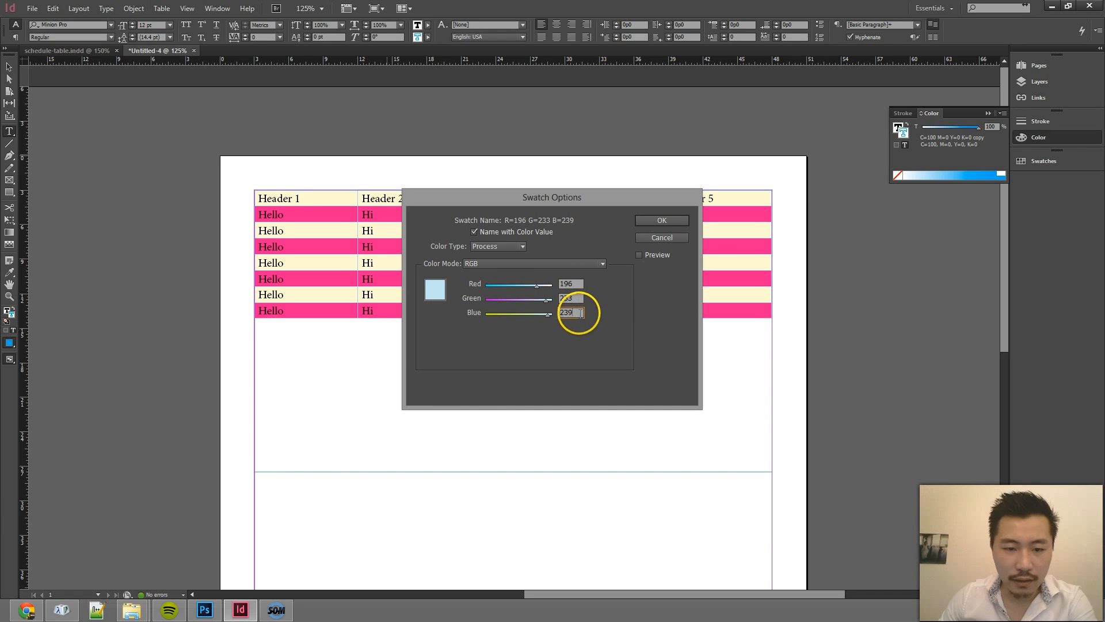
pyautogui.click(204, 610)
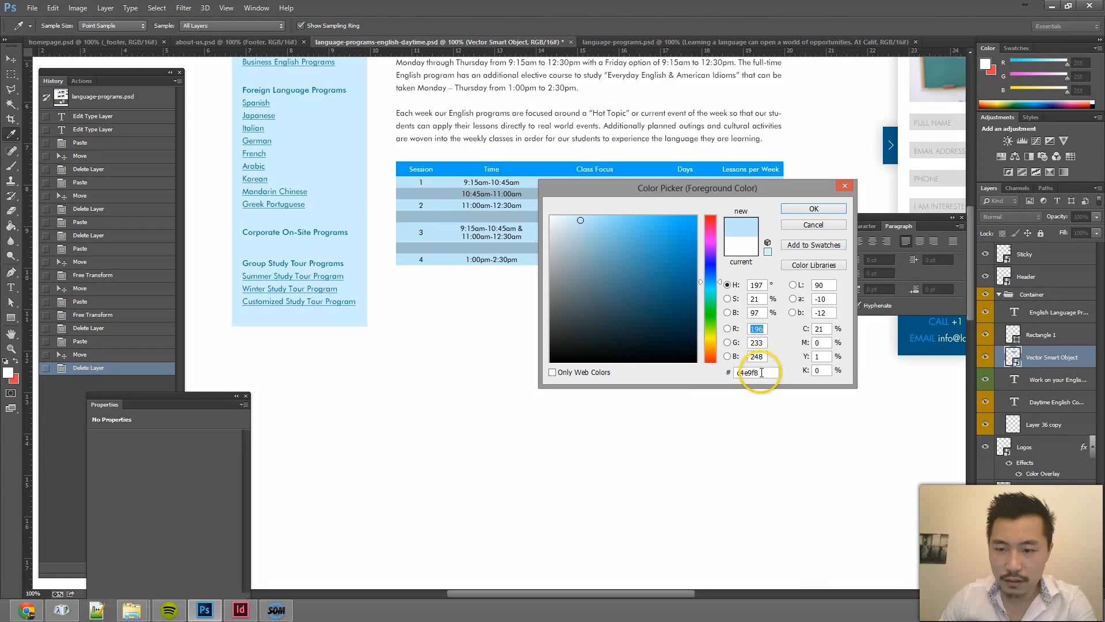
pyautogui.click(241, 609)
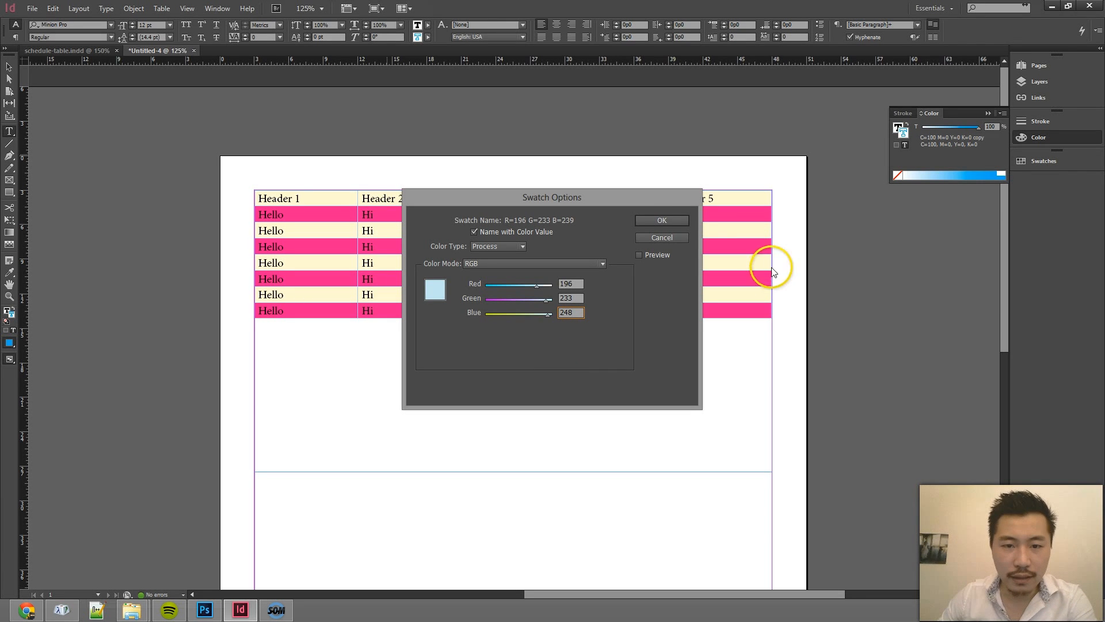
pyautogui.click(660, 220)
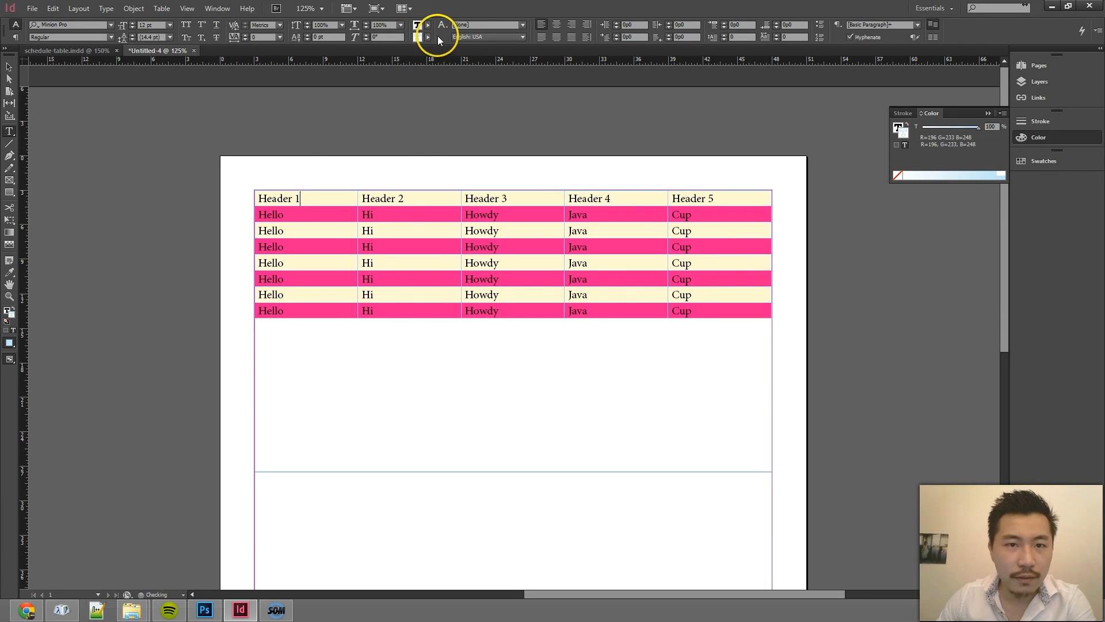
# Duplicate the light blue and set the copy to R=161 G=192 B=204.
pyautogui.click(427, 36)
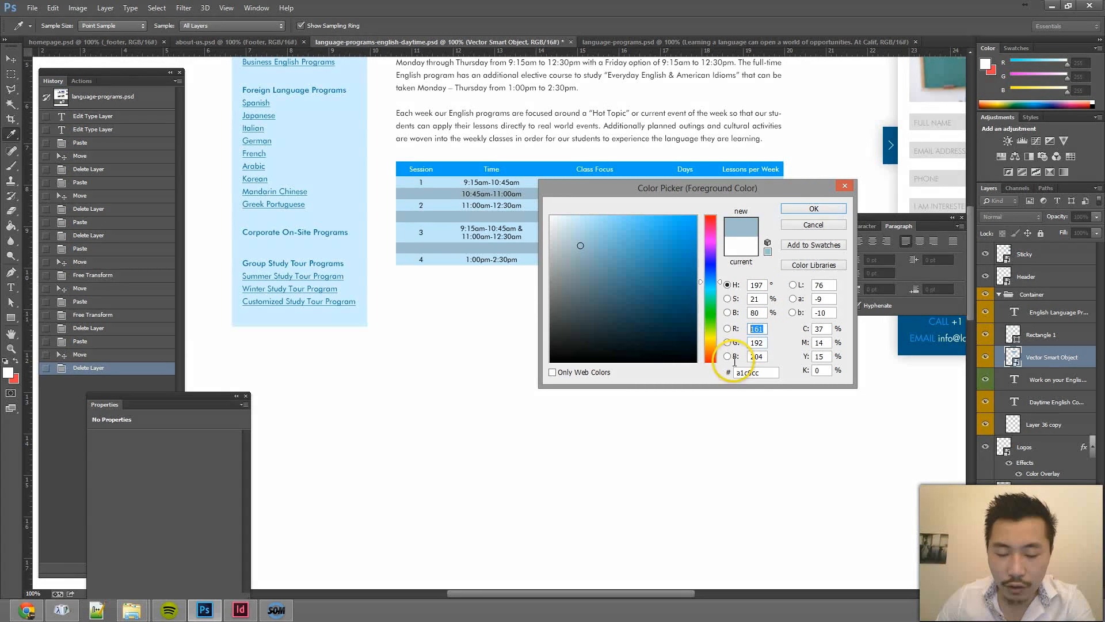
pyautogui.click(239, 609)
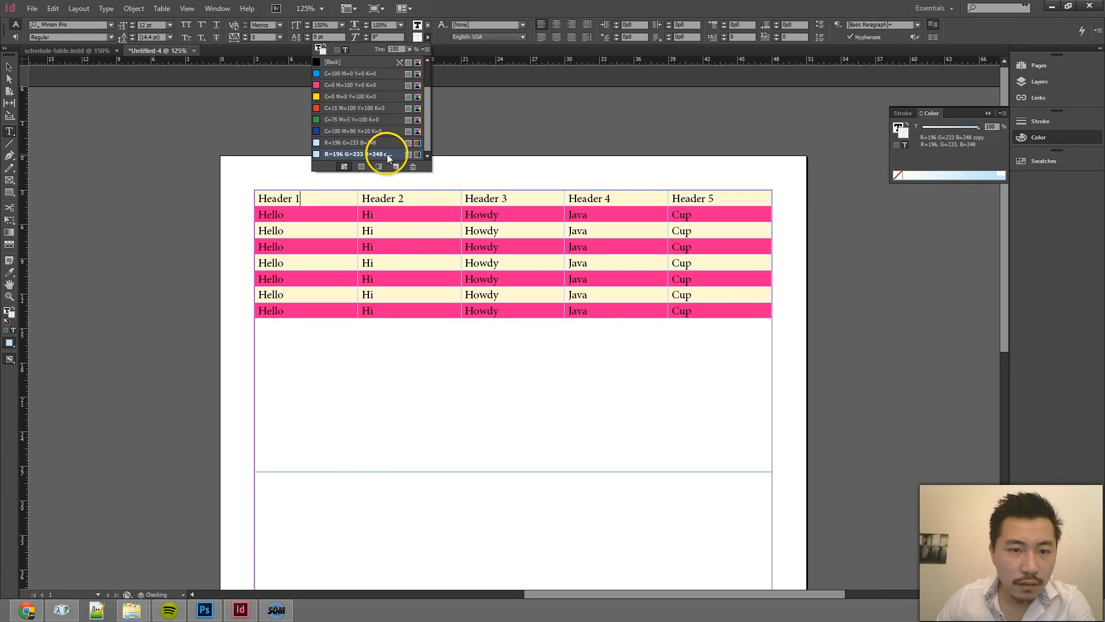
pyautogui.doubleClick(345, 154)
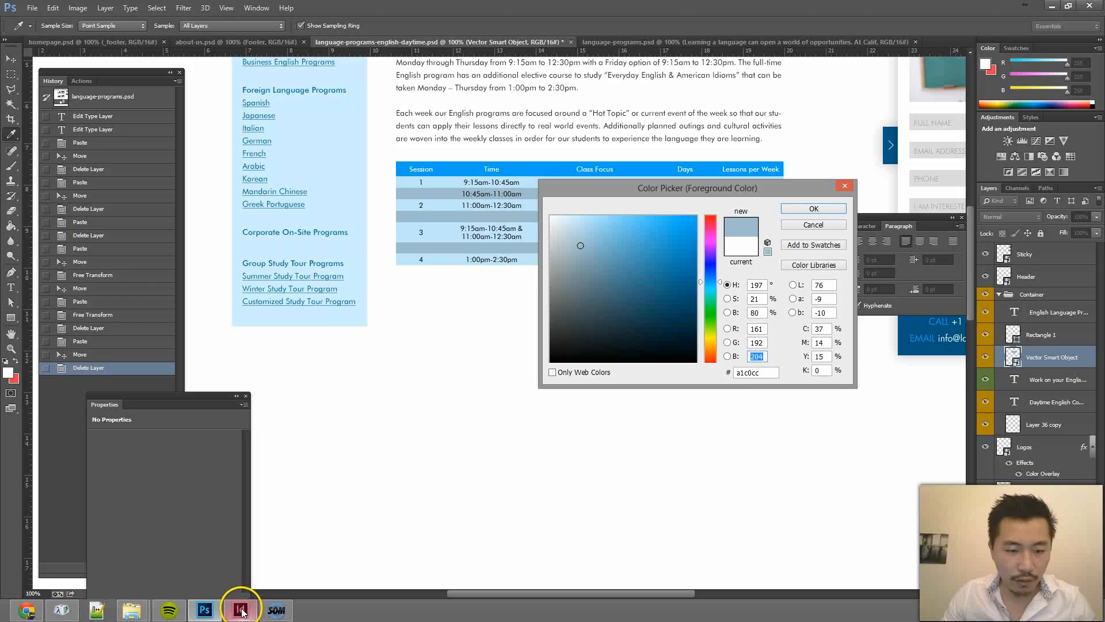
pyautogui.click(239, 609)
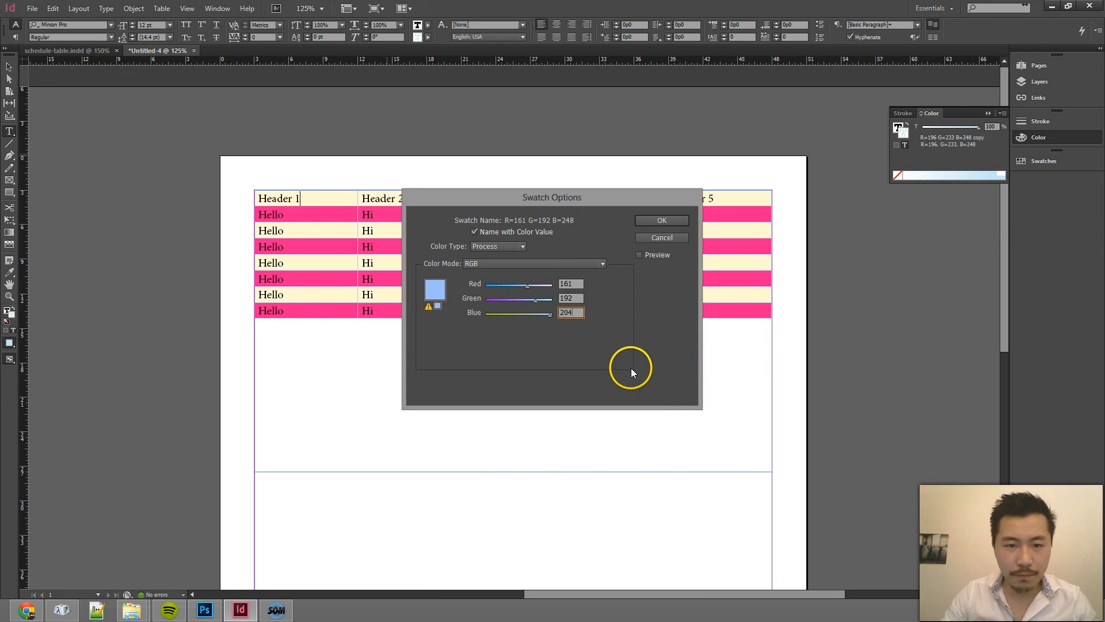
pyautogui.click(660, 220)
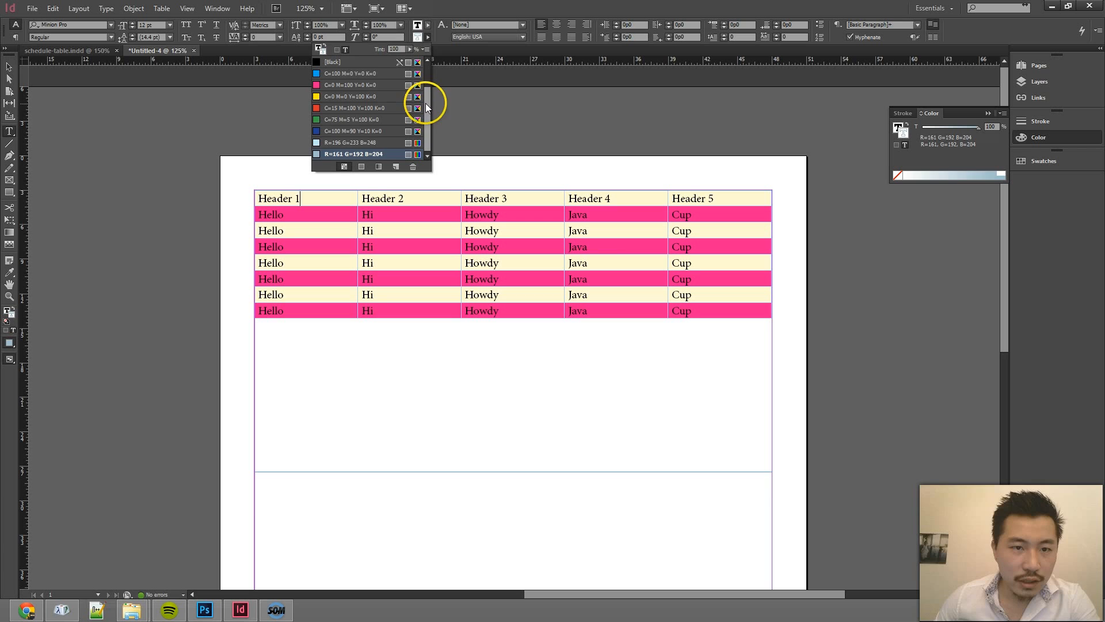
# Alternate body row fills between R=196 G=233 B=248 and R=161 G=192 B=204 at 100% tint.
pyautogui.click(352, 142)
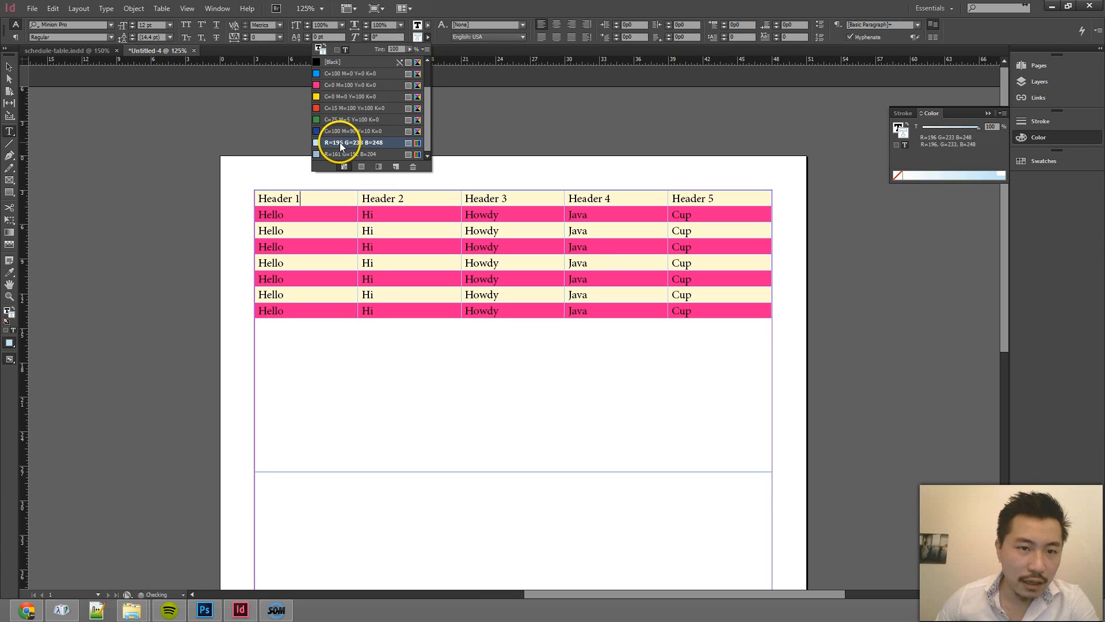
pyautogui.click(345, 142)
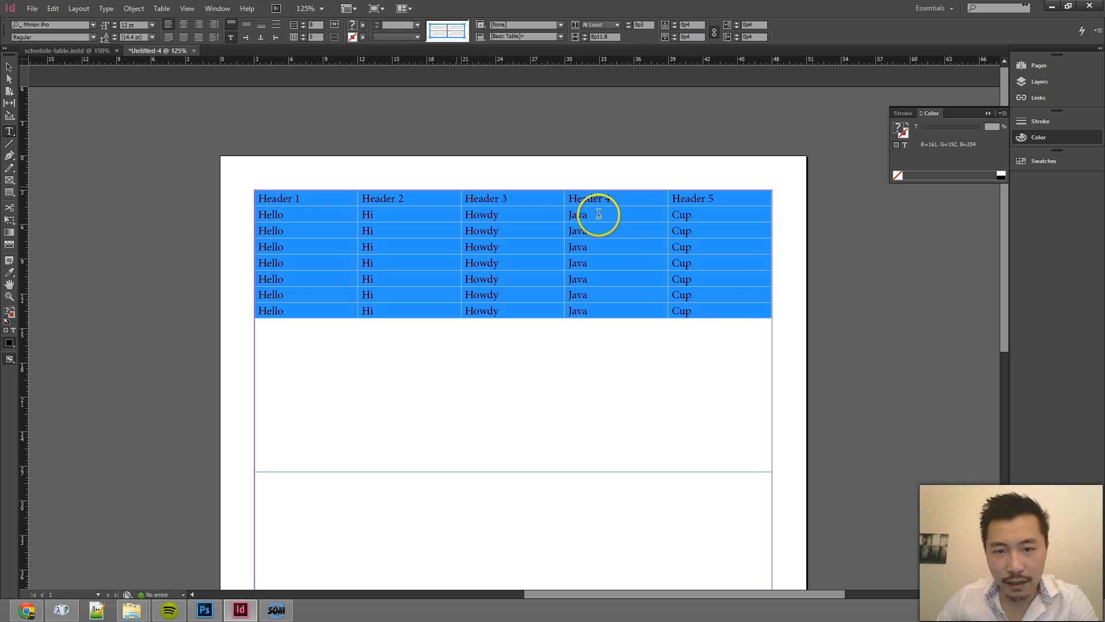
pyautogui.moveTo(541, 198)
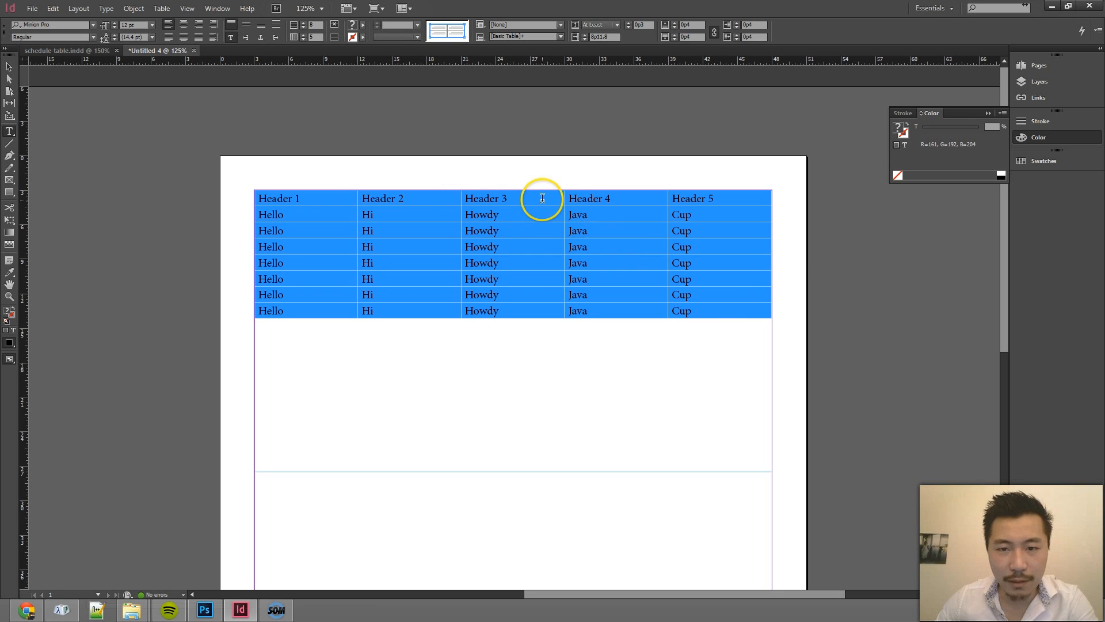
pyautogui.rightClick(542, 198)
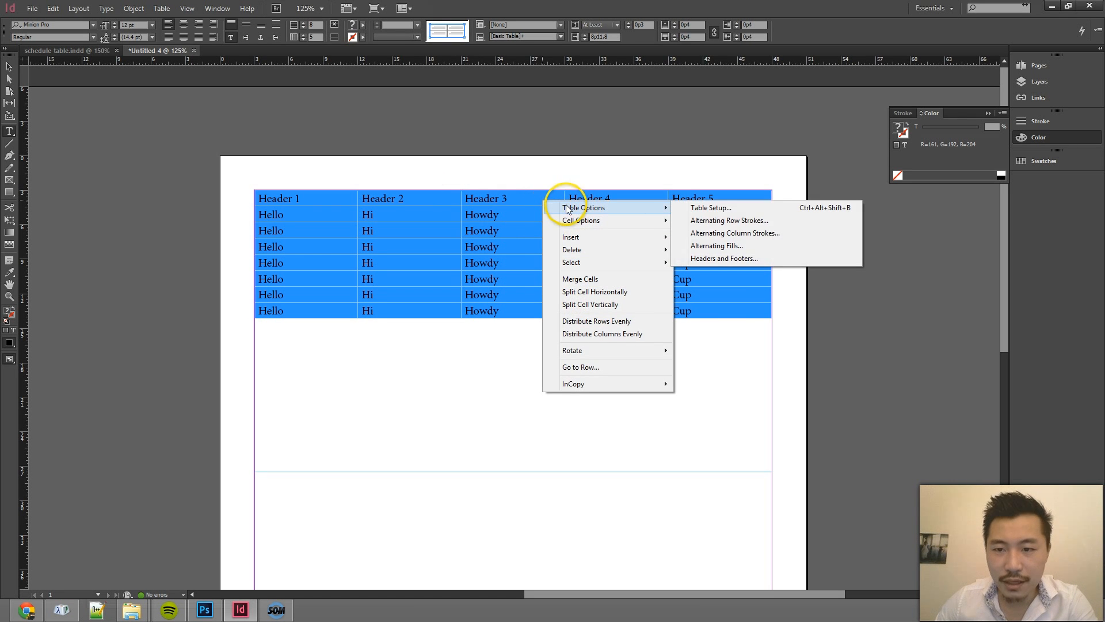
pyautogui.click(716, 245)
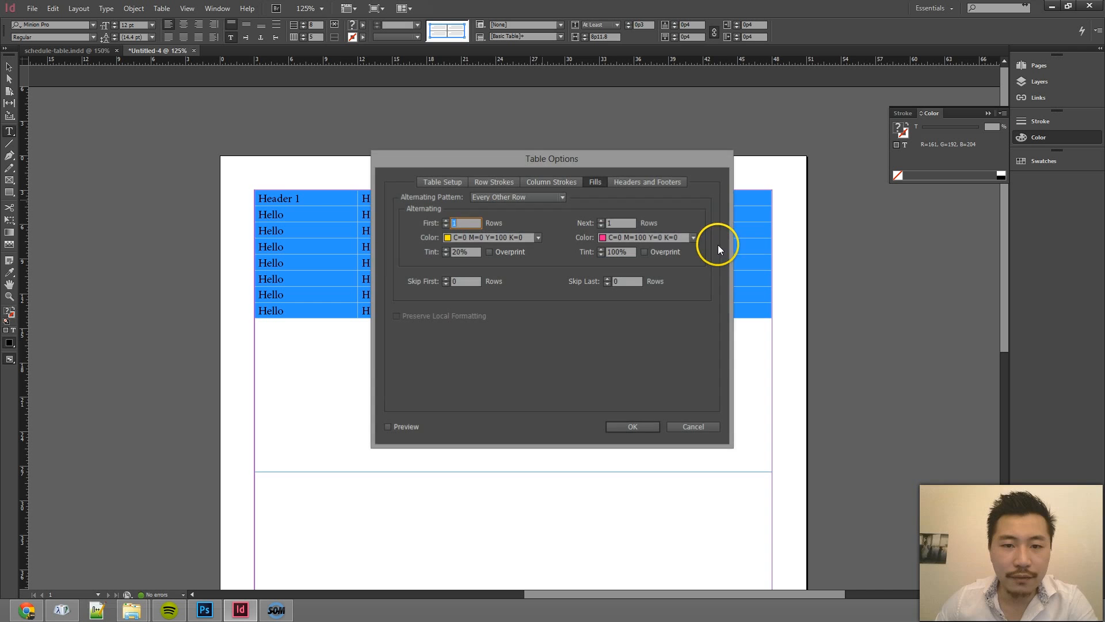
pyautogui.click(537, 238)
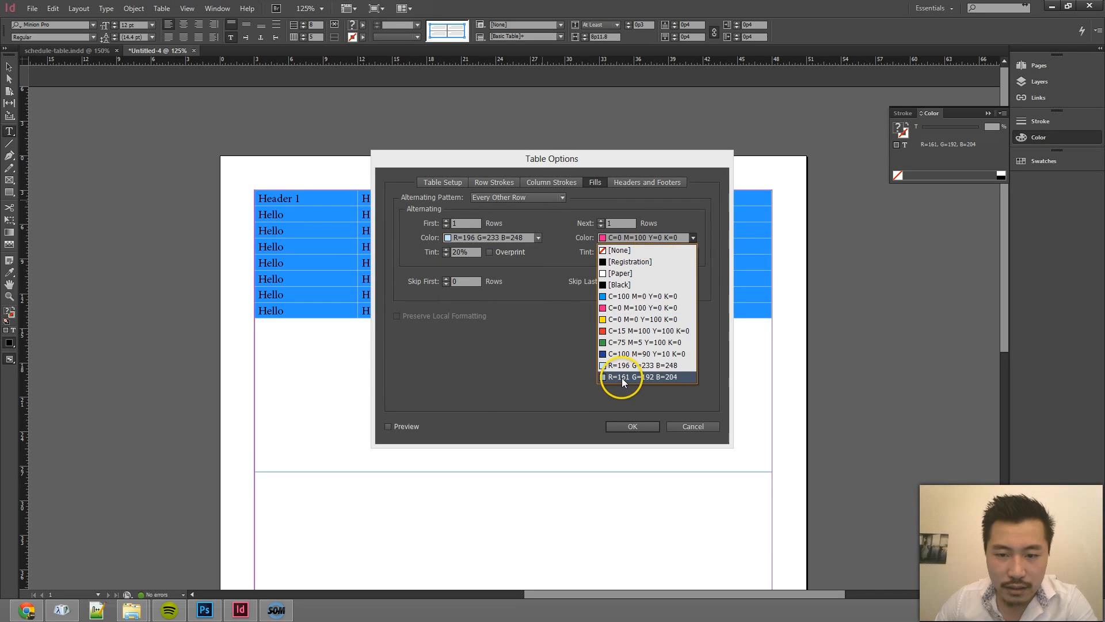
pyautogui.click(639, 376)
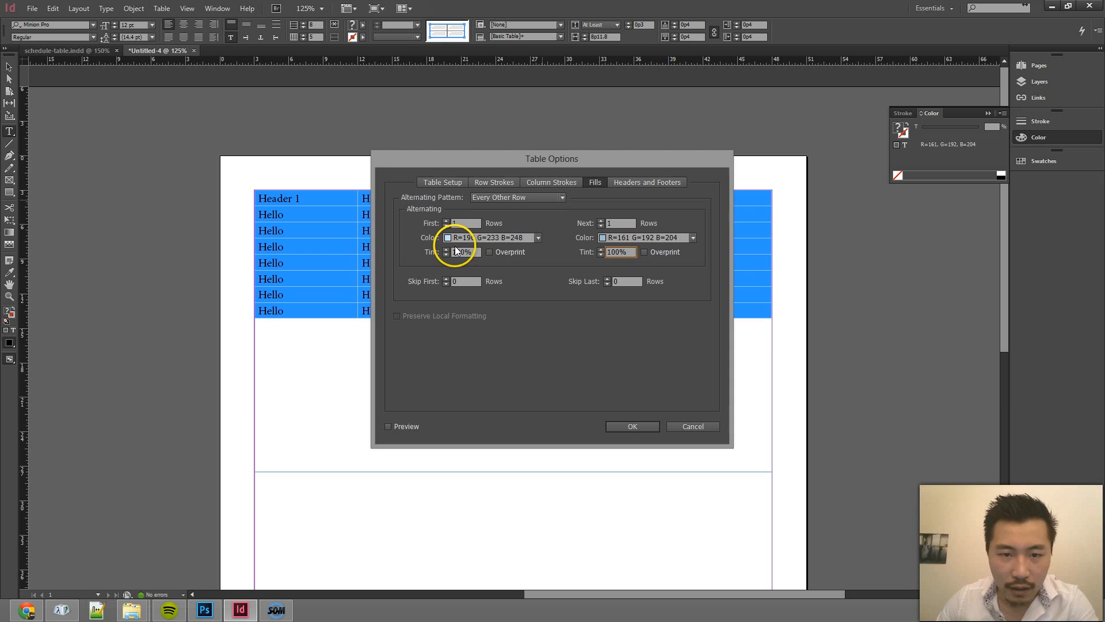
pyautogui.tripleClick(461, 252)
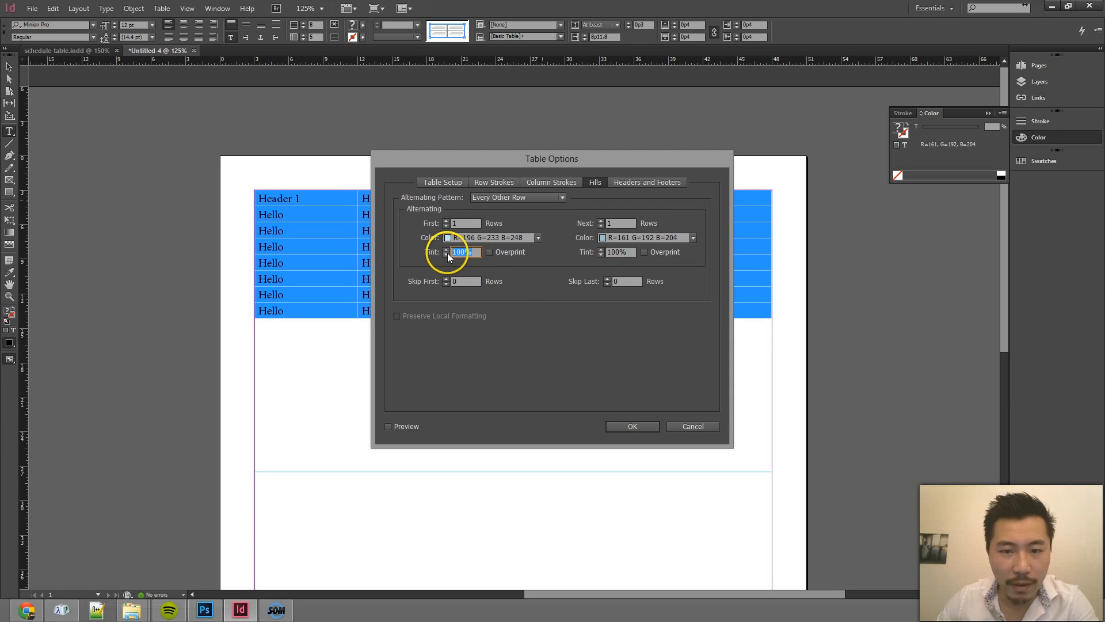
pyautogui.click(632, 426)
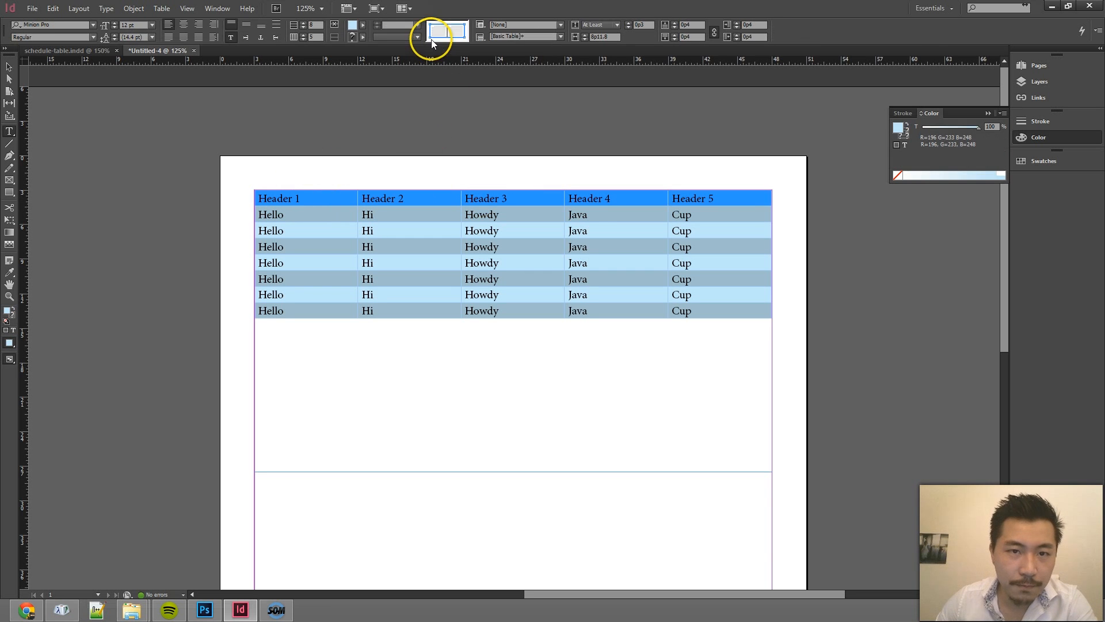
pyautogui.click(415, 35)
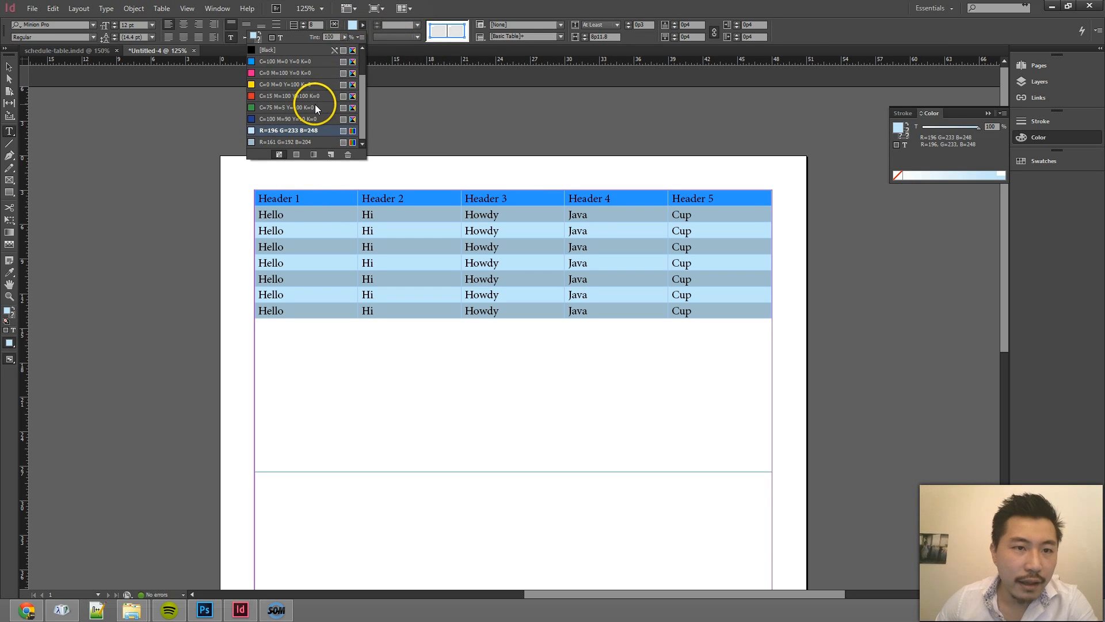
pyautogui.moveTo(286, 62)
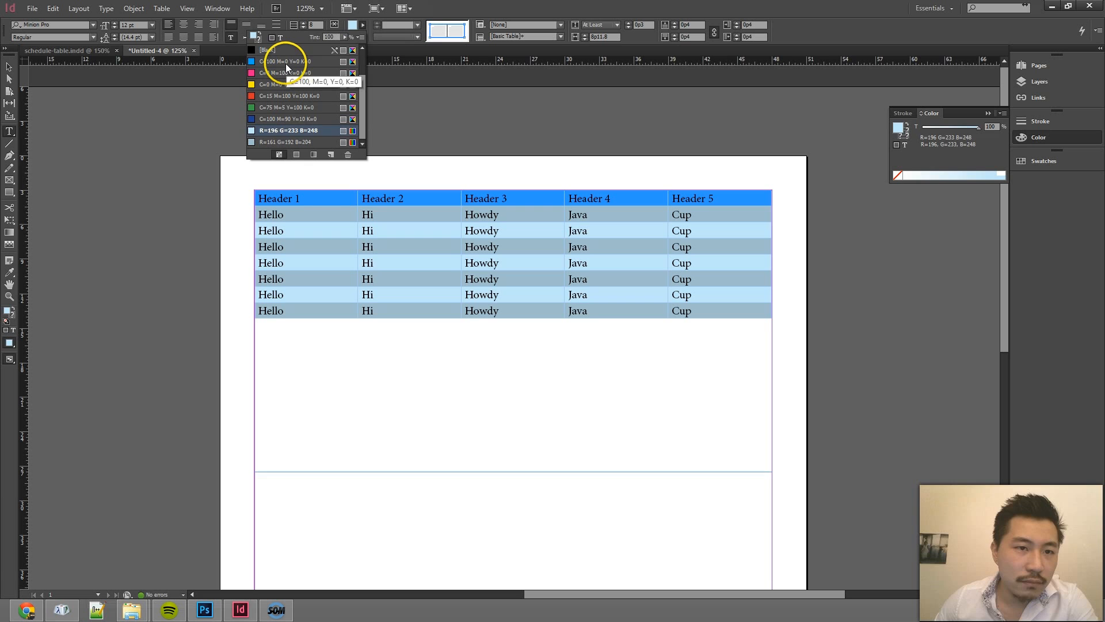
pyautogui.doubleClick(275, 61)
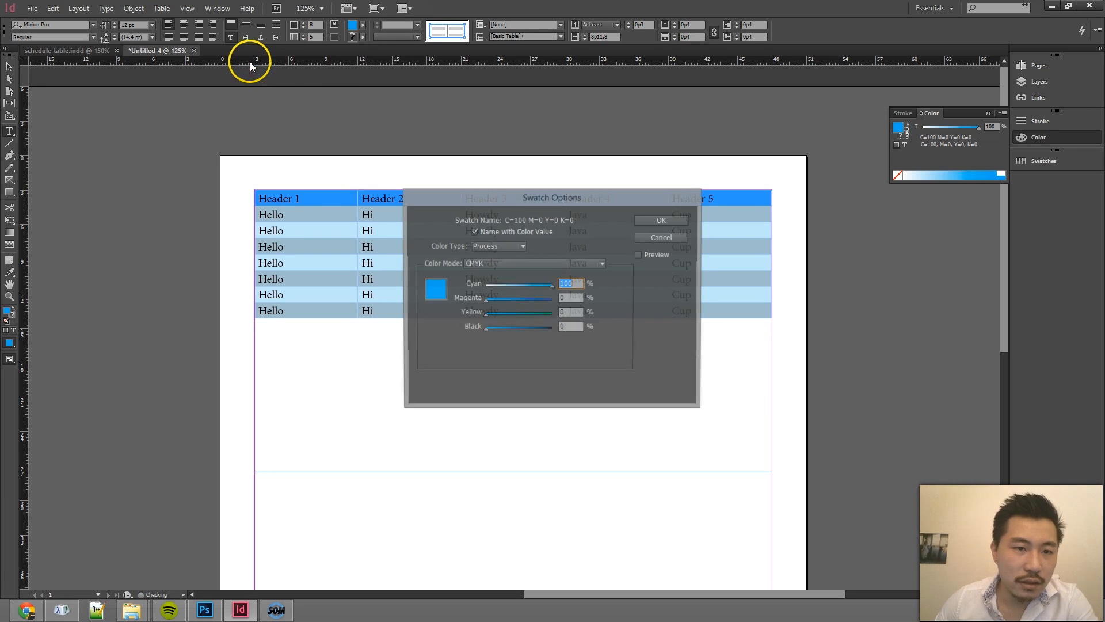
pyautogui.click(659, 220)
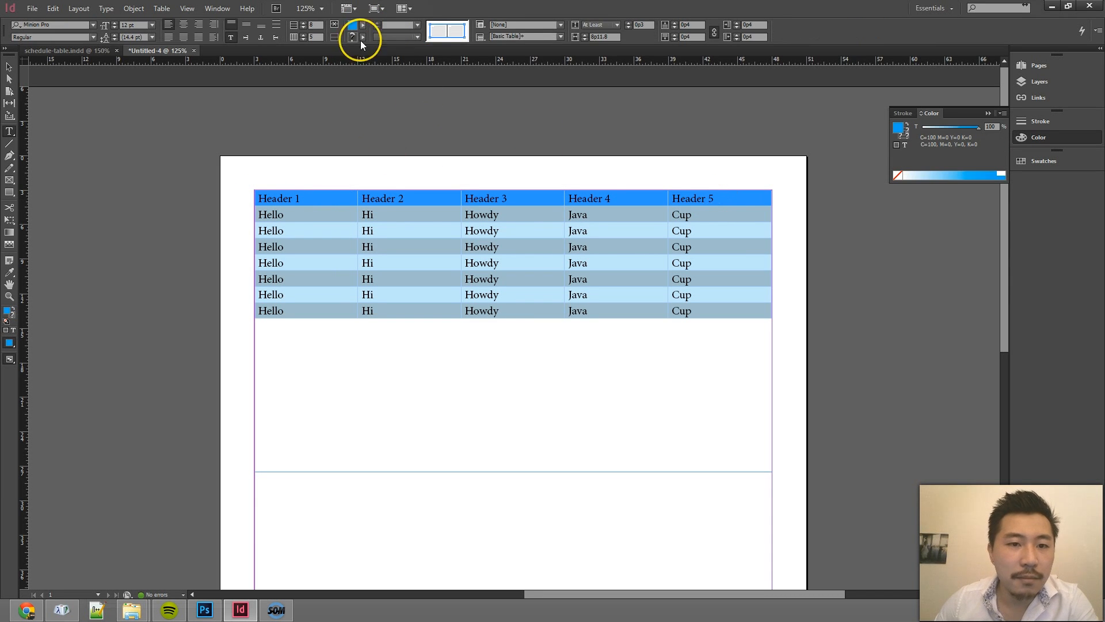
pyautogui.moveTo(354, 29)
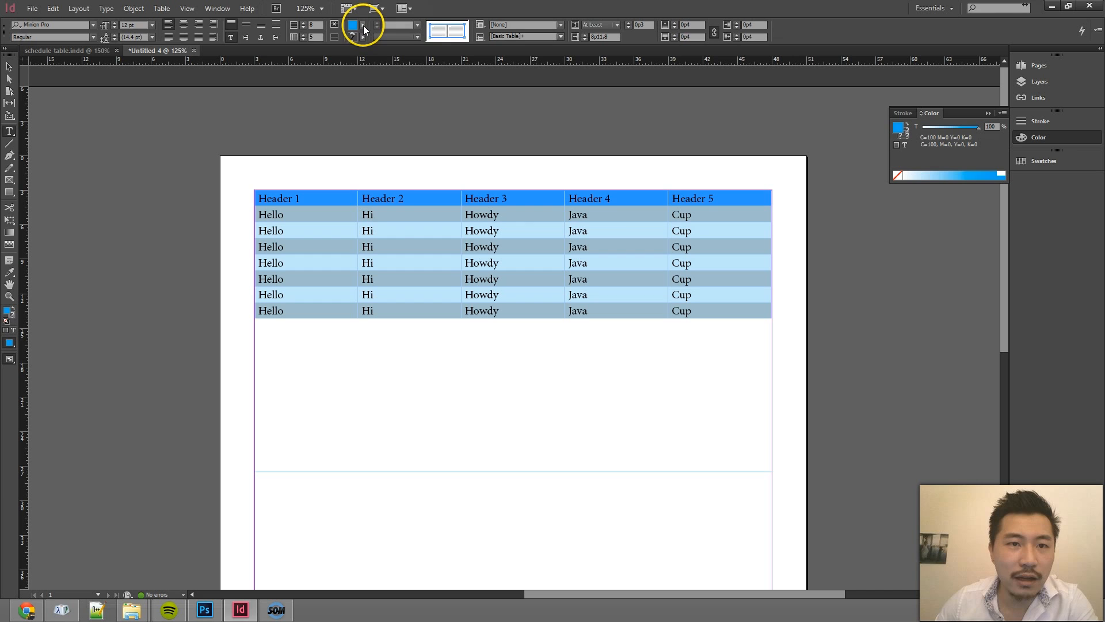
# Create a white R=255 G=255 B=255 swatch and apply it to the header row text.
pyautogui.click(365, 29)
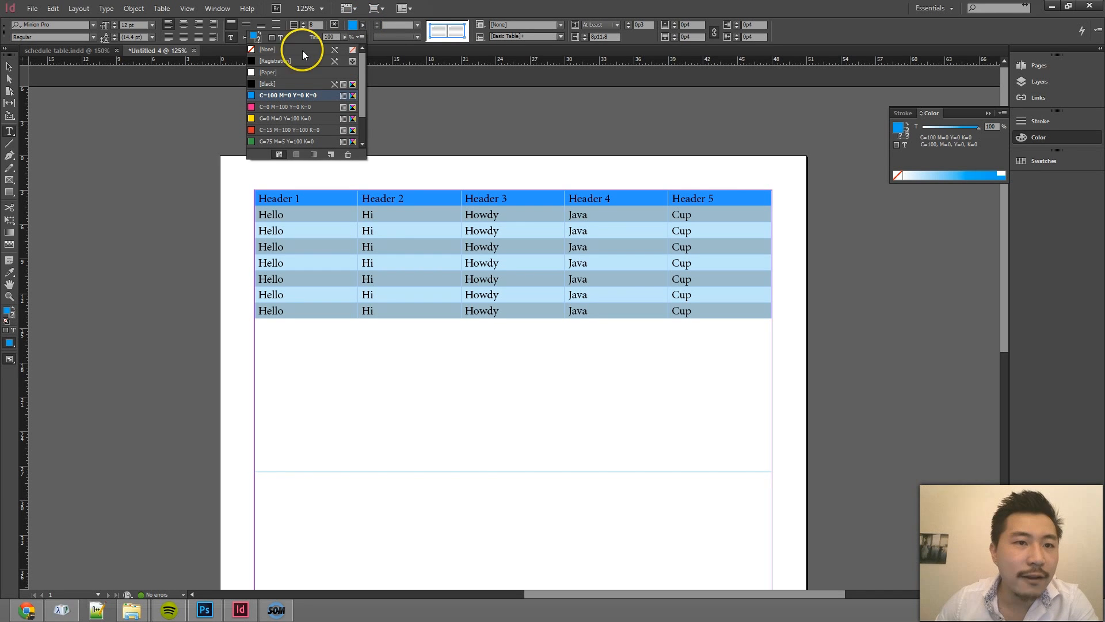
pyautogui.moveTo(258, 36)
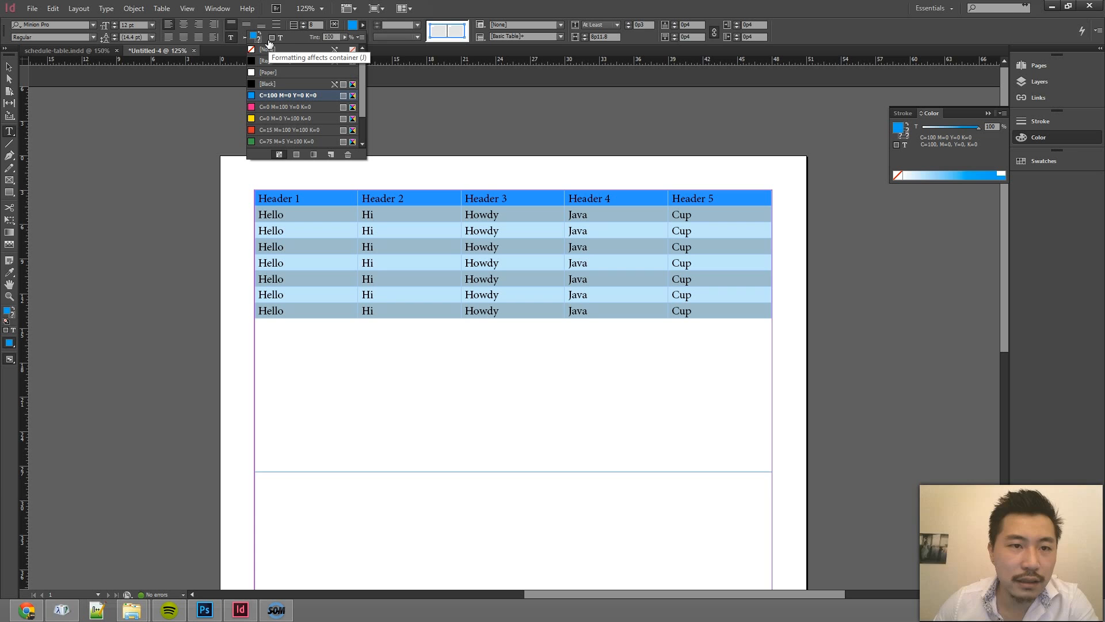
pyautogui.moveTo(279, 38)
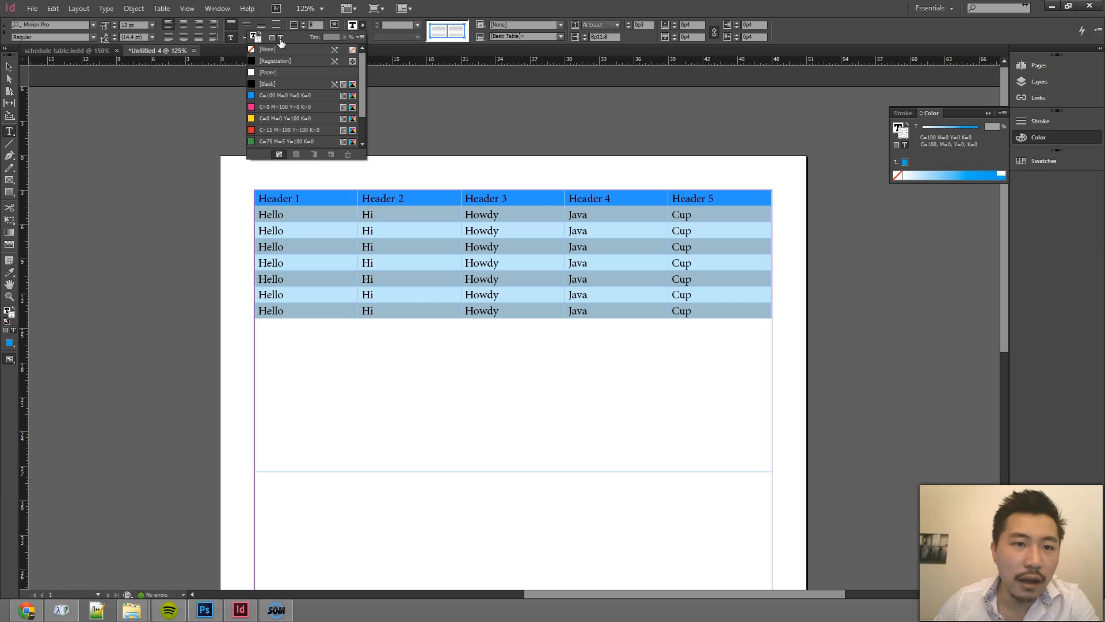
pyautogui.moveTo(279, 39)
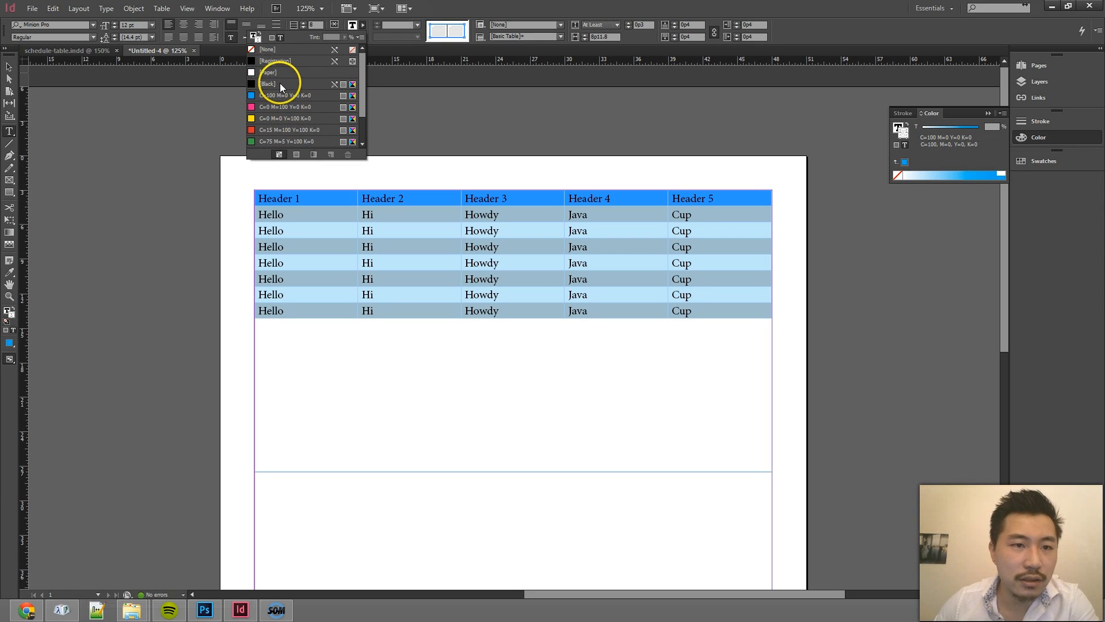
pyautogui.scroll(-3)
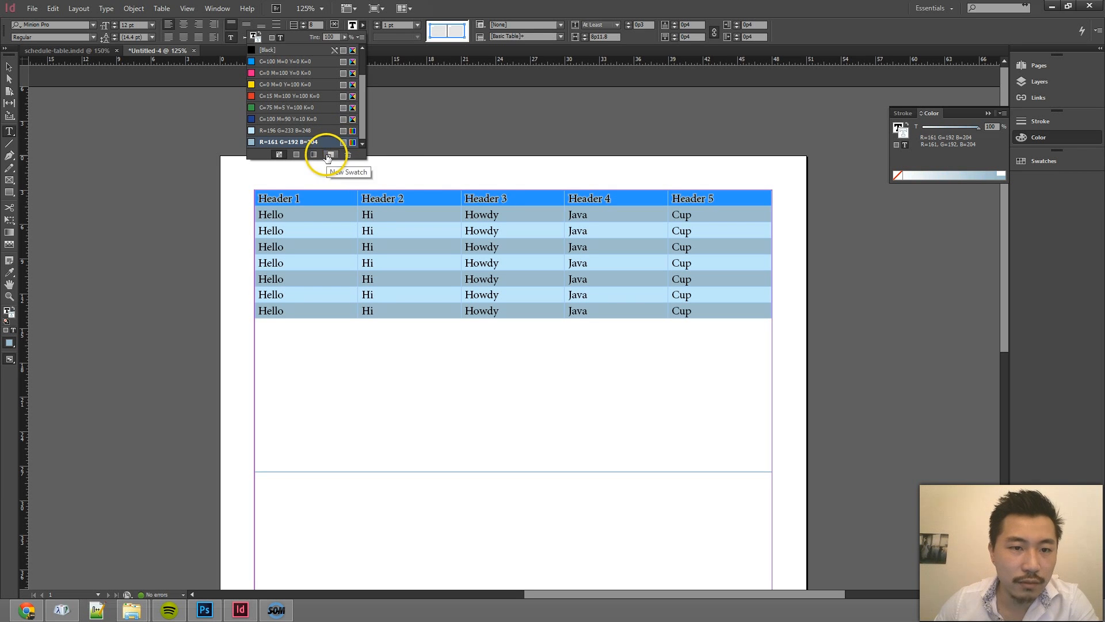
pyautogui.click(327, 154)
pyautogui.write('255')
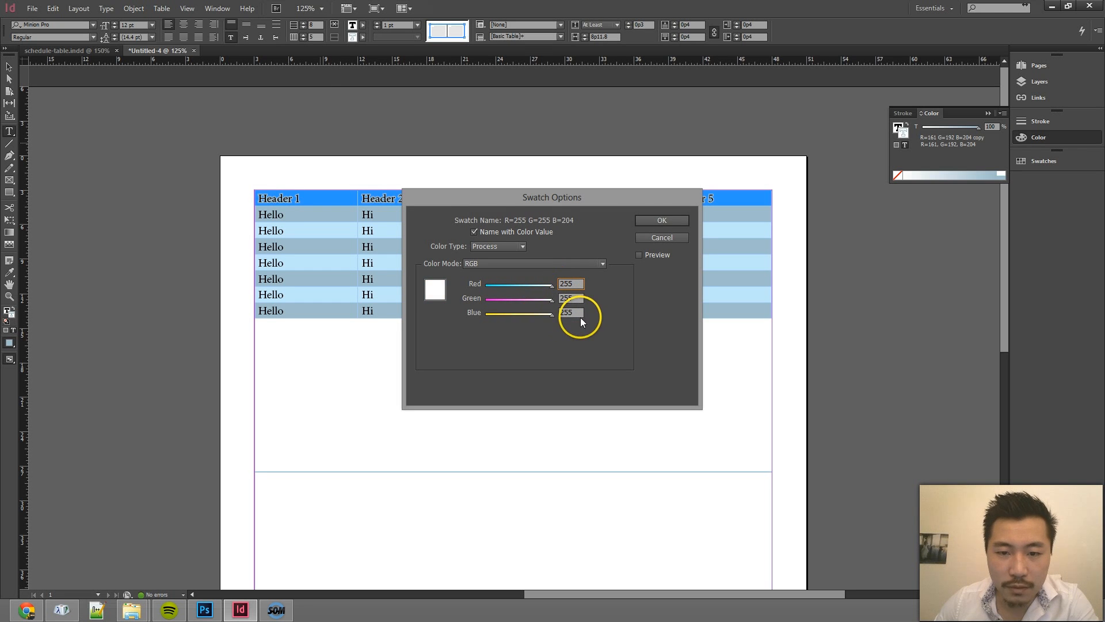
pyautogui.click(660, 220)
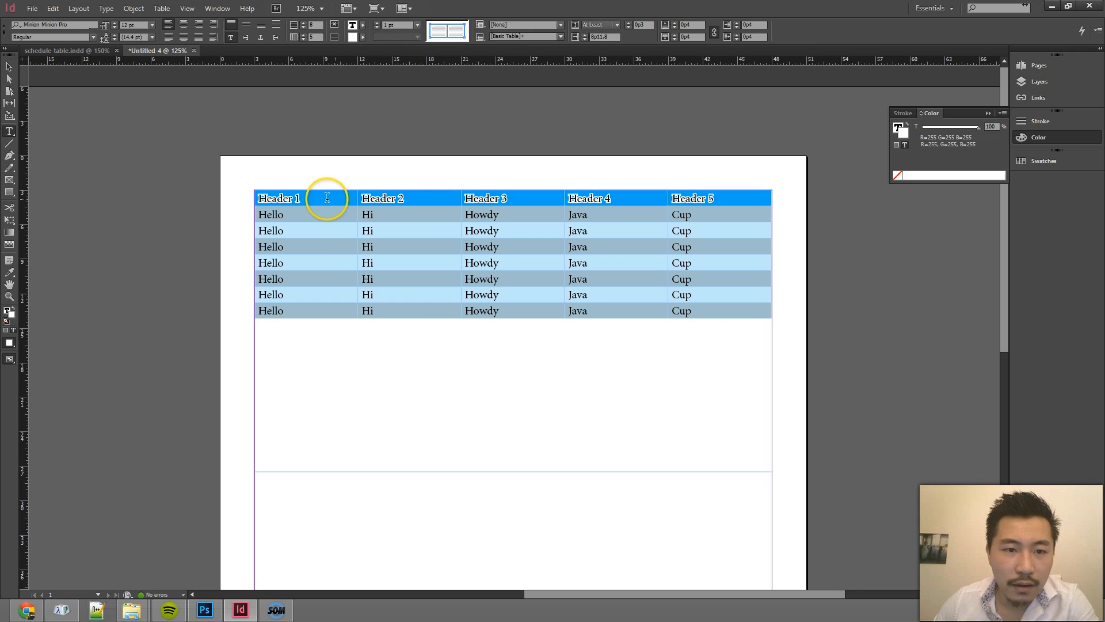
pyautogui.click(733, 198)
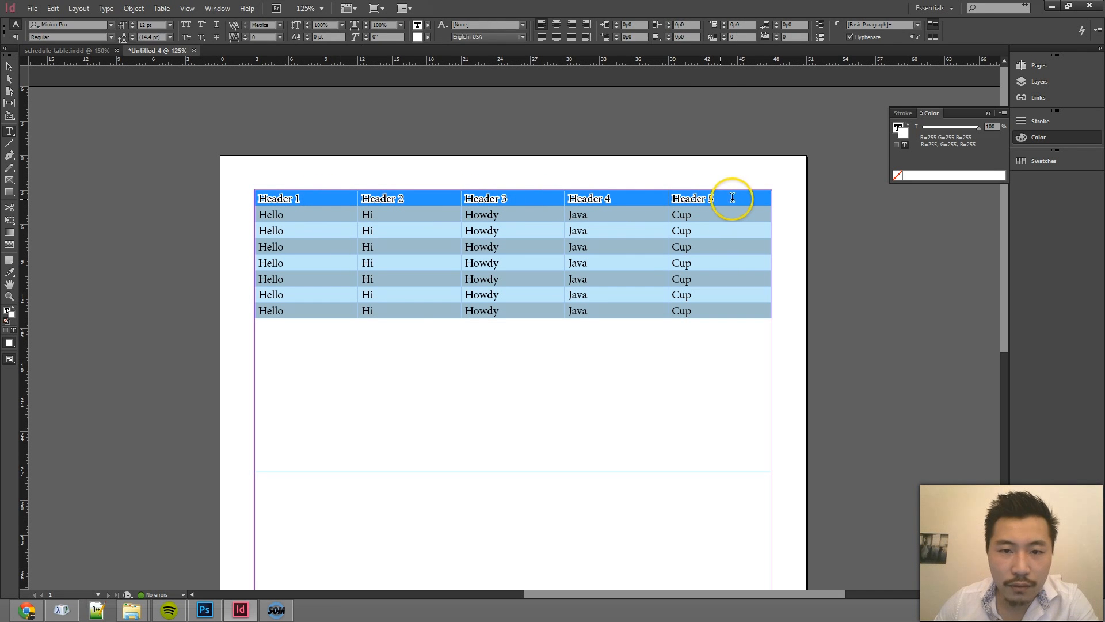
pyautogui.click(354, 25)
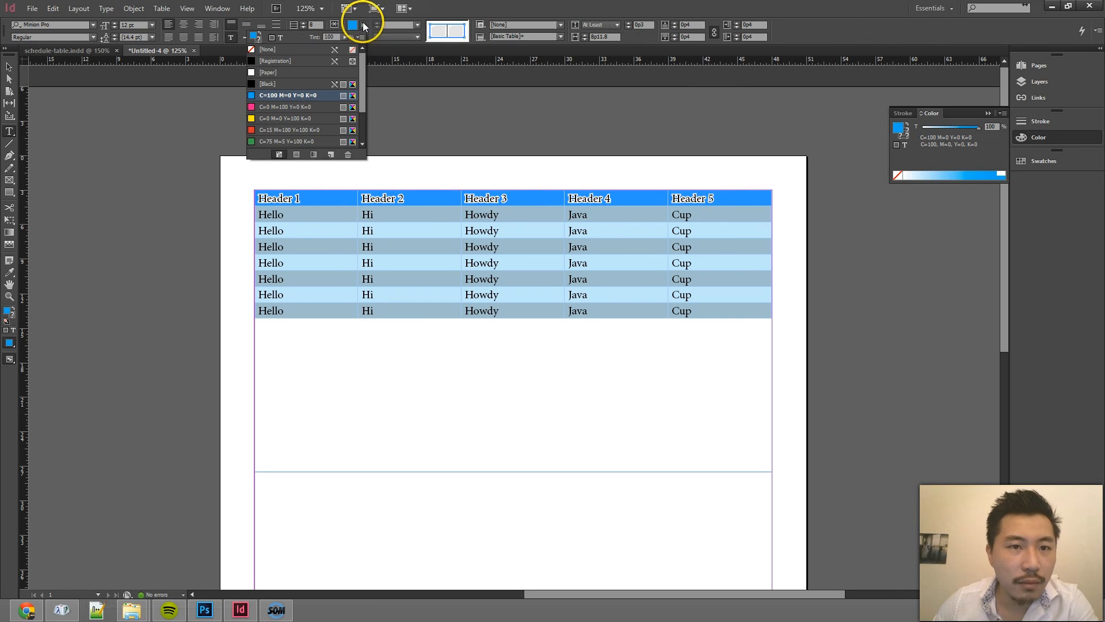
pyautogui.moveTo(279, 37)
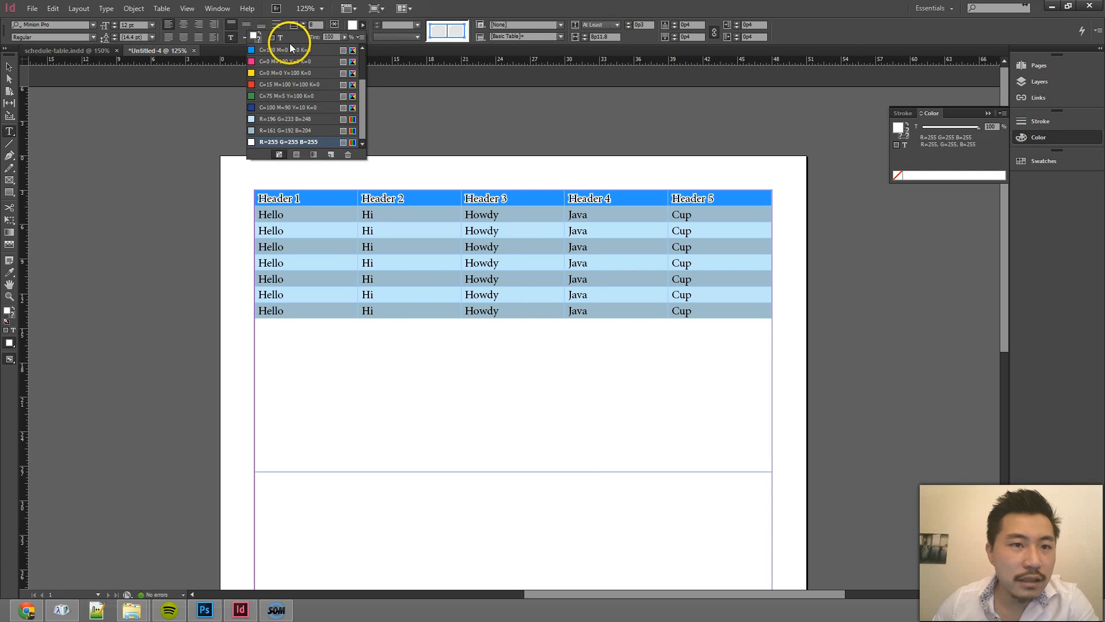
pyautogui.doubleClick(282, 50)
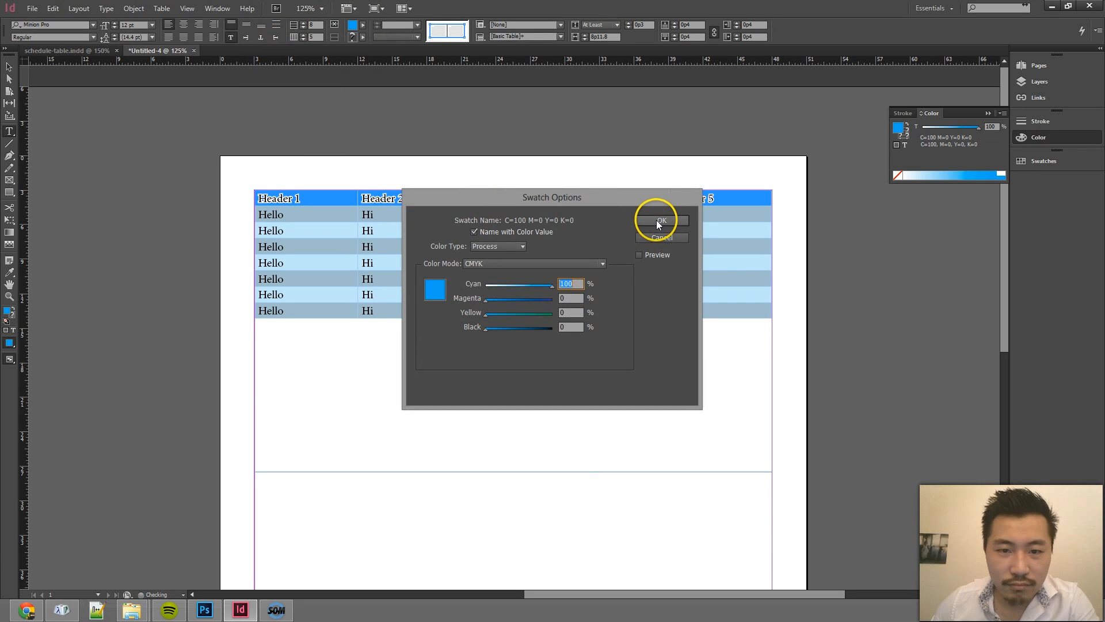
pyautogui.click(660, 220)
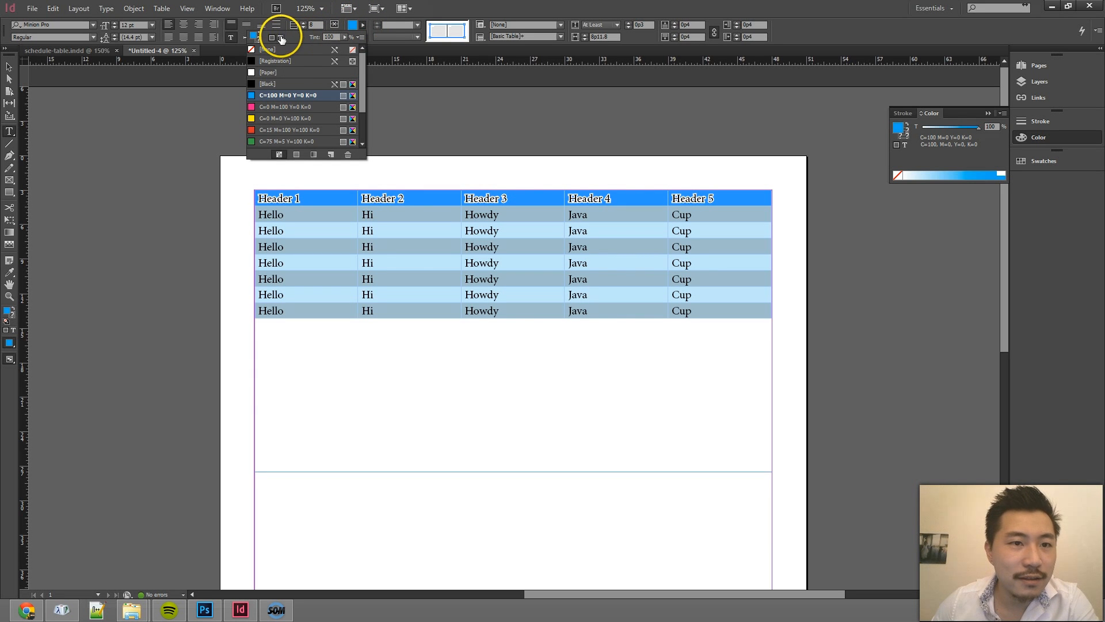
pyautogui.click(289, 95)
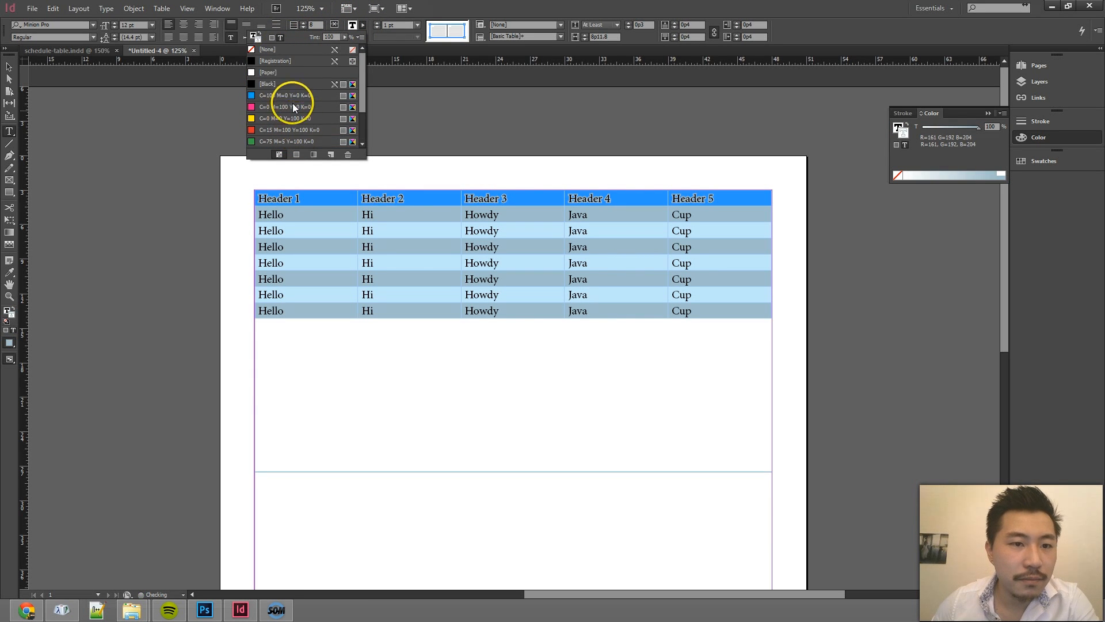
pyautogui.click(268, 71)
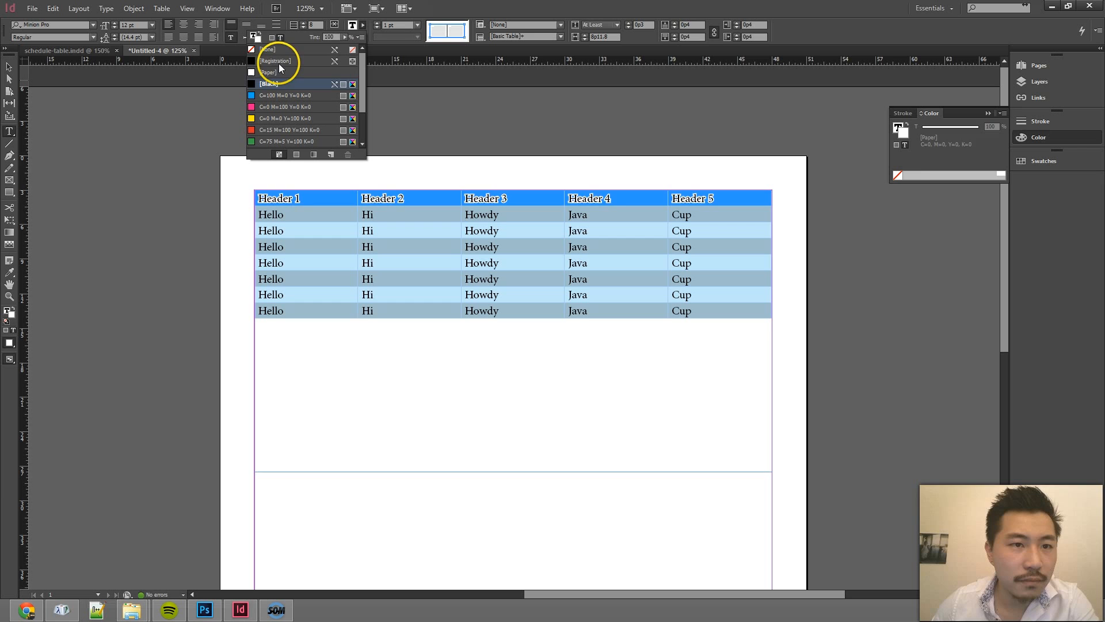
pyautogui.click(269, 49)
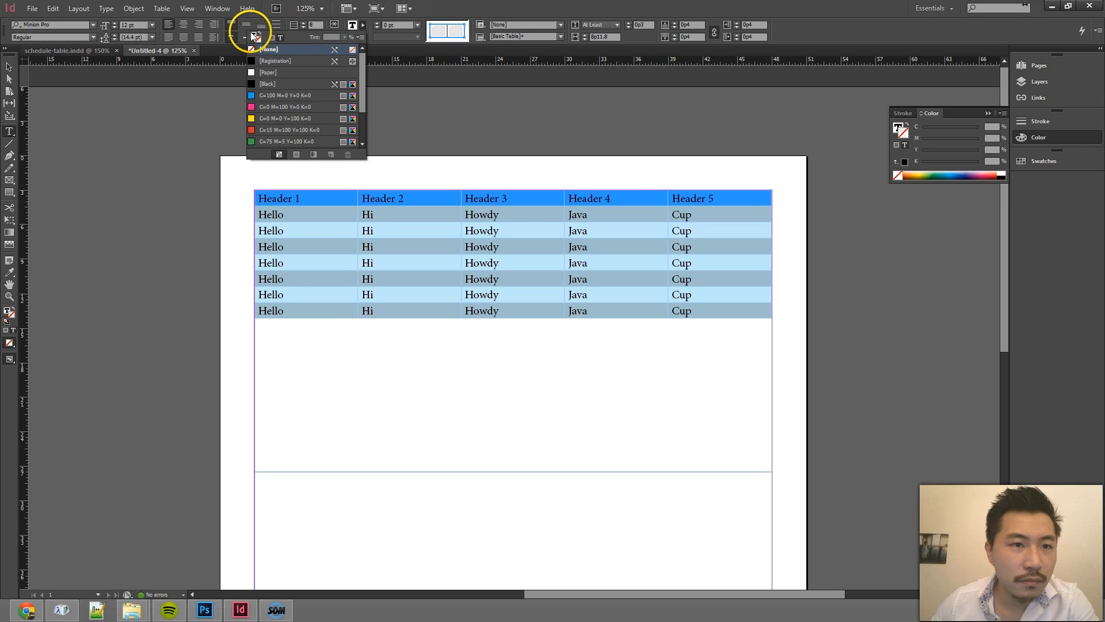
pyautogui.click(269, 84)
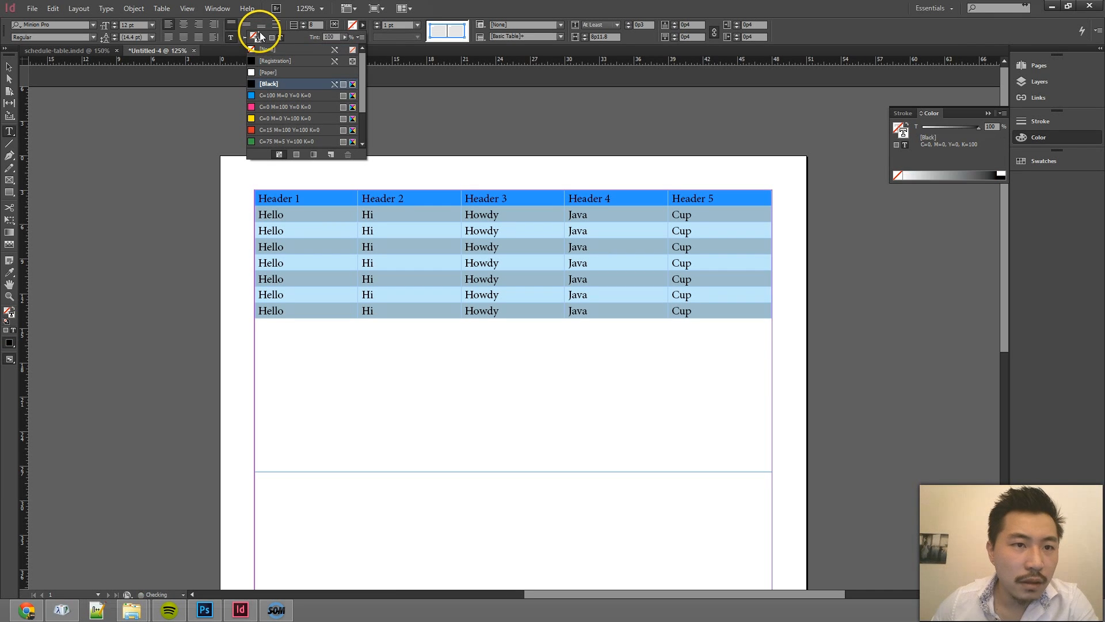
pyautogui.click(279, 37)
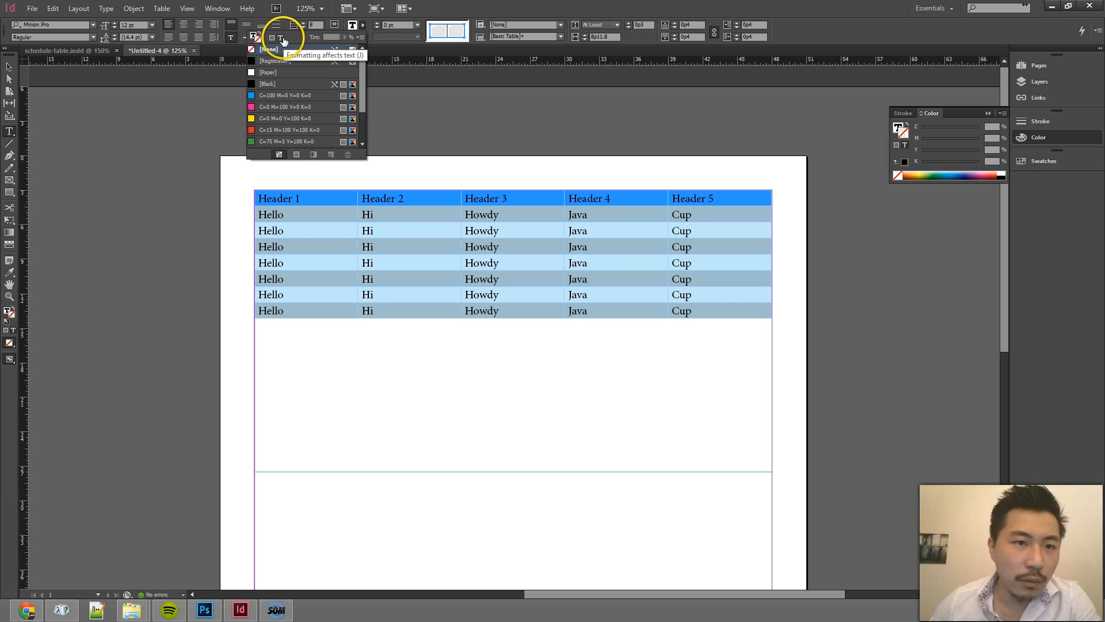
pyautogui.moveTo(255, 36)
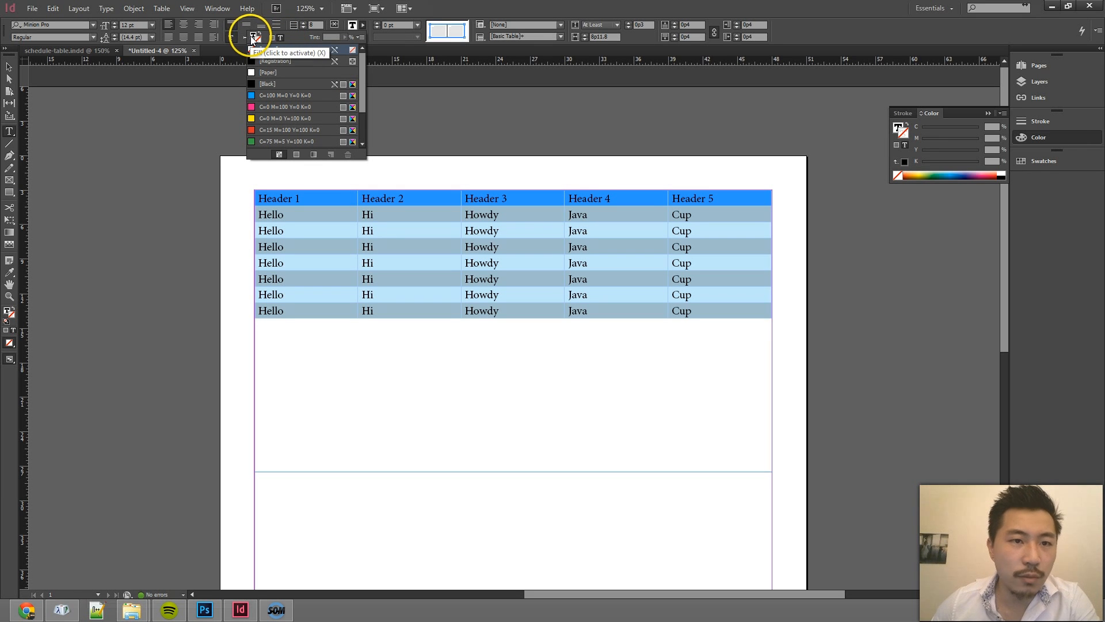
pyautogui.moveTo(258, 41)
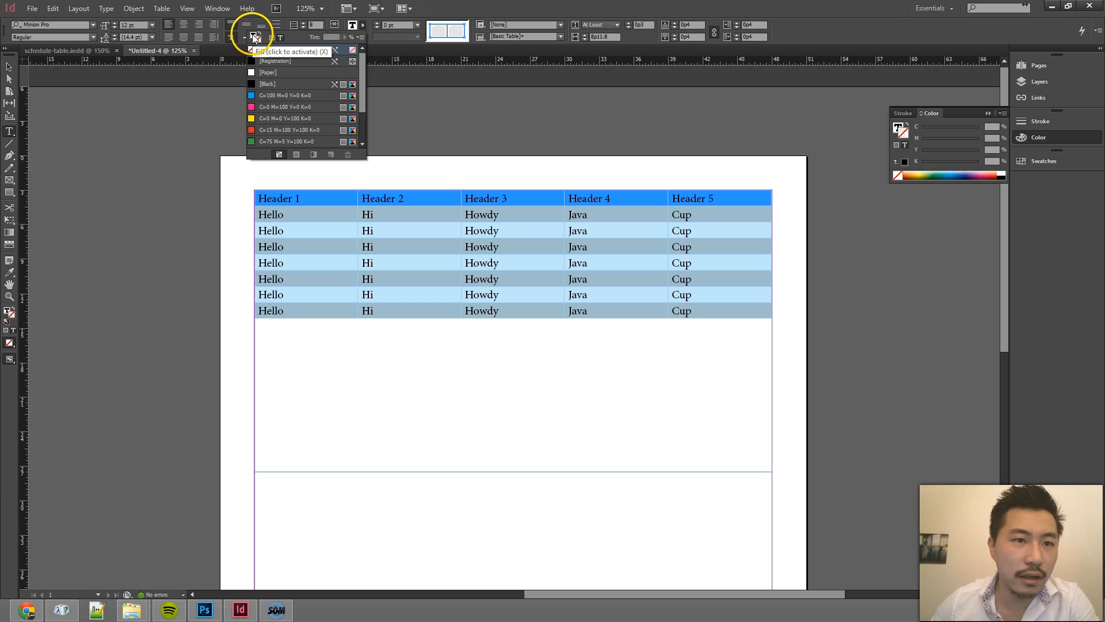
pyautogui.click(268, 84)
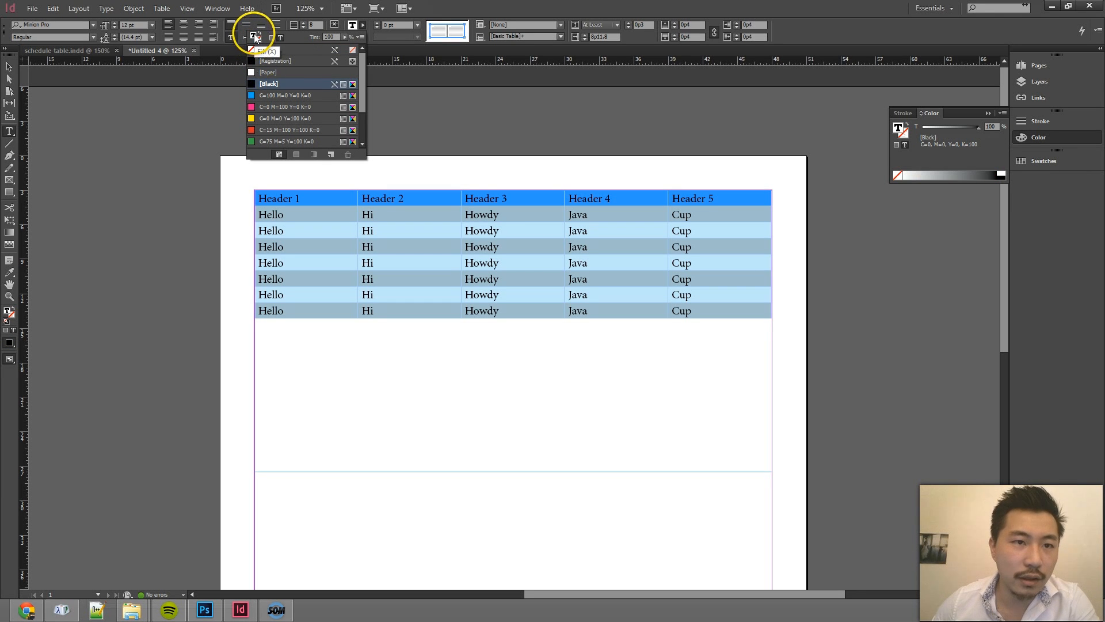
pyautogui.click(269, 72)
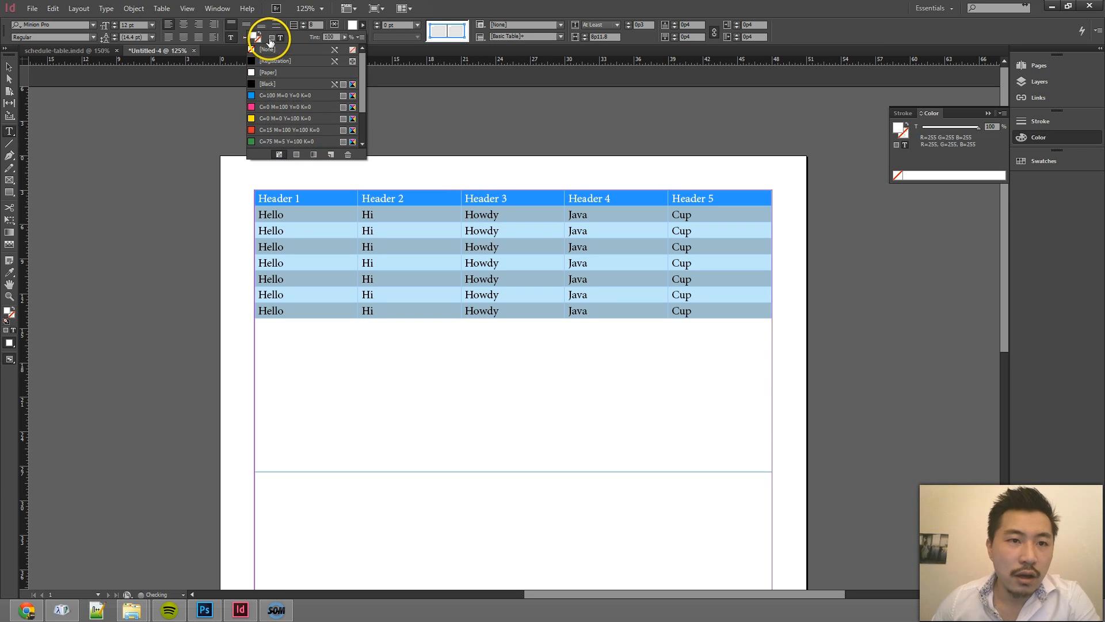
pyautogui.click(267, 49)
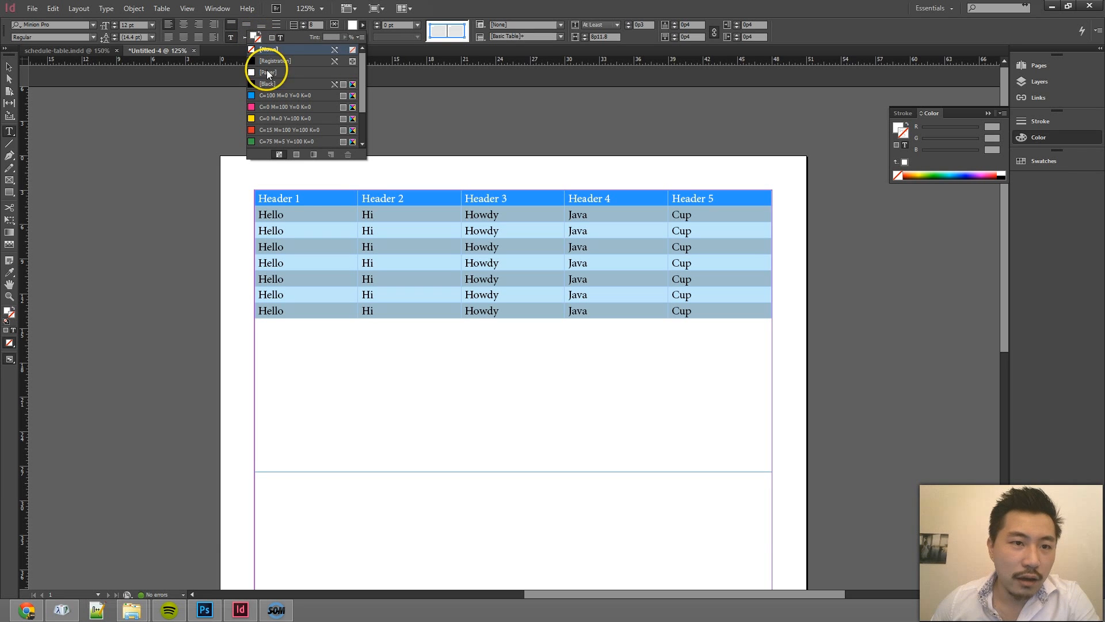
pyautogui.click(289, 117)
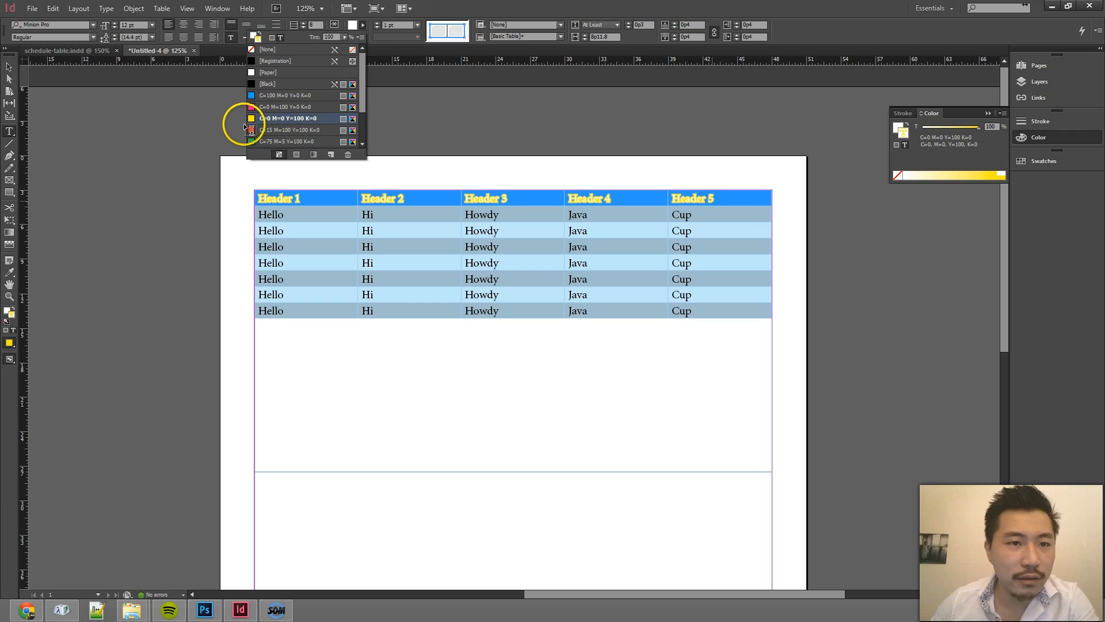
pyautogui.moveTo(261, 53)
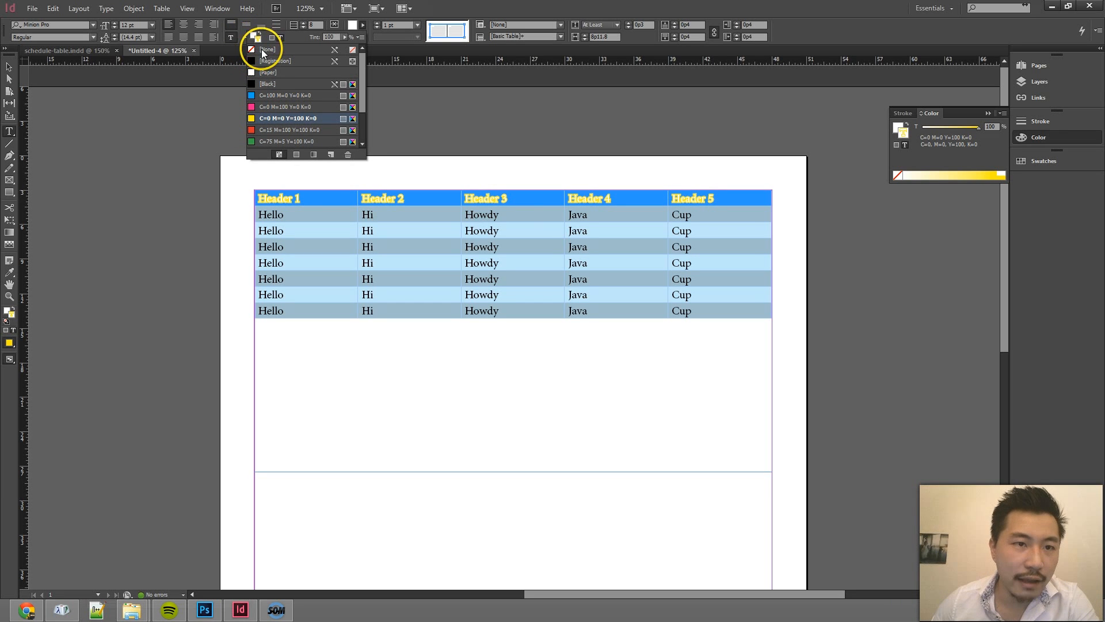
pyautogui.click(267, 49)
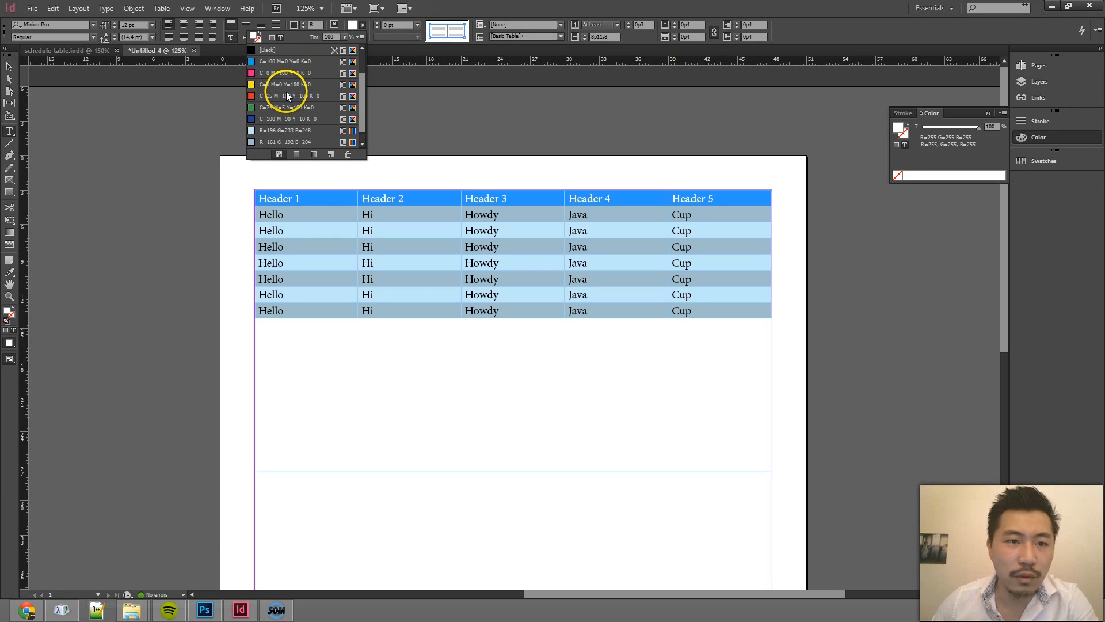
pyautogui.click(289, 73)
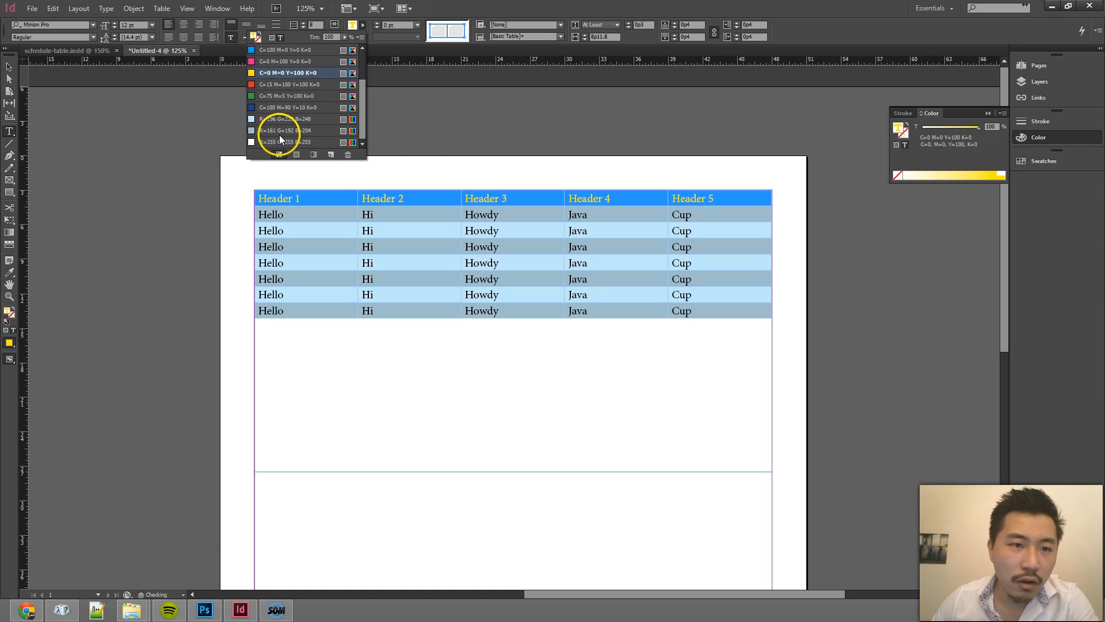
pyautogui.click(279, 141)
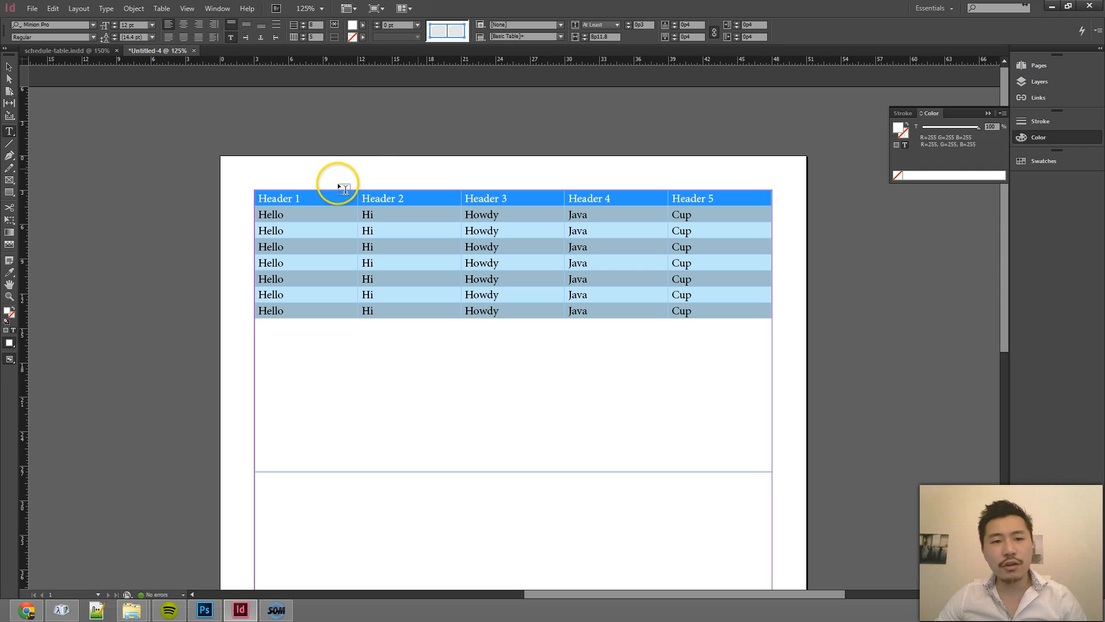
pyautogui.click(731, 312)
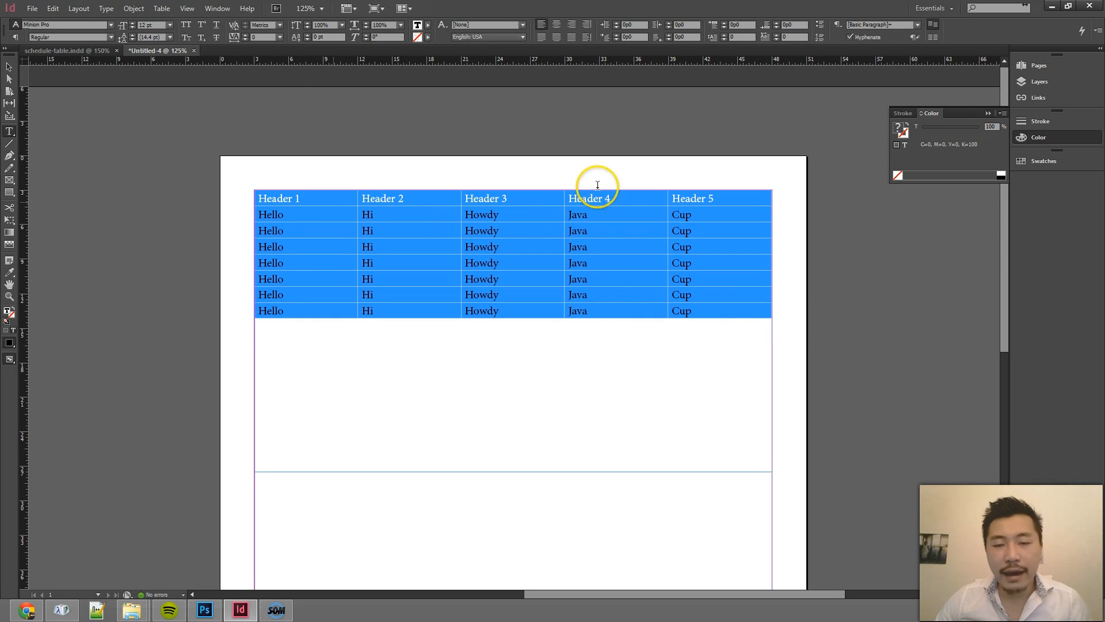
# Set the test table's text to Futura Bk BT at 11 pt.
pyautogui.click(597, 197)
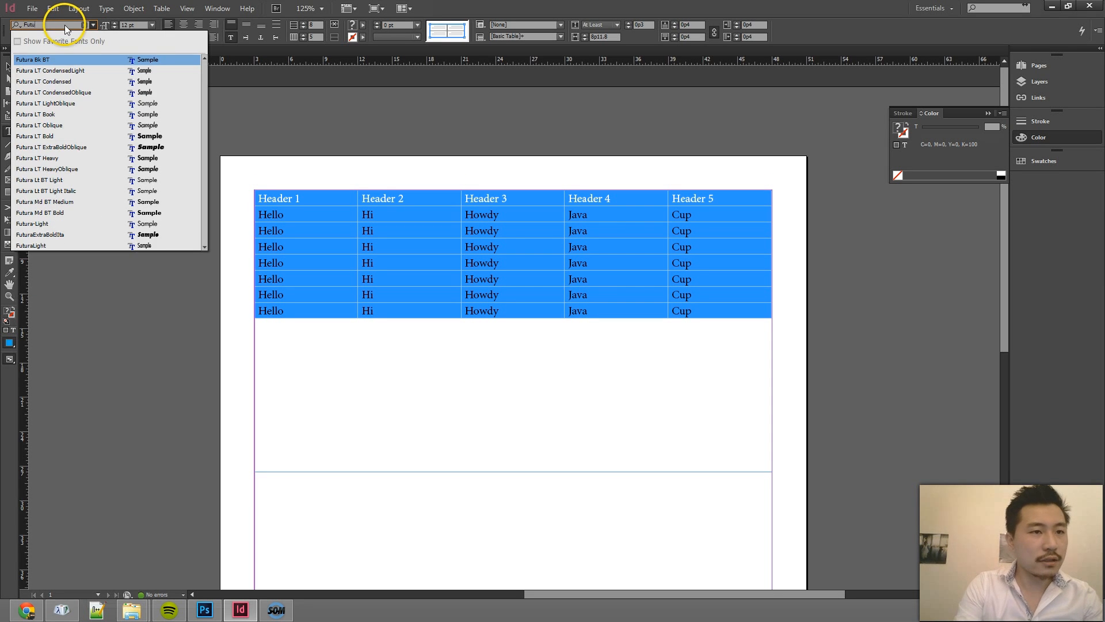
pyautogui.click(32, 60)
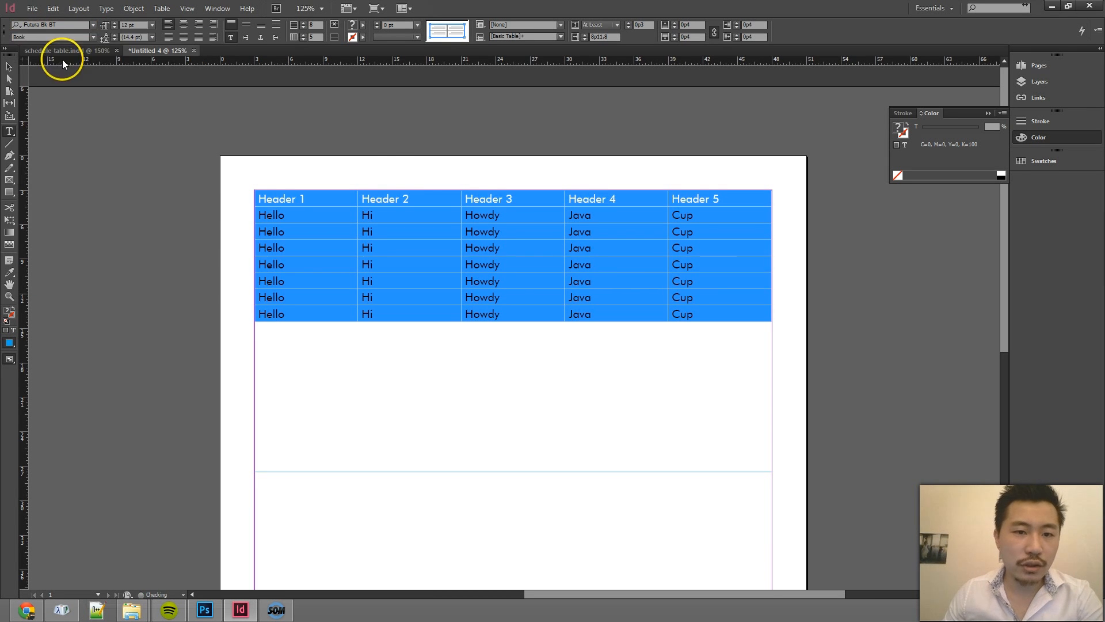
pyautogui.click(152, 25)
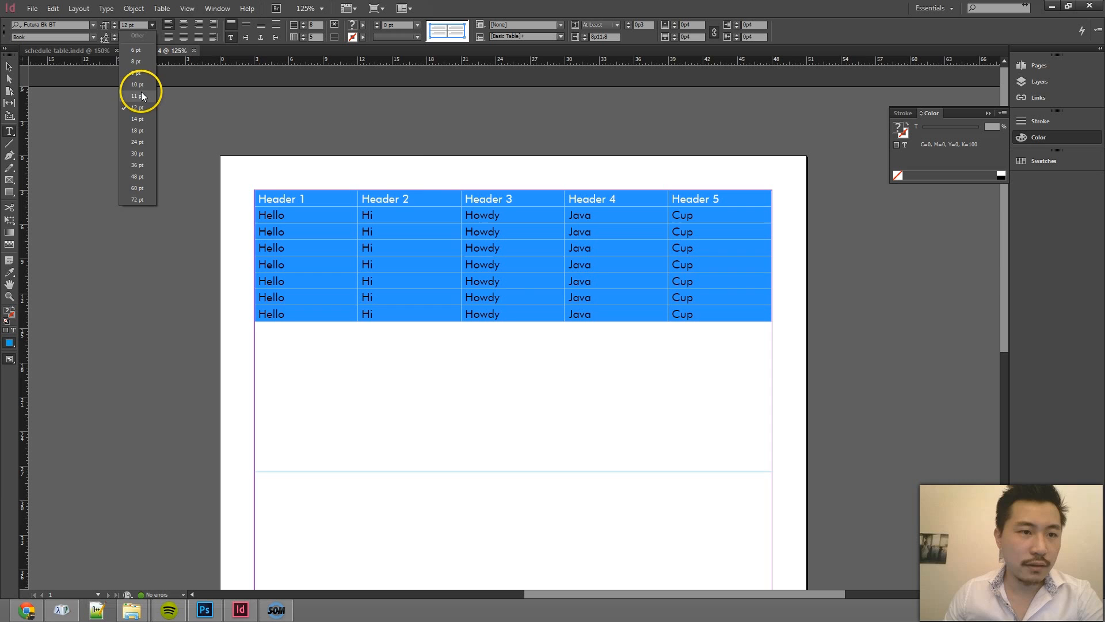
pyautogui.click(135, 95)
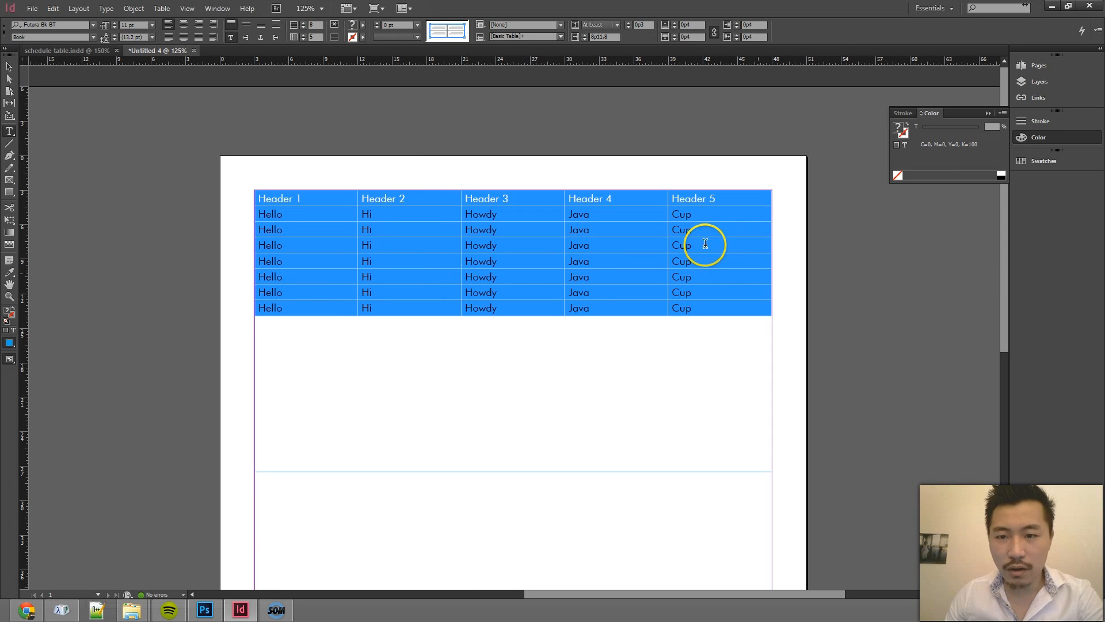
# Centre the table text horizontally and vertically within its cells.
pyautogui.click(745, 214)
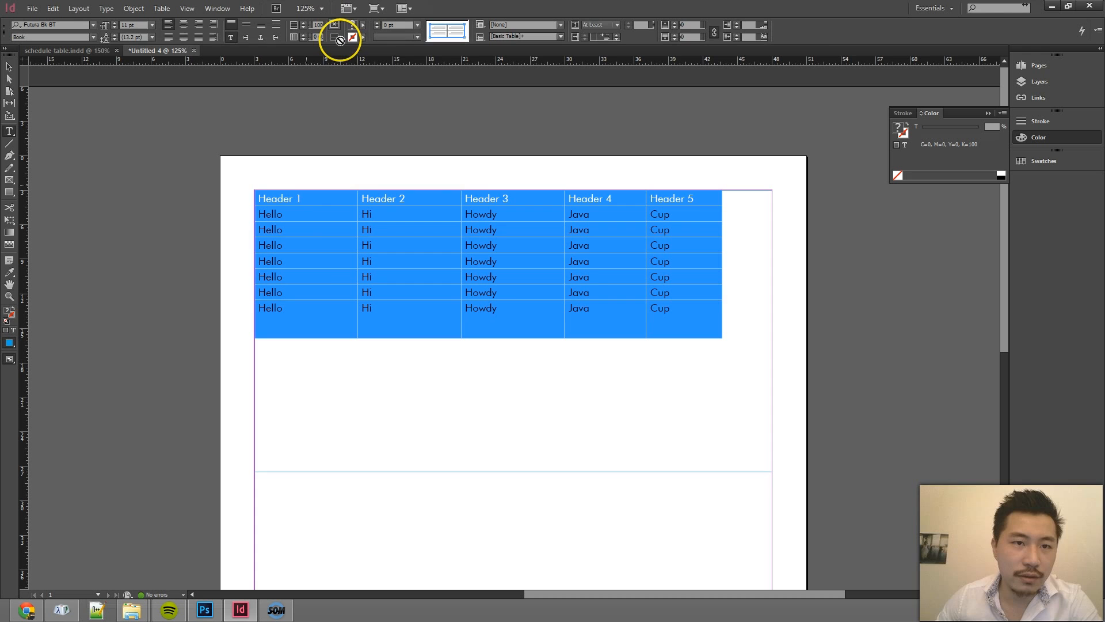
pyautogui.click(184, 24)
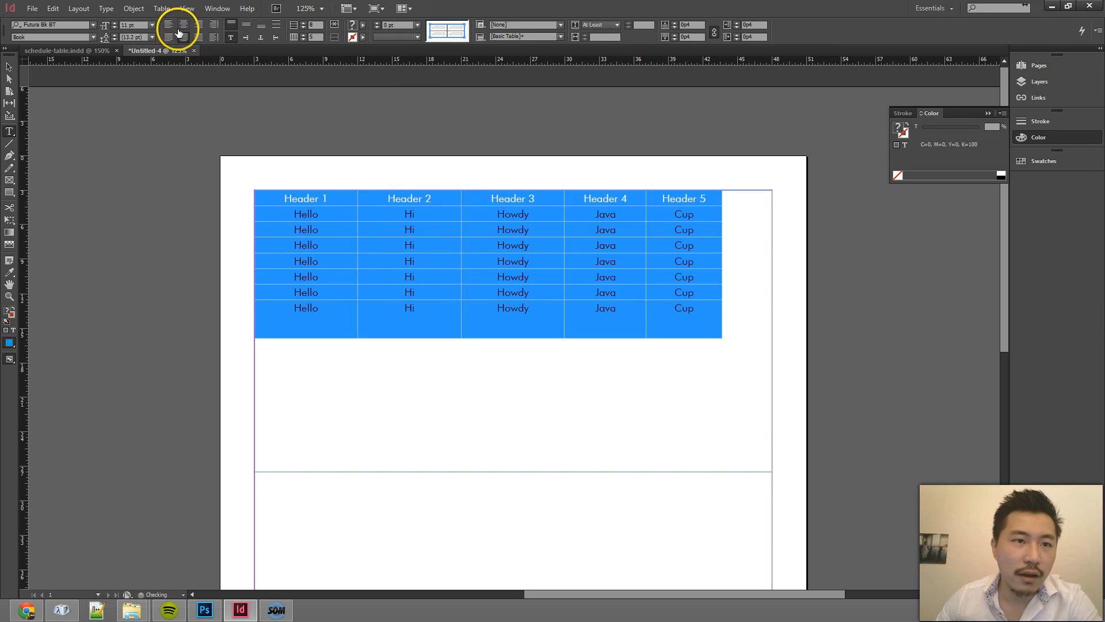
pyautogui.click(605, 214)
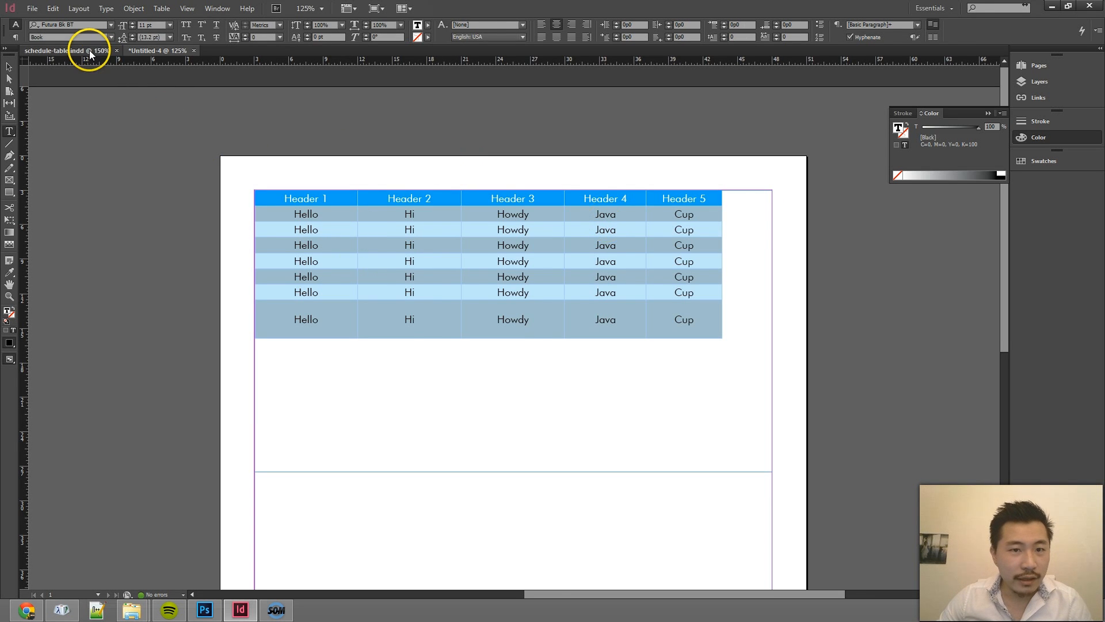
# Compare the schedule-table document against the Photoshop mockup's blues, then return to schedule-table.indd.
pyautogui.click(67, 50)
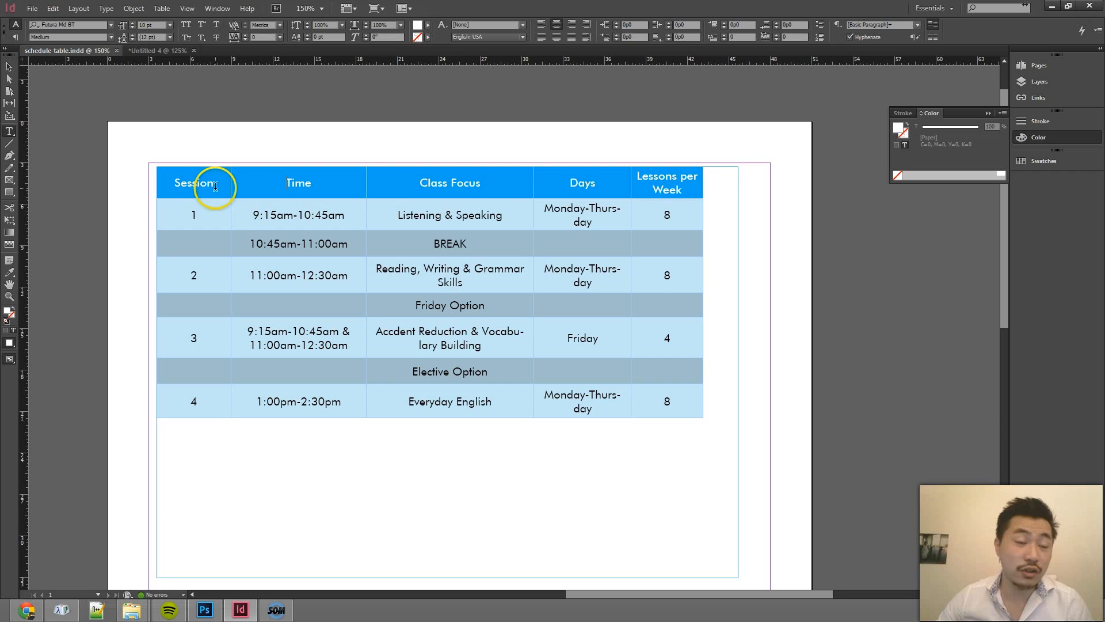
pyautogui.click(155, 50)
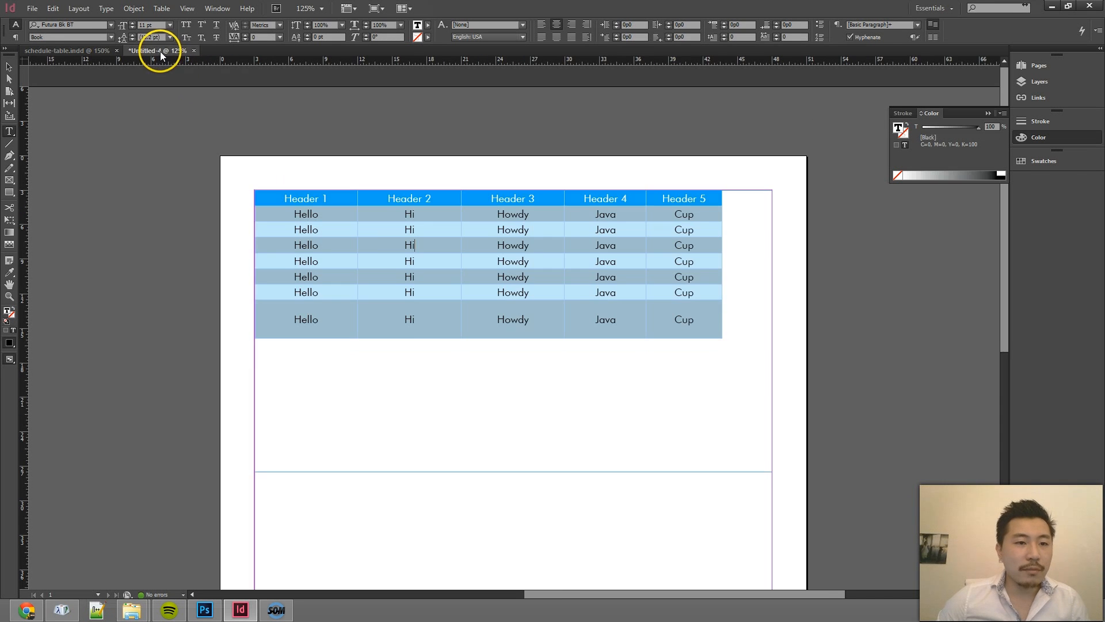
pyautogui.click(63, 50)
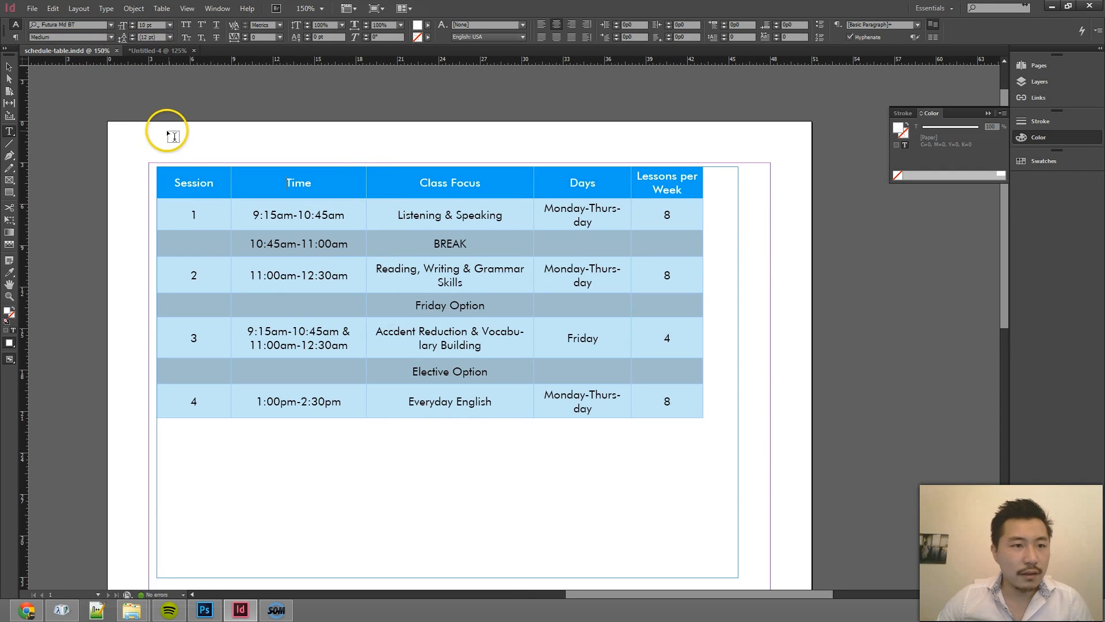
pyautogui.click(204, 610)
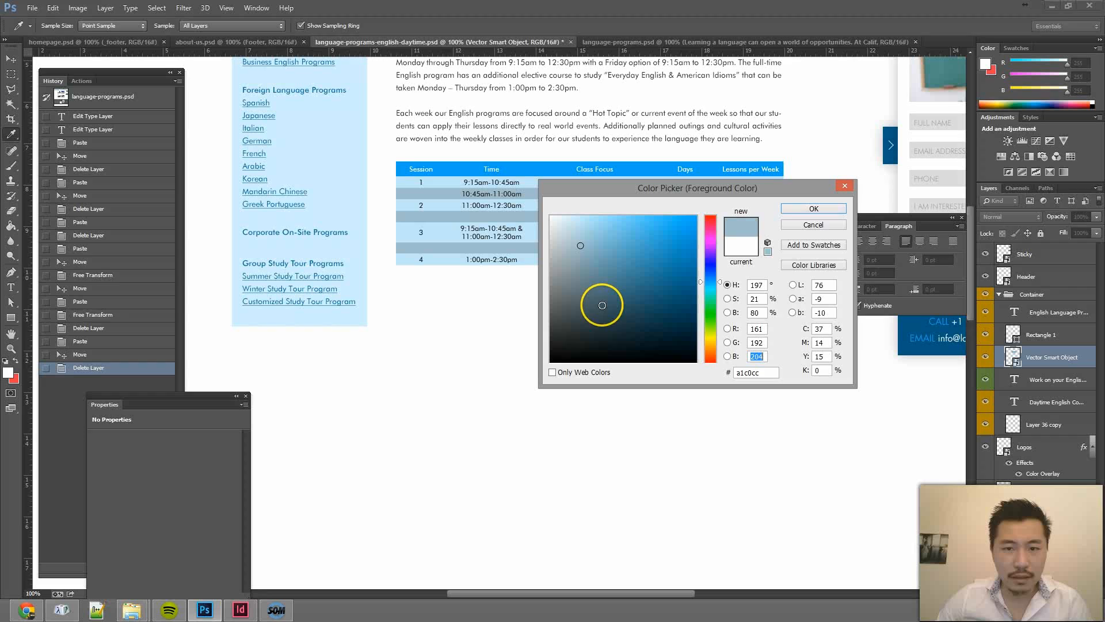
pyautogui.click(813, 208)
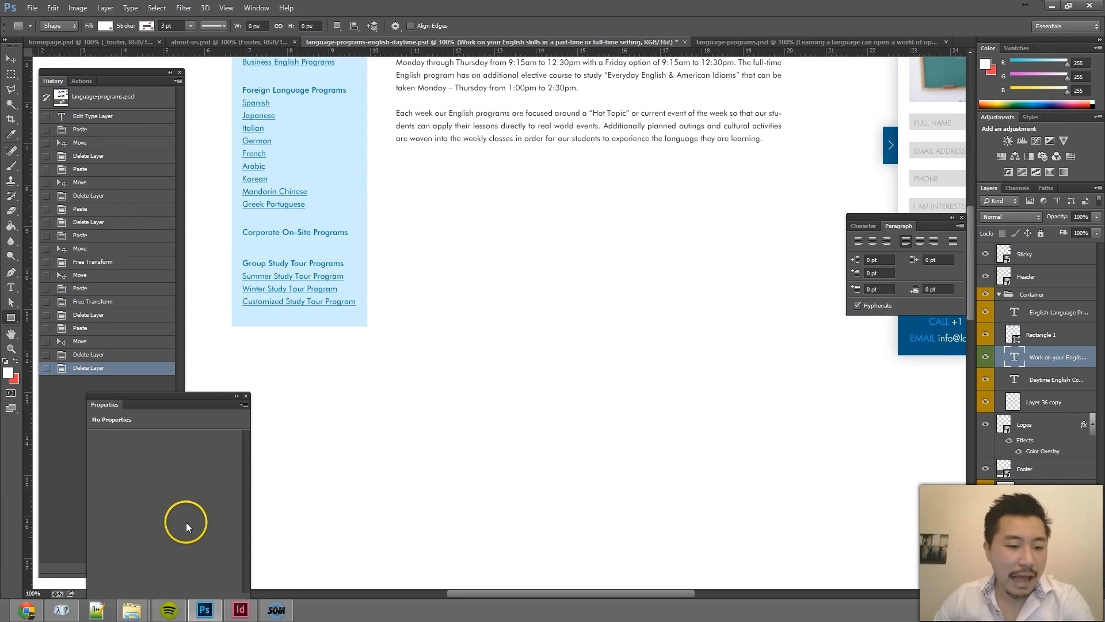
pyautogui.click(240, 609)
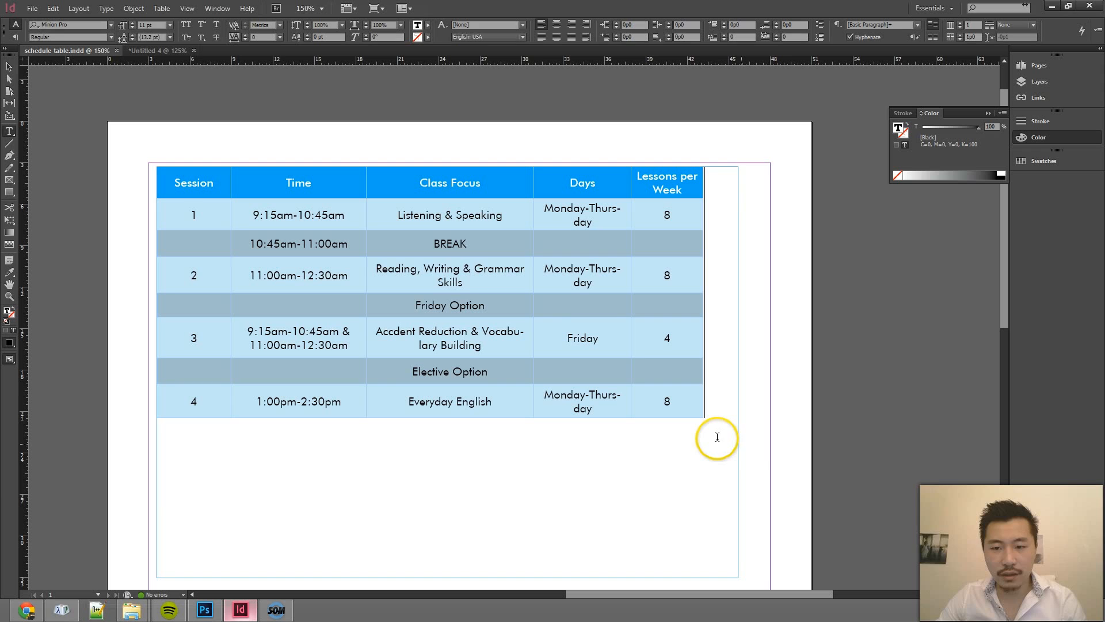
# Select the schedule table's entire text frame, then bring up the Photoshop mockup.
pyautogui.click(717, 437)
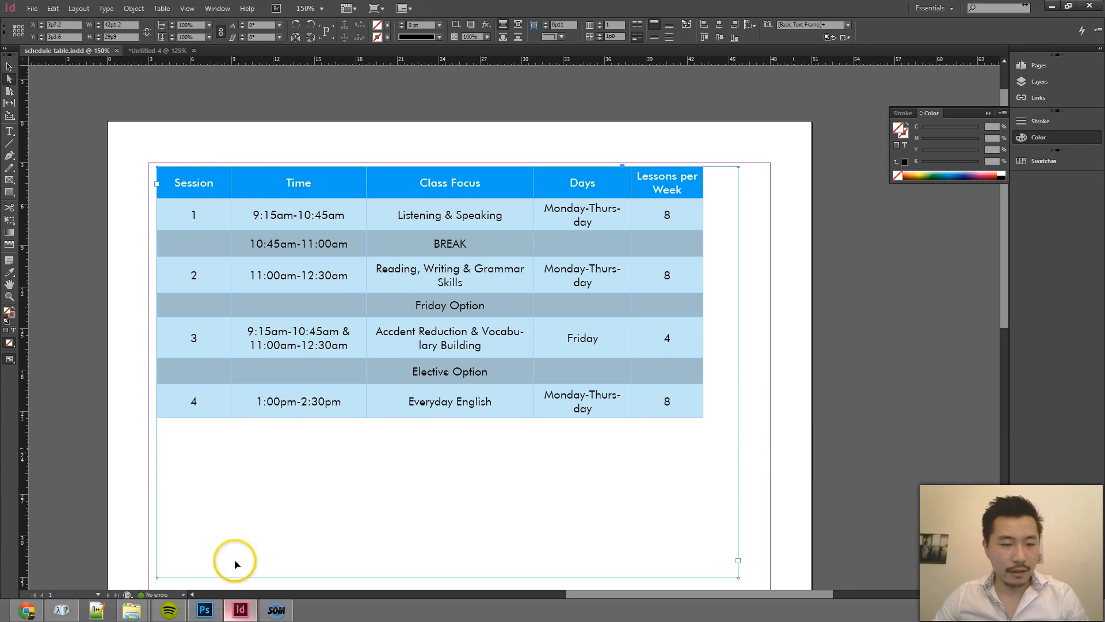
pyautogui.click(52, 8)
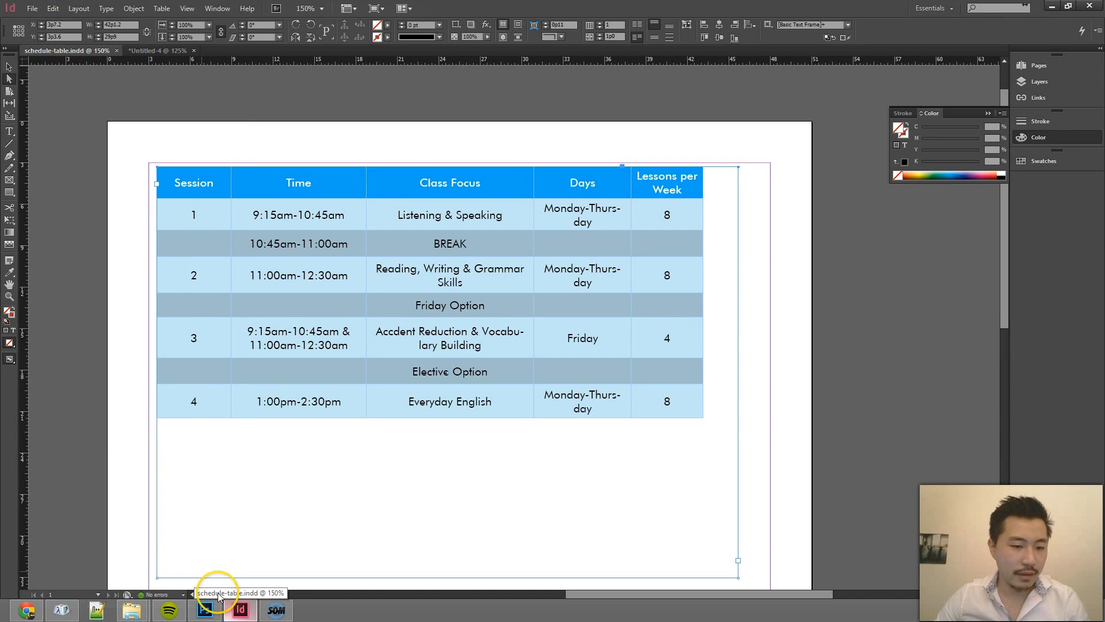
pyautogui.click(204, 610)
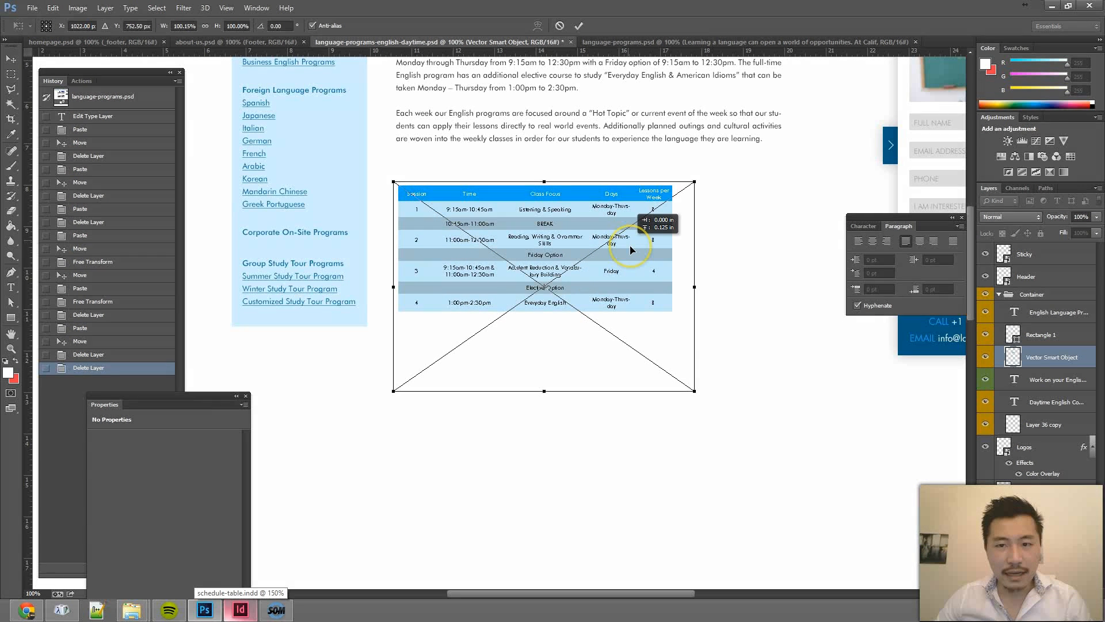
pyautogui.moveTo(690, 391)
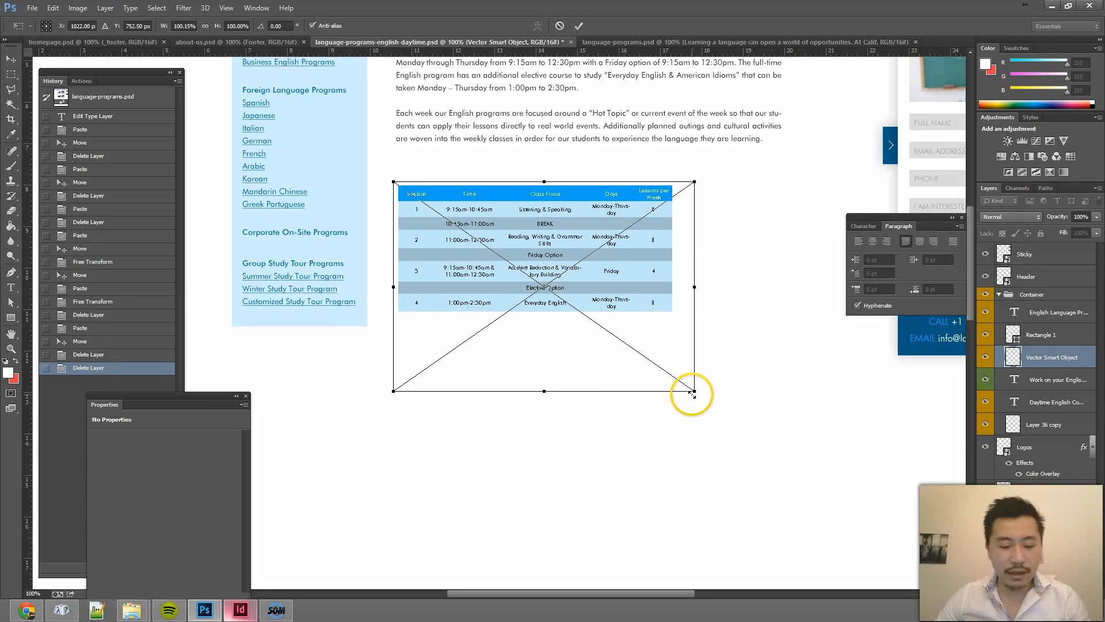
pyautogui.moveTo(697, 396)
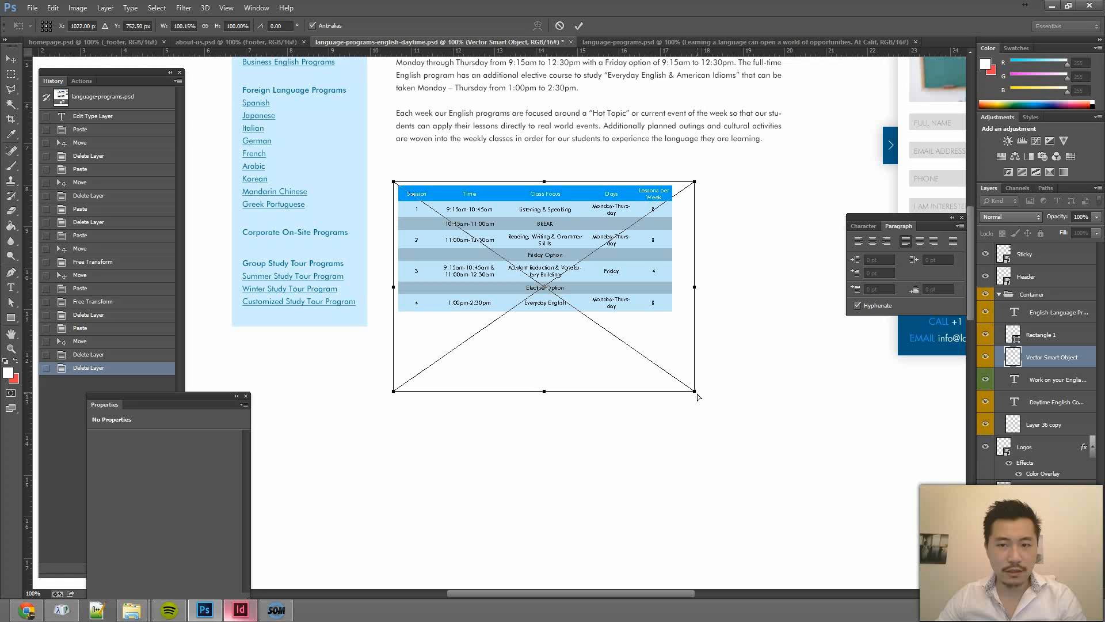
pyautogui.moveTo(615, 252)
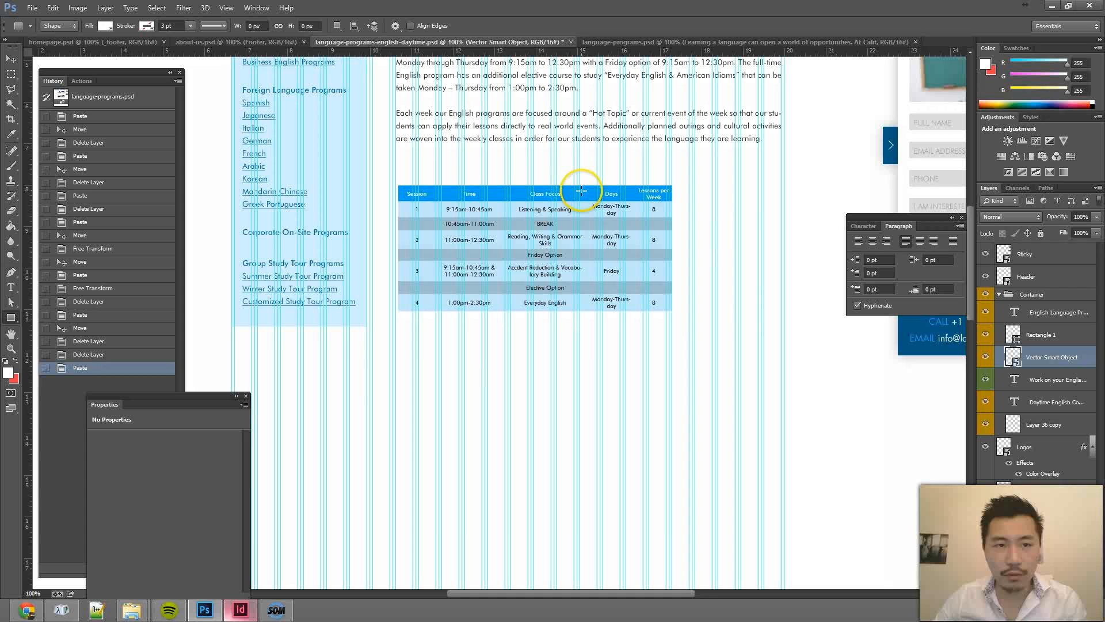
# Paste the schedule table from the Edit menu as a smart object below the body text.
pyautogui.click(256, 7)
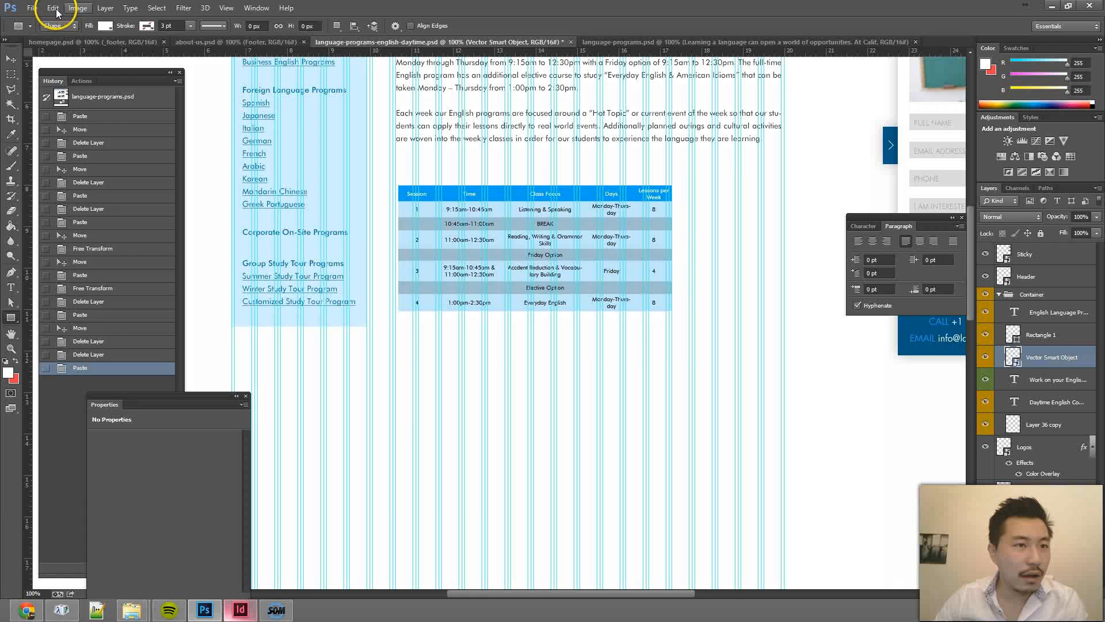
pyautogui.click(104, 8)
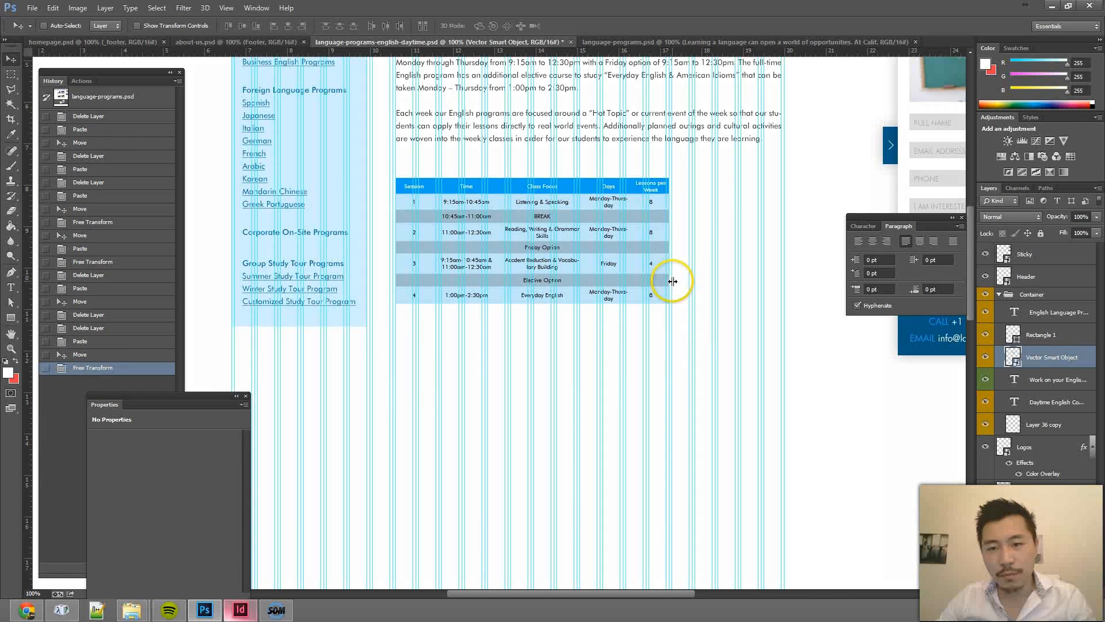
pyautogui.click(52, 8)
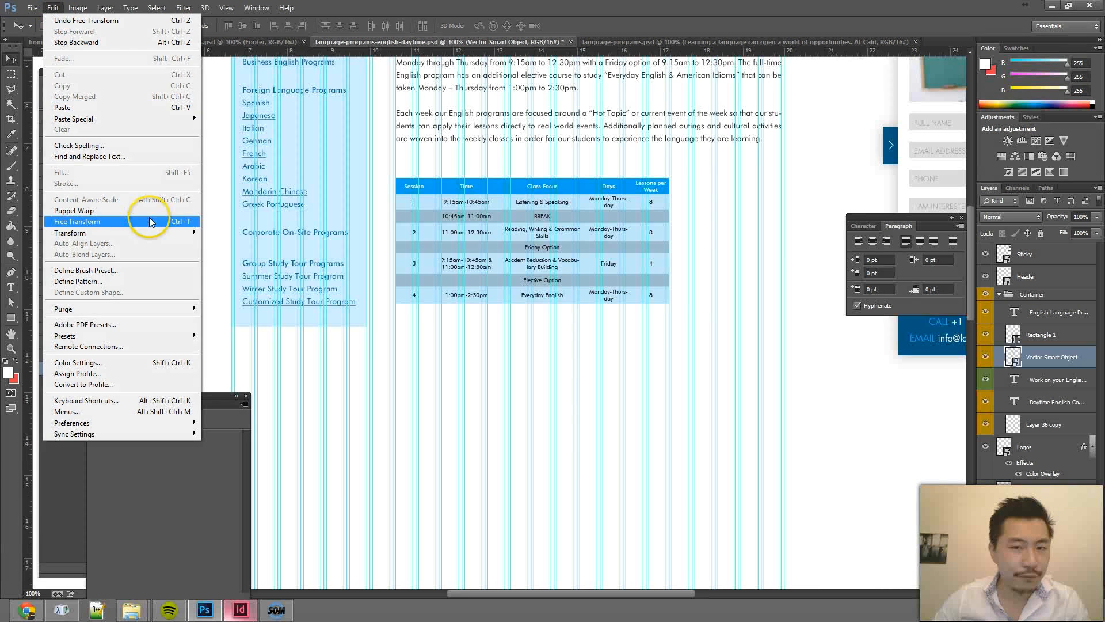
# Free Transform the pasted table to the body column width, then switch to InDesign.
pyautogui.click(82, 221)
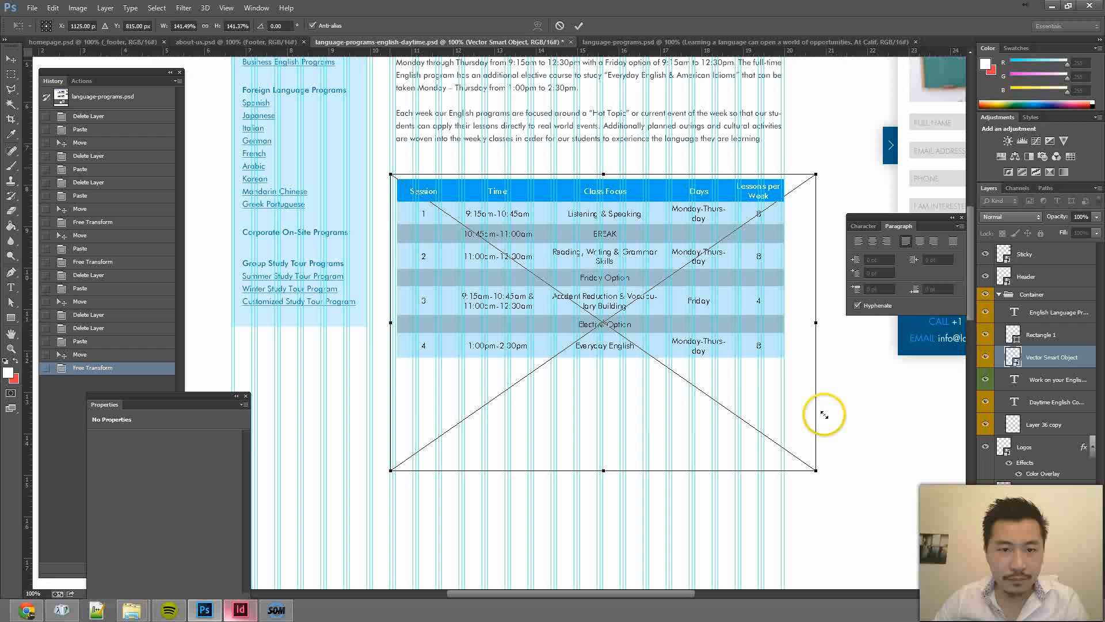
pyautogui.moveTo(388, 169)
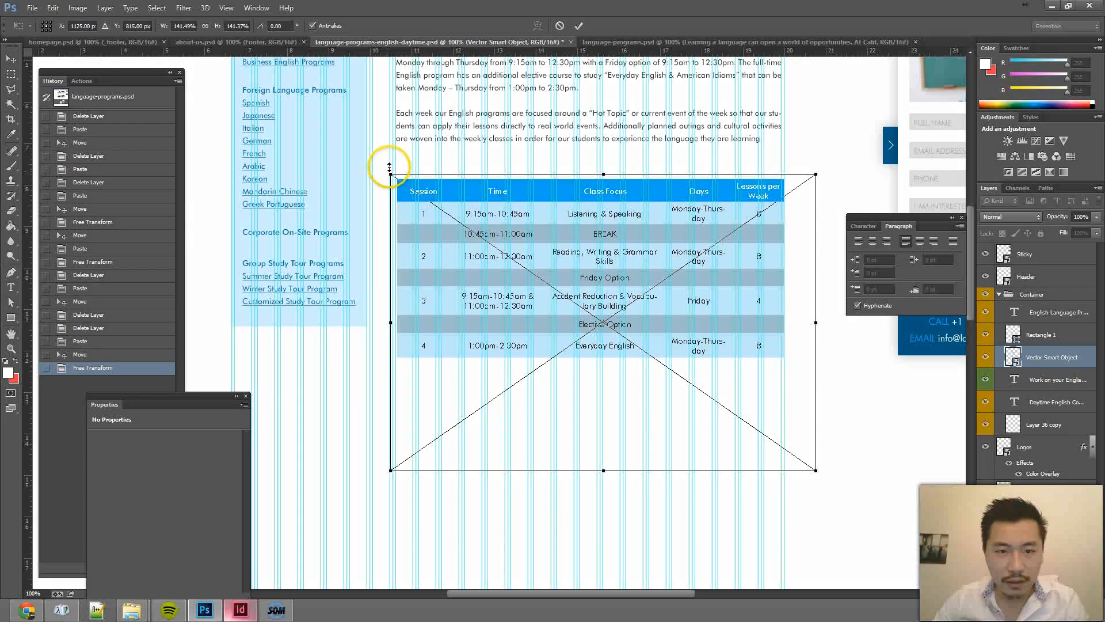
pyautogui.moveTo(393, 172); pyautogui.dragTo(393, 170)
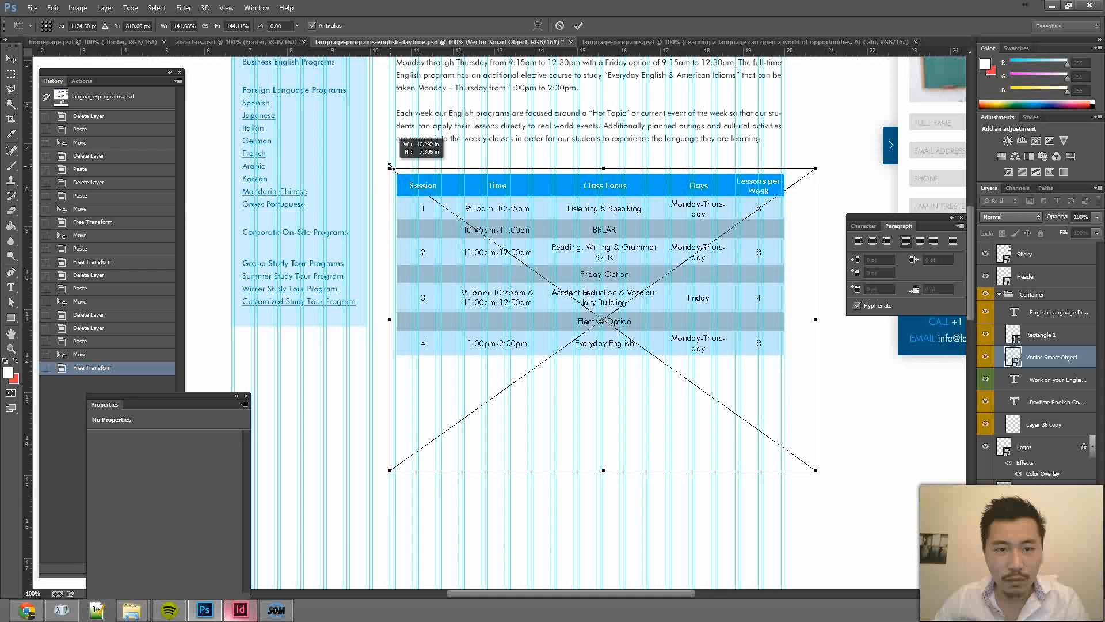
pyautogui.press('Return')
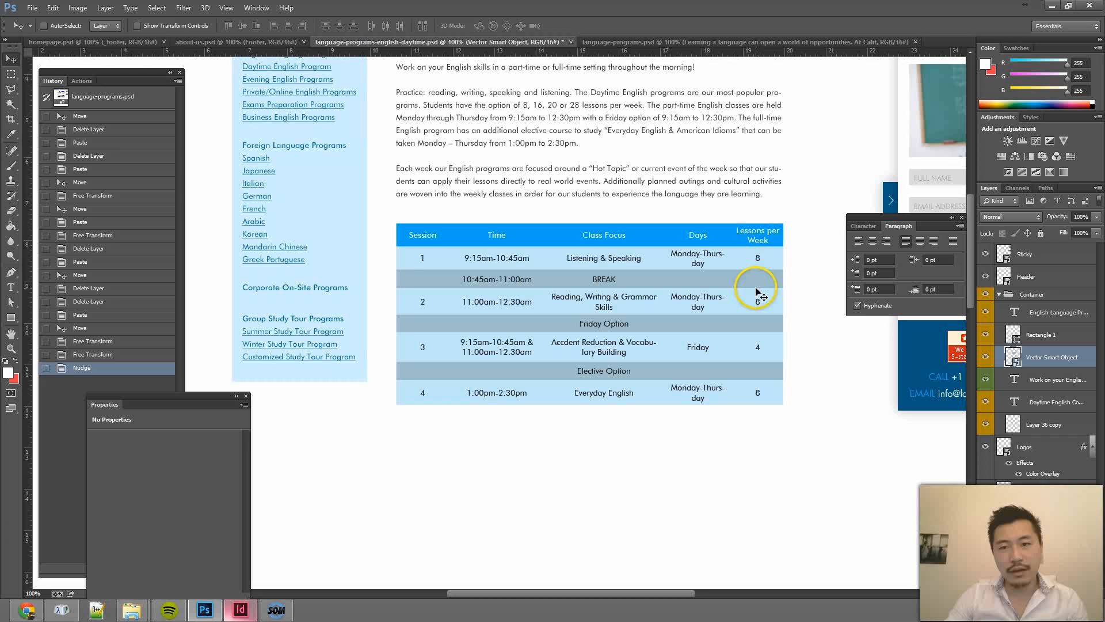
pyautogui.scroll(3)
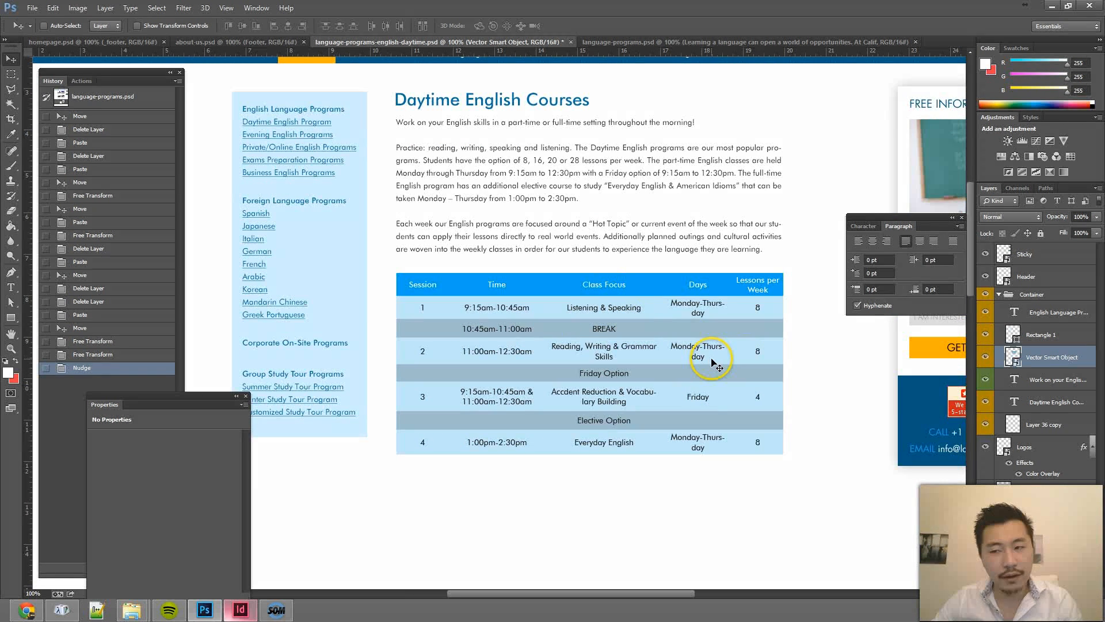
pyautogui.moveTo(758, 317)
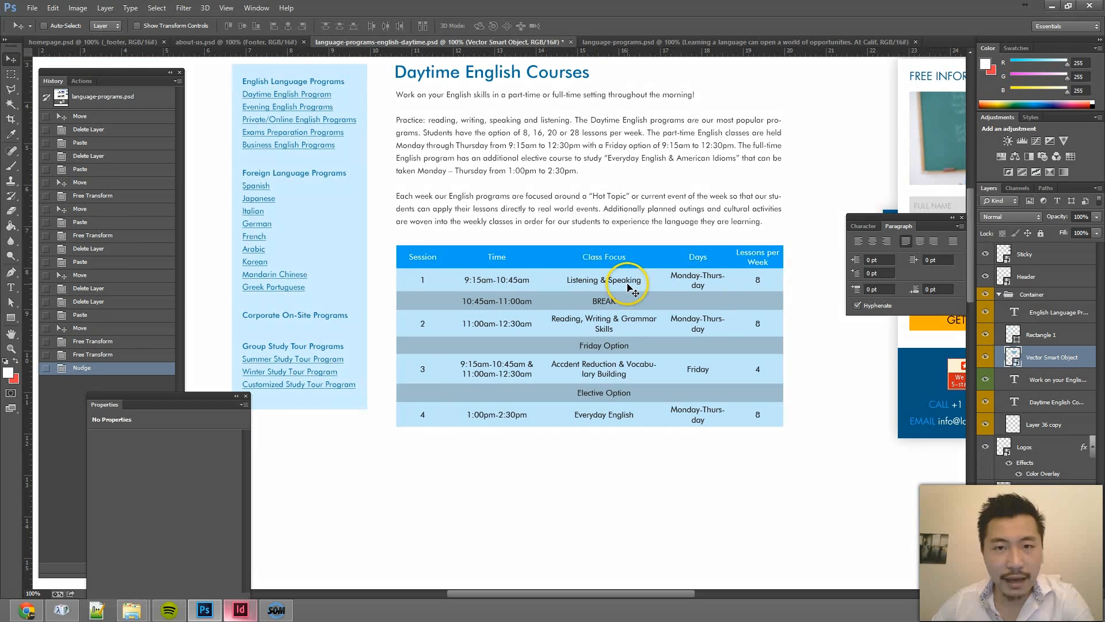
pyautogui.click(240, 610)
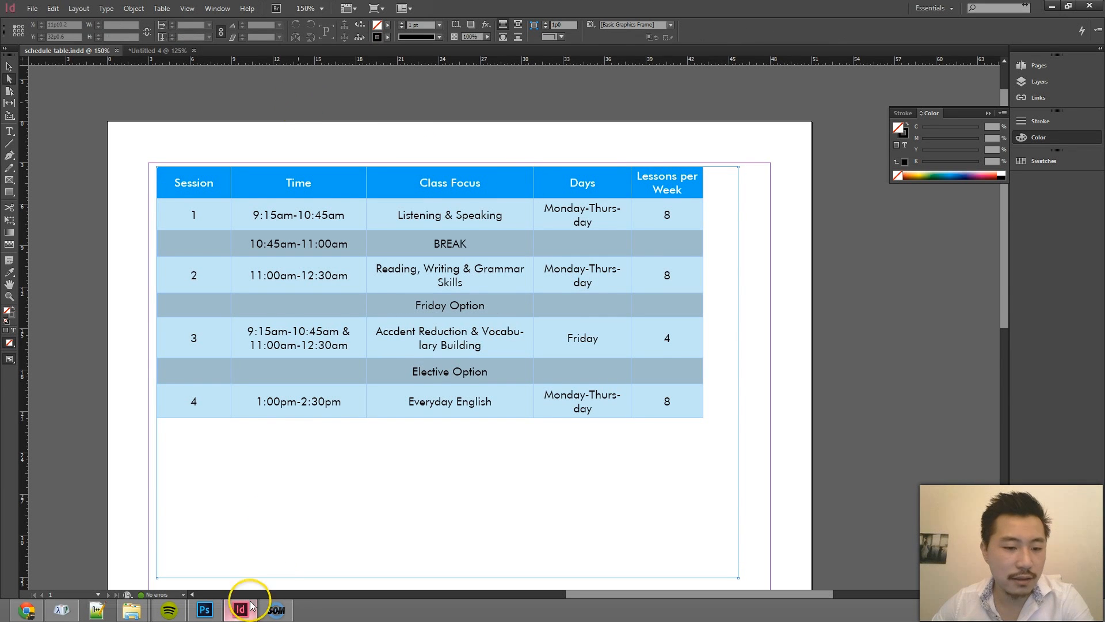
# Back in Photoshop, accept the notice that saved smart object edits update the mockup.
pyautogui.click(203, 609)
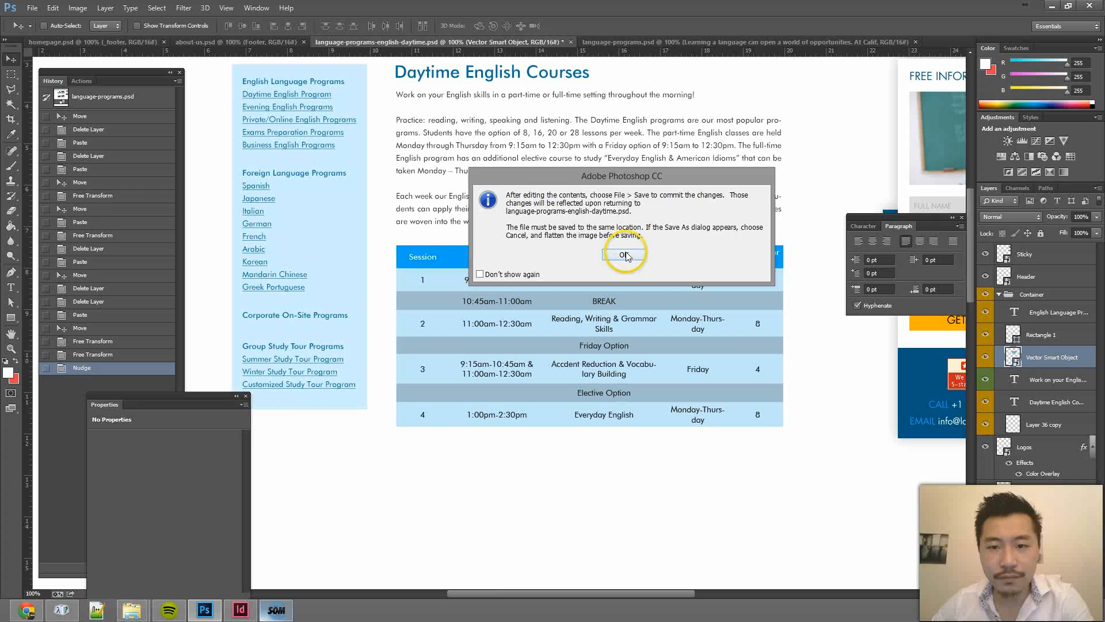
pyautogui.click(623, 255)
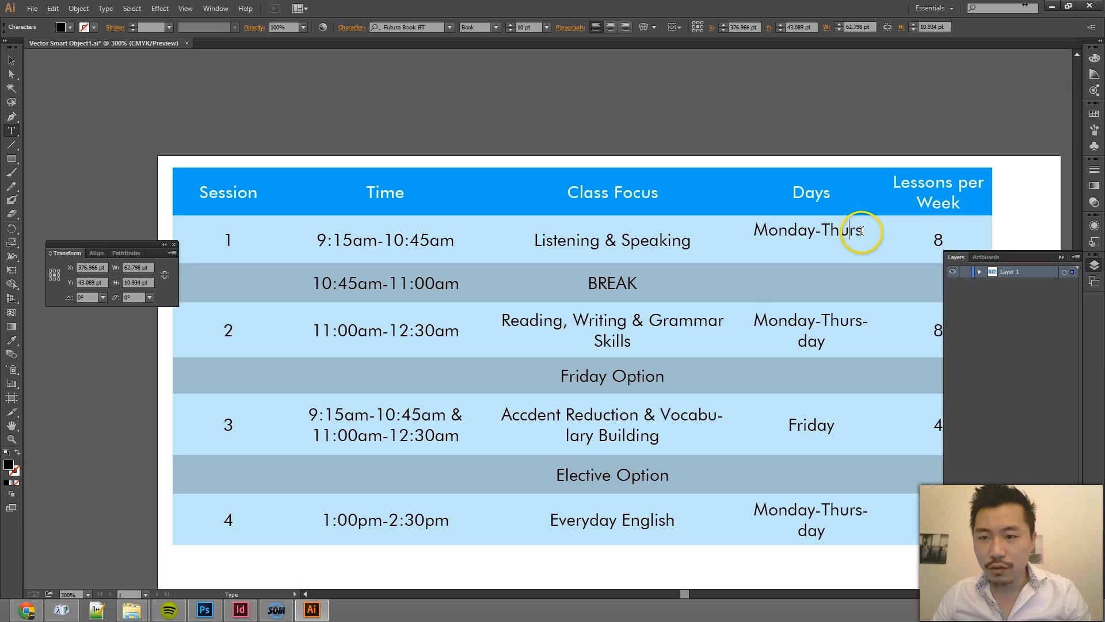
# Complete 'Monday-Thursday', delete the leftover 'day' fragment, and recentre the row-one days text.
pyautogui.write('s')
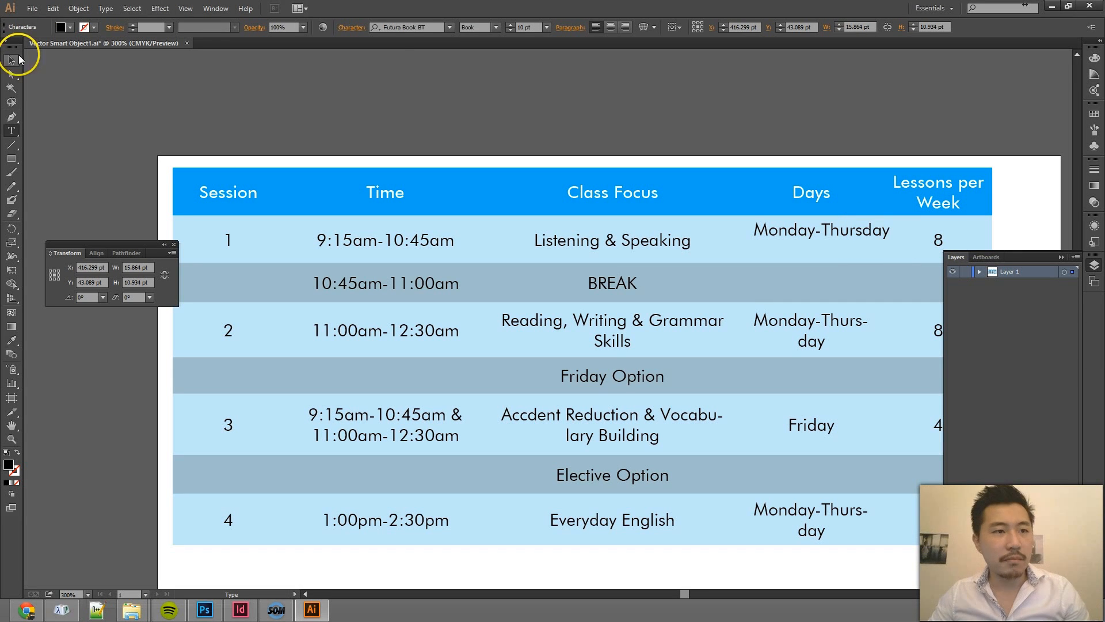
pyautogui.click(821, 230)
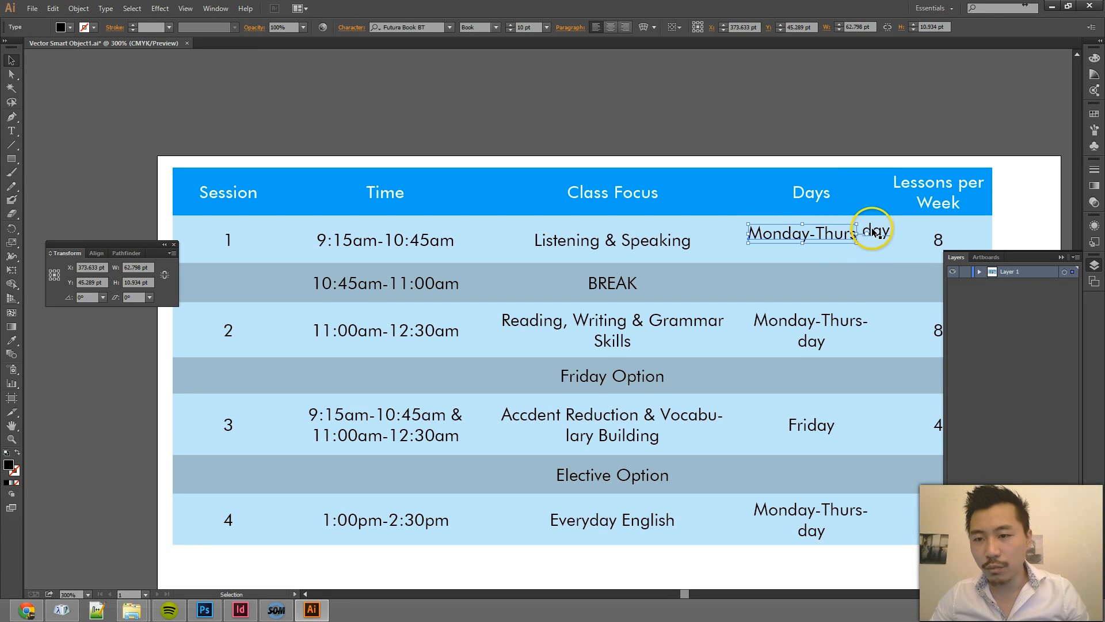
pyautogui.click(896, 135)
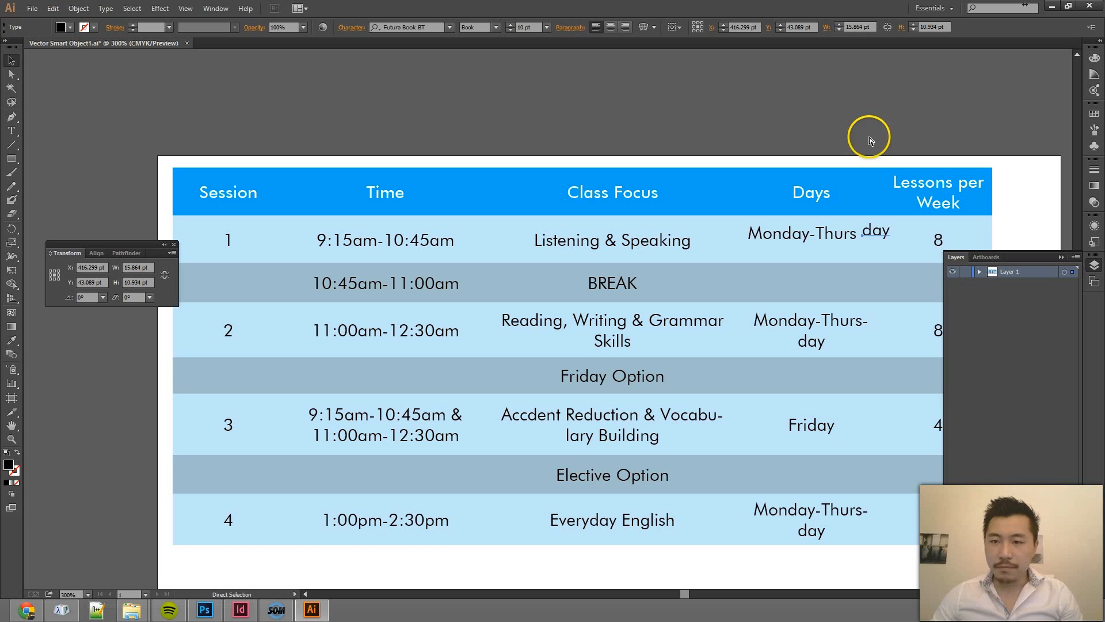
pyautogui.click(818, 233)
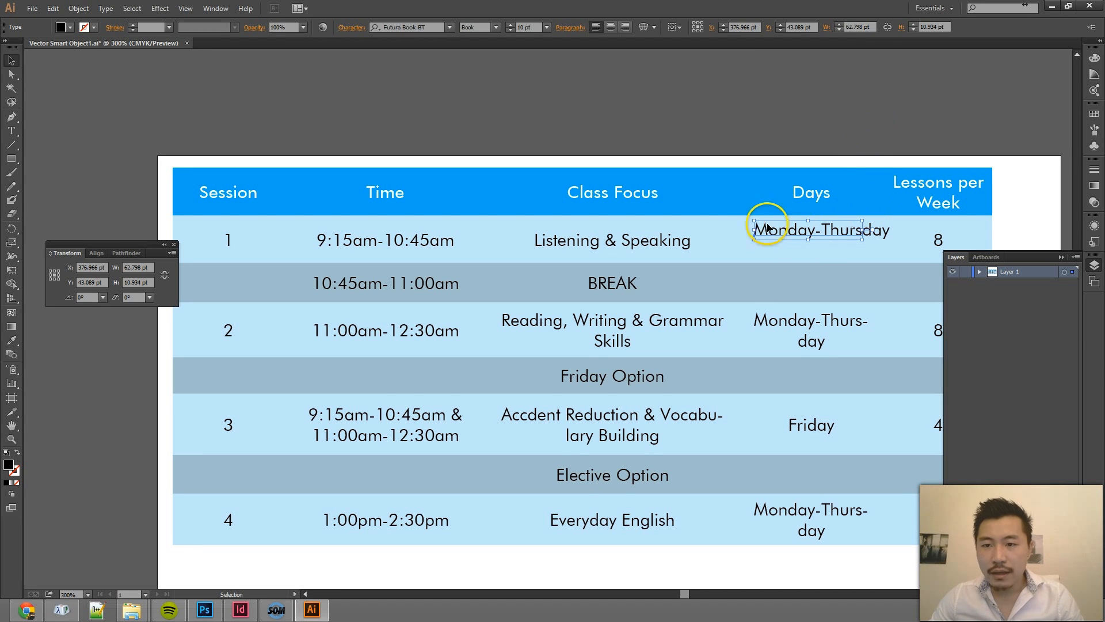
pyautogui.moveTo(874, 233)
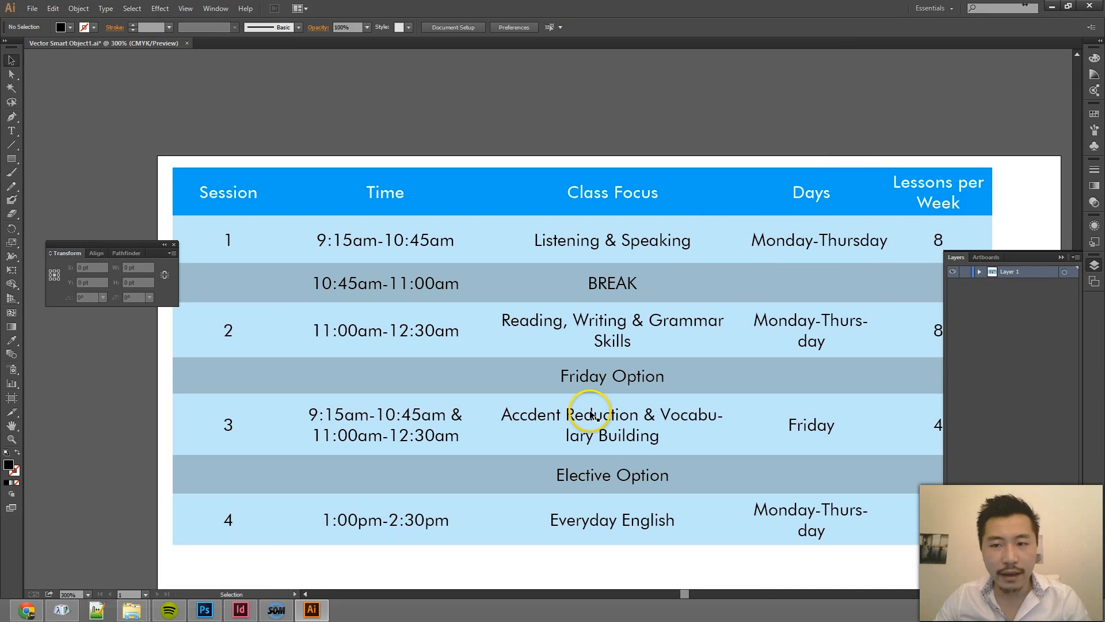
pyautogui.scroll(3)
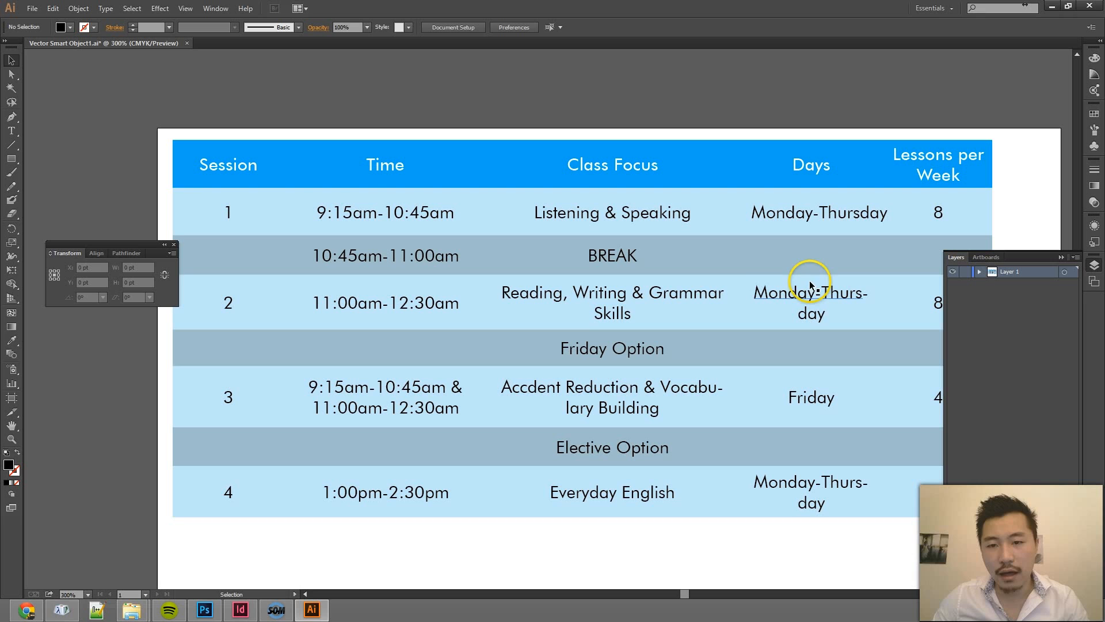
pyautogui.moveTo(305, 554)
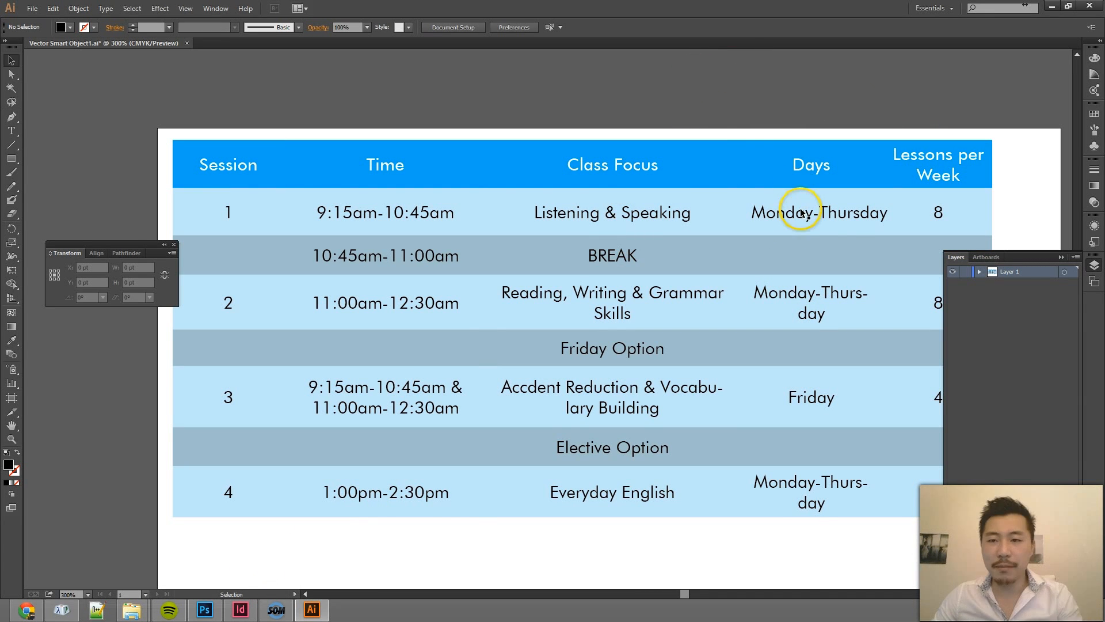
pyautogui.click(818, 212)
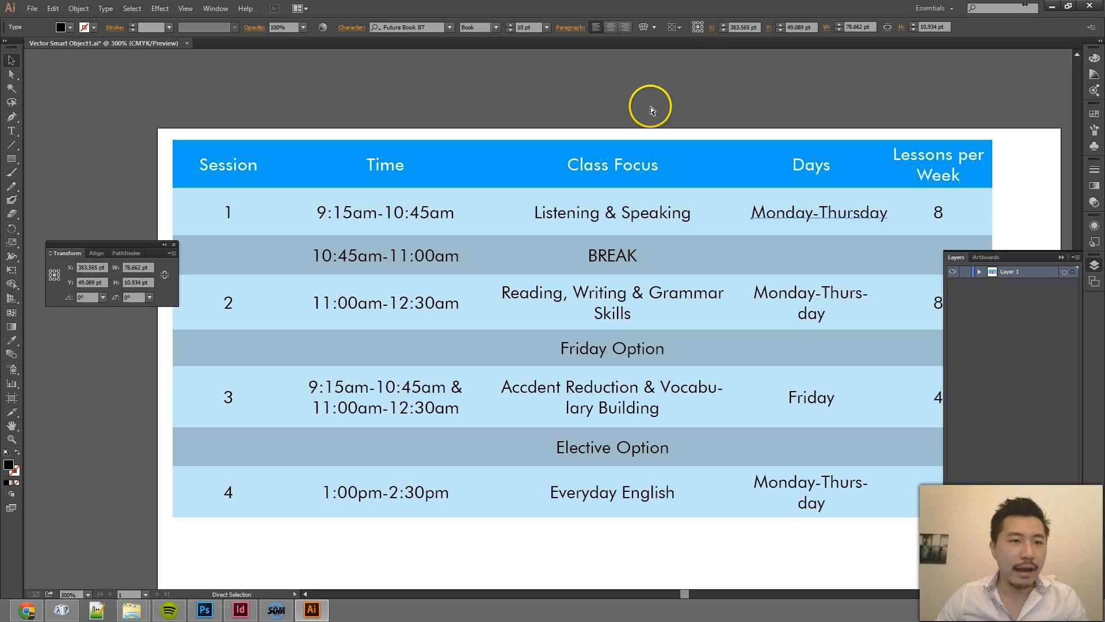
pyautogui.click(819, 212)
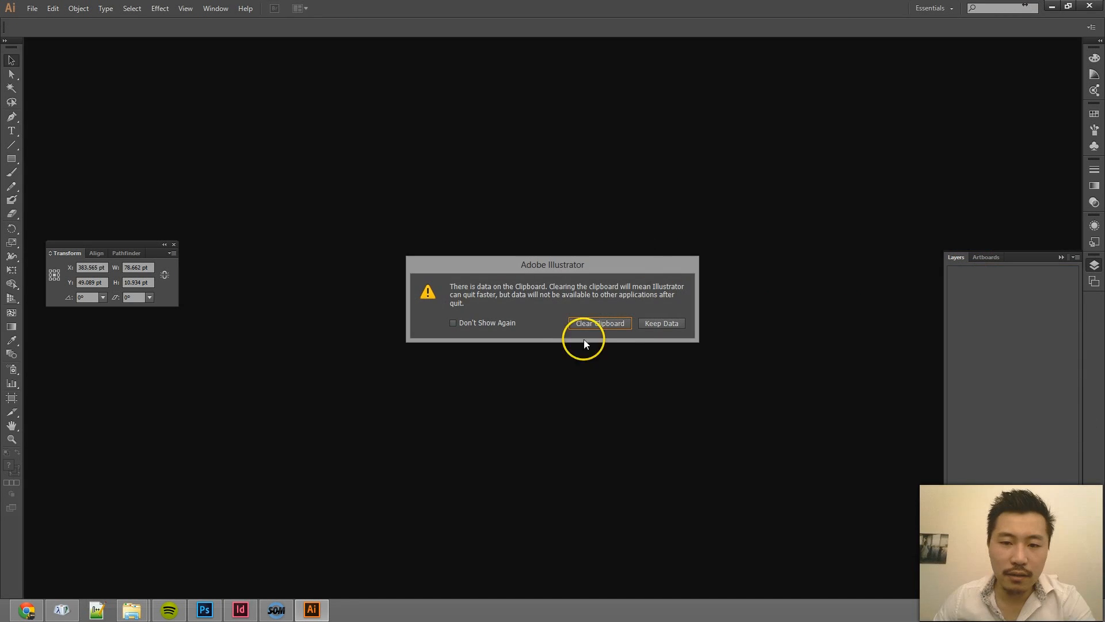
# Quit Illustrator clearing the clipboard, then reopen the table's smart object contents from Photoshop.
pyautogui.click(599, 322)
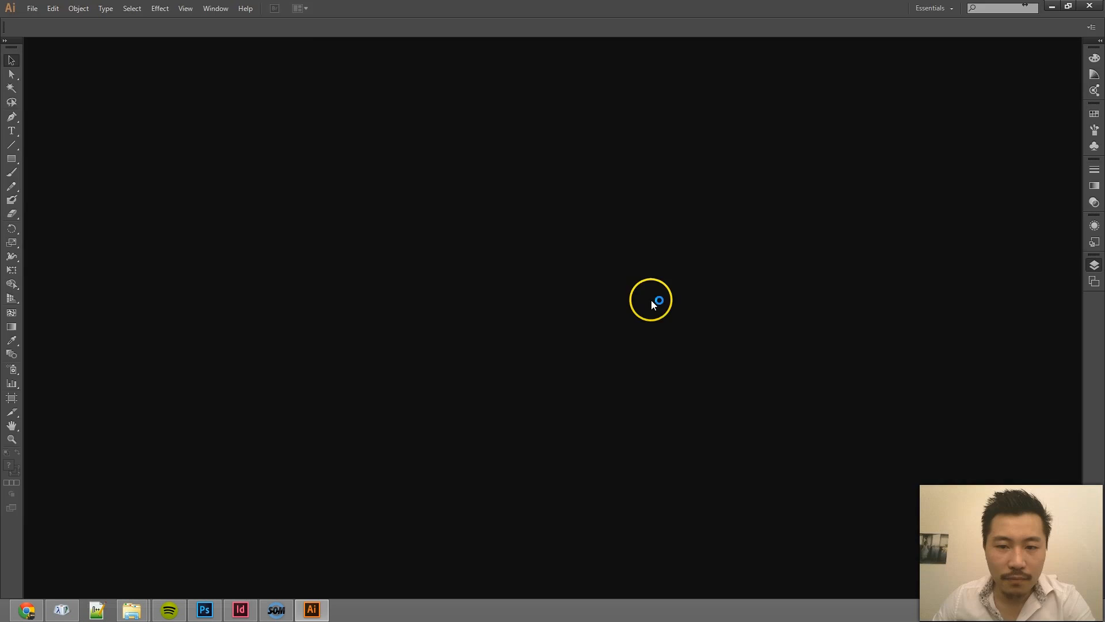
pyautogui.click(203, 609)
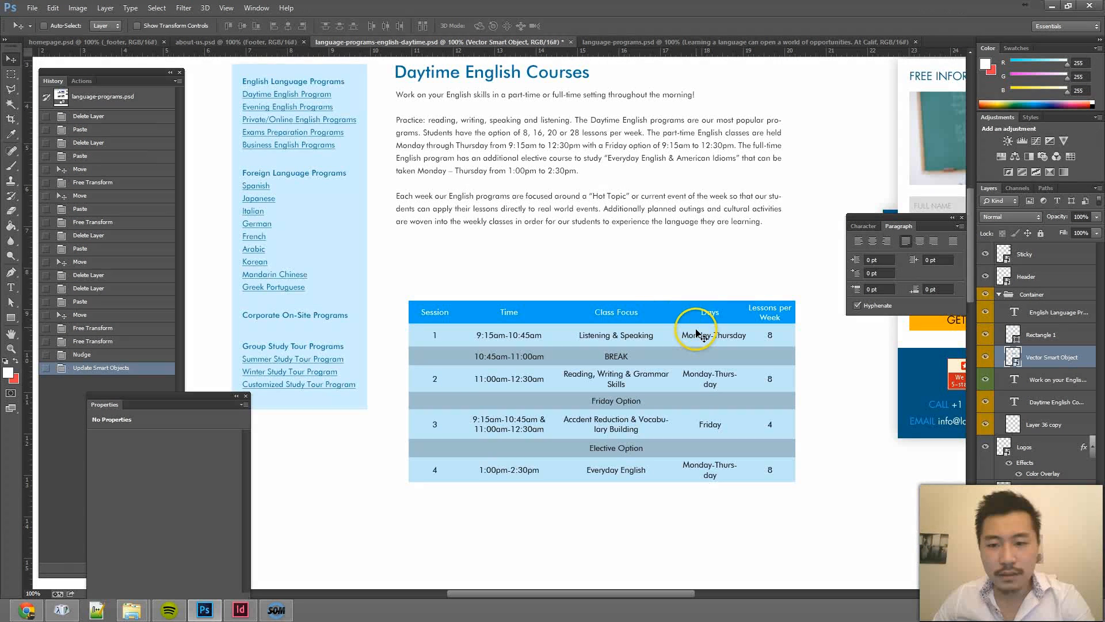
pyautogui.moveTo(730, 338)
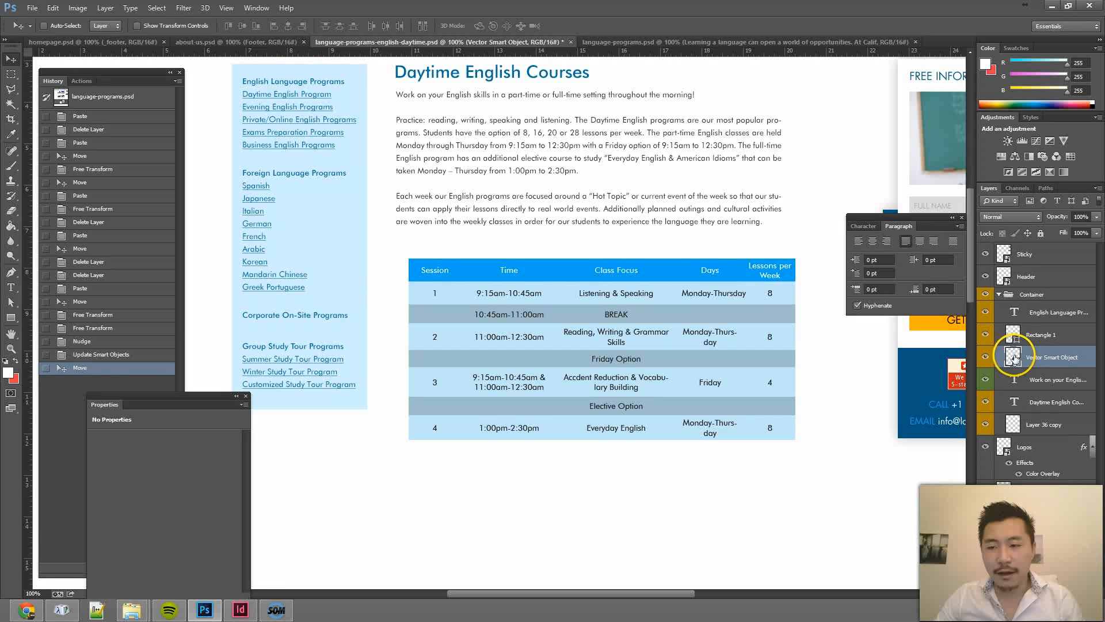
pyautogui.moveTo(587, 383)
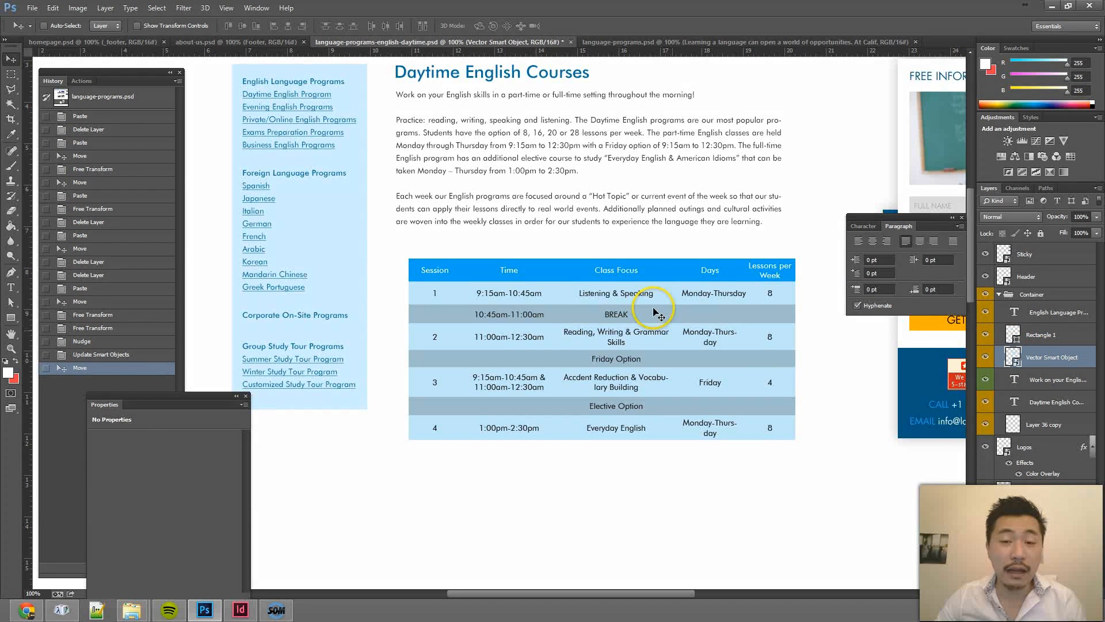
pyautogui.doubleClick(1014, 357)
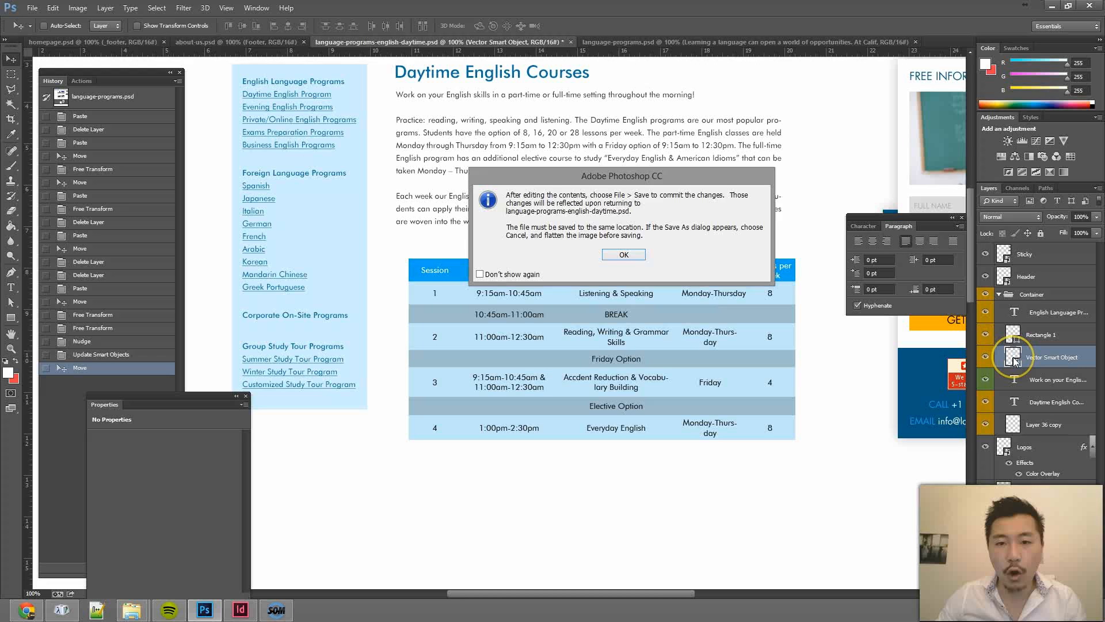
pyautogui.click(622, 254)
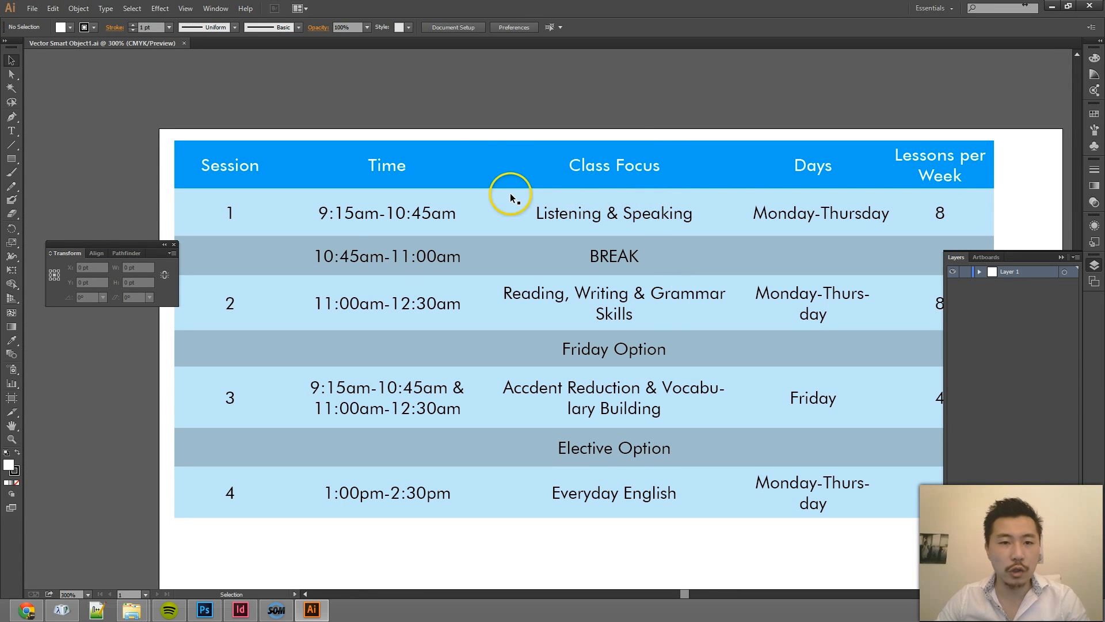
# Fill the header row orange-red, deselect, and close the file saving changes.
pyautogui.click(504, 150)
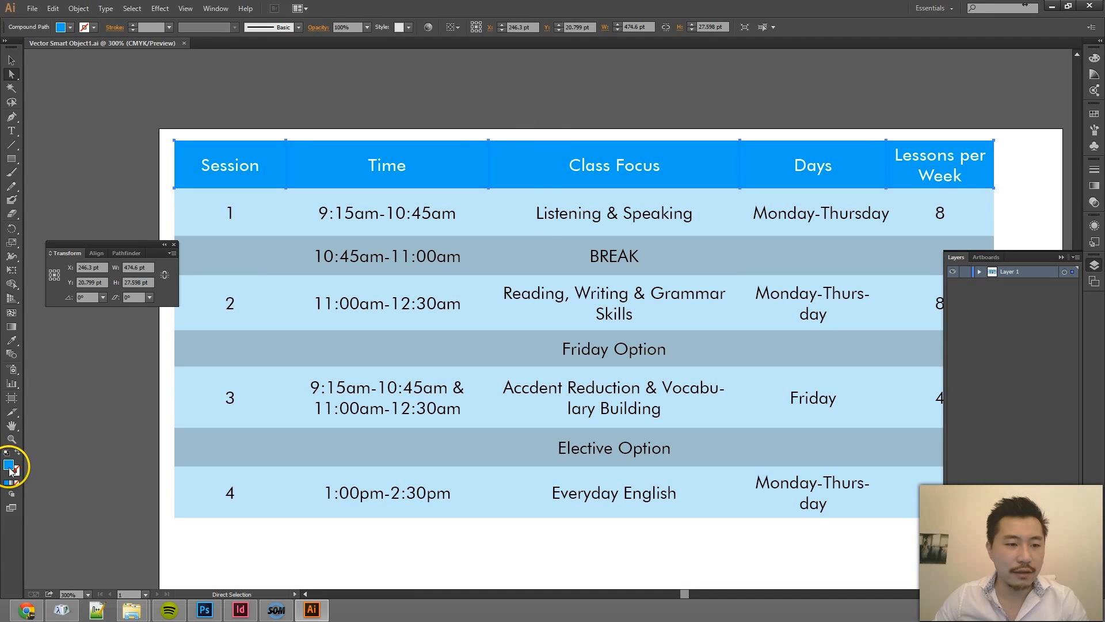
pyautogui.doubleClick(12, 464)
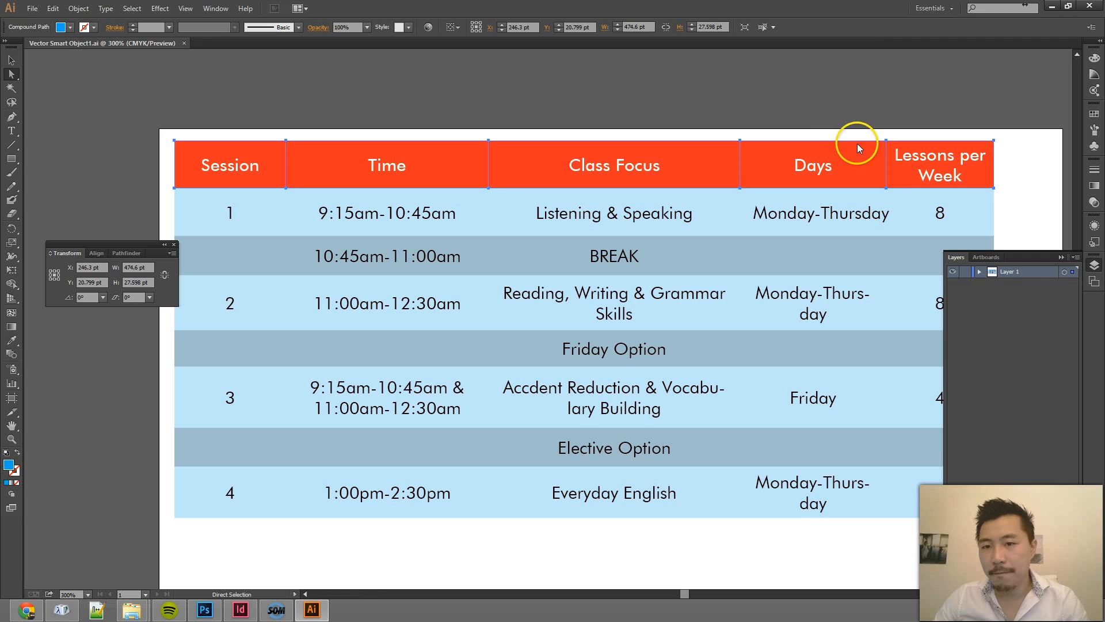
pyautogui.click(781, 127)
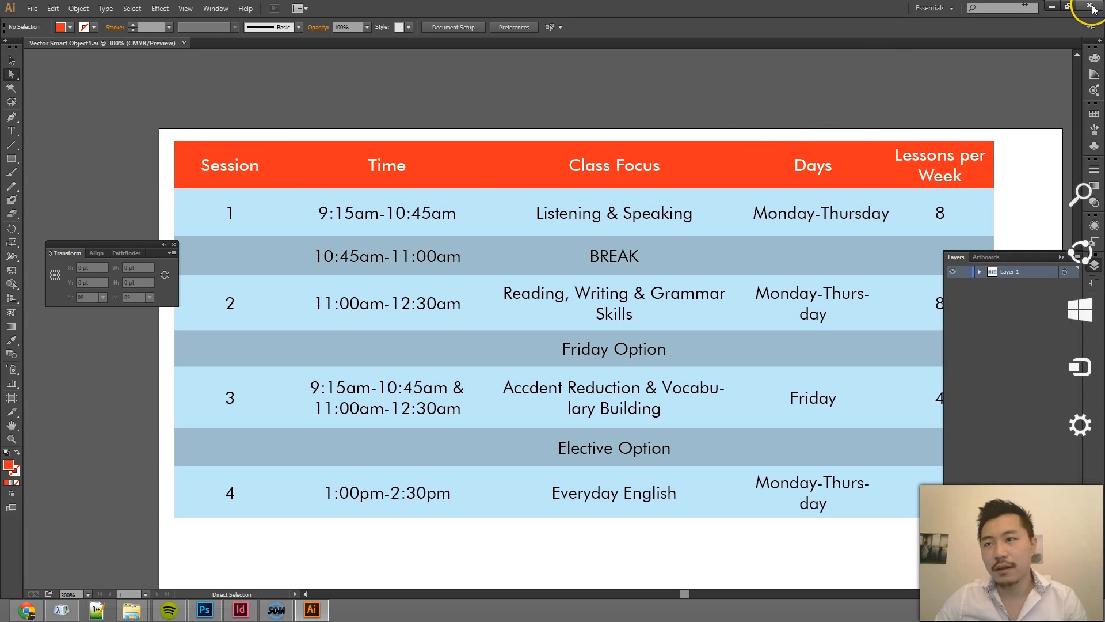
pyautogui.click(32, 8)
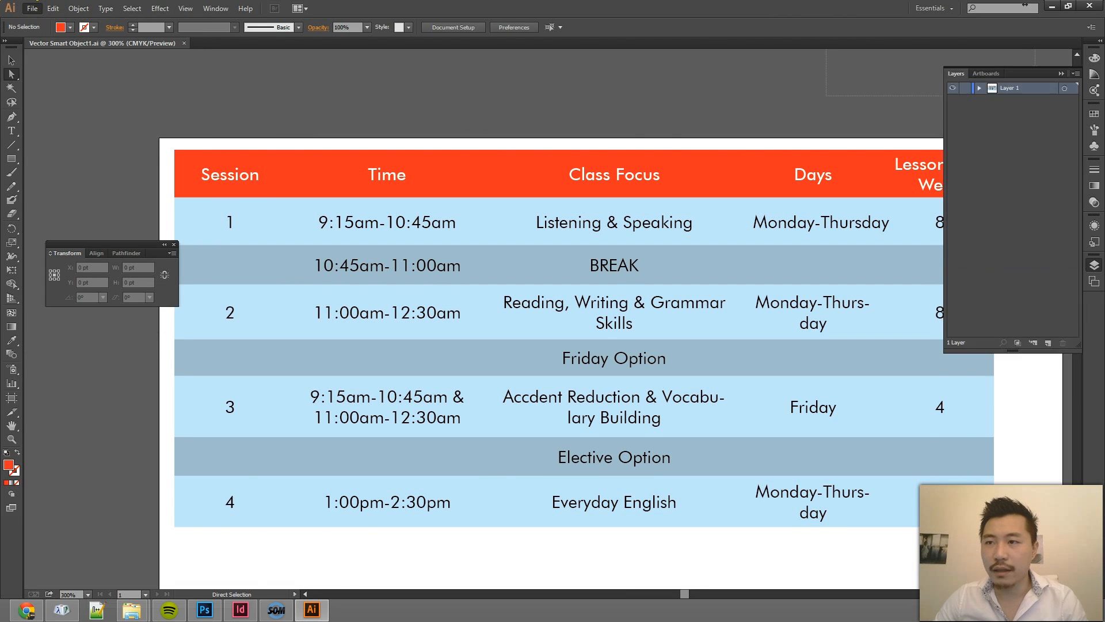
pyautogui.click(204, 609)
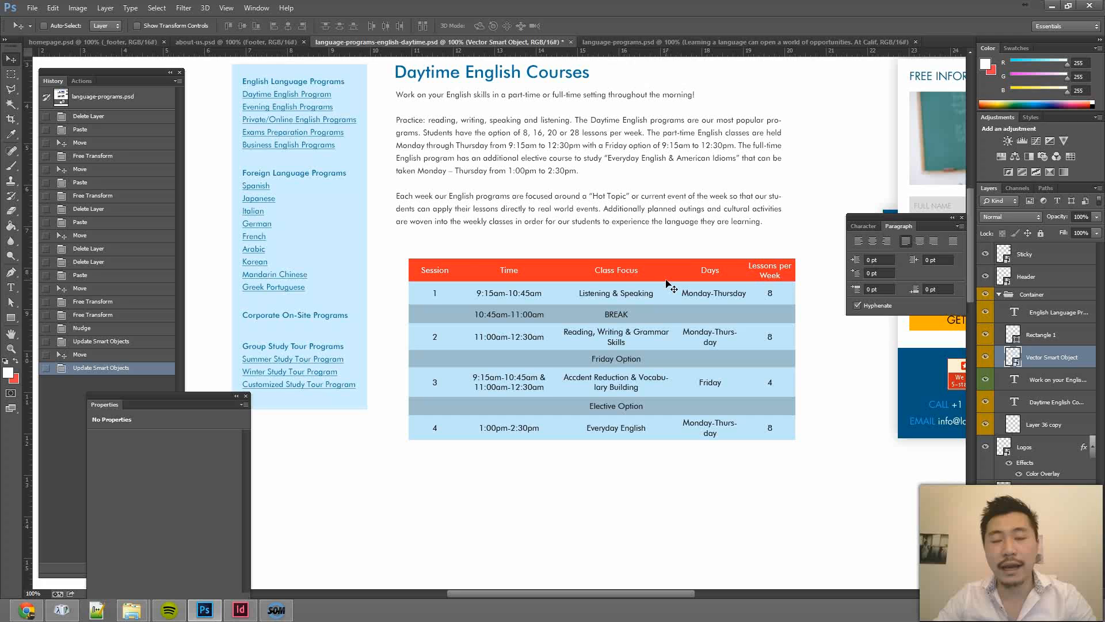
pyautogui.moveTo(678, 196)
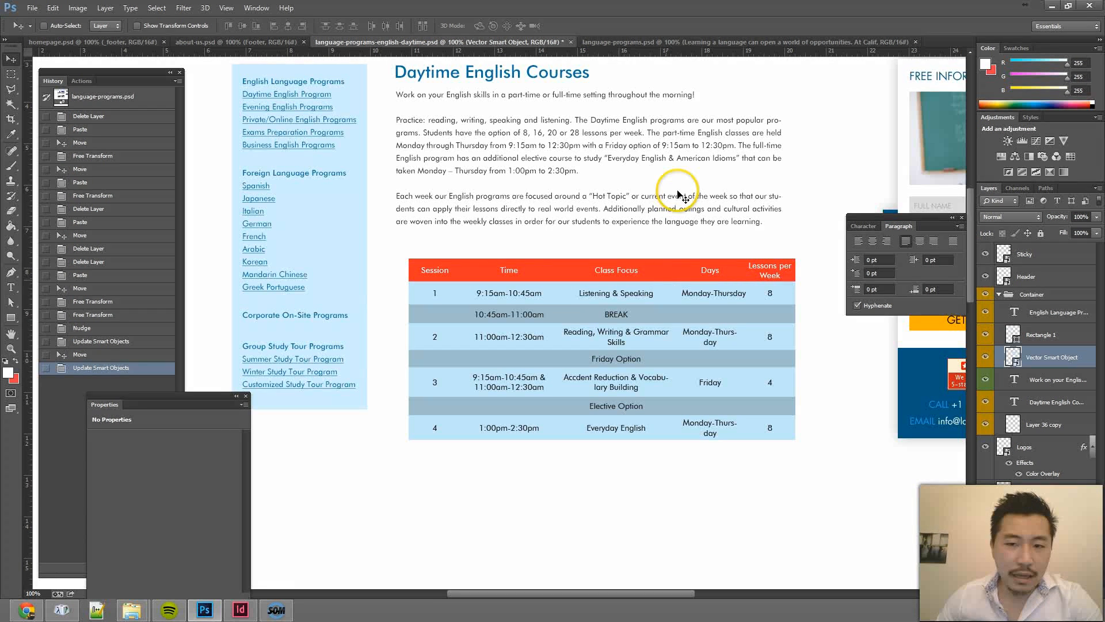
pyautogui.moveTo(1086, 596)
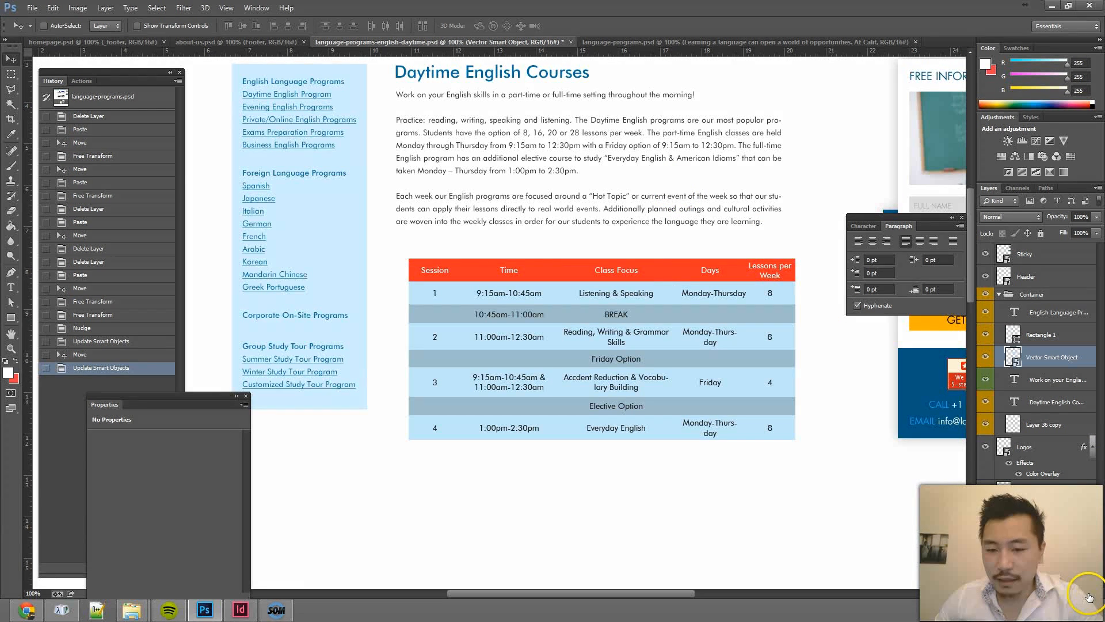
# Switch to InDesign's schedule-table document, whose original table is still blue-headed.
pyautogui.click(239, 609)
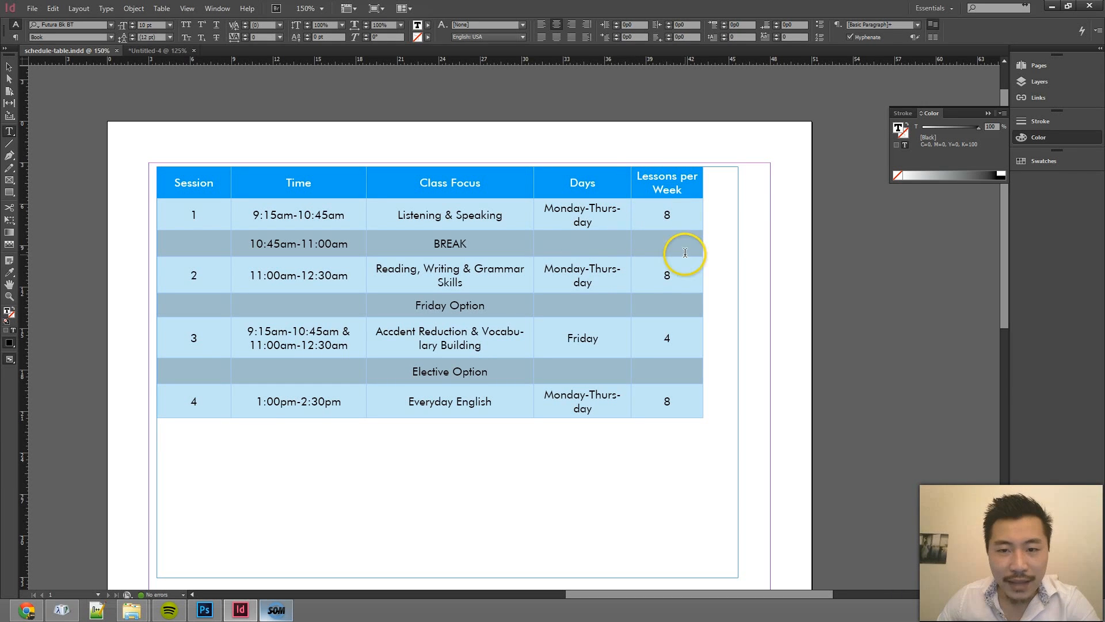
pyautogui.moveTo(618, 276)
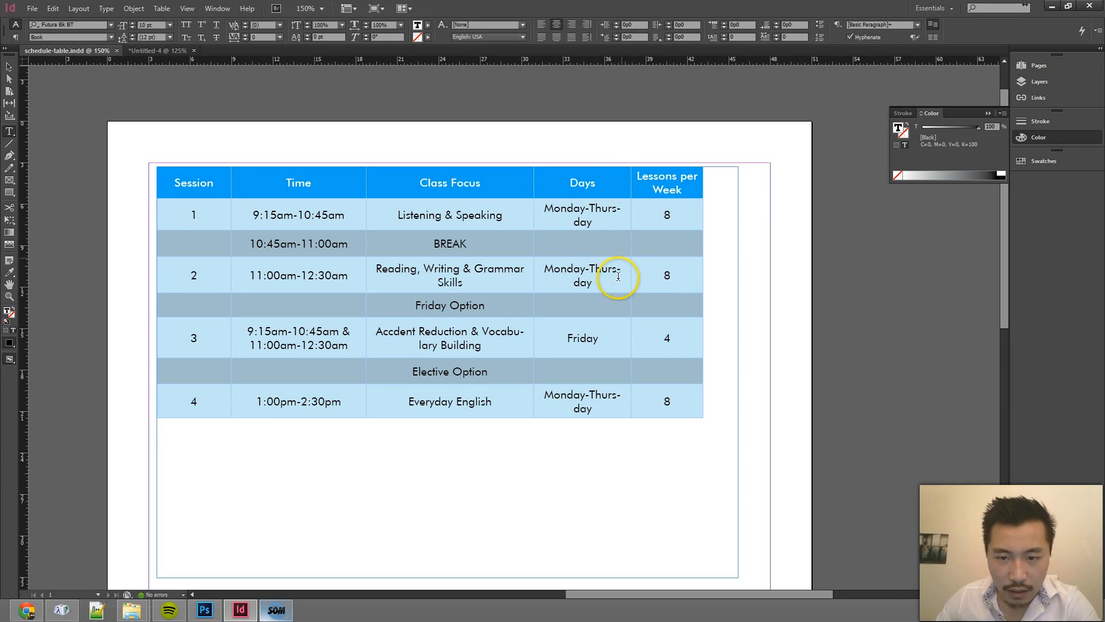
pyautogui.moveTo(615, 352)
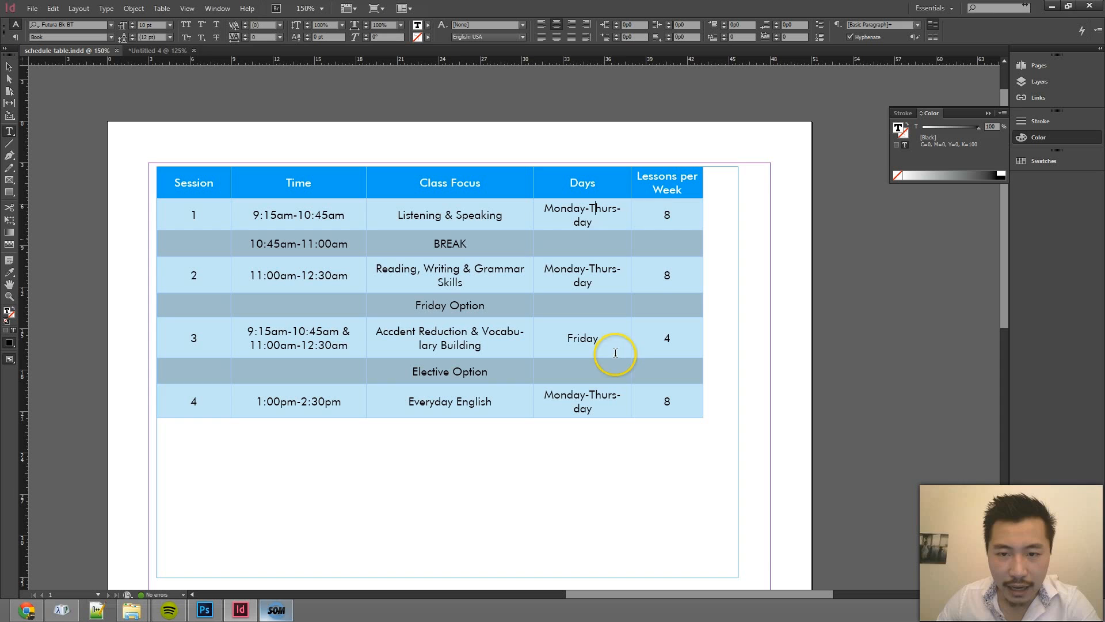
pyautogui.moveTo(632, 211)
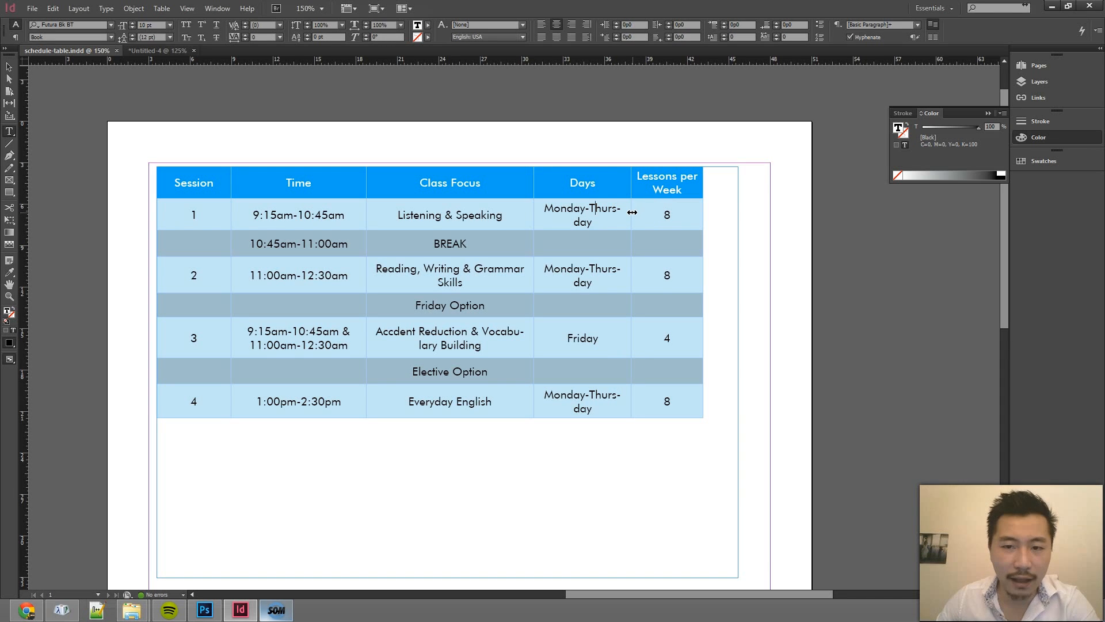
pyautogui.moveTo(600, 238)
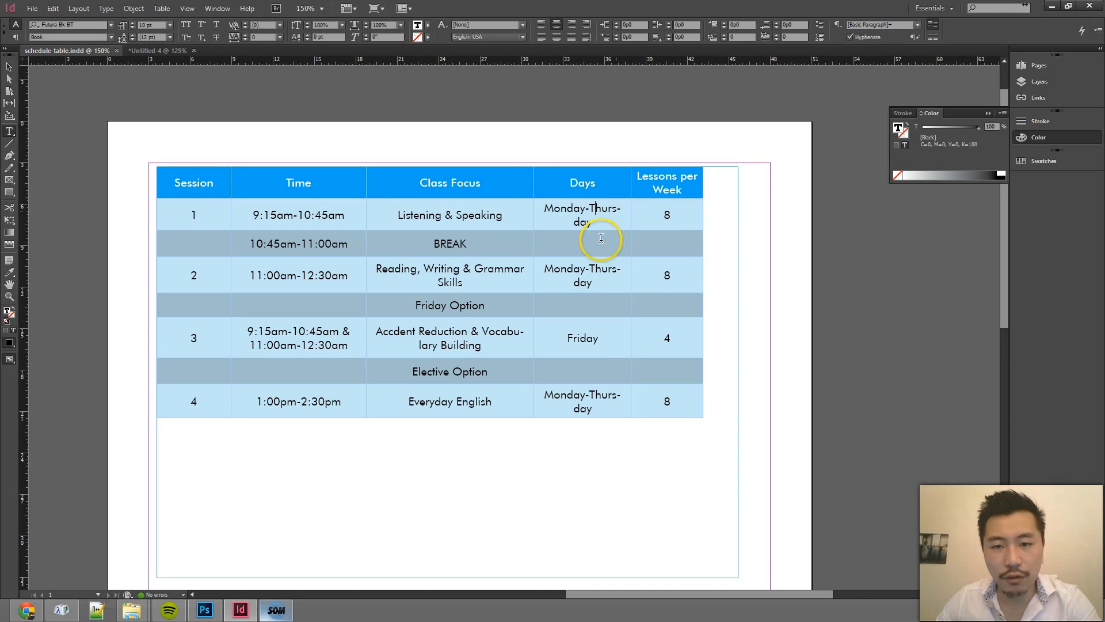
pyautogui.moveTo(632, 215)
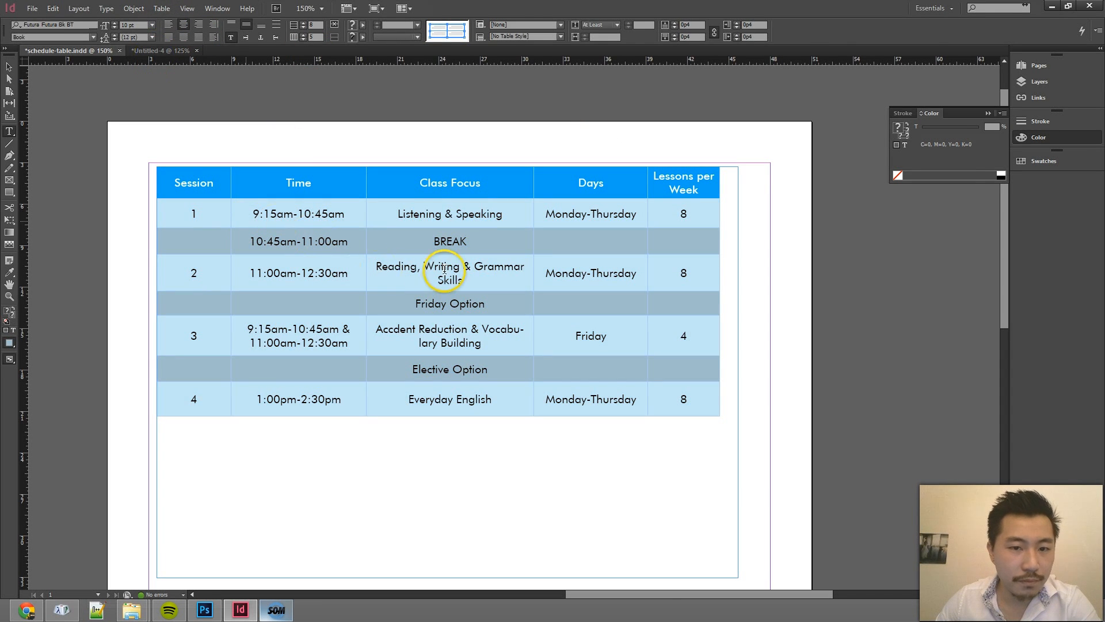
# Turn off hyphenation for 'Accent Reduction & Vocabulary Building' and select the table's text frame.
pyautogui.doubleClick(449, 214)
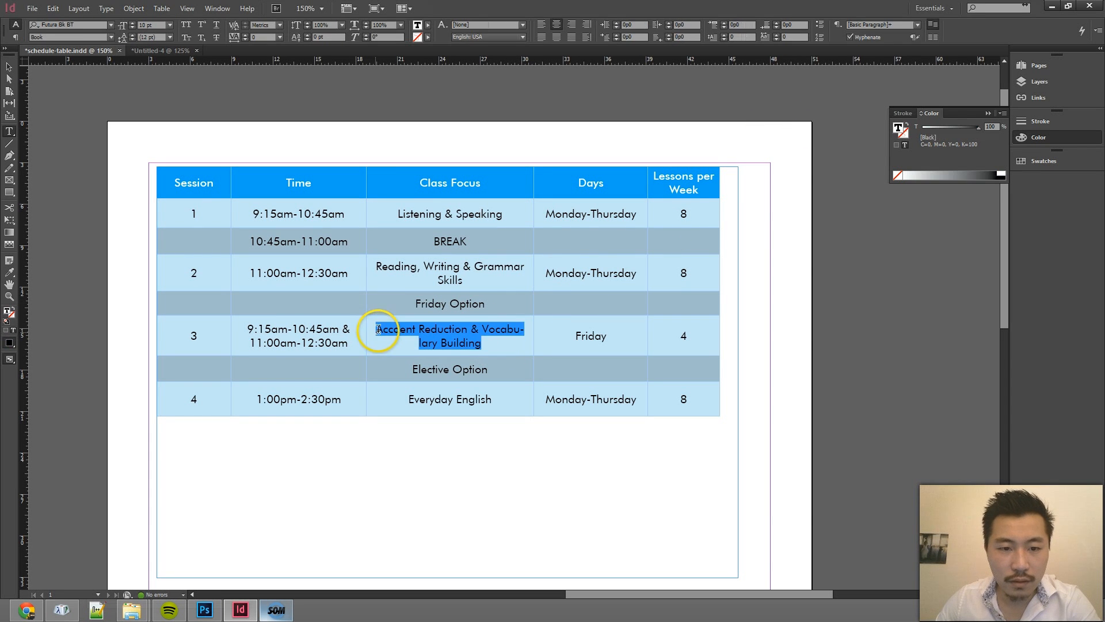
pyautogui.click(851, 37)
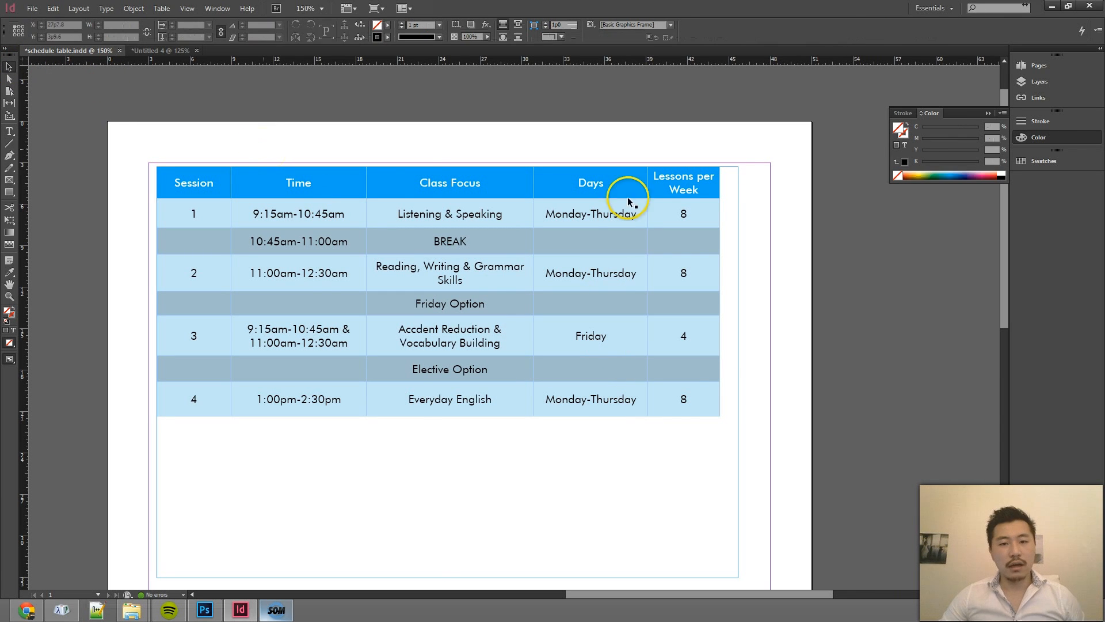
pyautogui.moveTo(719, 199)
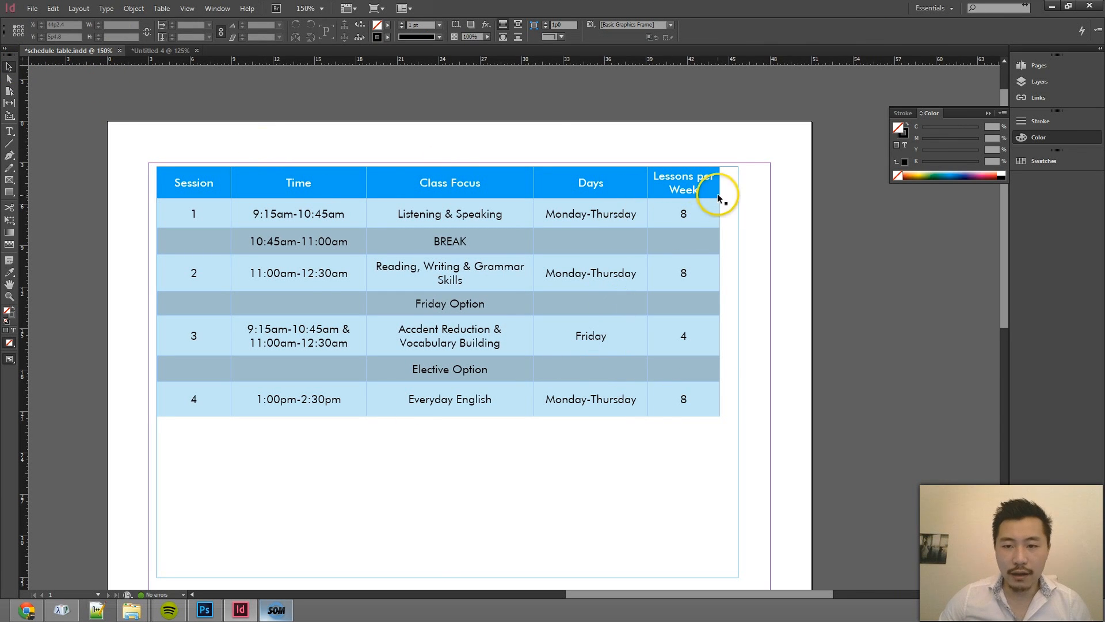
pyautogui.moveTo(703, 125)
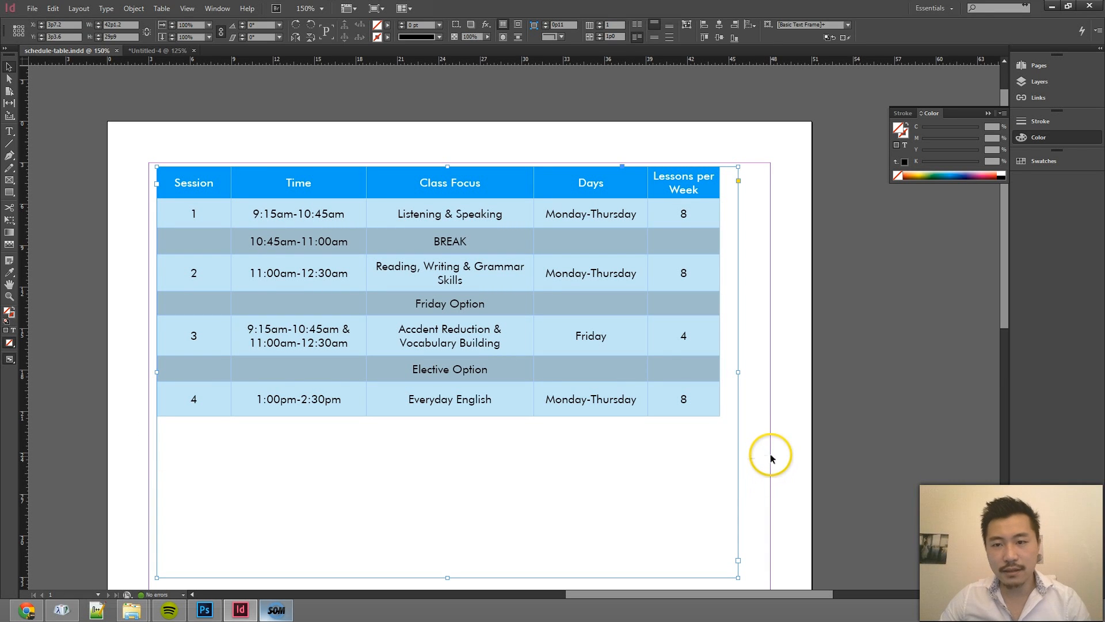
pyautogui.click(708, 191)
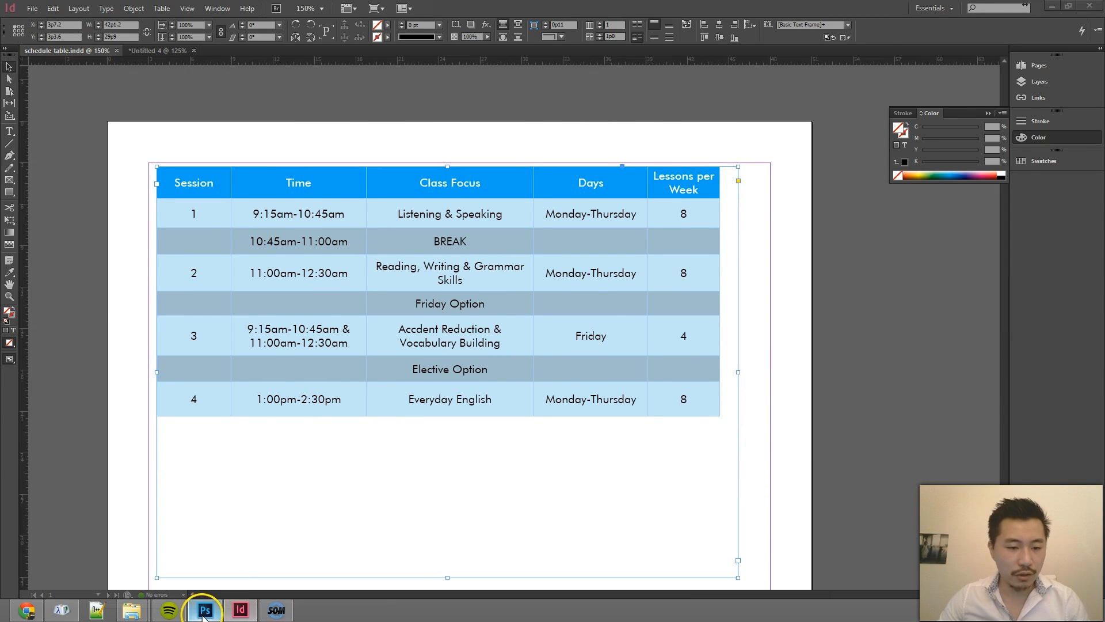
# In the Photoshop web mockup, select the schedule table smart object.
pyautogui.click(205, 610)
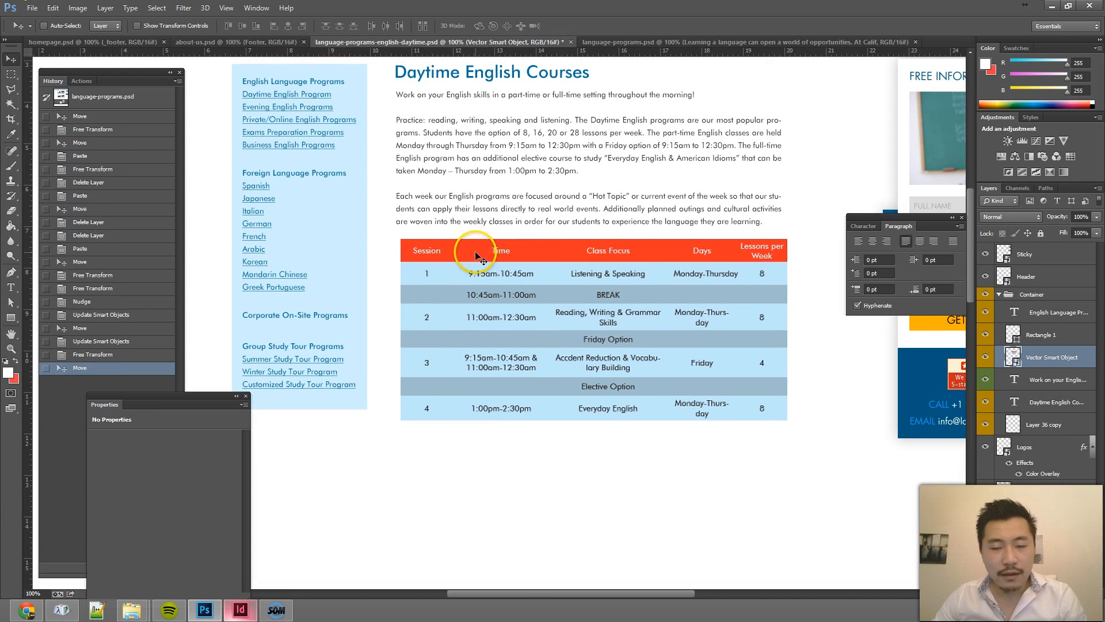
pyautogui.click(53, 8)
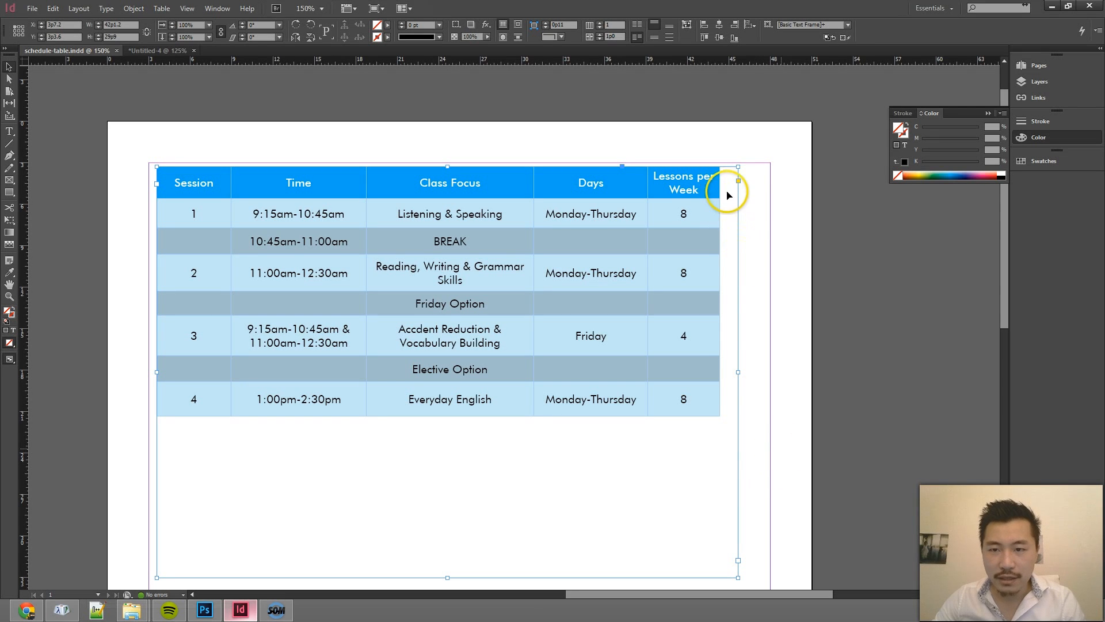
pyautogui.moveTo(738, 373)
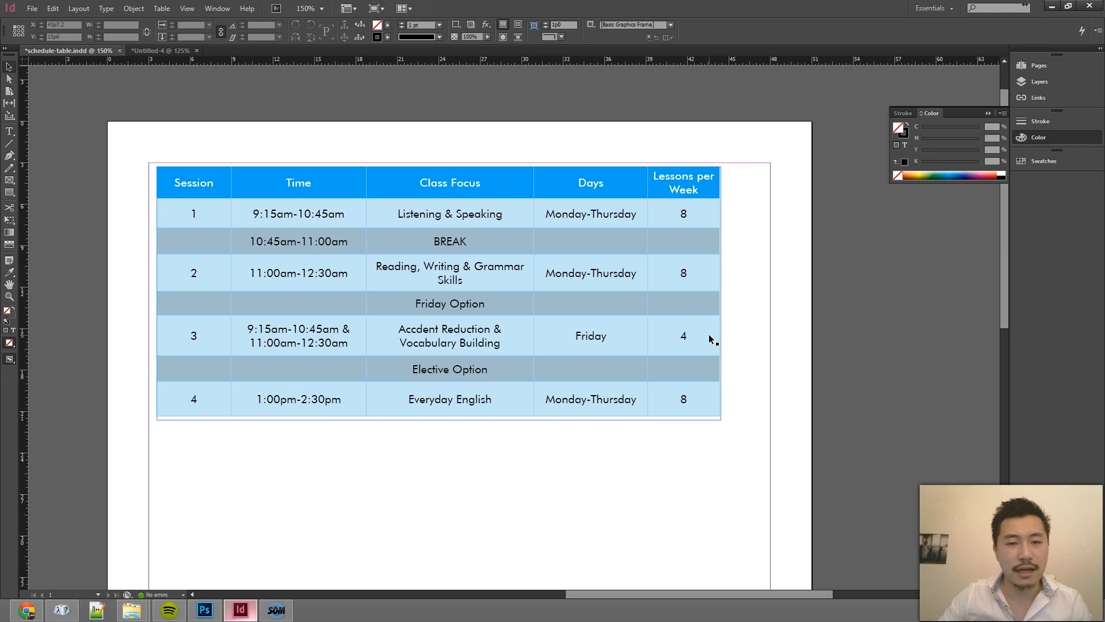
pyautogui.moveTo(714, 138)
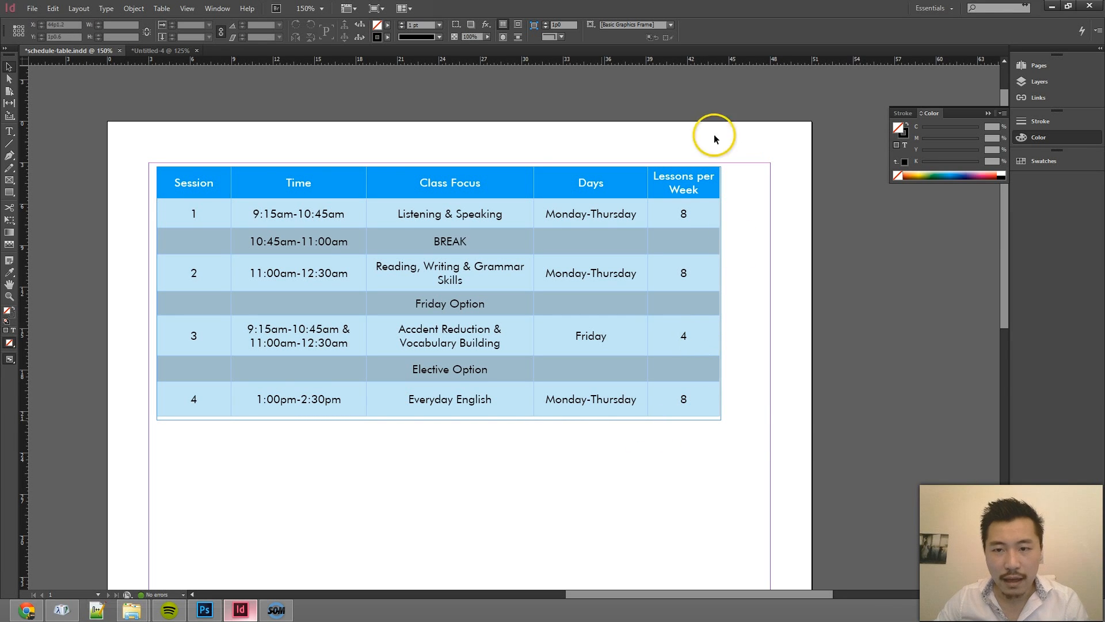
pyautogui.moveTo(761, 461)
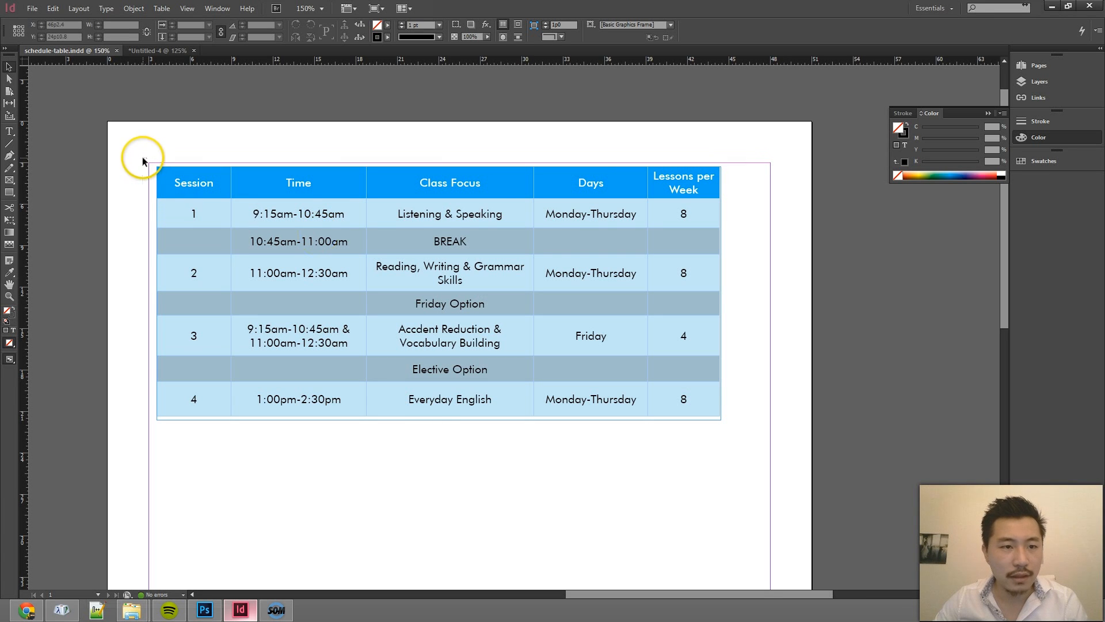
# Switch over to the Photoshop web mockup from the taskbar.
pyautogui.click(204, 609)
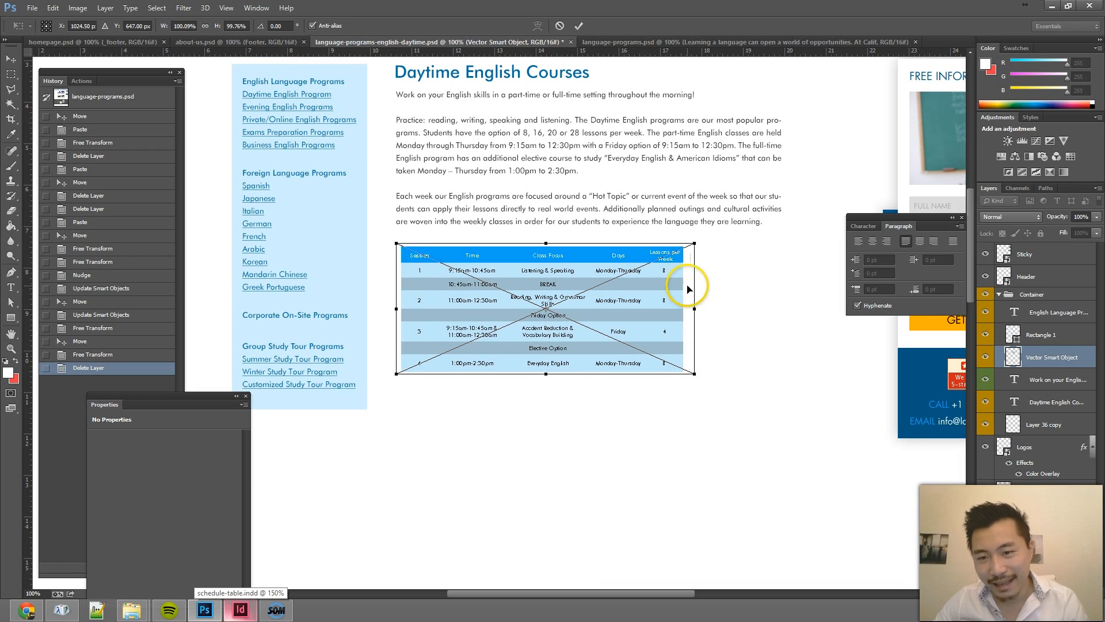
pyautogui.moveTo(687, 260)
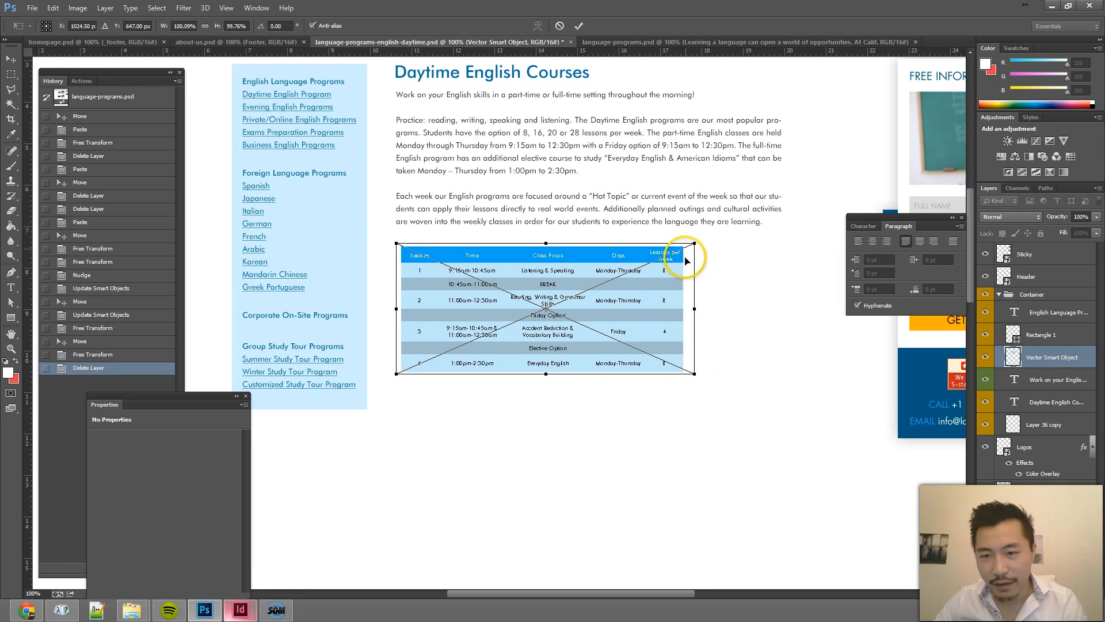